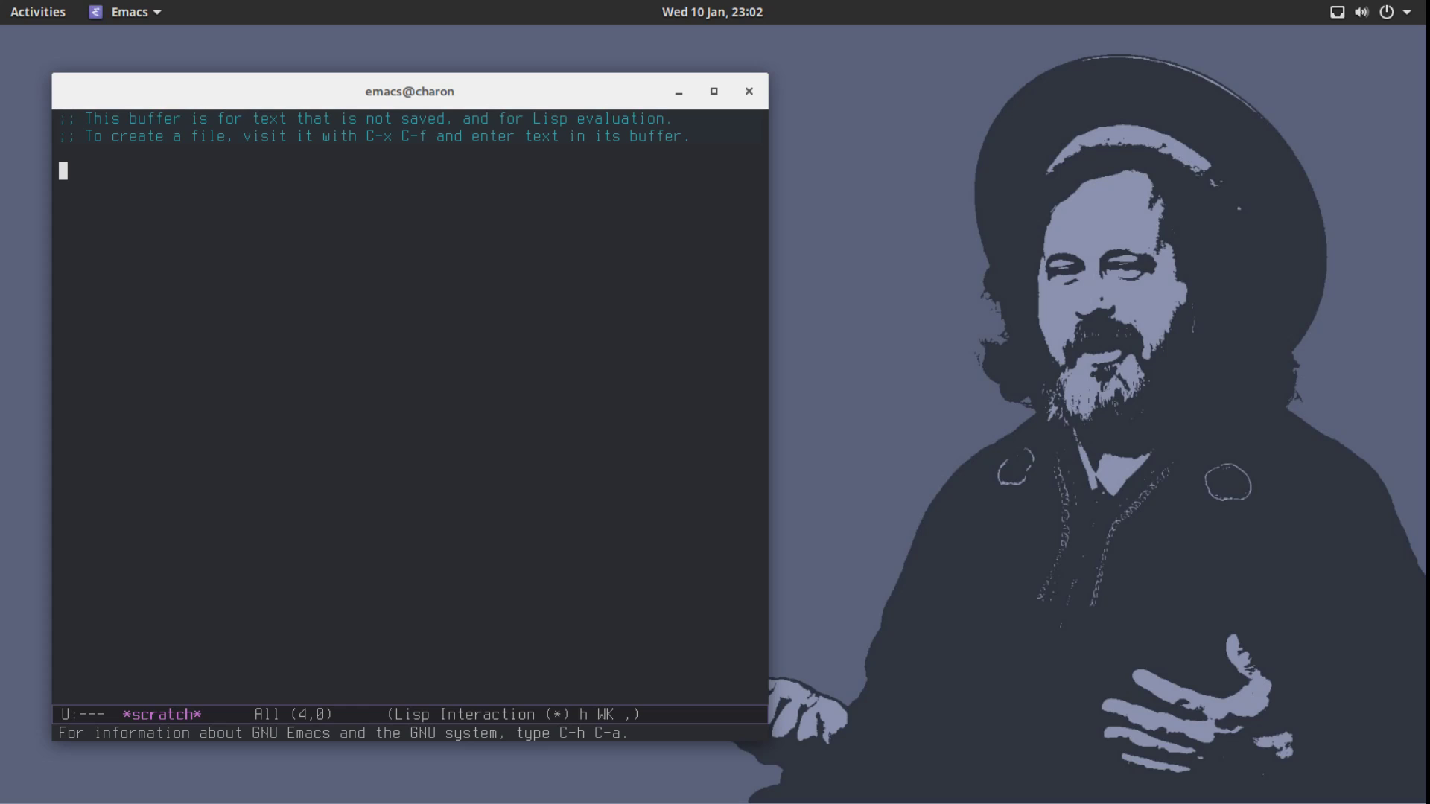
Maximize the frame, test nested parentheses in *scratch*, then erase them back to empty.
click(714, 91)
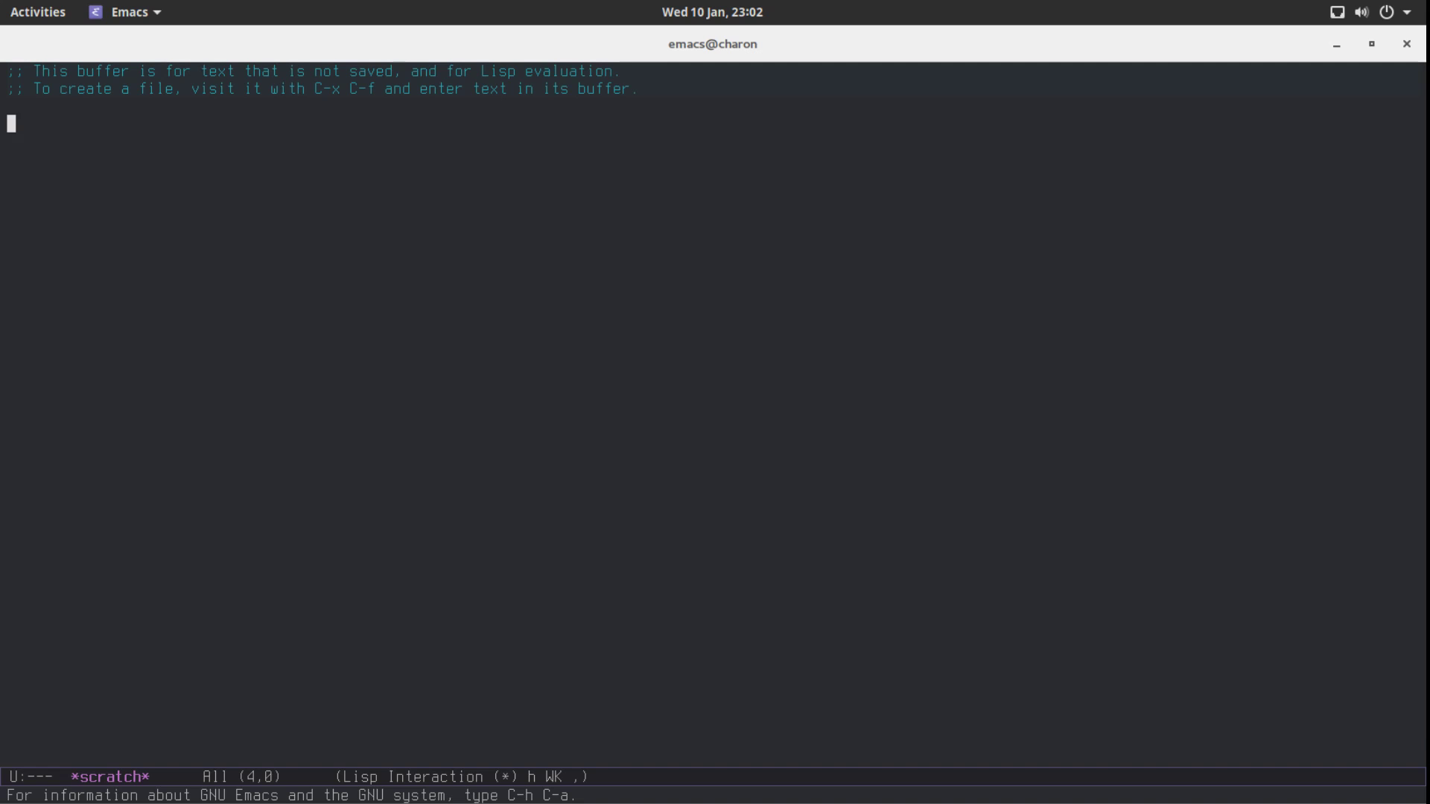
text(((((((((((()
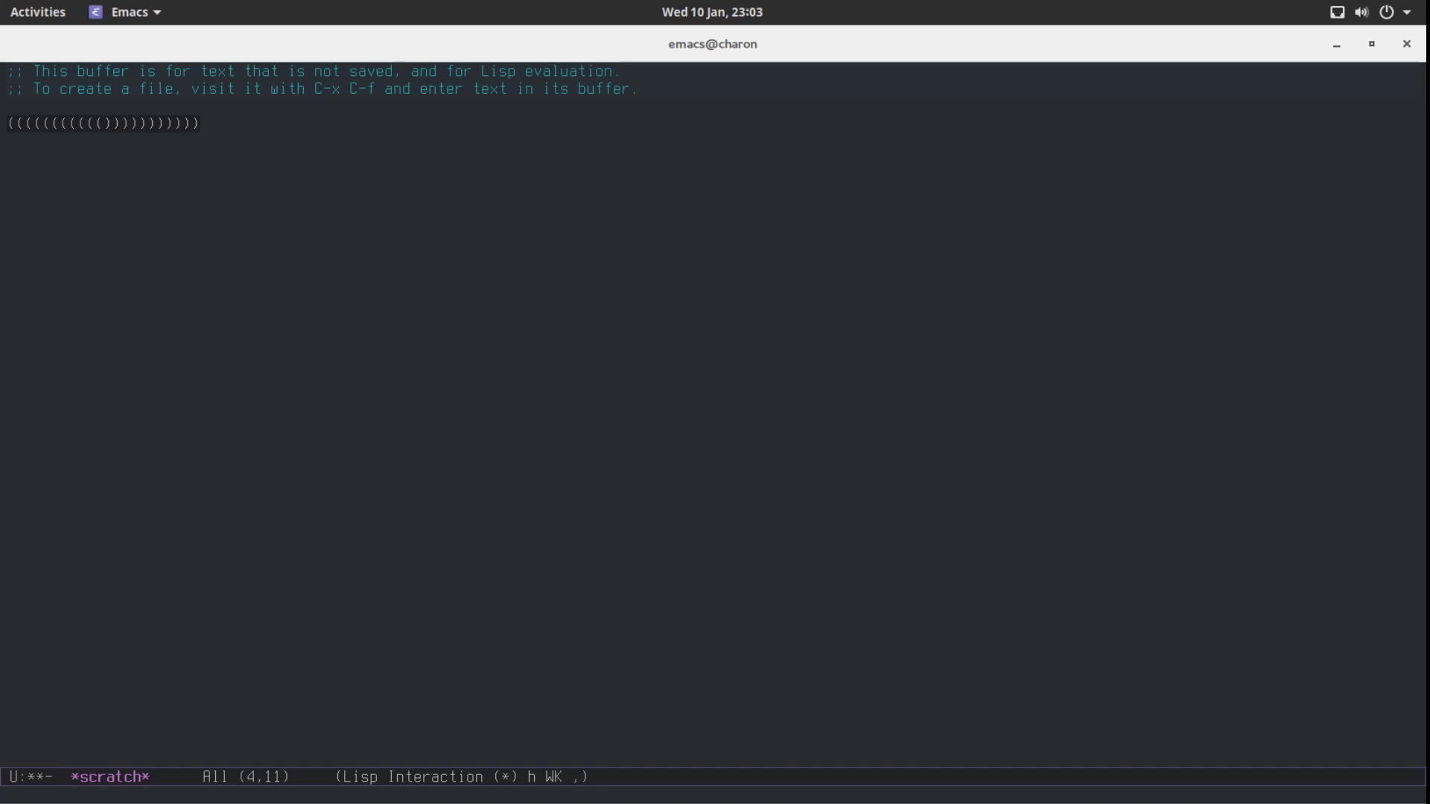
key(ctrl+e)
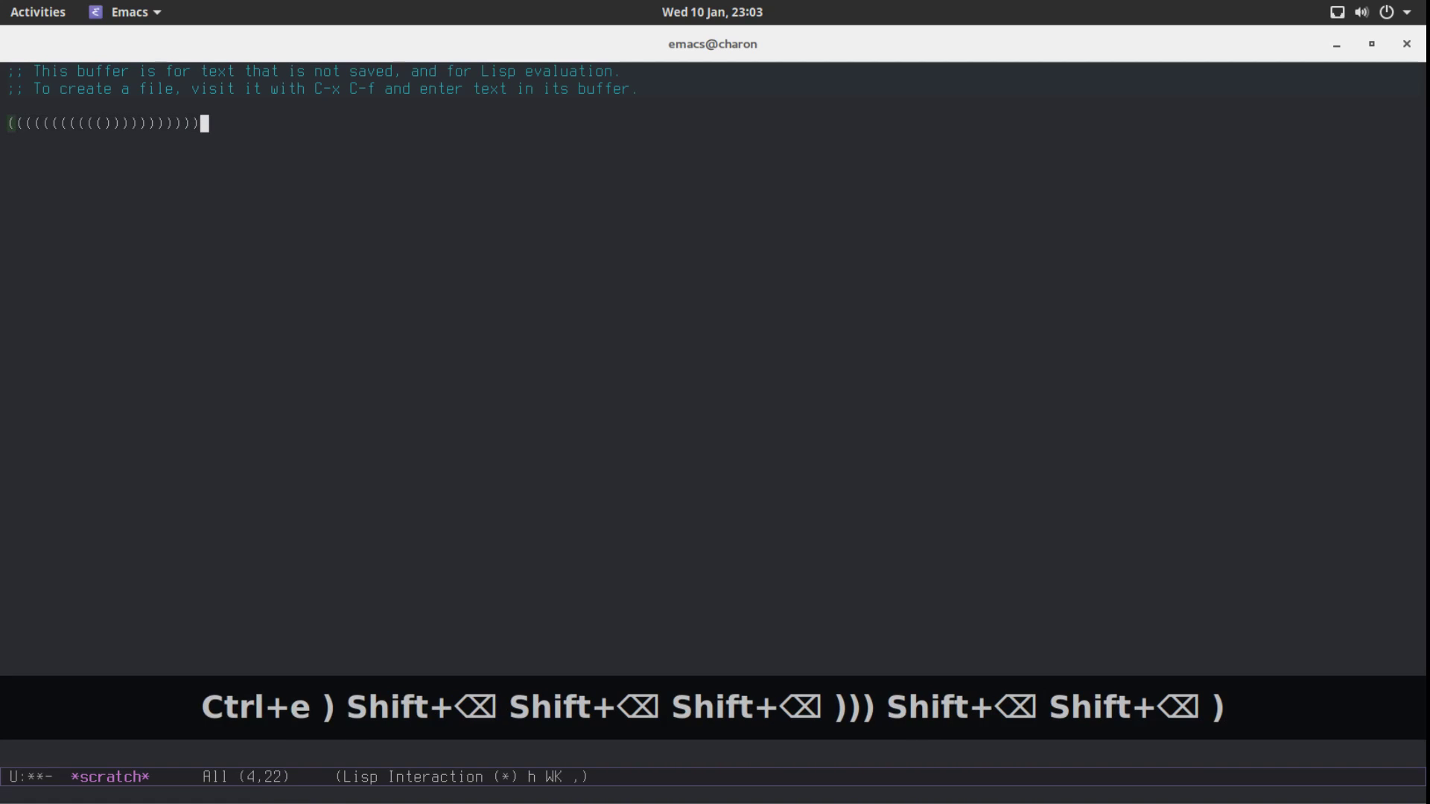
key(BackSpace)
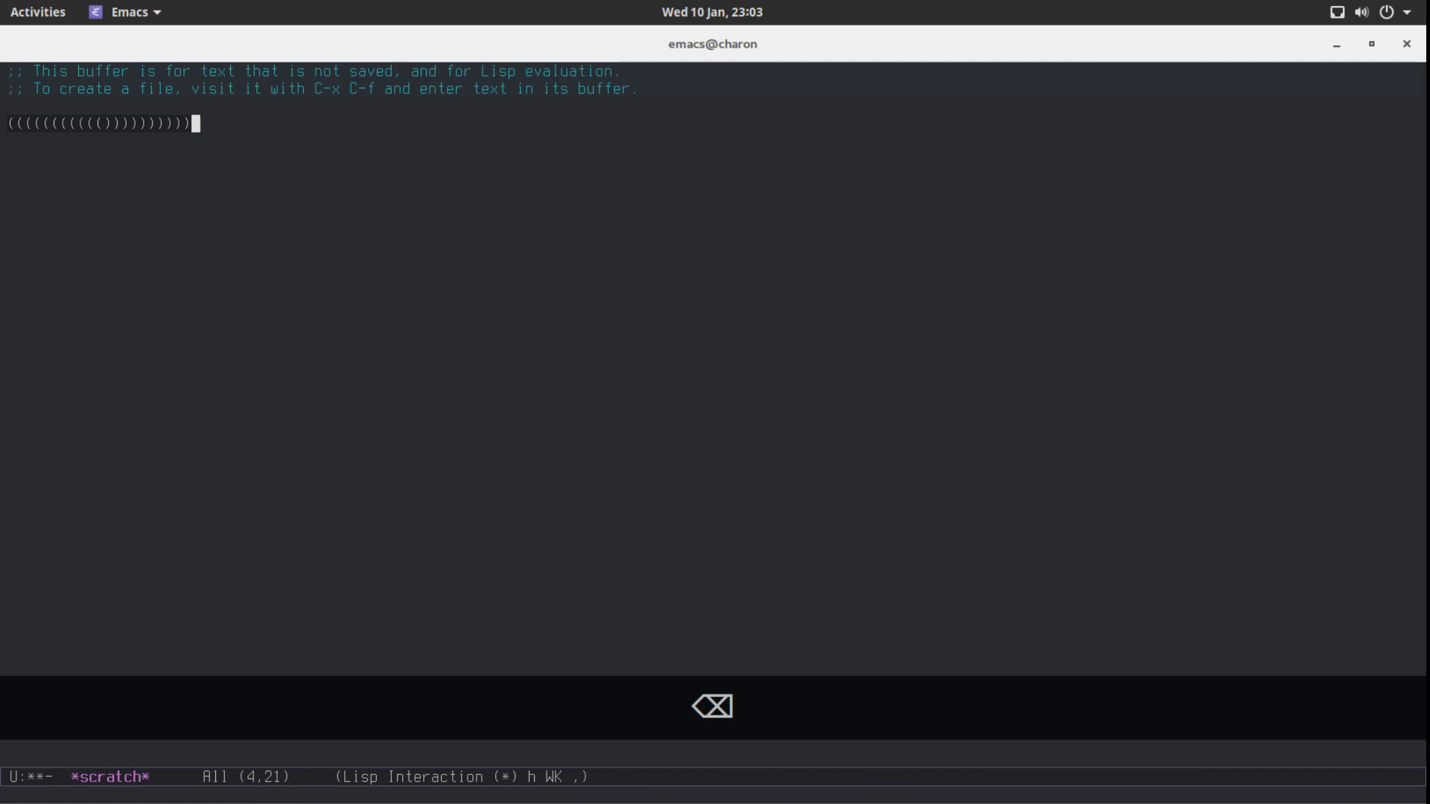
key(BackSpace)
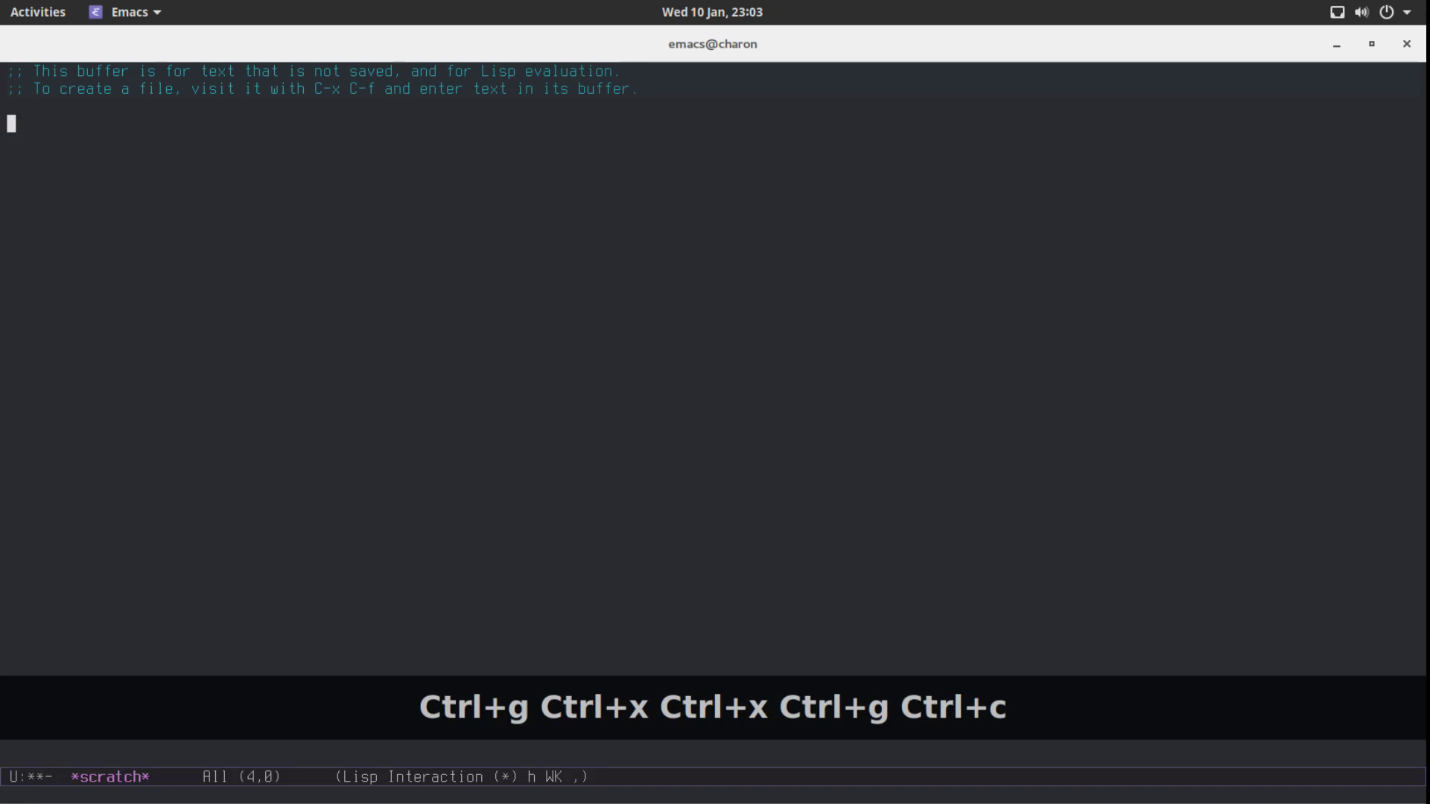
In config.org's source-edit buffer, write (use-package rainbow-delimiters :ensure t.
key(C-c e)
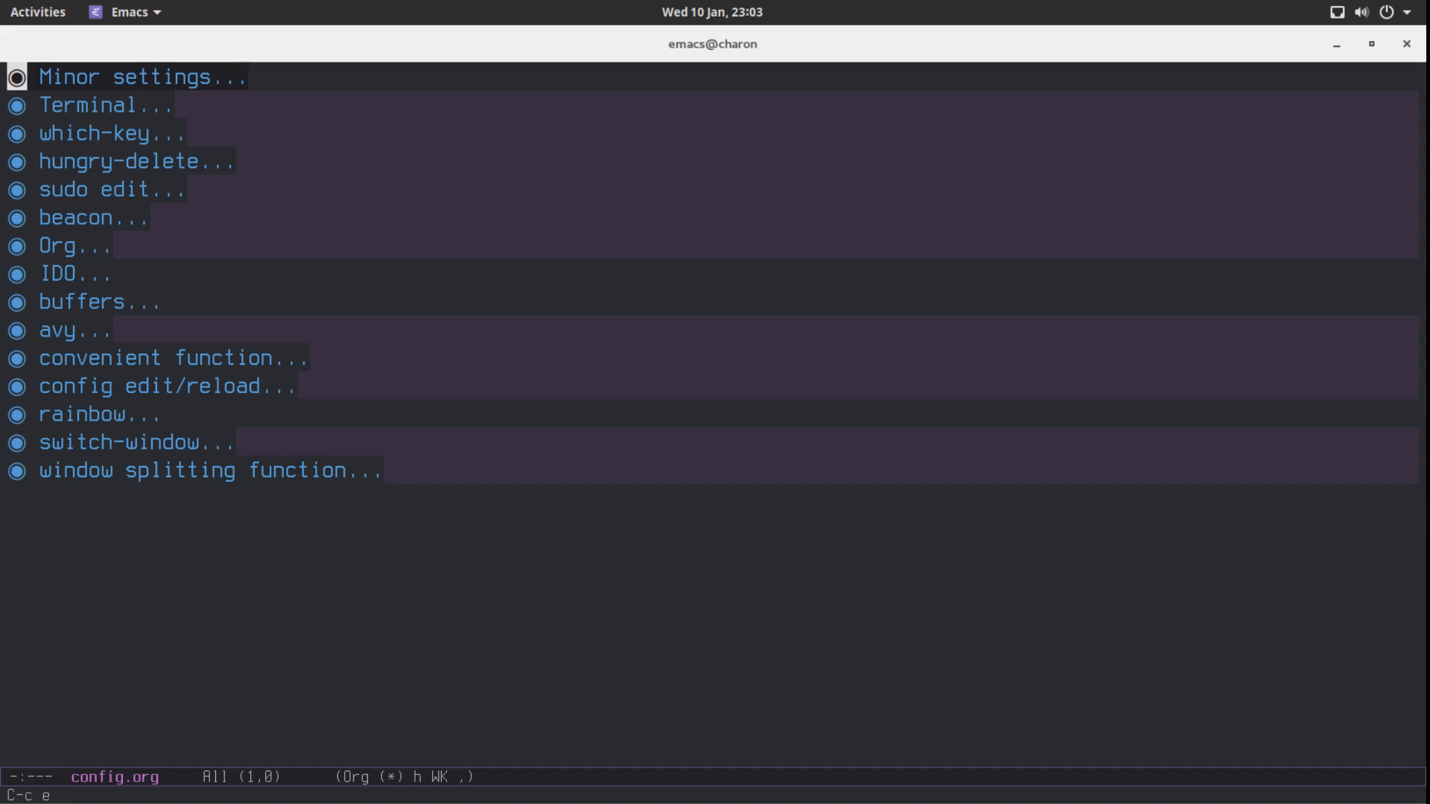
key(ctrl+n)
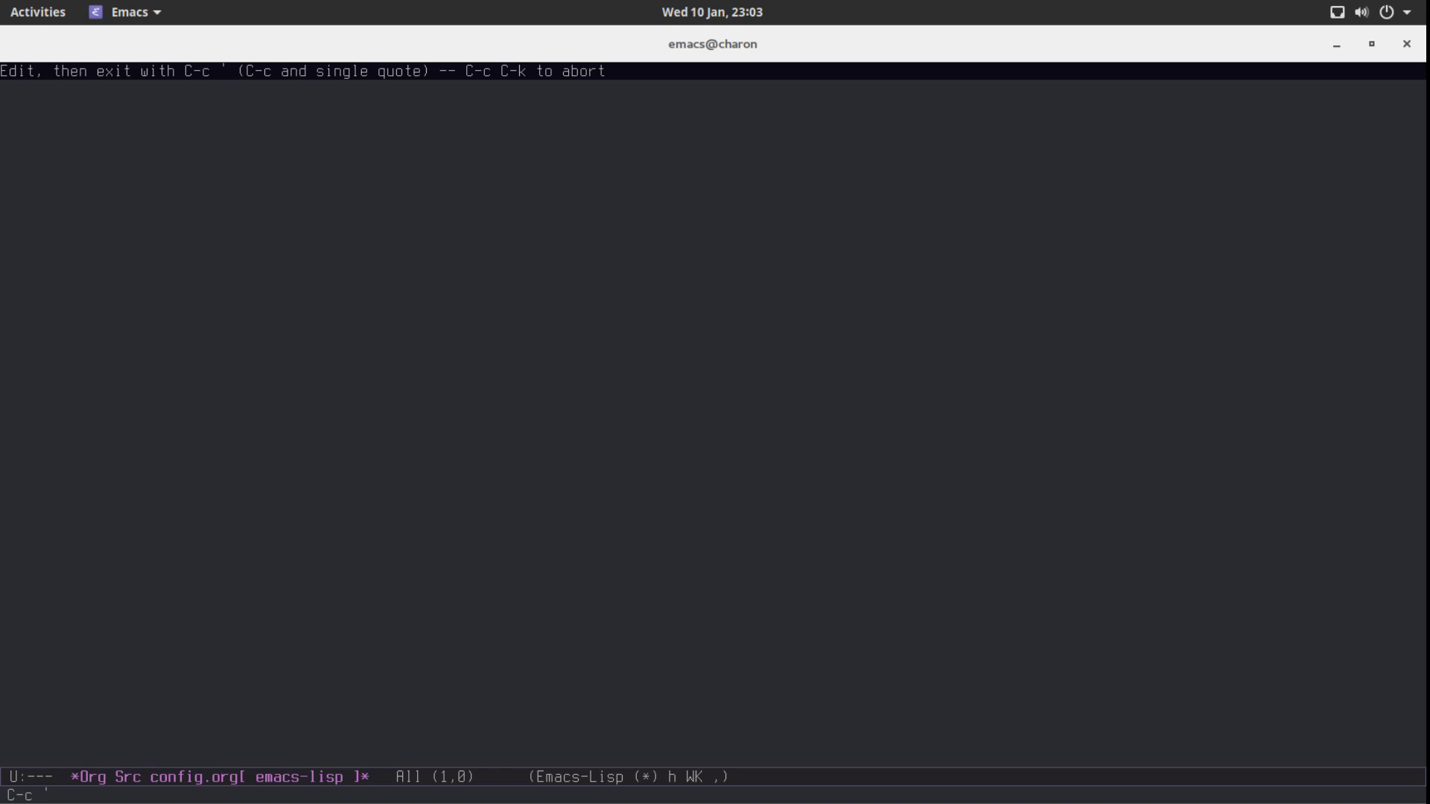
text((use-package)
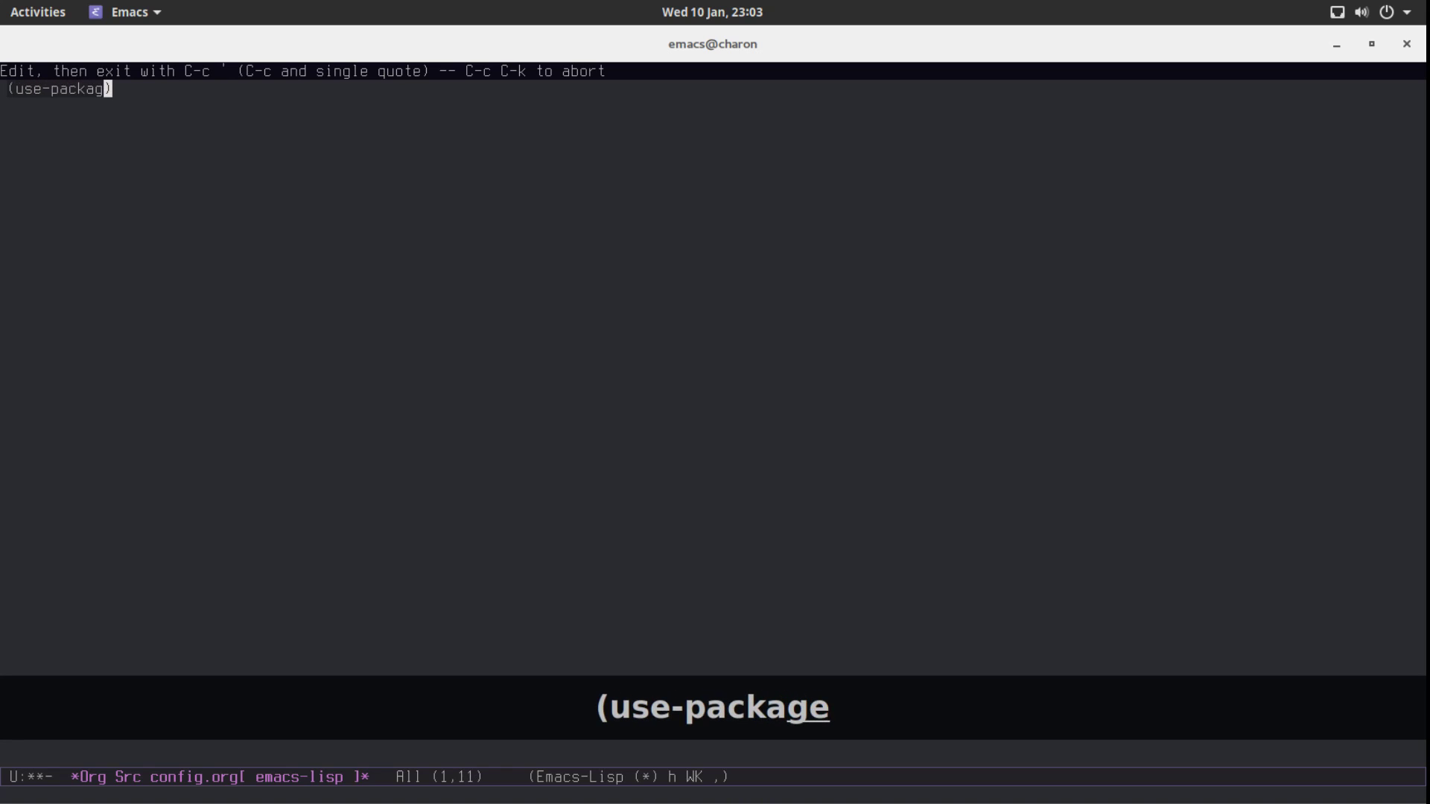
text(rainbow)
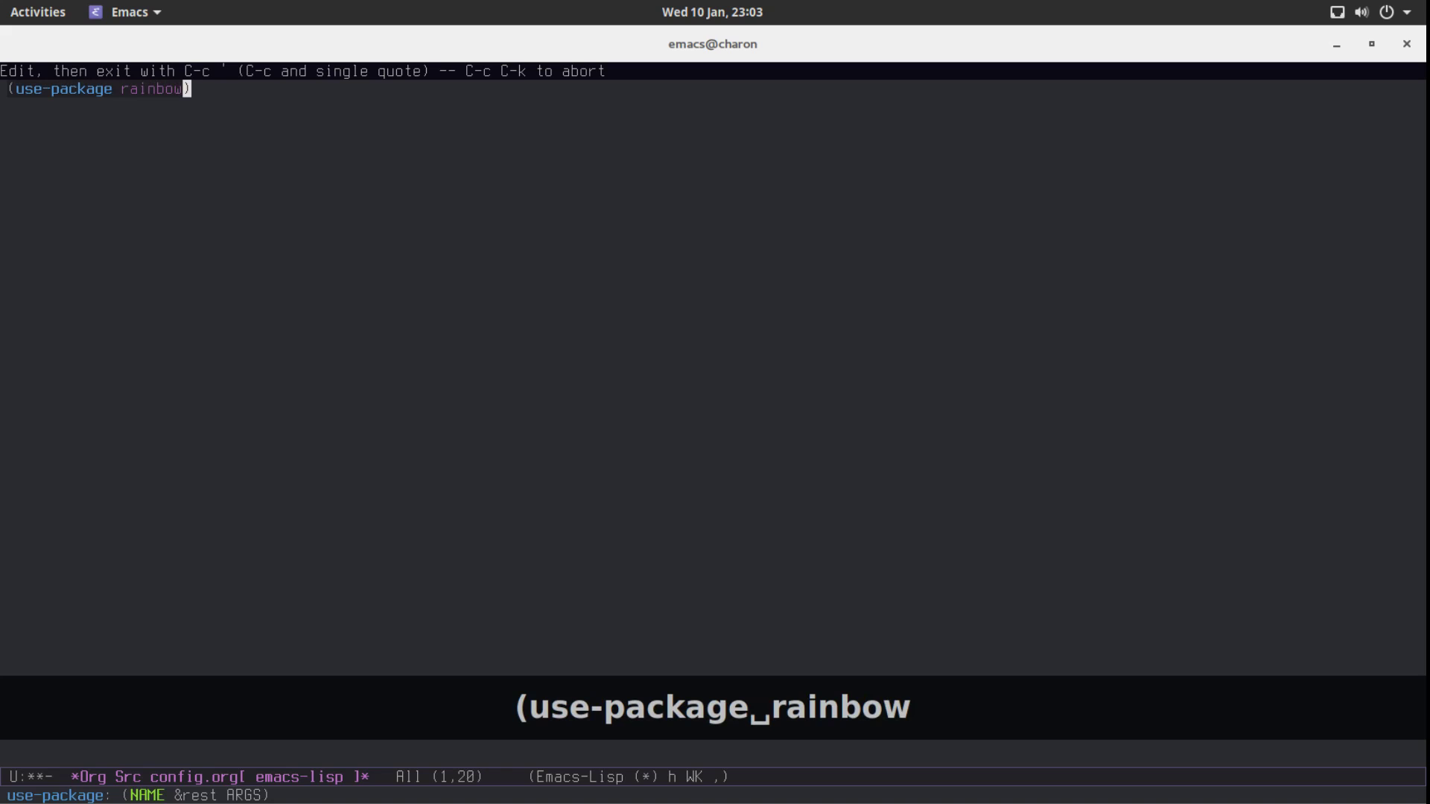
text(-delimiters)
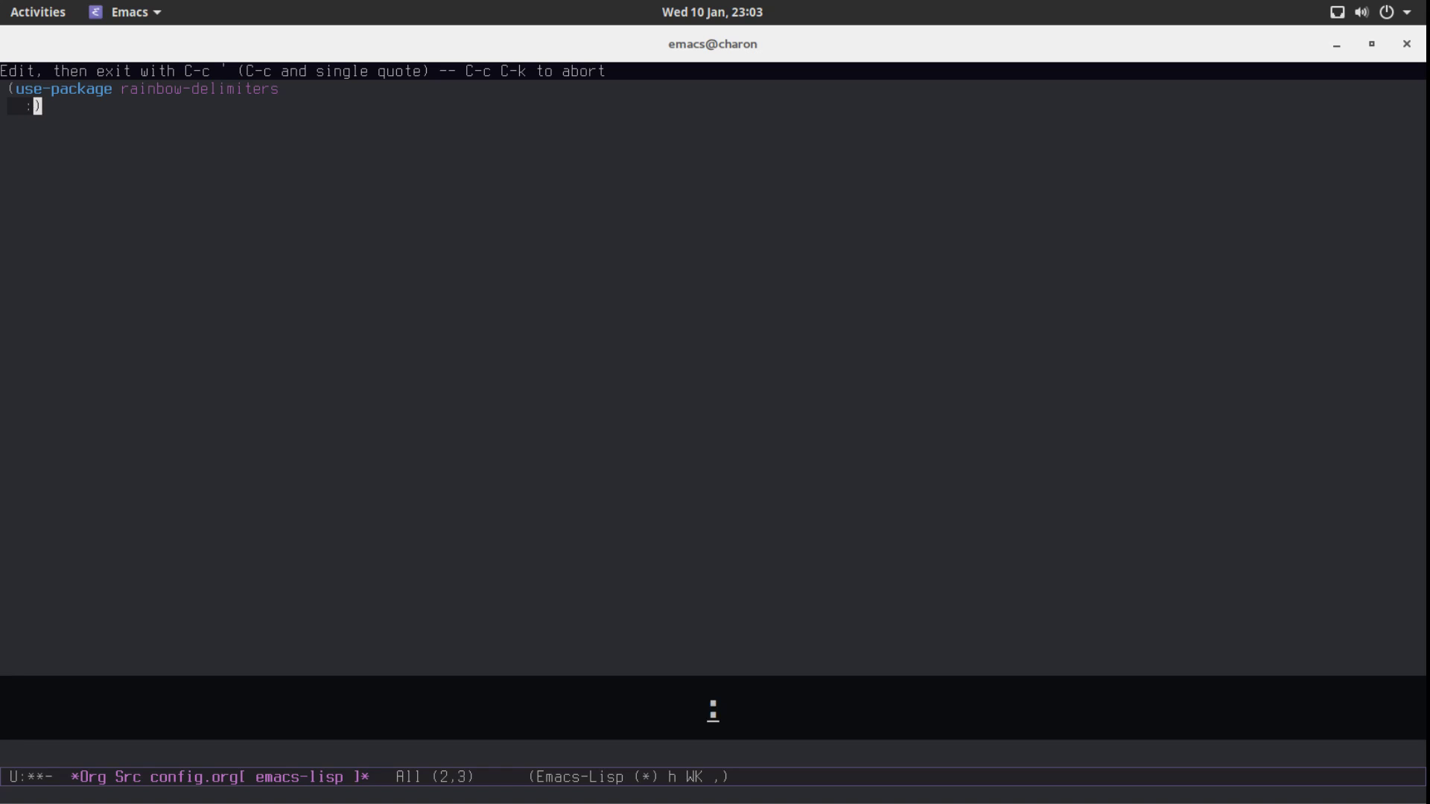
text(:ensure t)
text(:init)
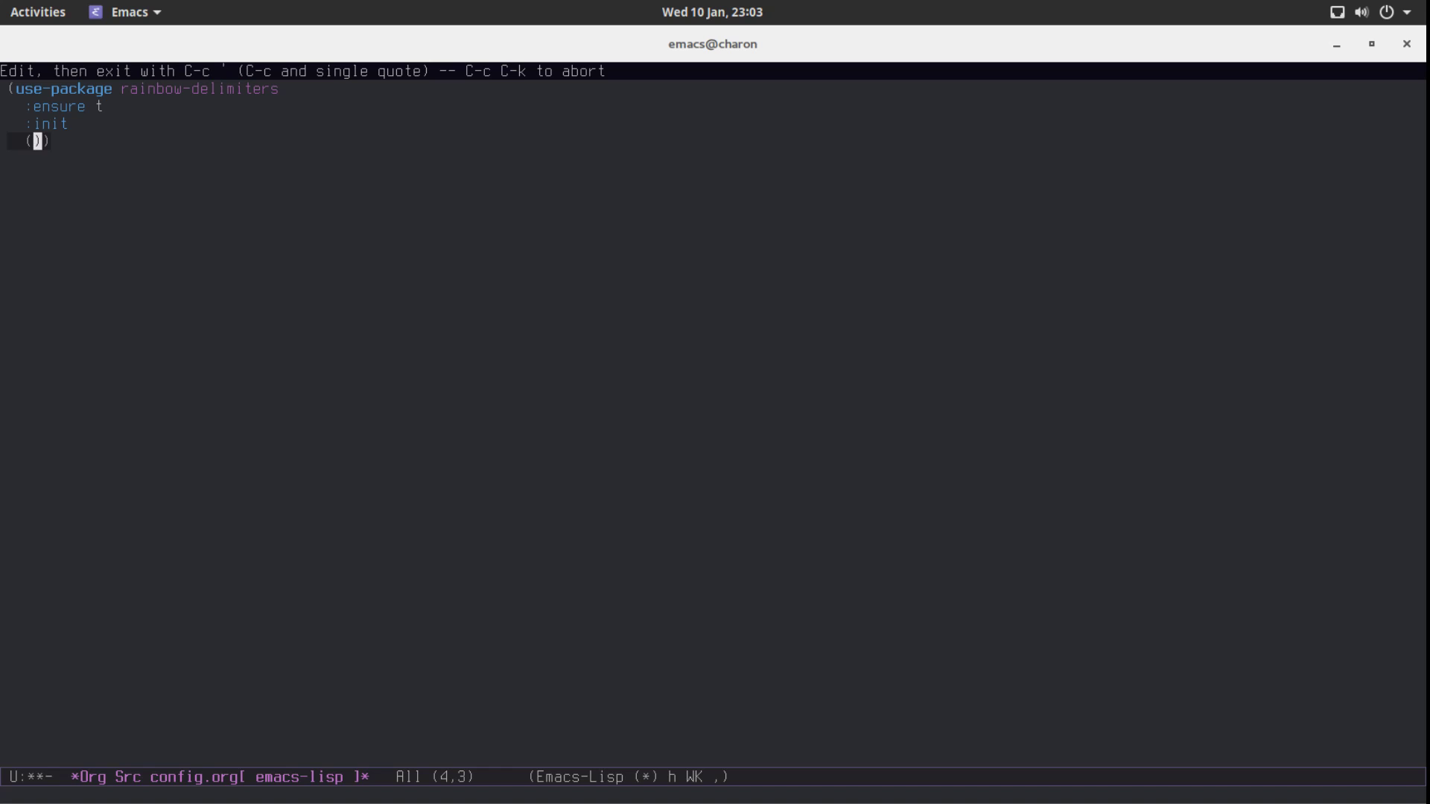
mouse_move(247, 110)
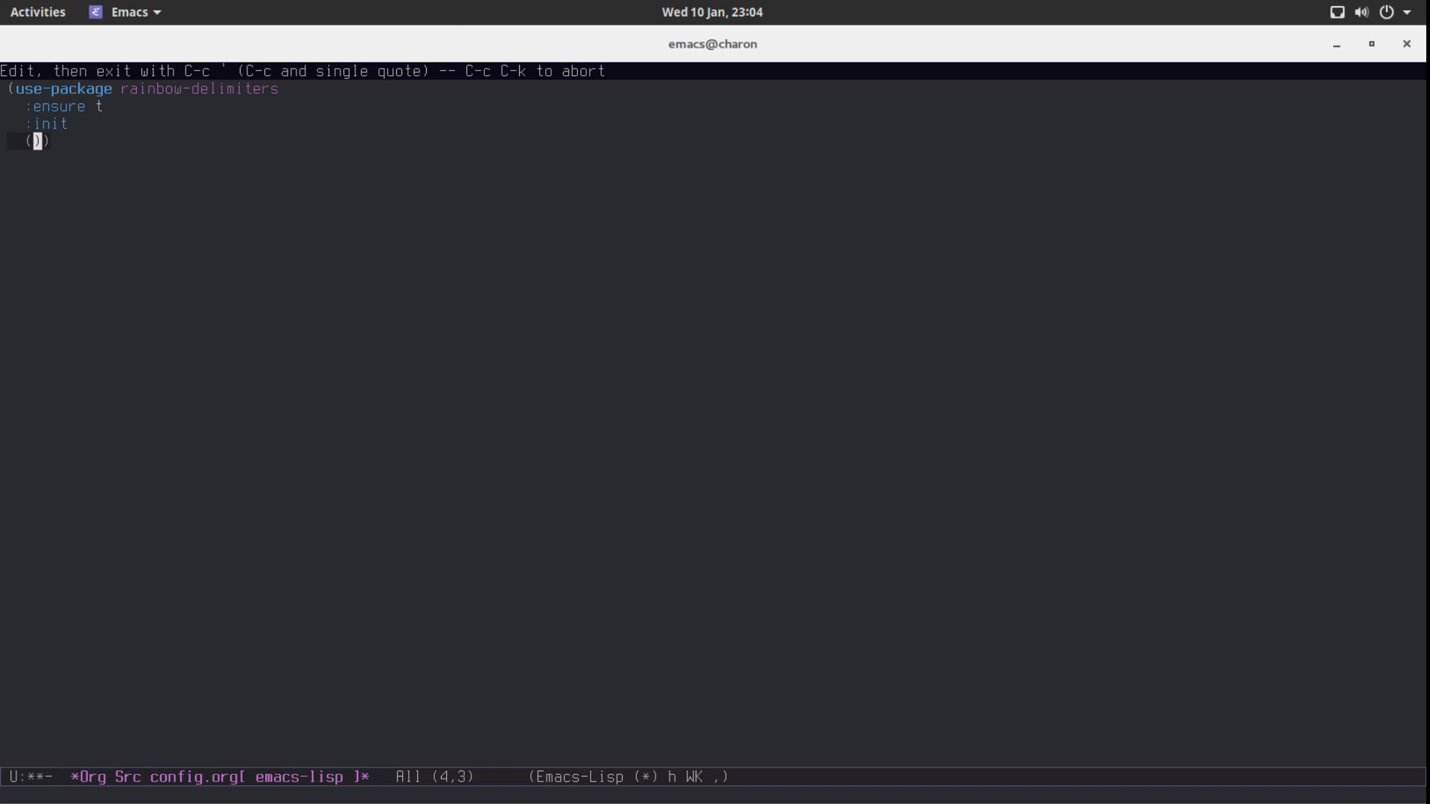
Add an add-hook line binding rainbow-delimiters to 'prog-mode-hook.
text(add-hook)
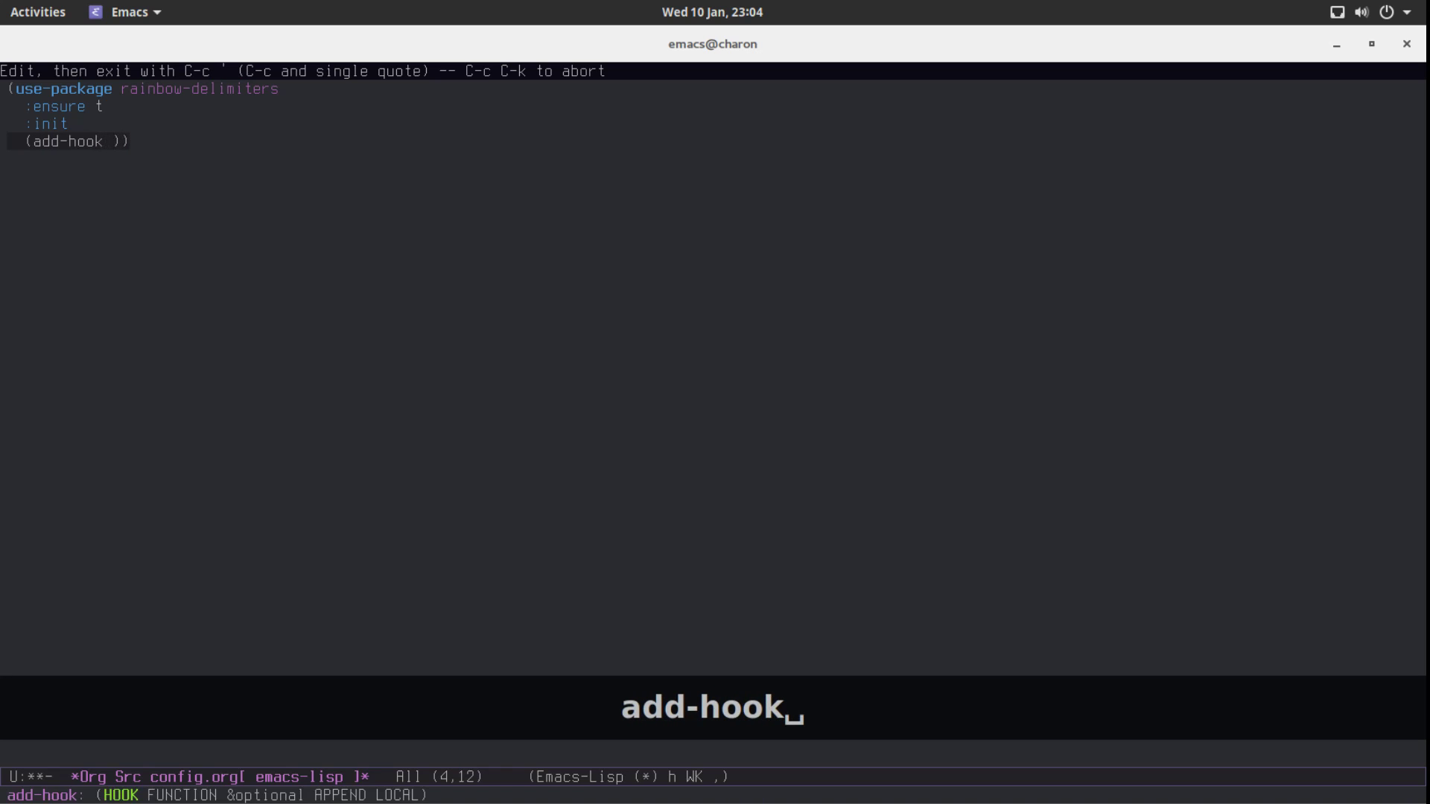
text('prog-mode-)
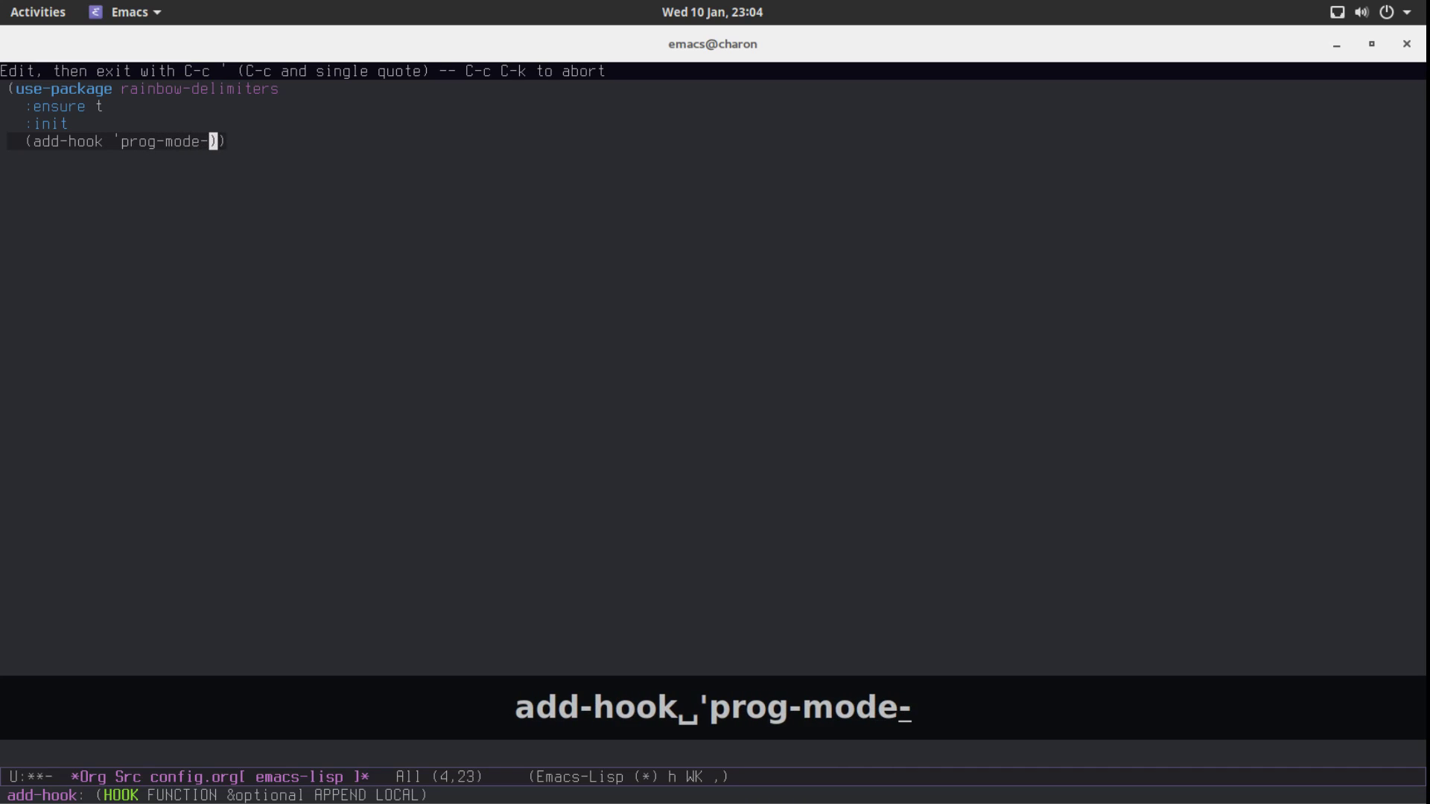
text(hook #)
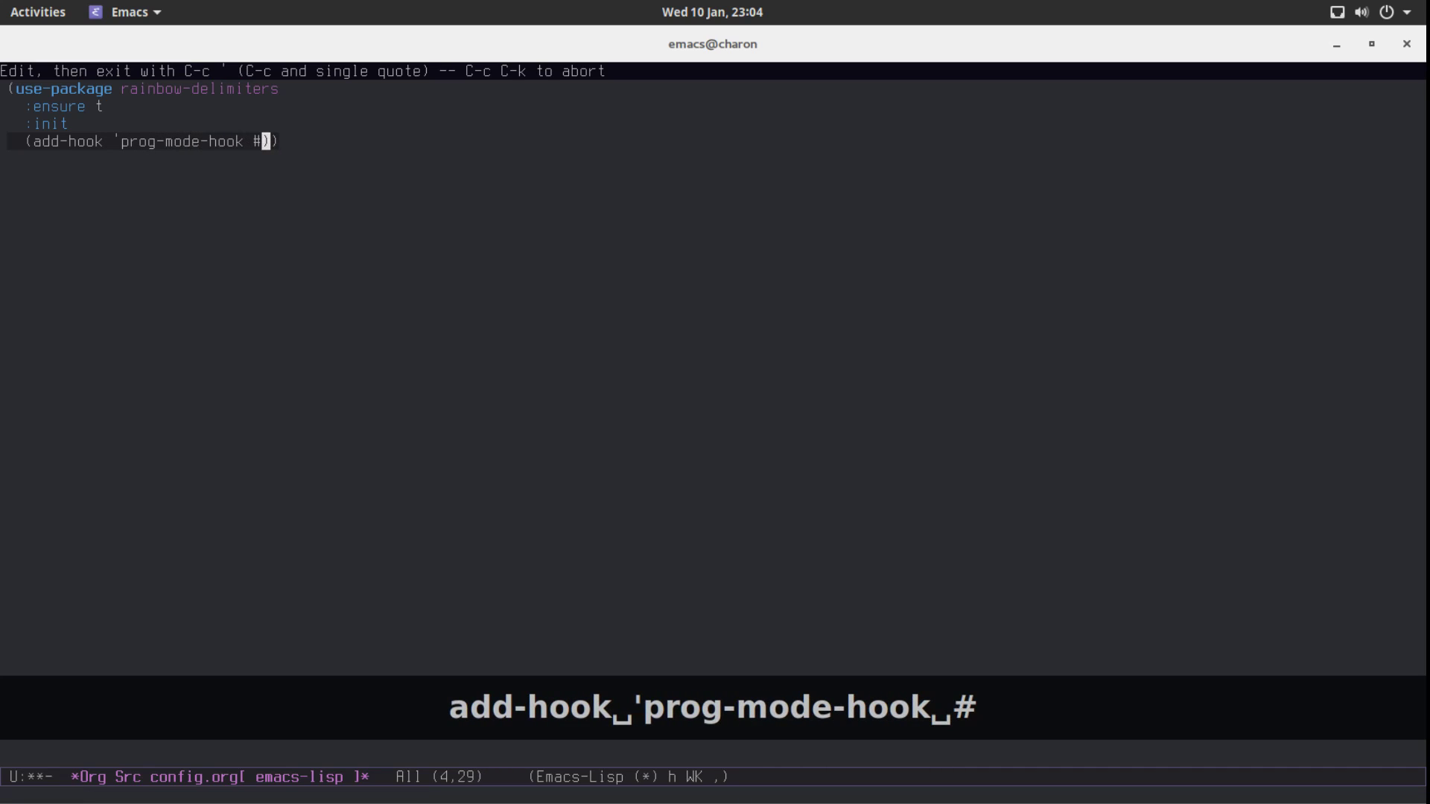
text(')
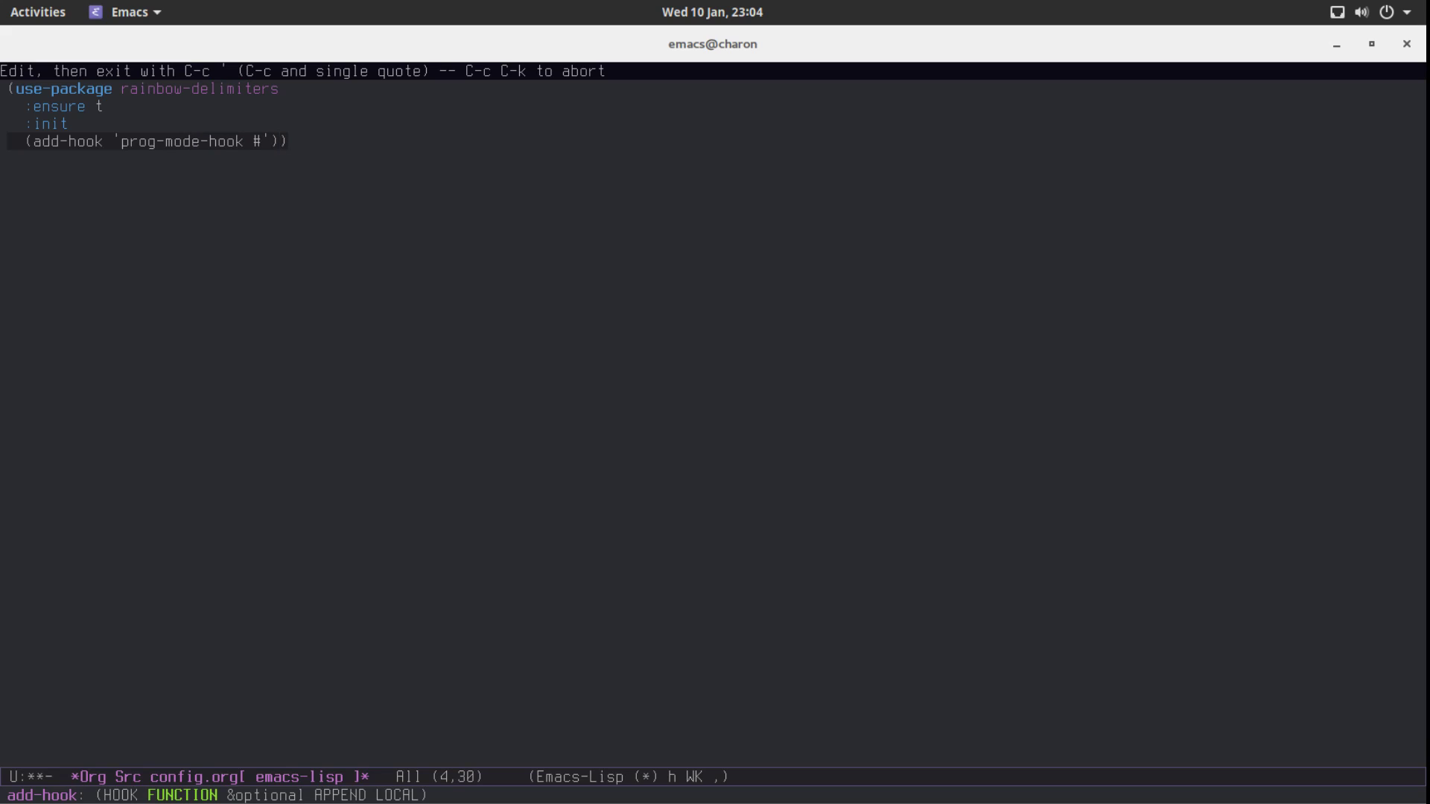
text(rainbow-delimiters-mode)
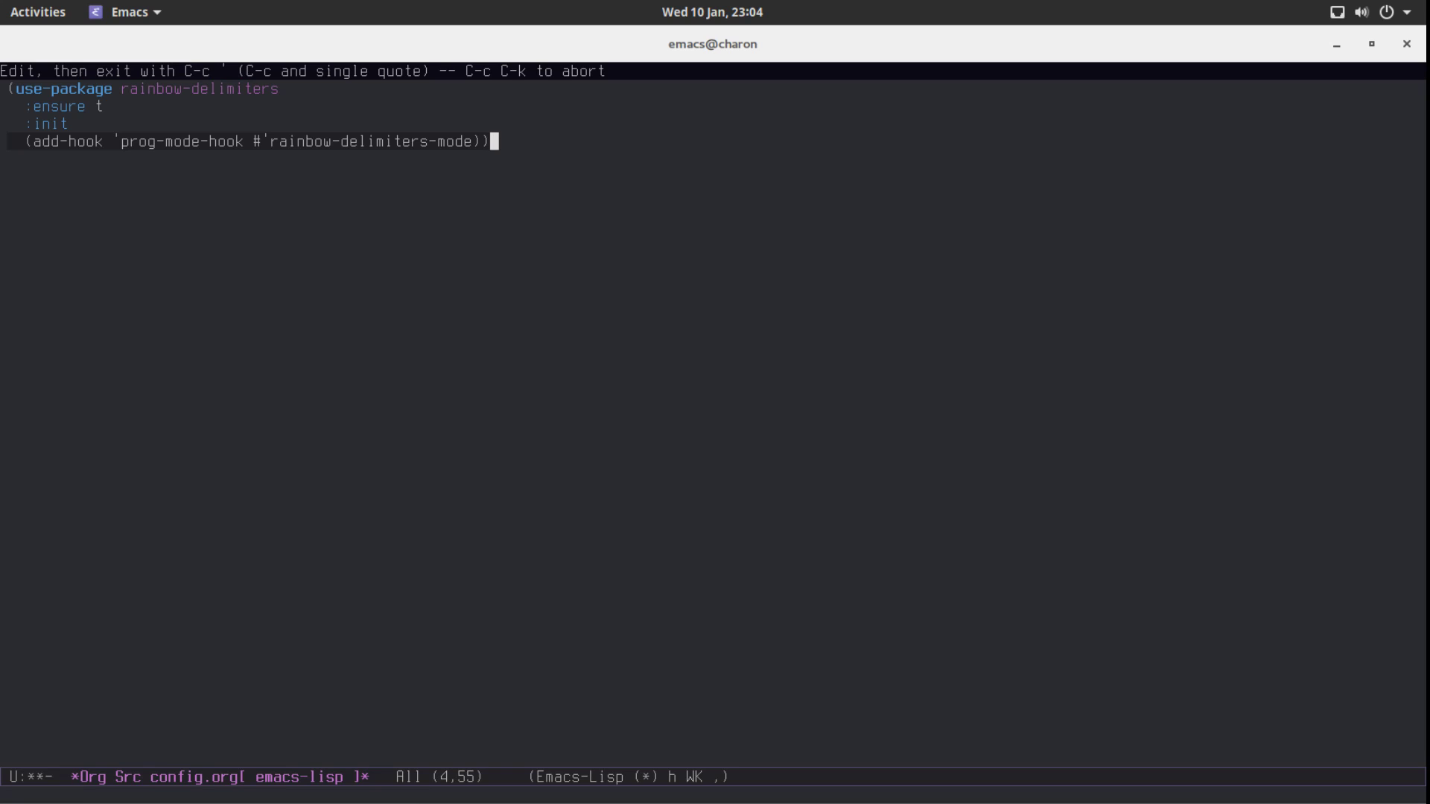
key(BackSpace)
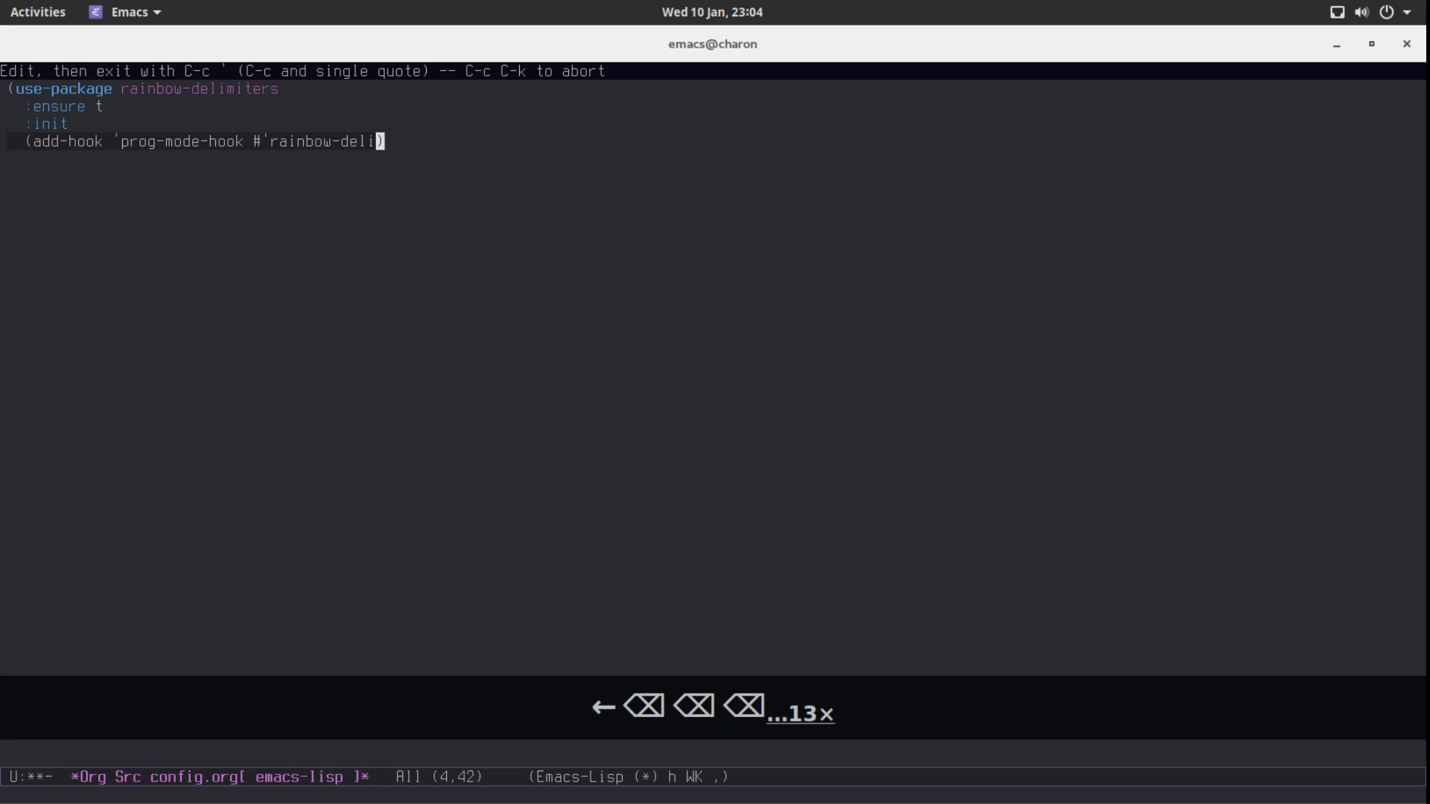
Replace the add-hook call with (rainbow-delimiters-mode 1) and close the form.
key(BackSpace)
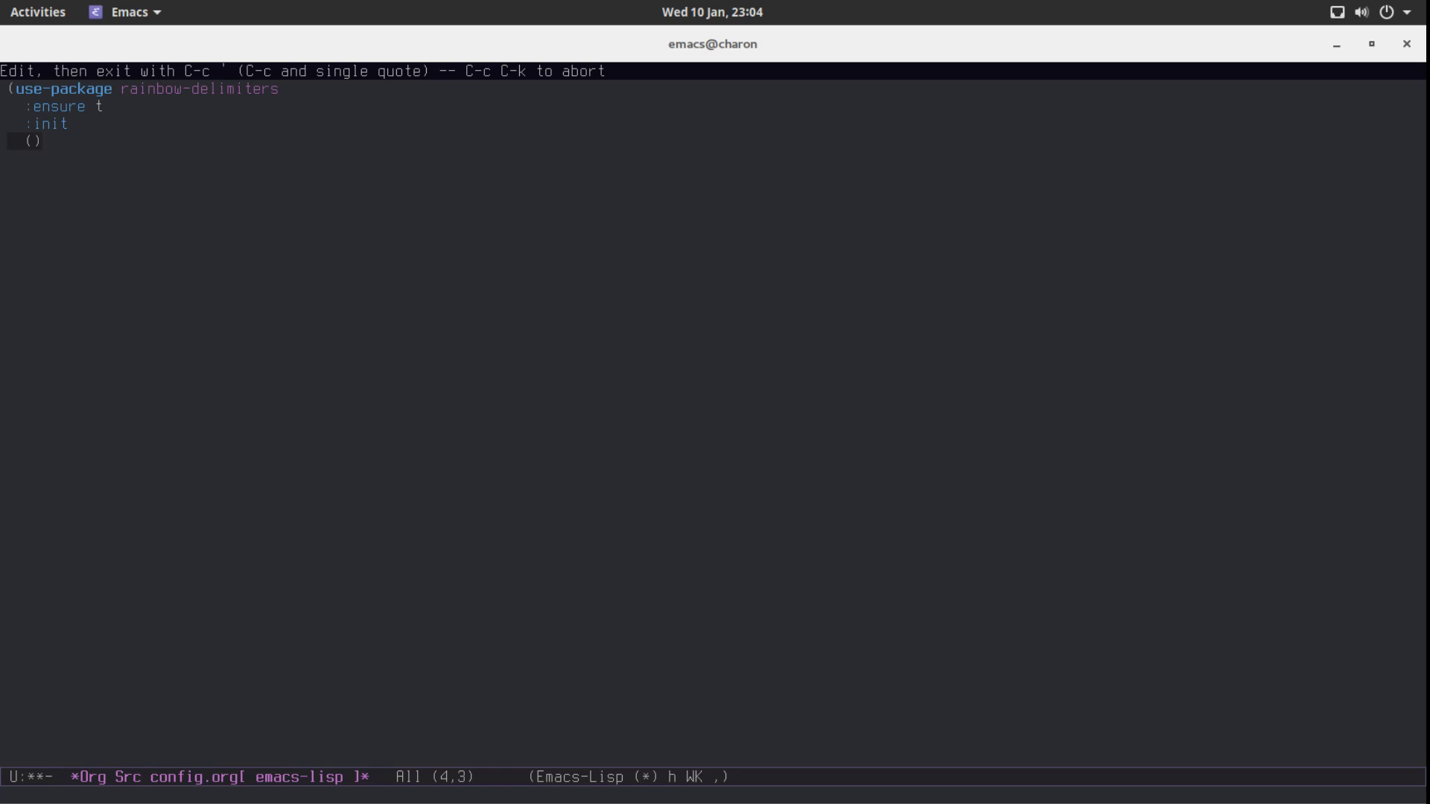
text(rainbow-delimi)
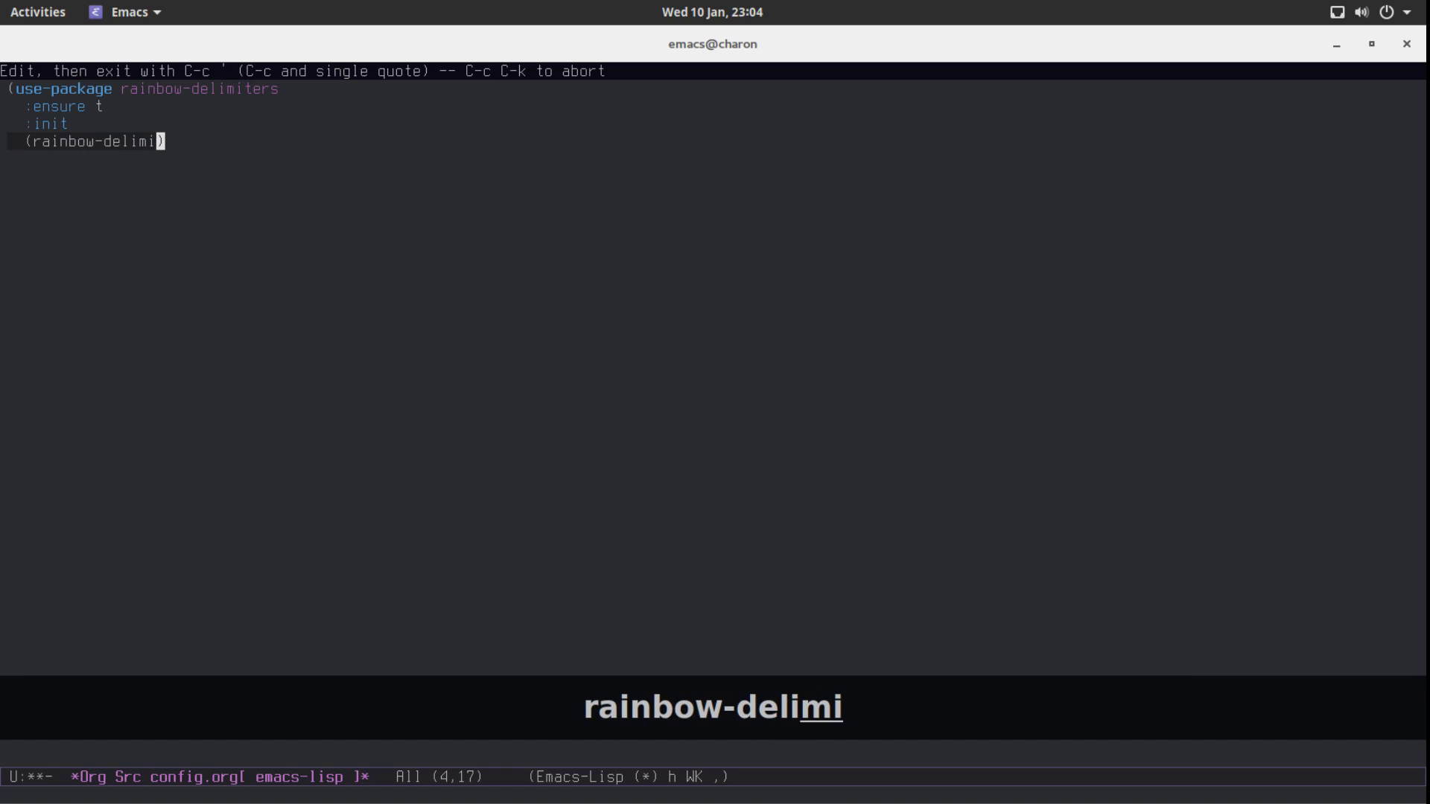
text(ters-mod)
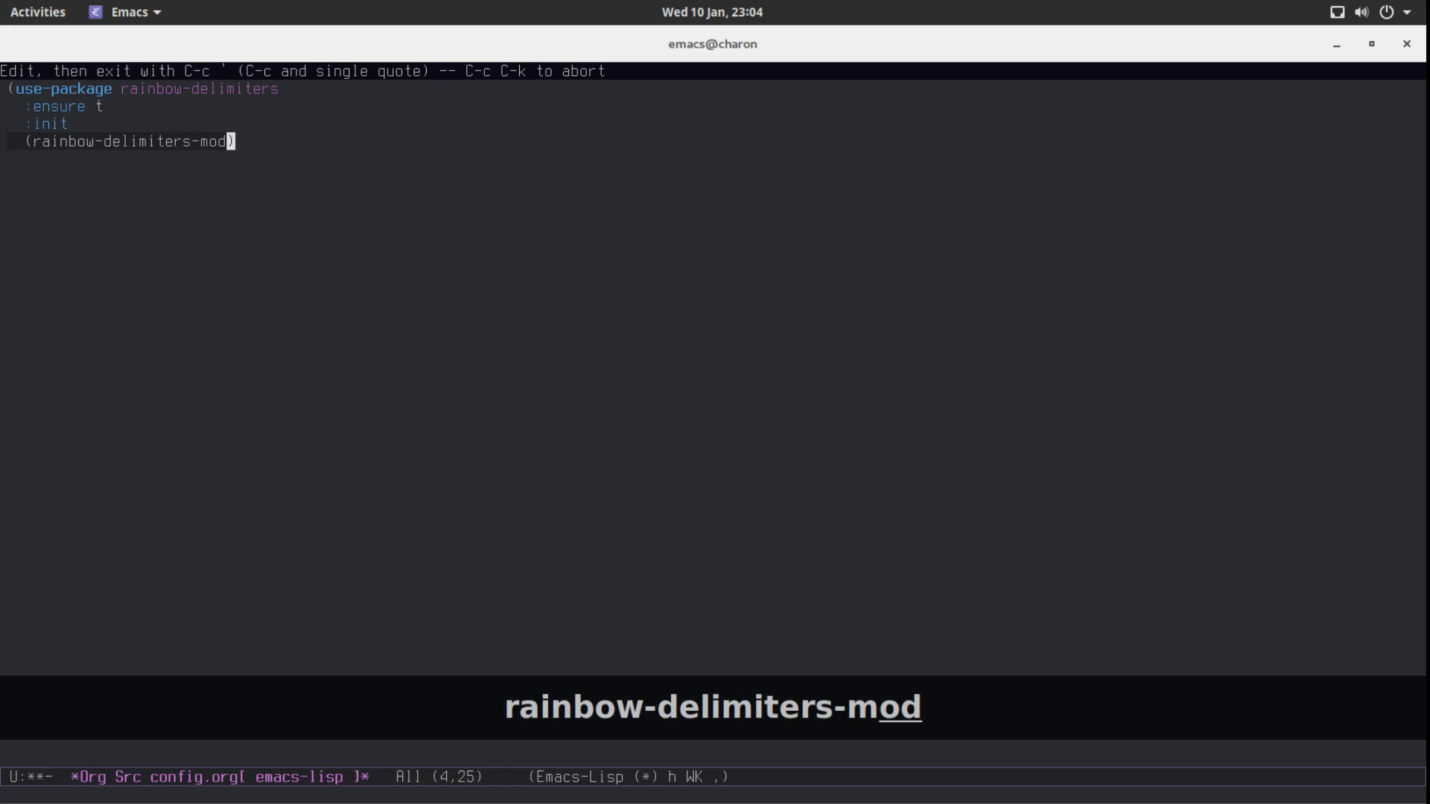
text(e 1)
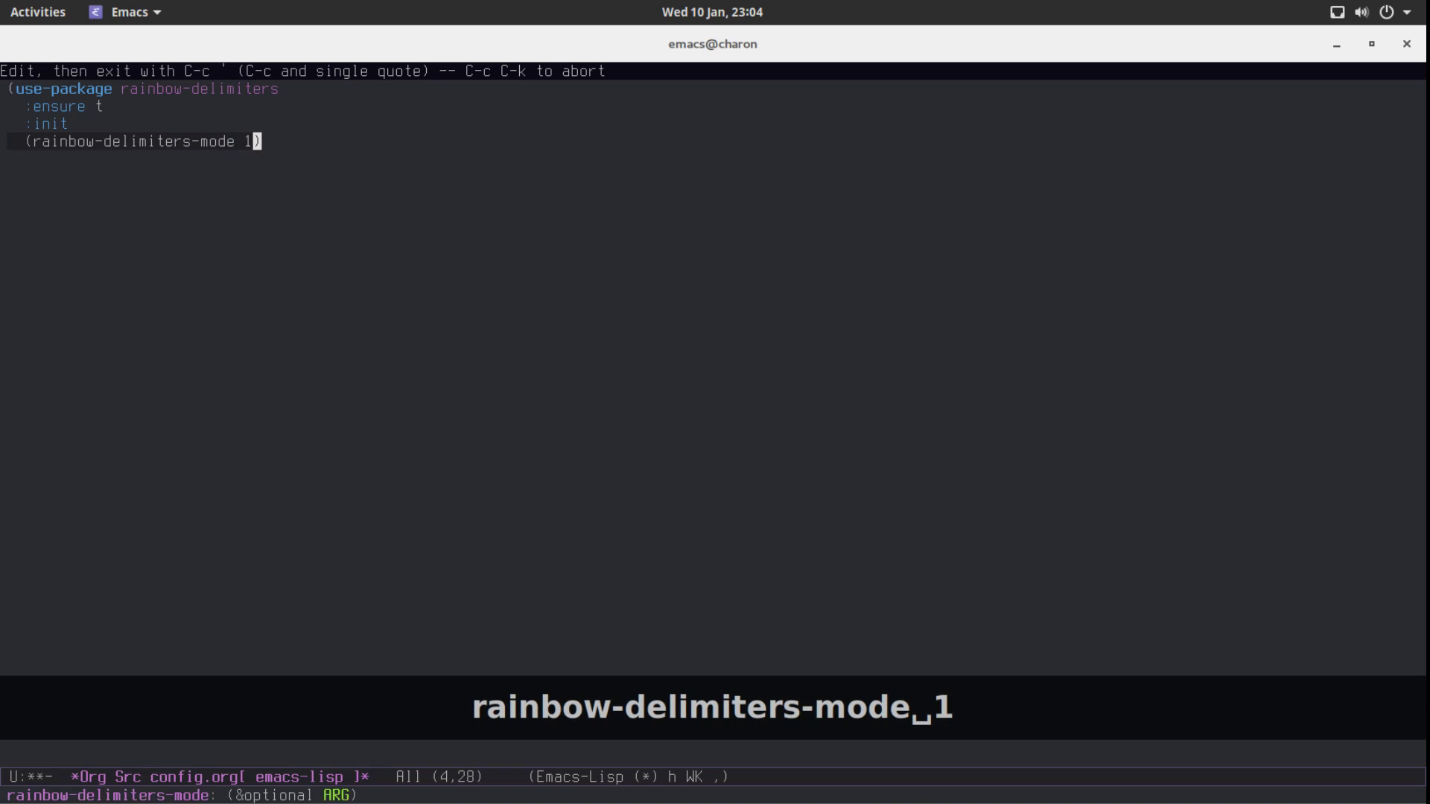
text())
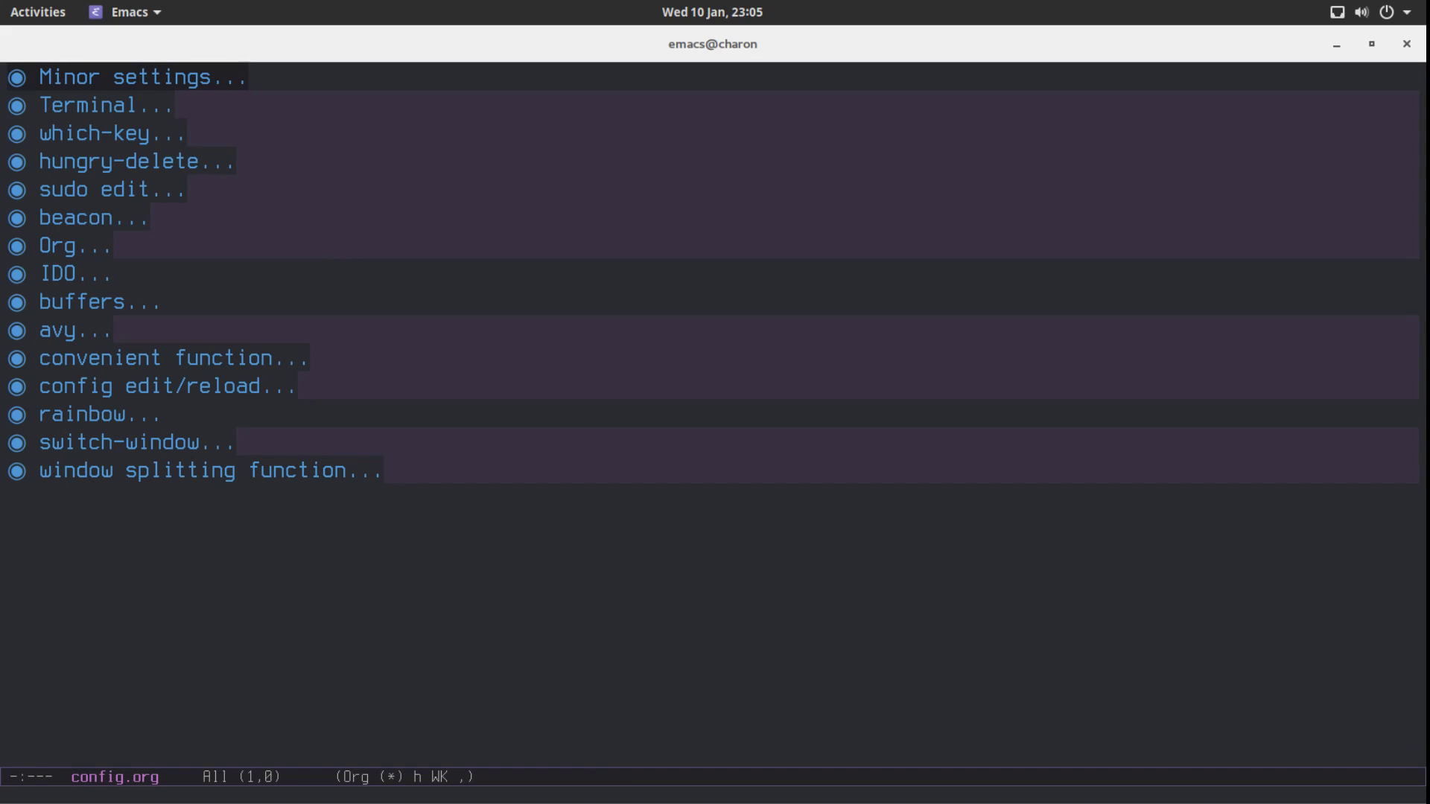
Add a 'dashboard' heading above beacon with an emacs-lisp src block template.
key(ctrl+n)
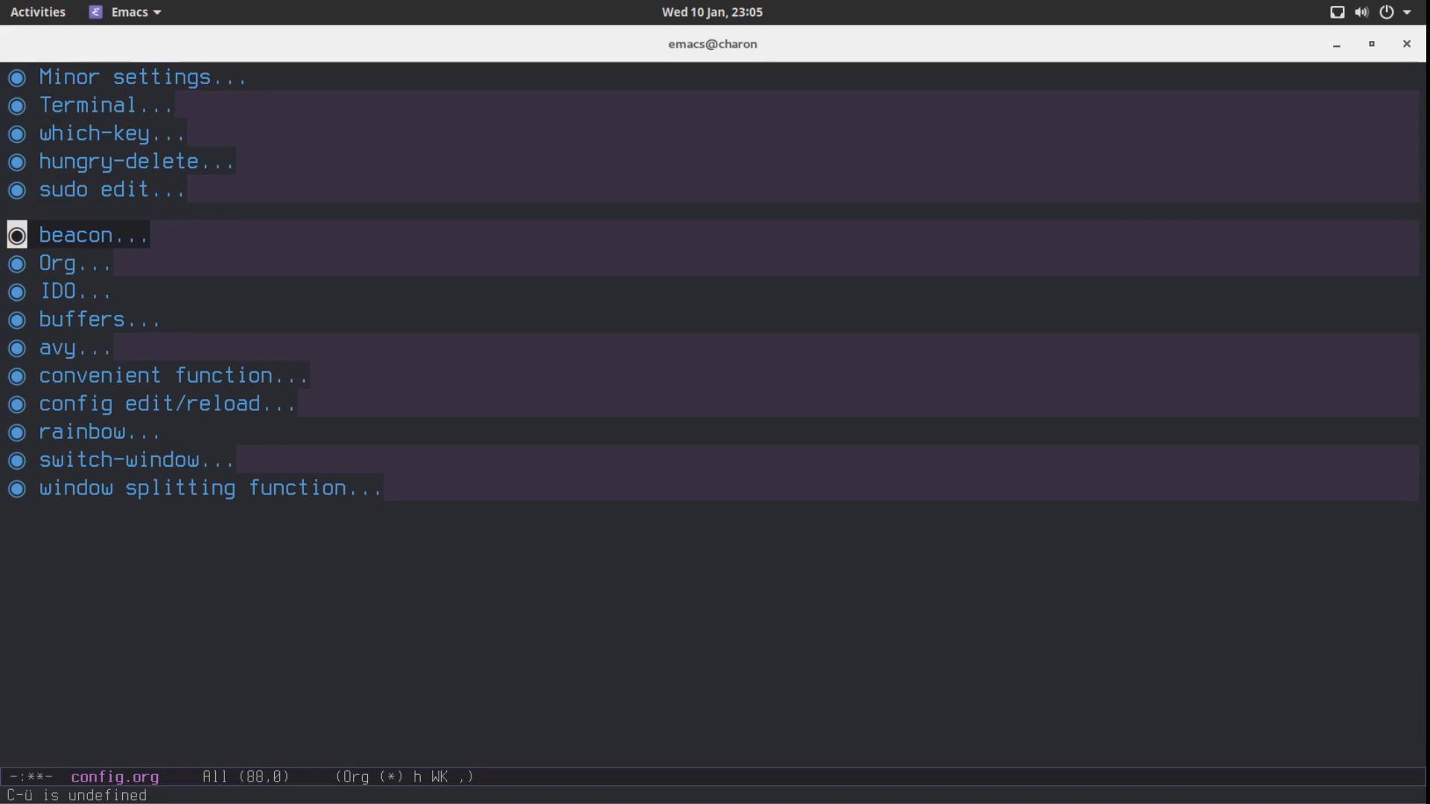
key(ctrl+p)
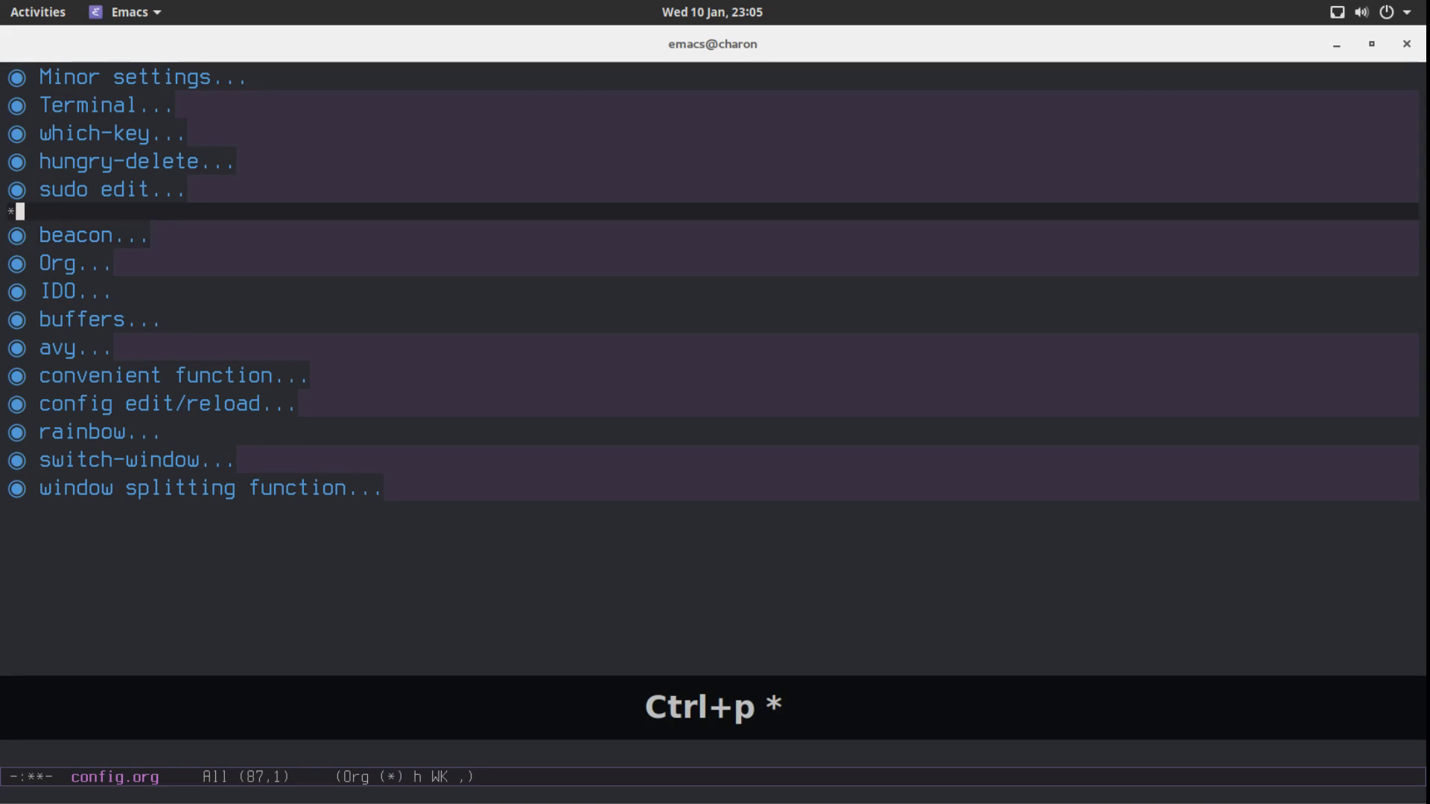
text(dashboard)
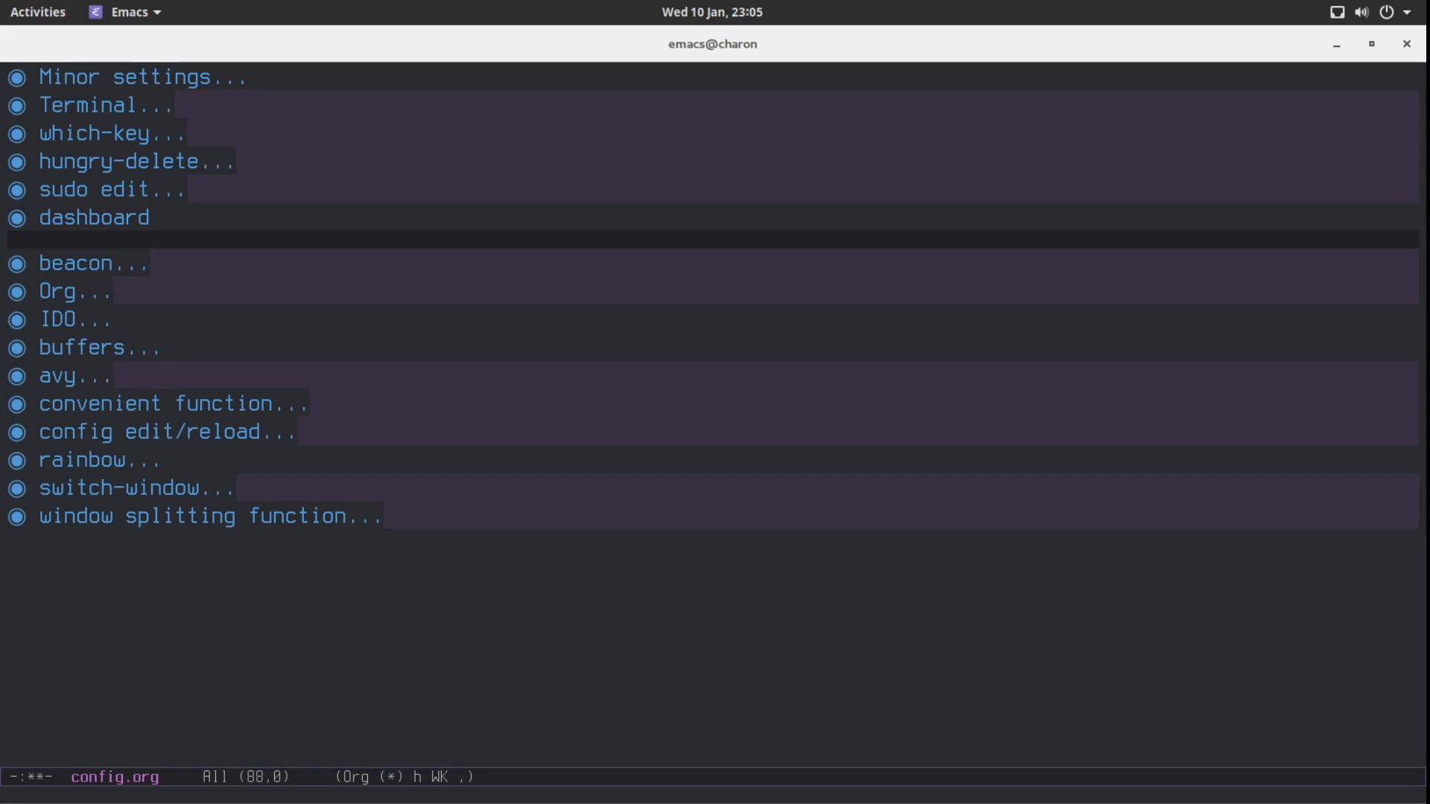
text(<s)
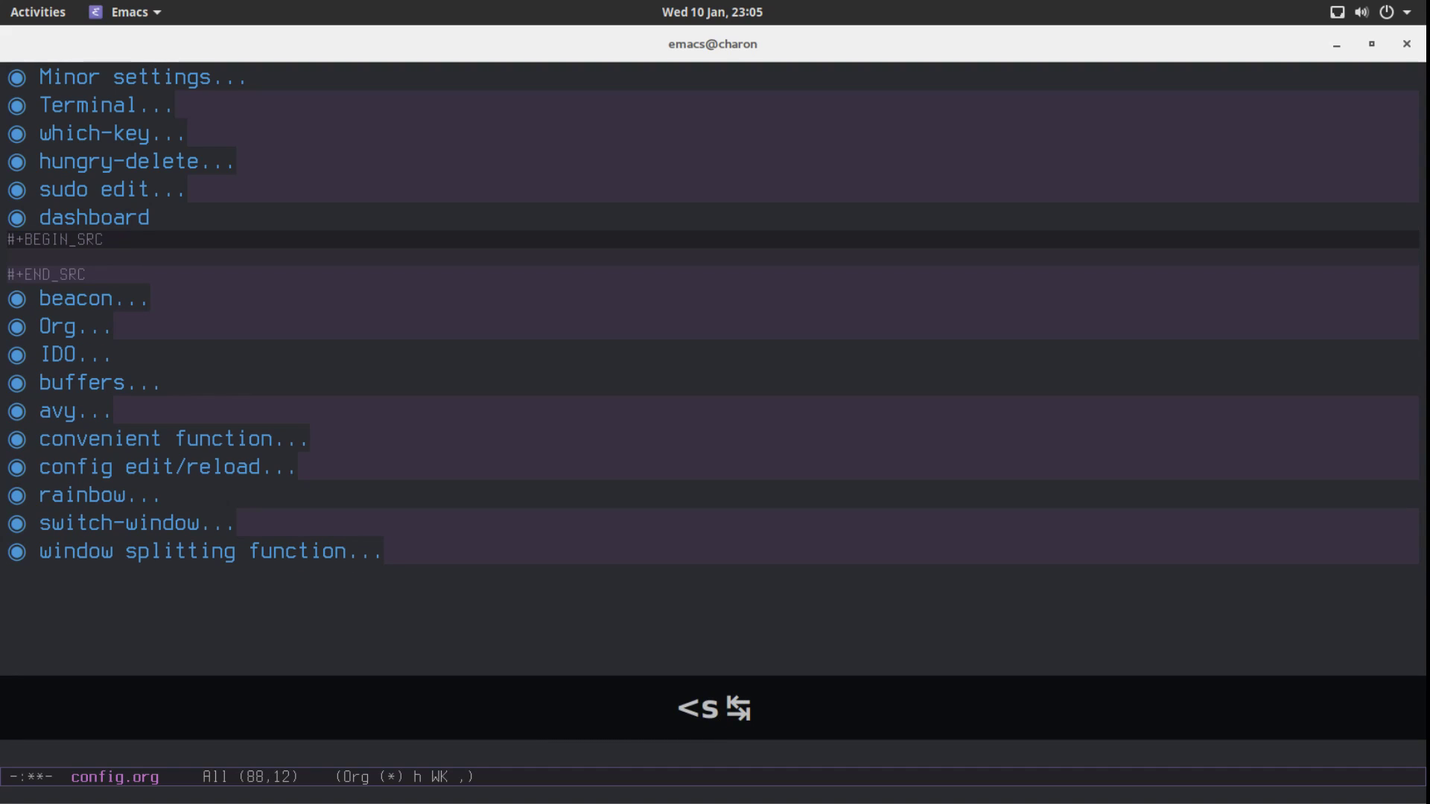
text(emacs-lisp)
click(715, 257)
text((use )
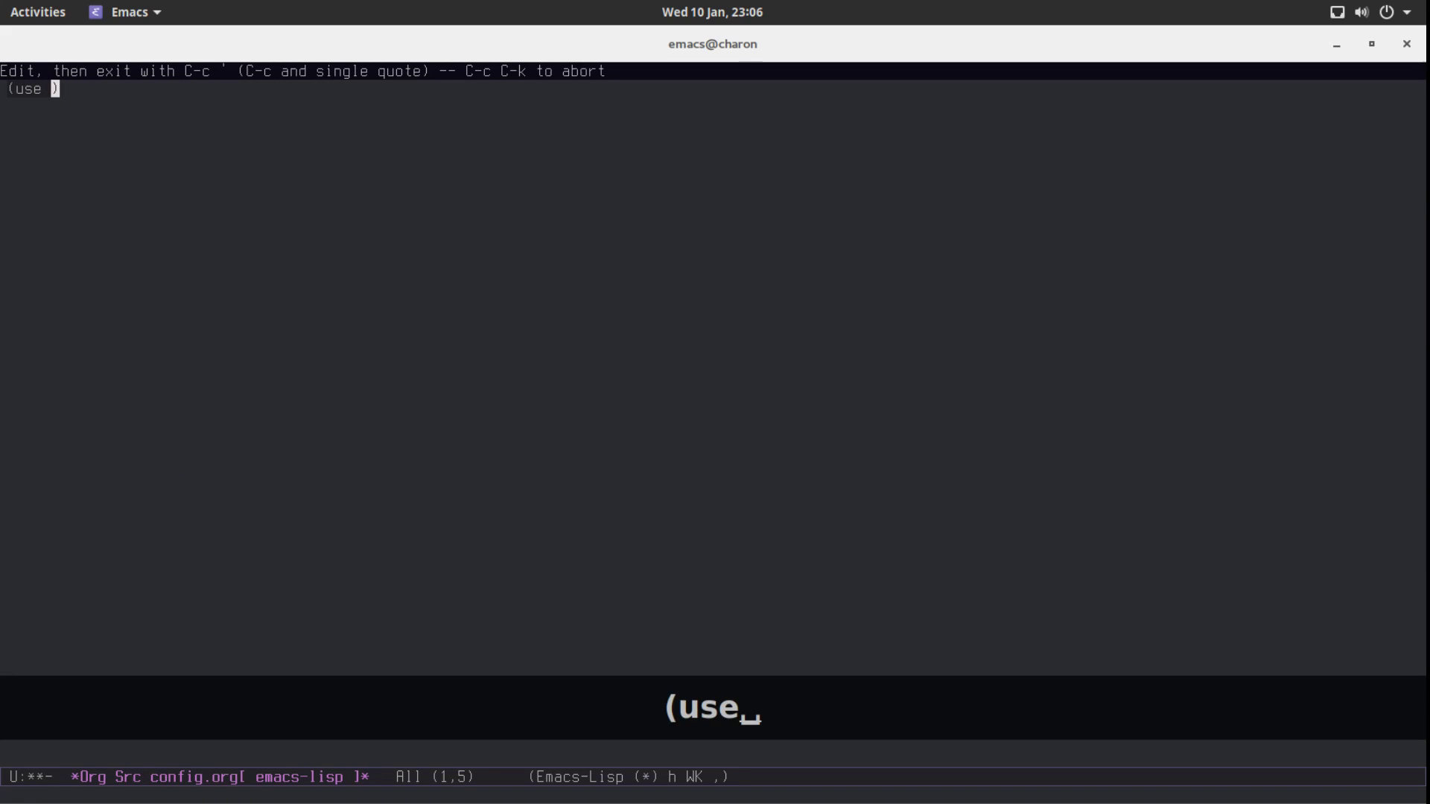
Write (use-package dashboard with the dashboard-setup-startup-hook call.
text(-package)
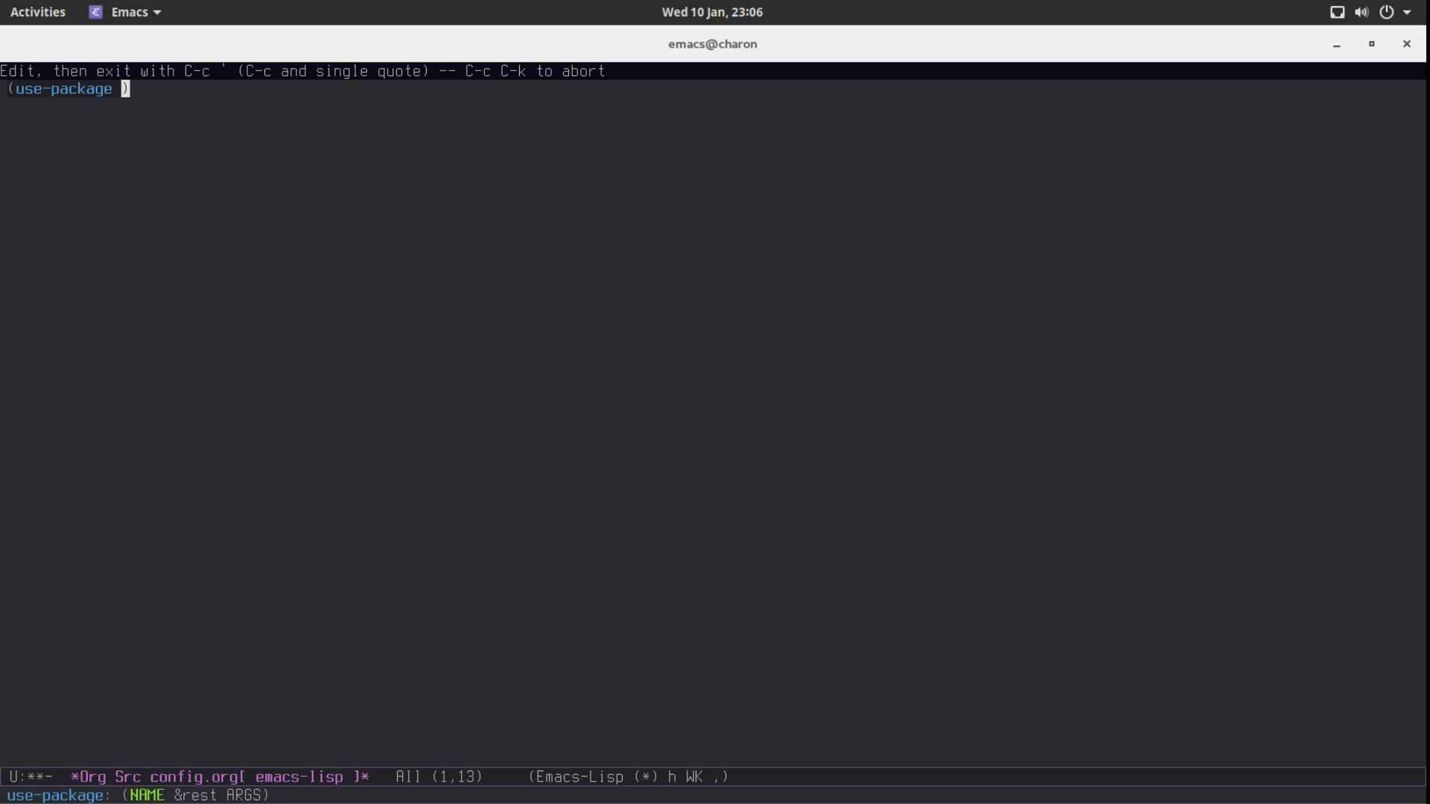
text(dashboard)
text(()
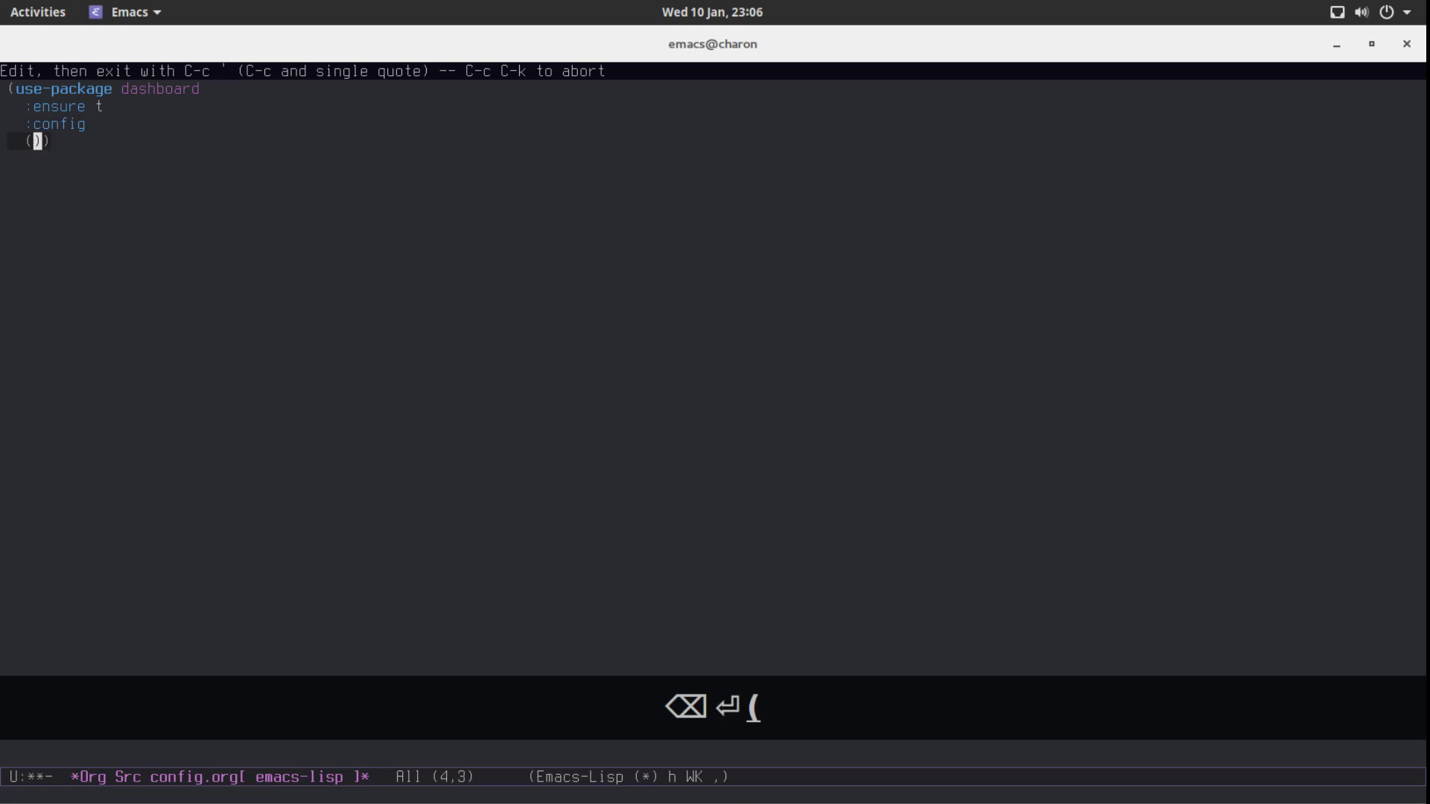
text(dashboard)
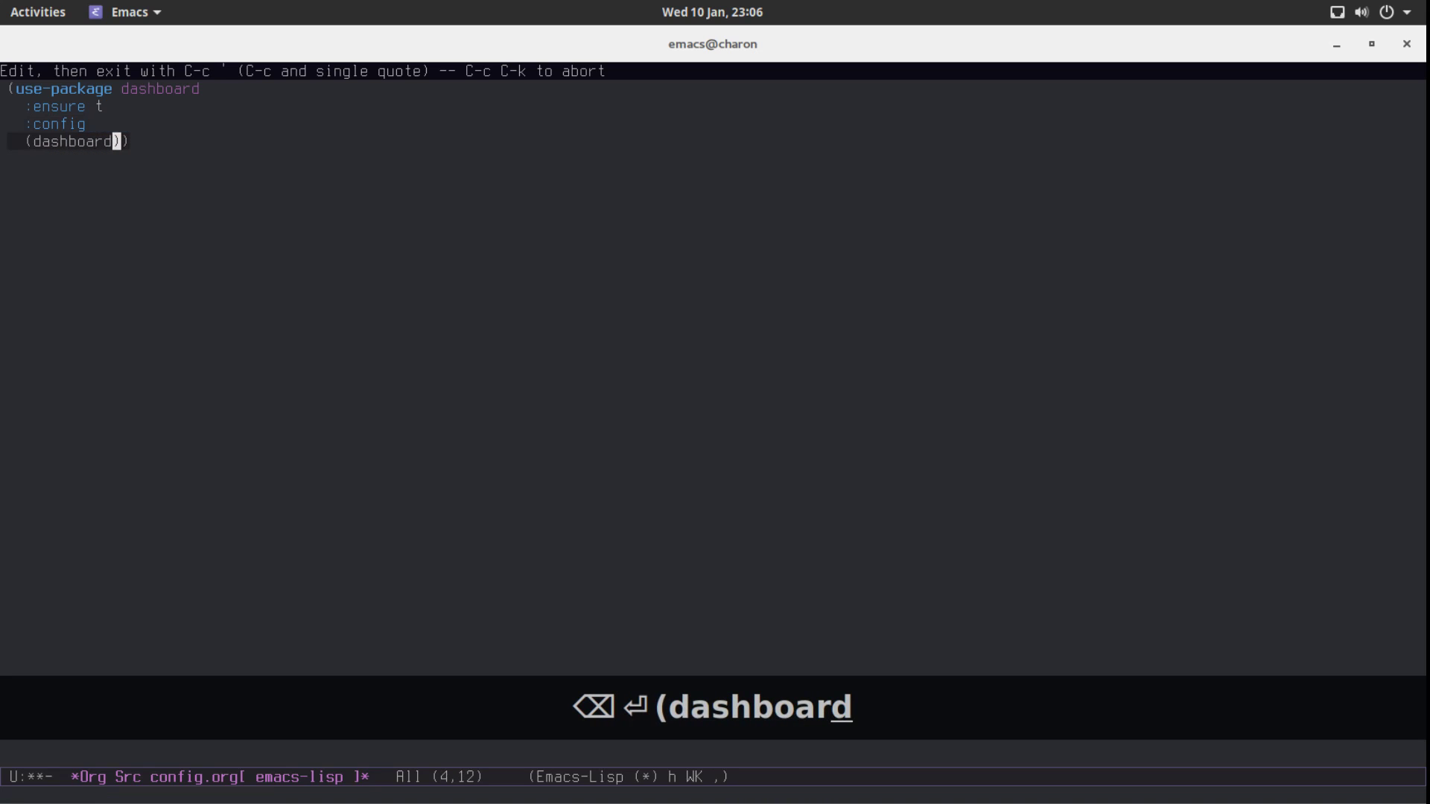
text(-)
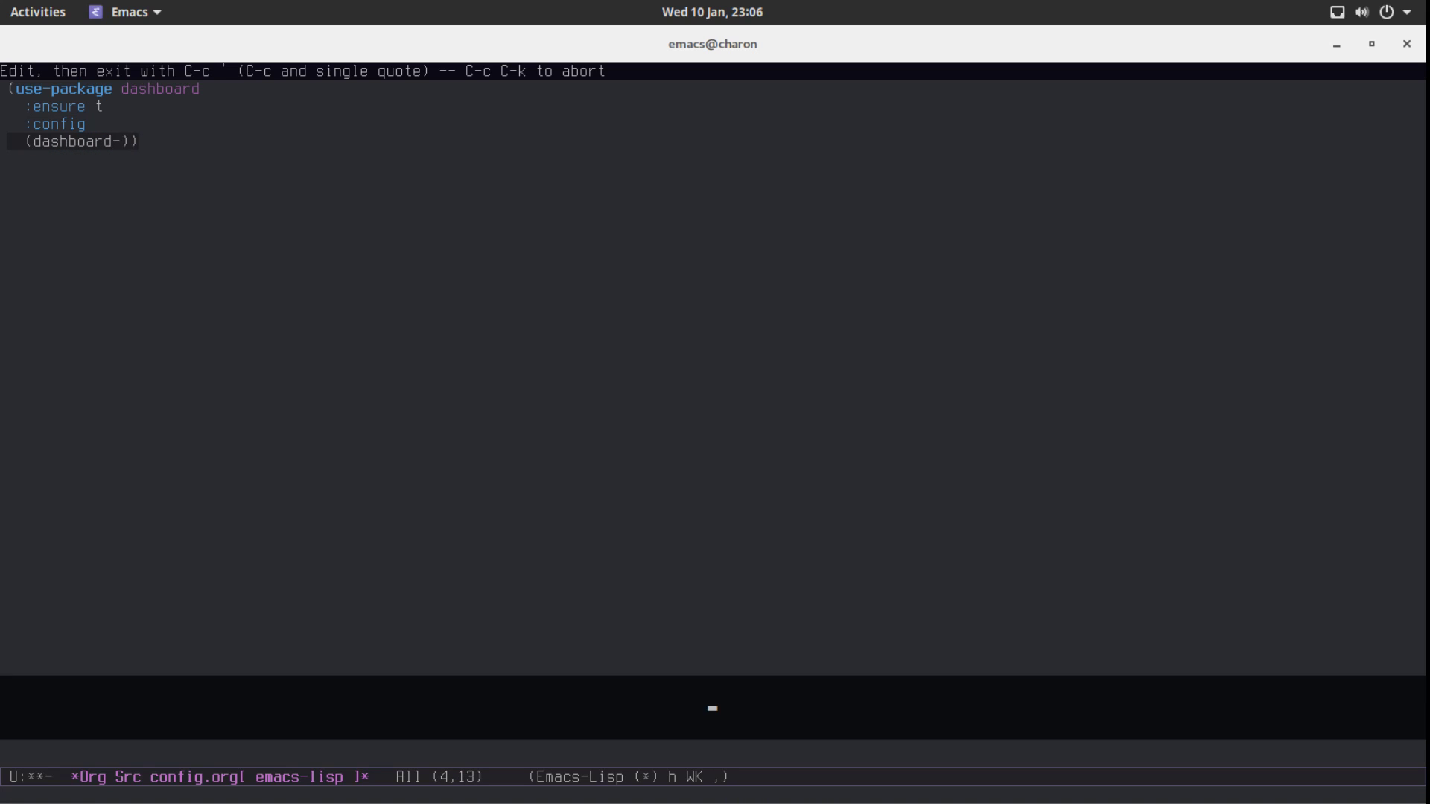
text(setup-)
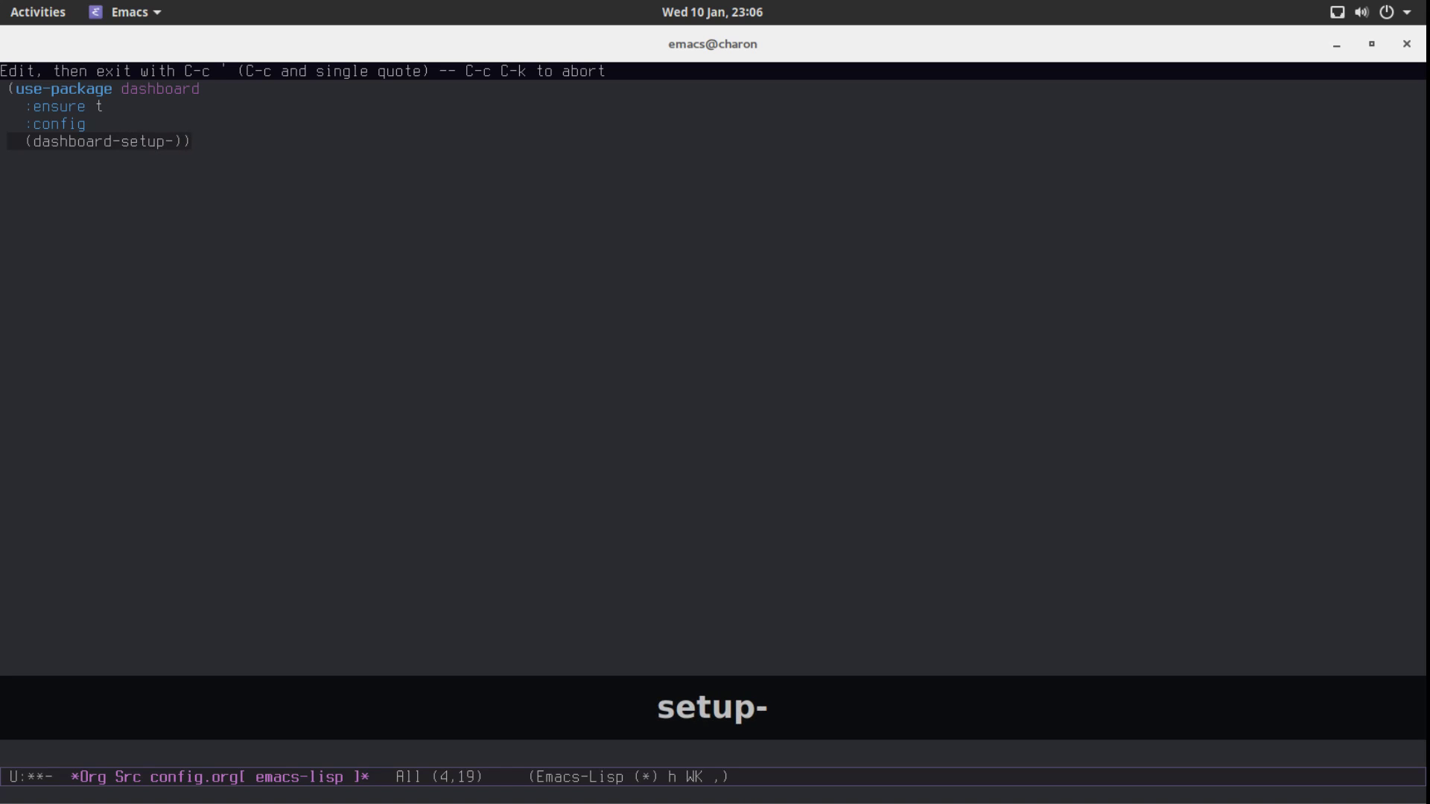
text(startup-)
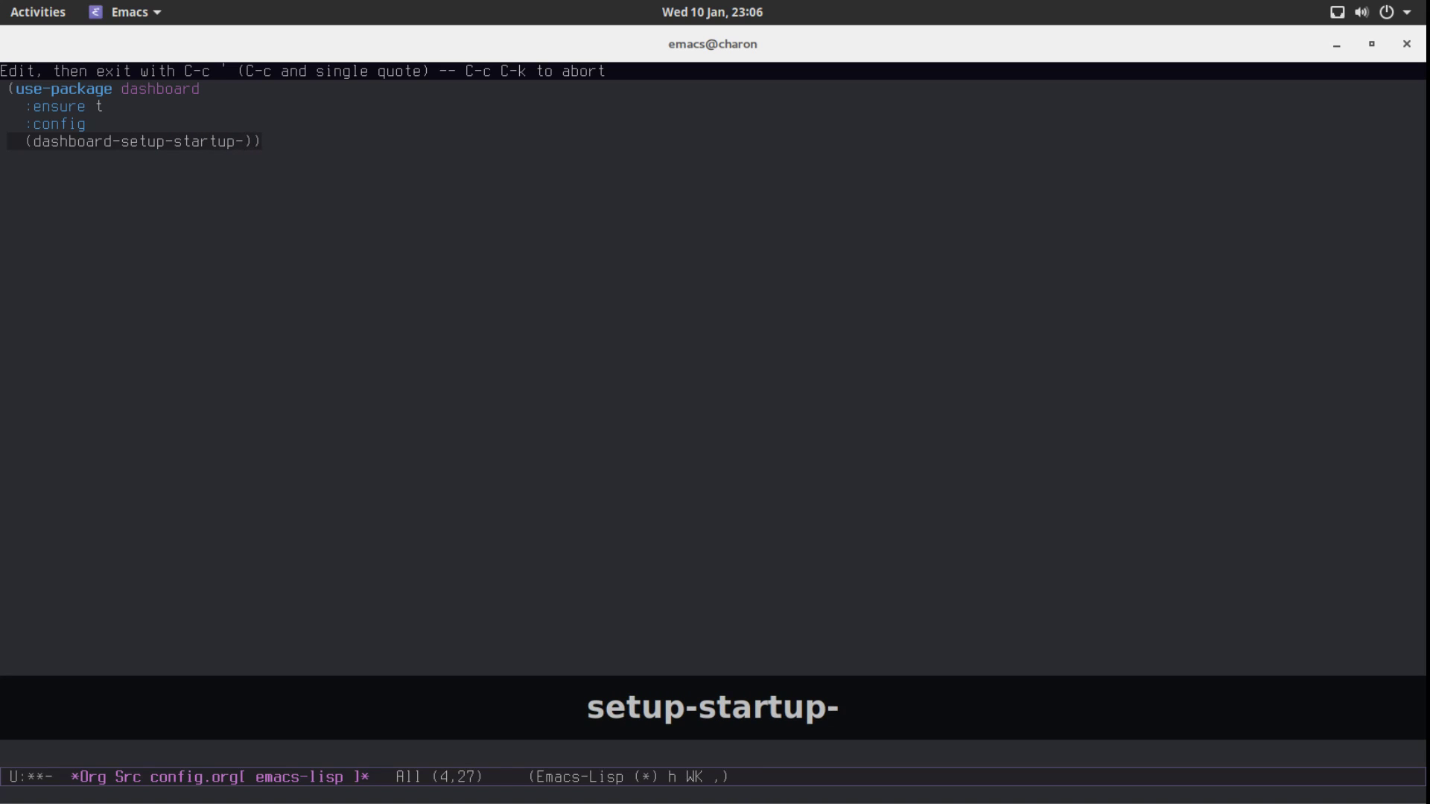
text(hook)
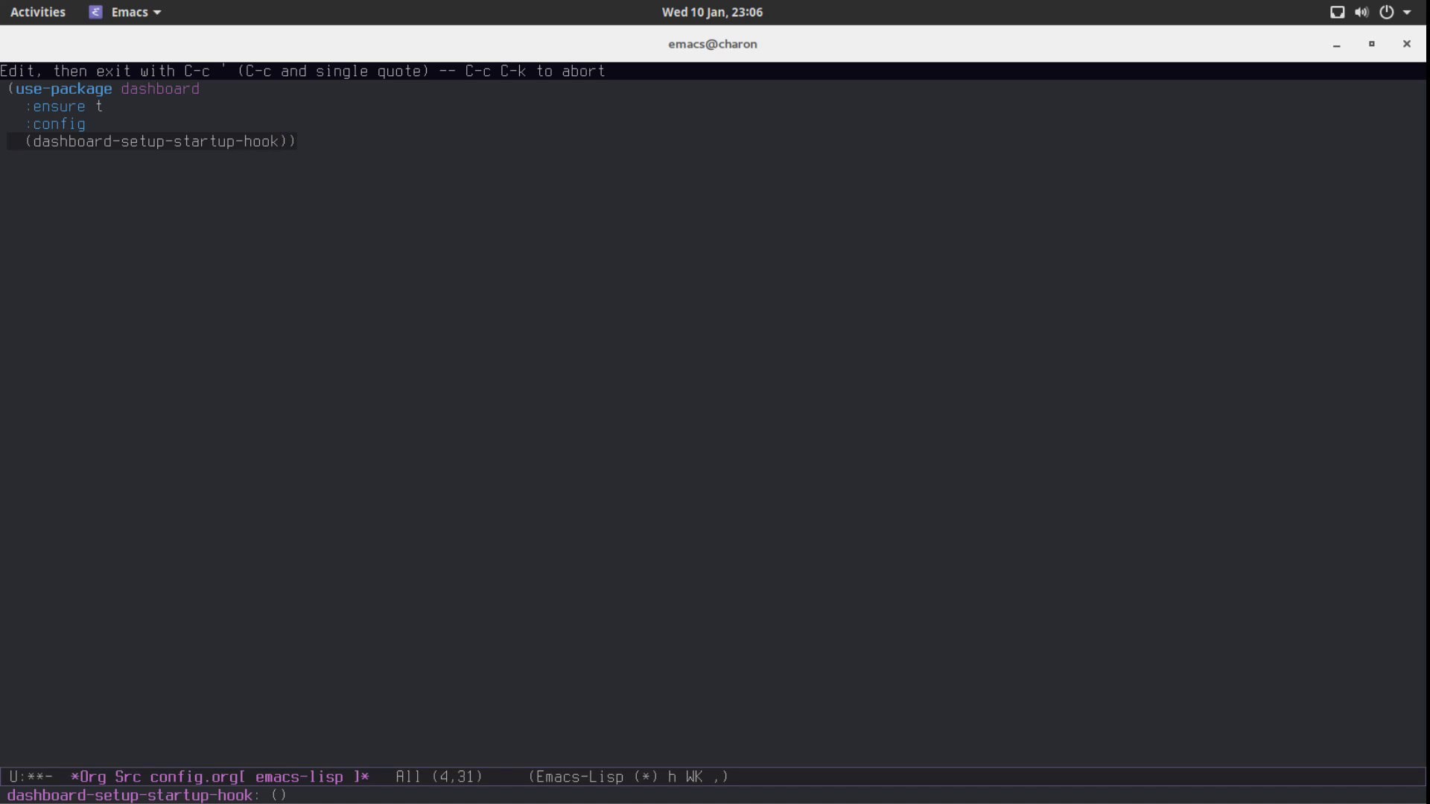
Set dashboard-items to list 10 recent files, '((recents . 10)).
text(()))
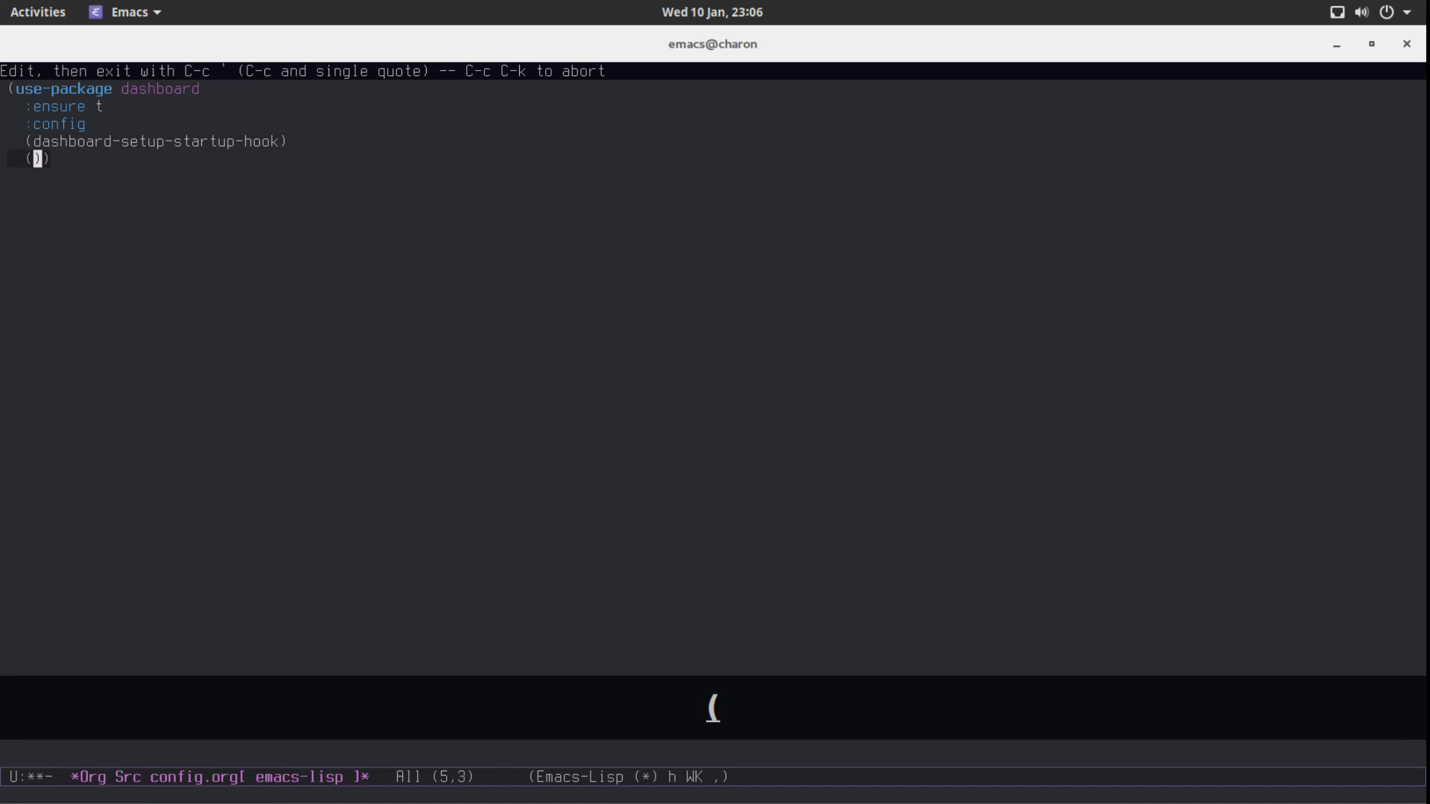
text(setq)
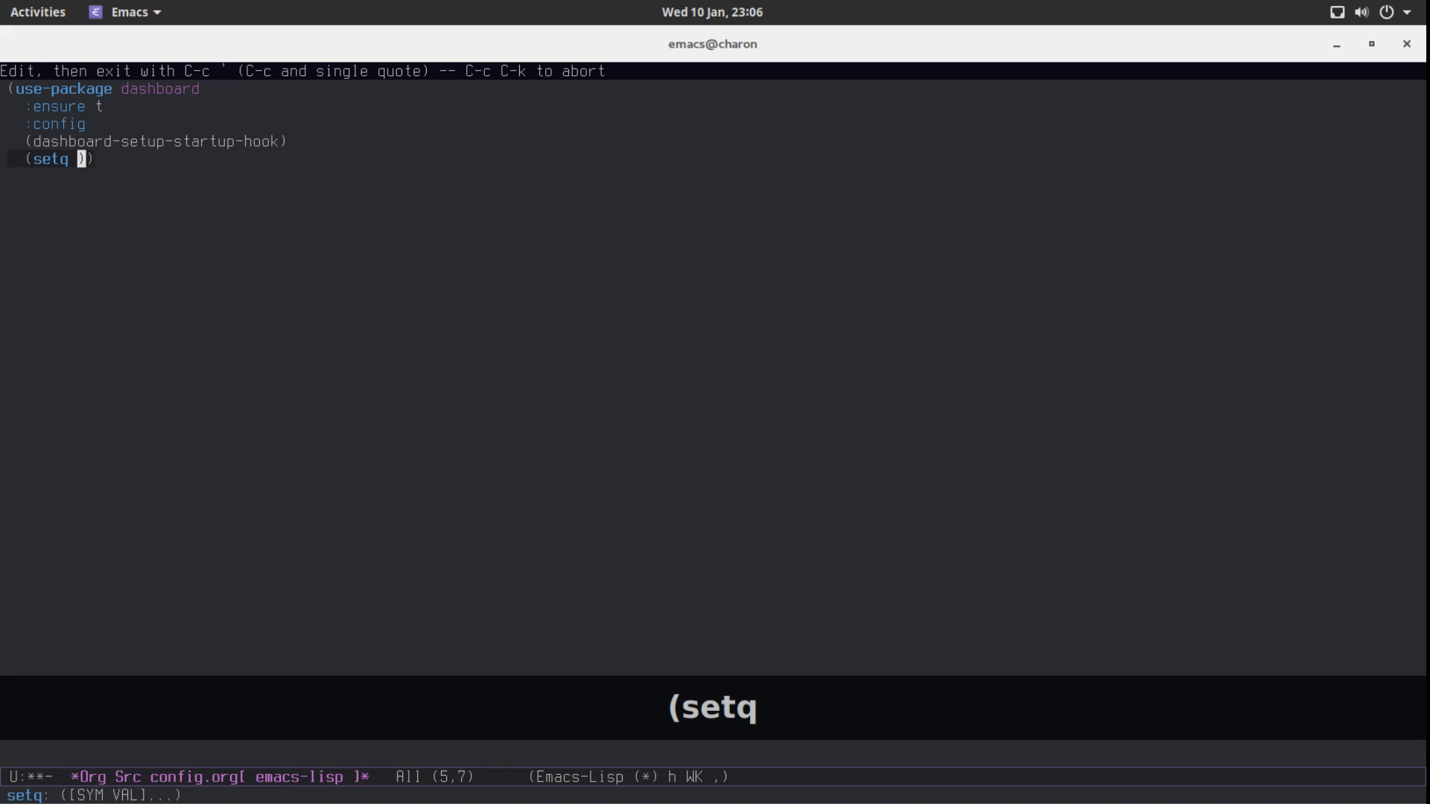
text(dashboard-items)
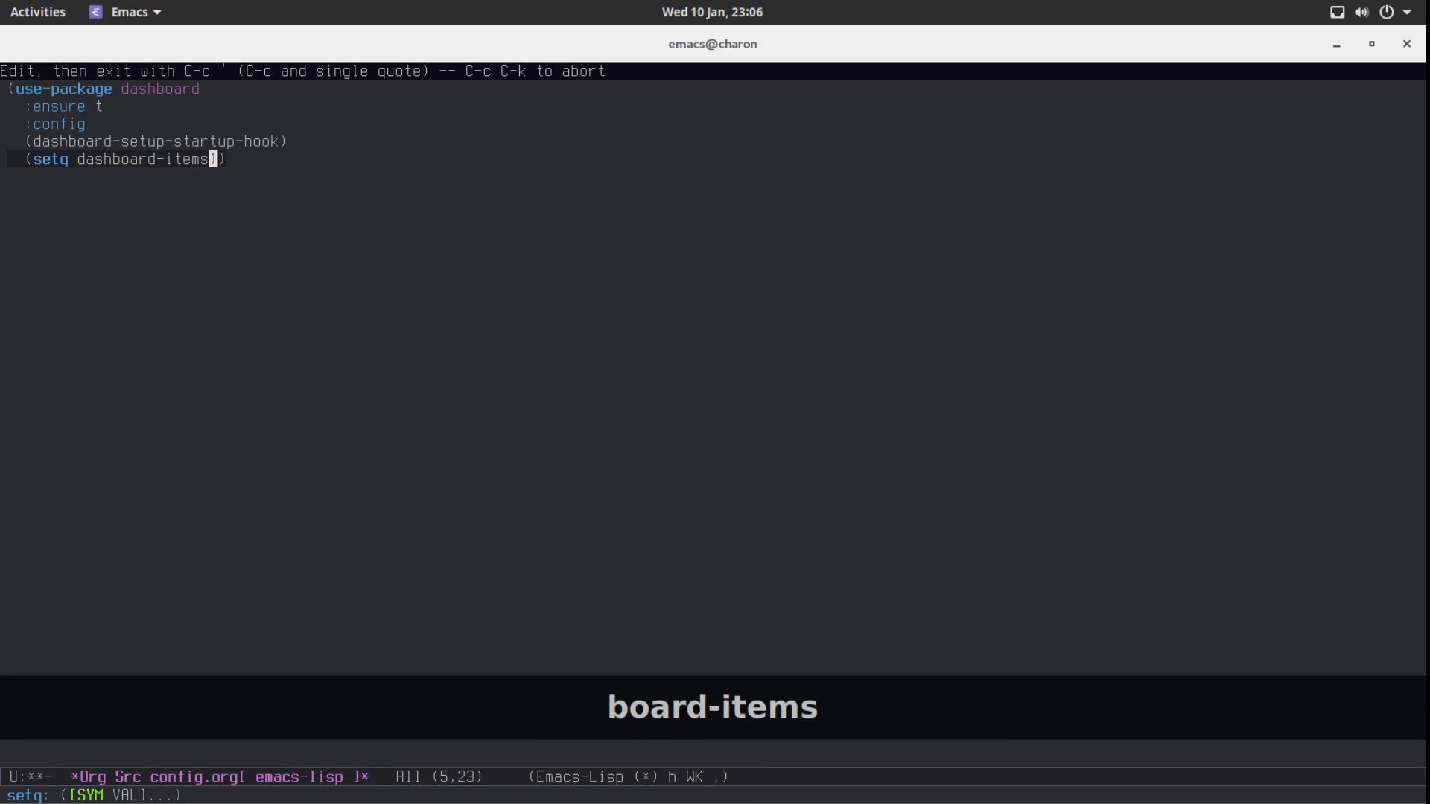
text(')
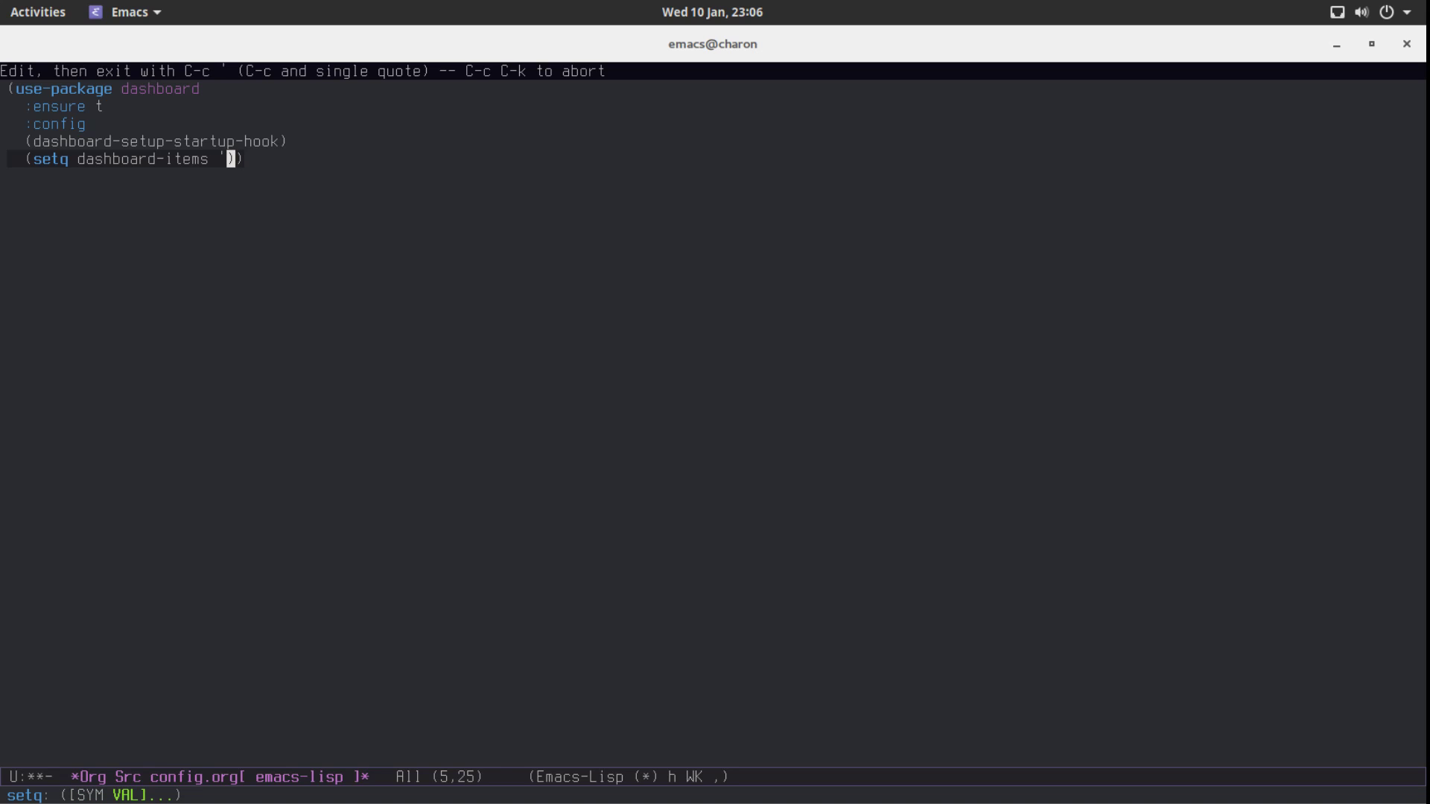
text(()
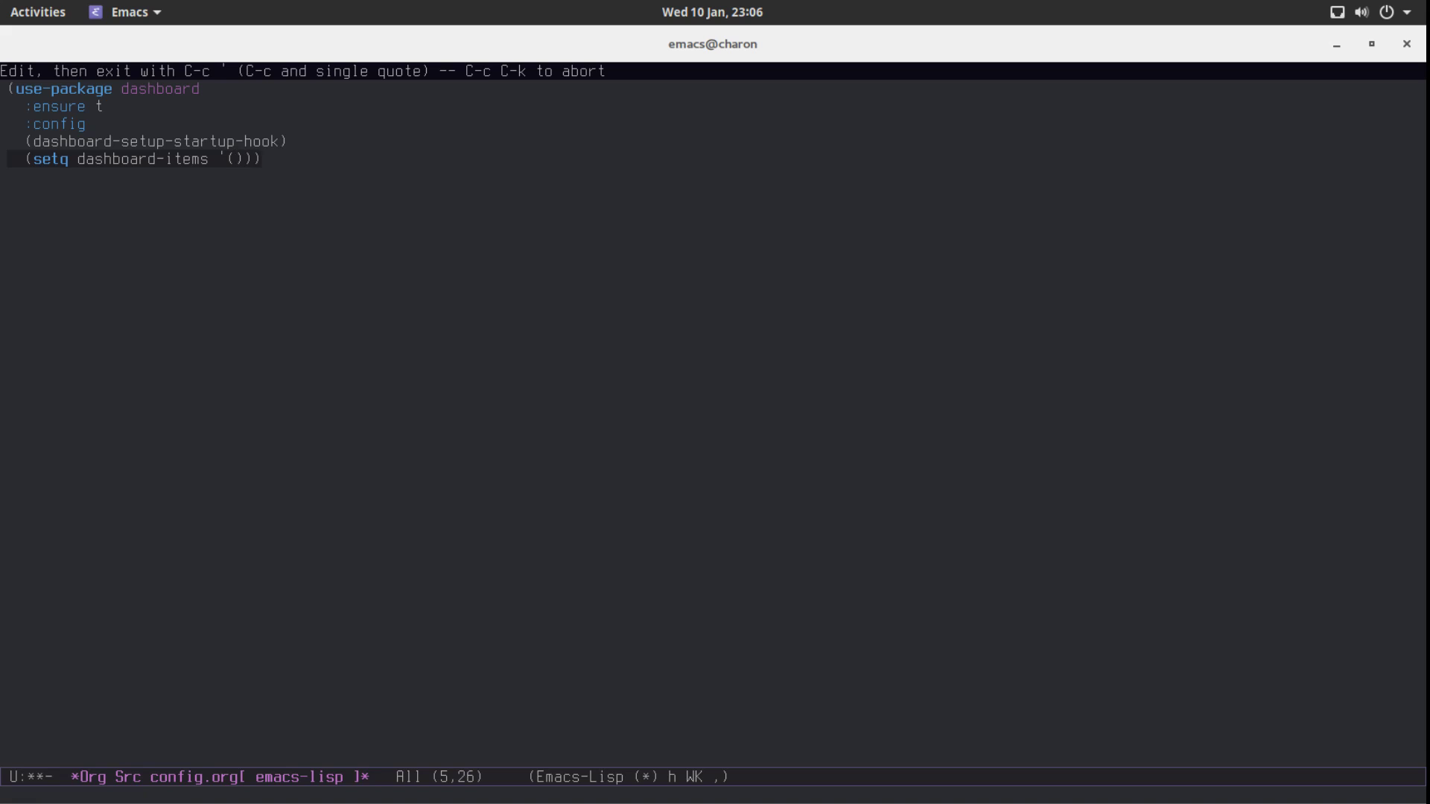
text((recent)
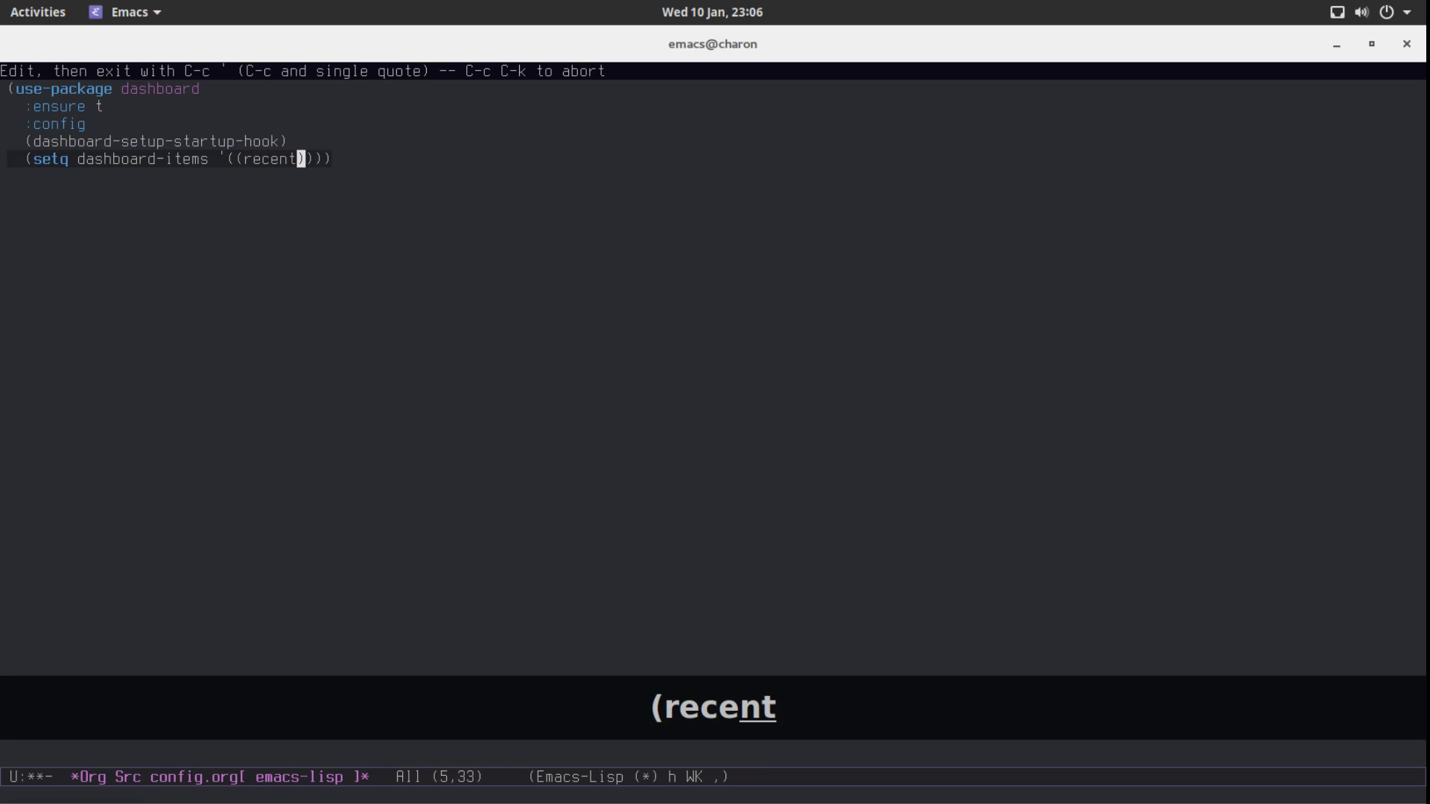
text(s .)
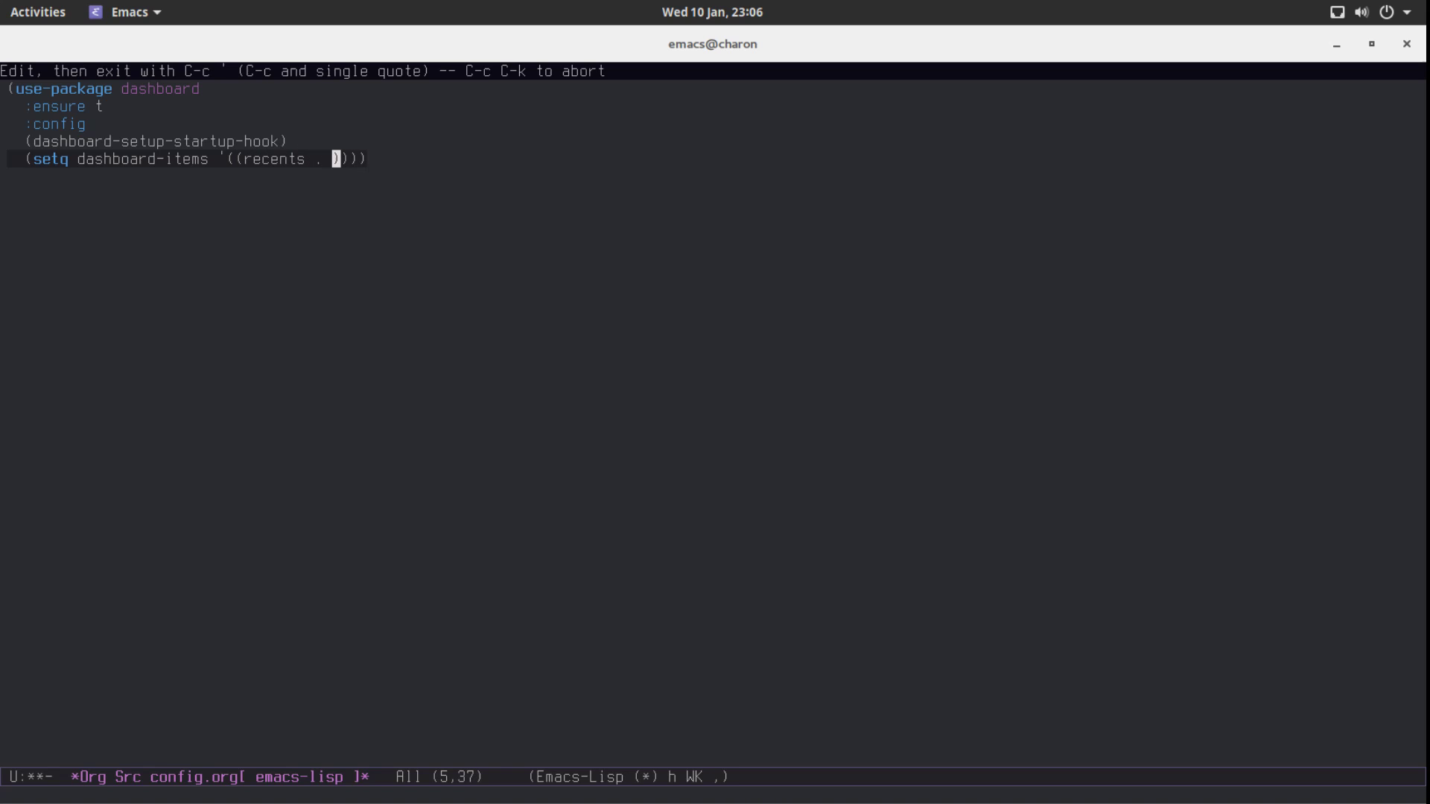
text(10))
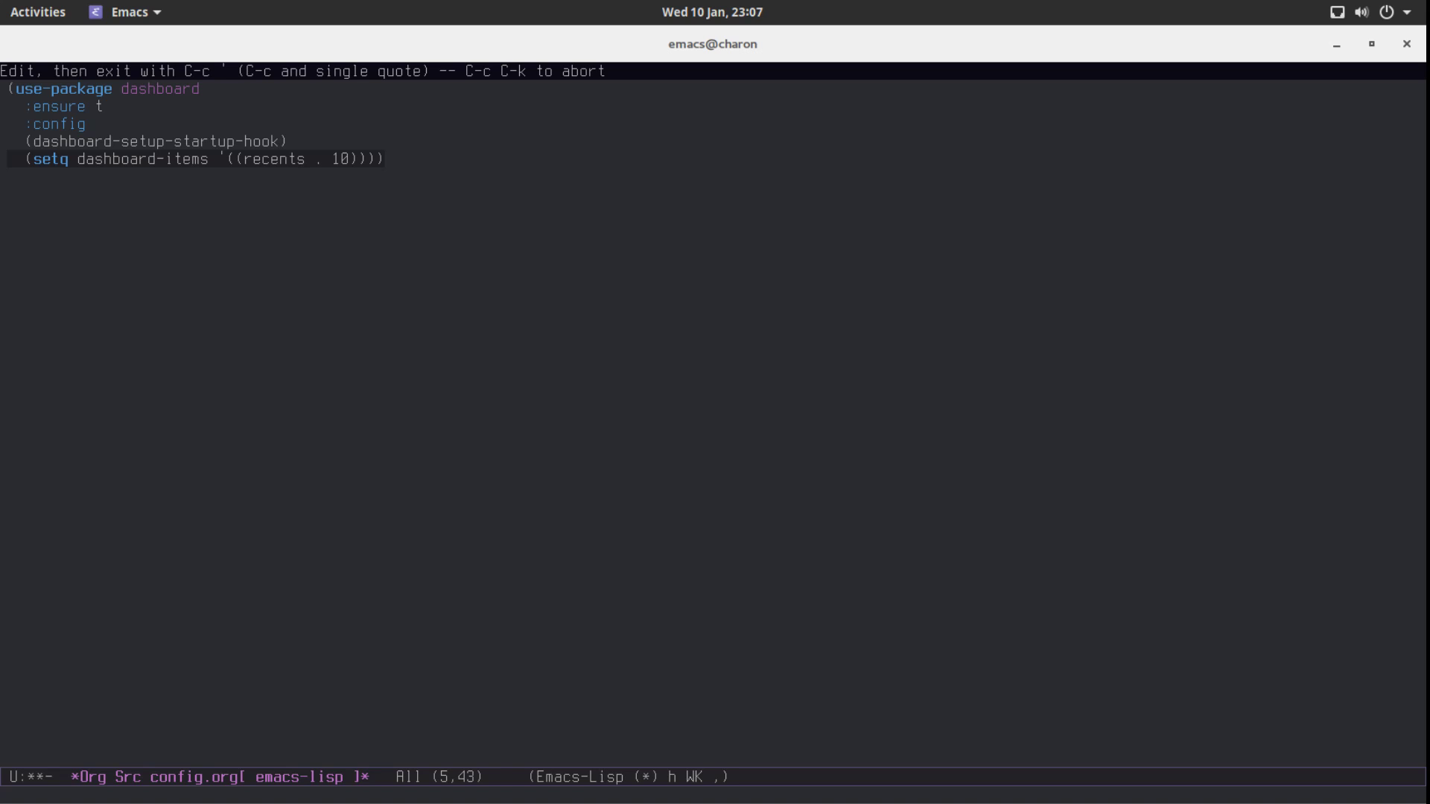
key(Return)
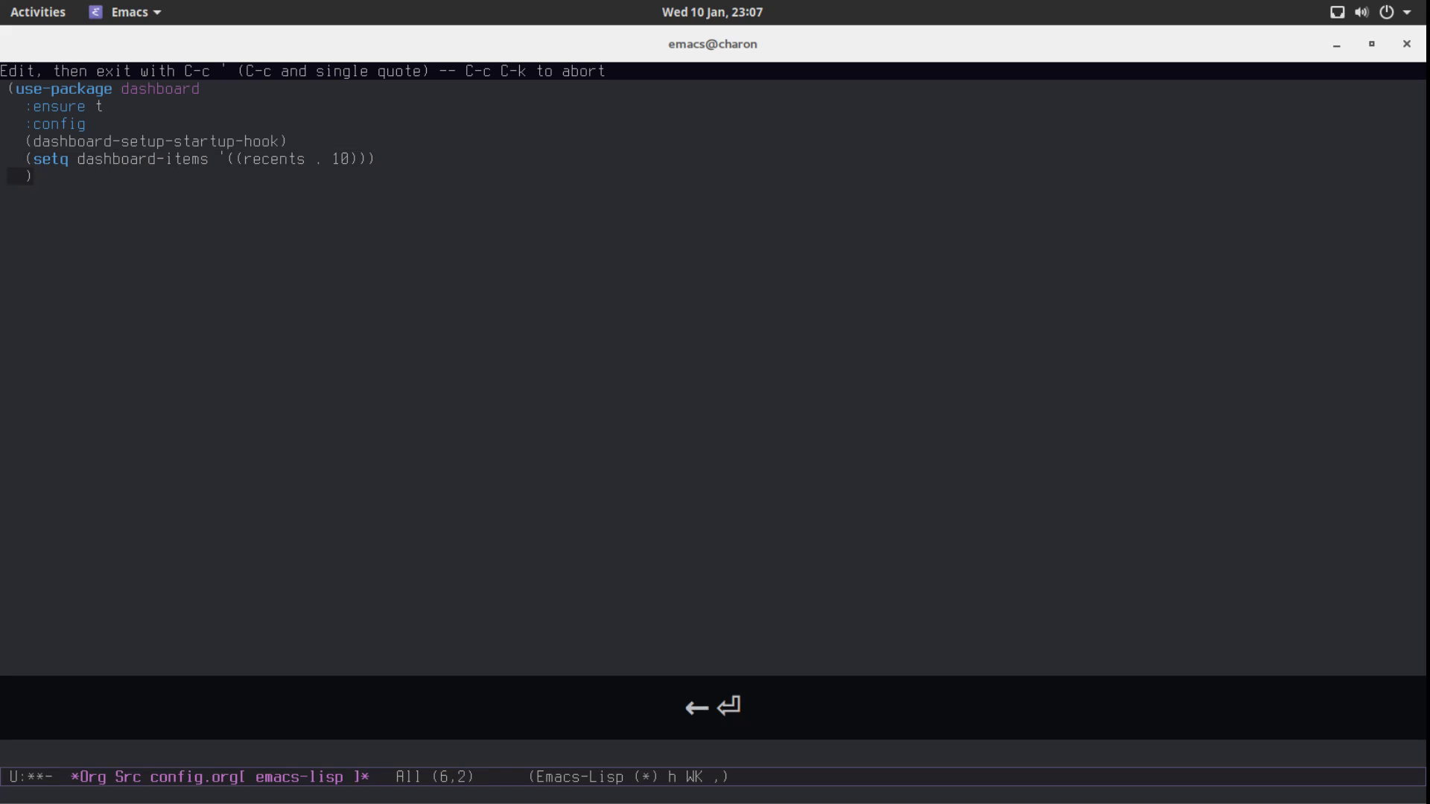
Set dashboard-banner-logo-title to "Hello YouTube!".
text((setq)
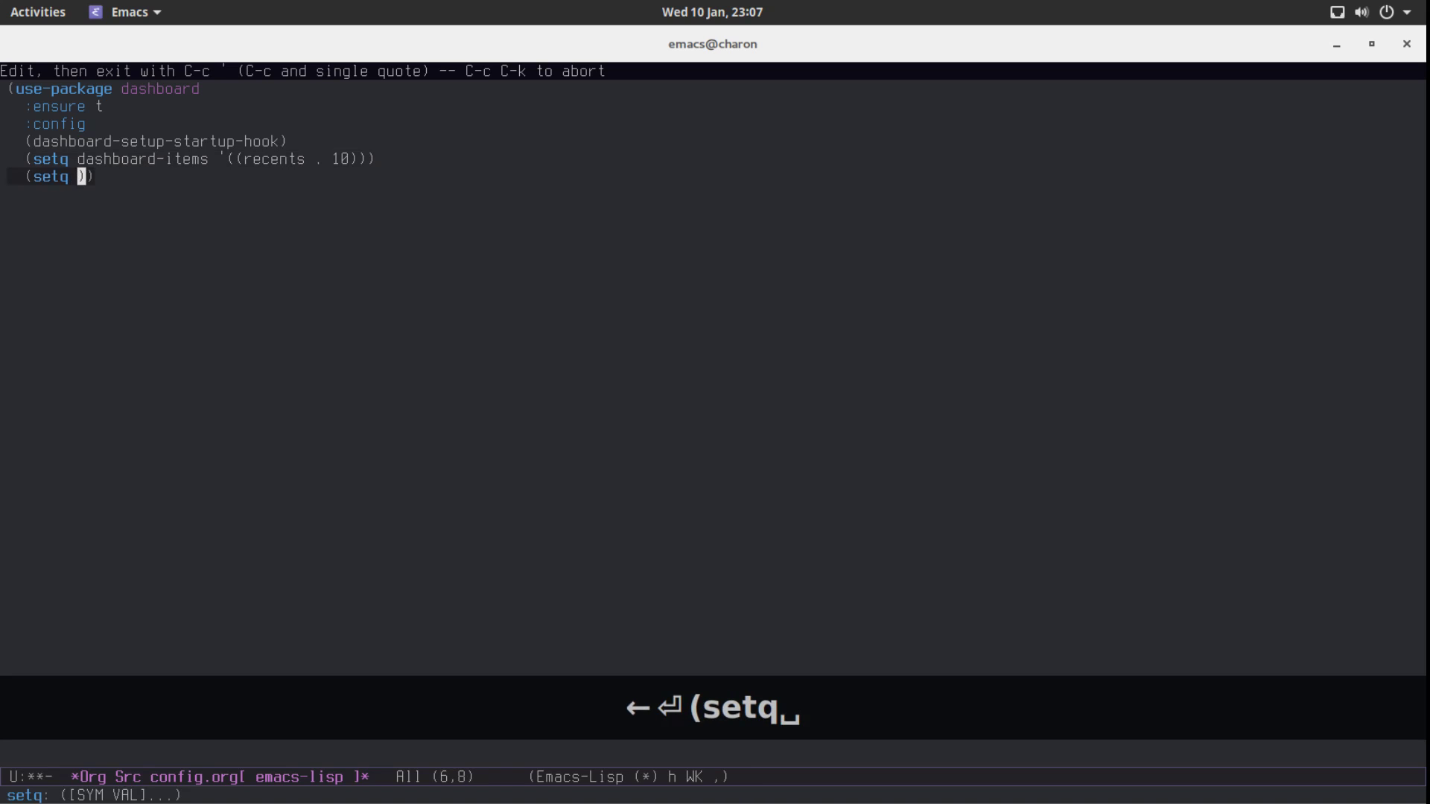
text(dash)
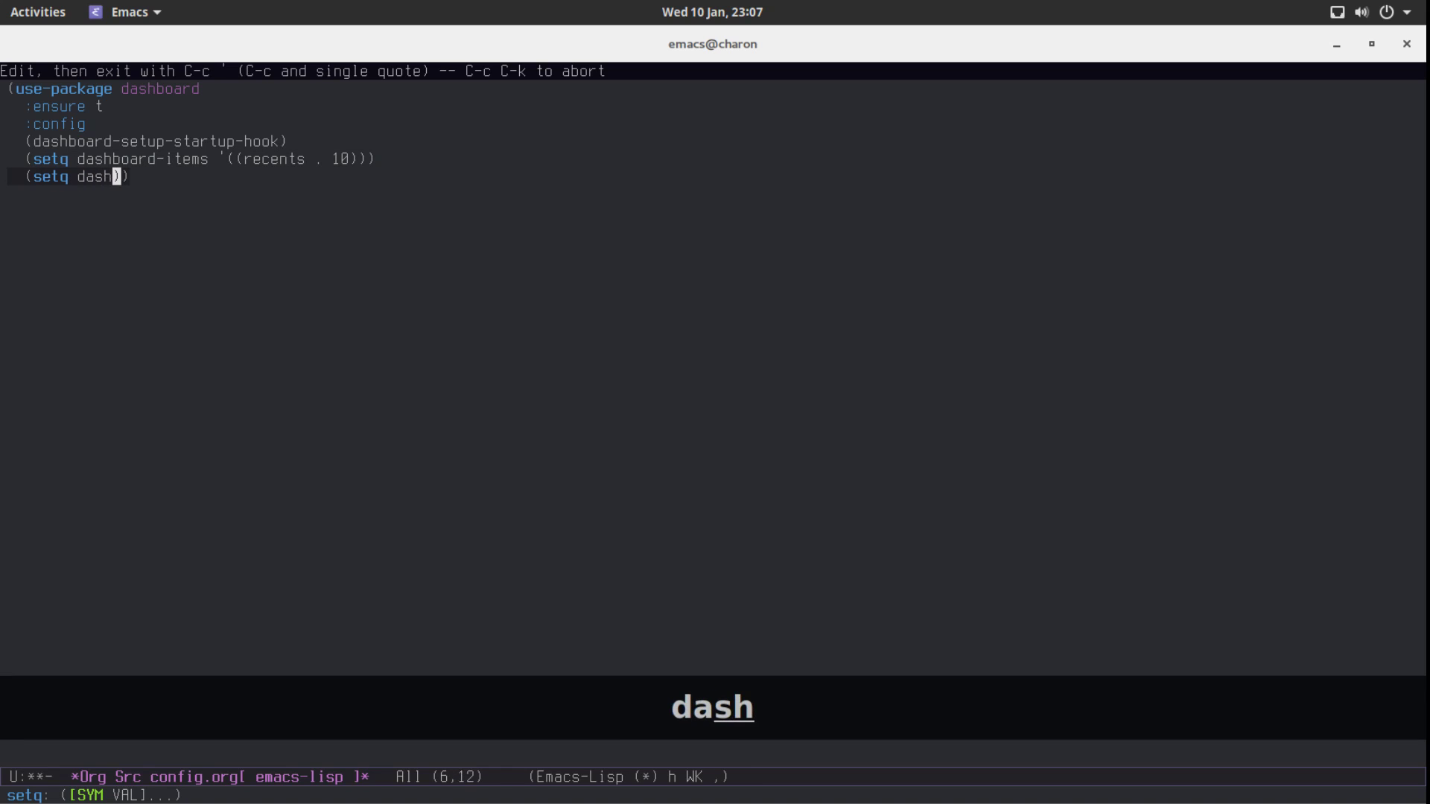
text(board-banne)
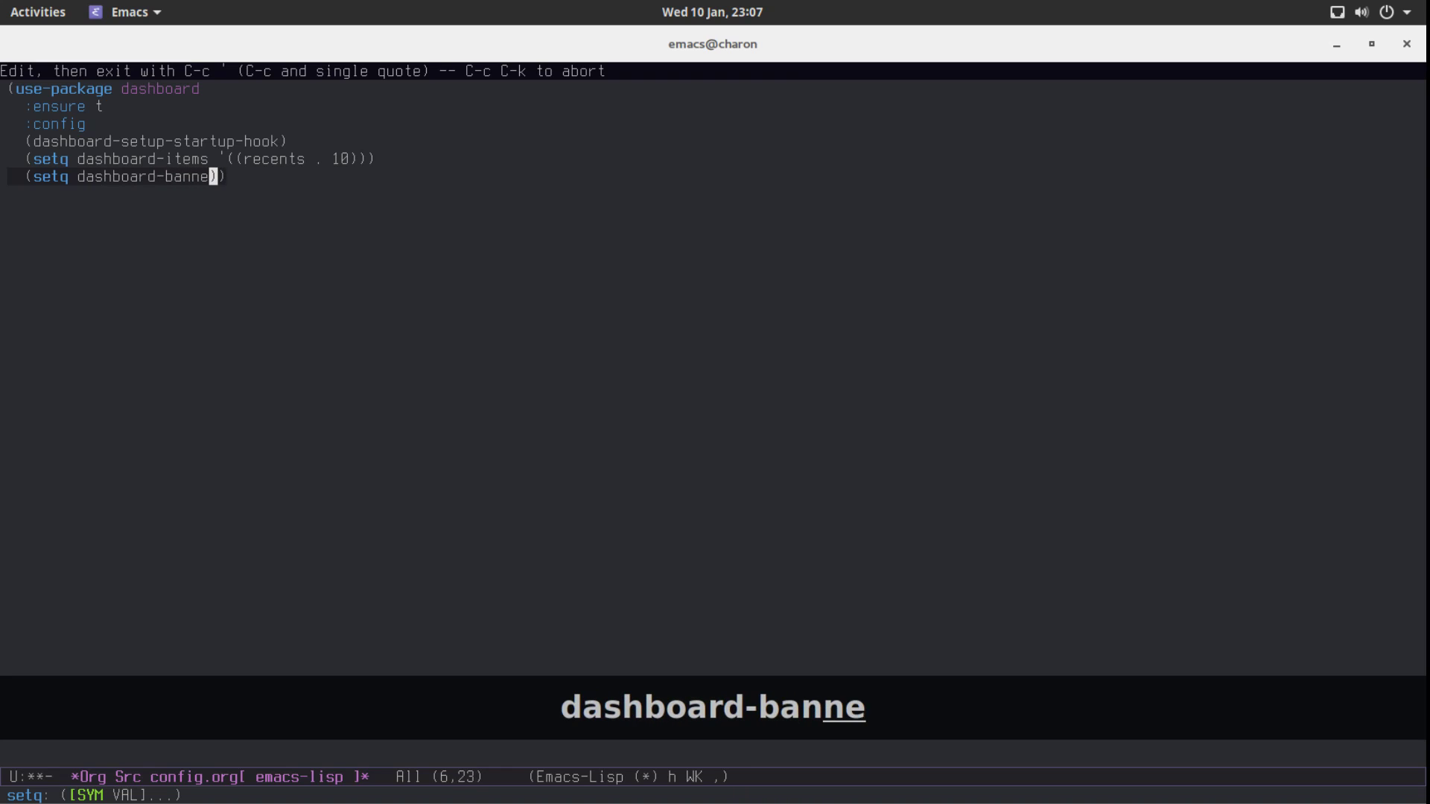
text(r-logo-title)
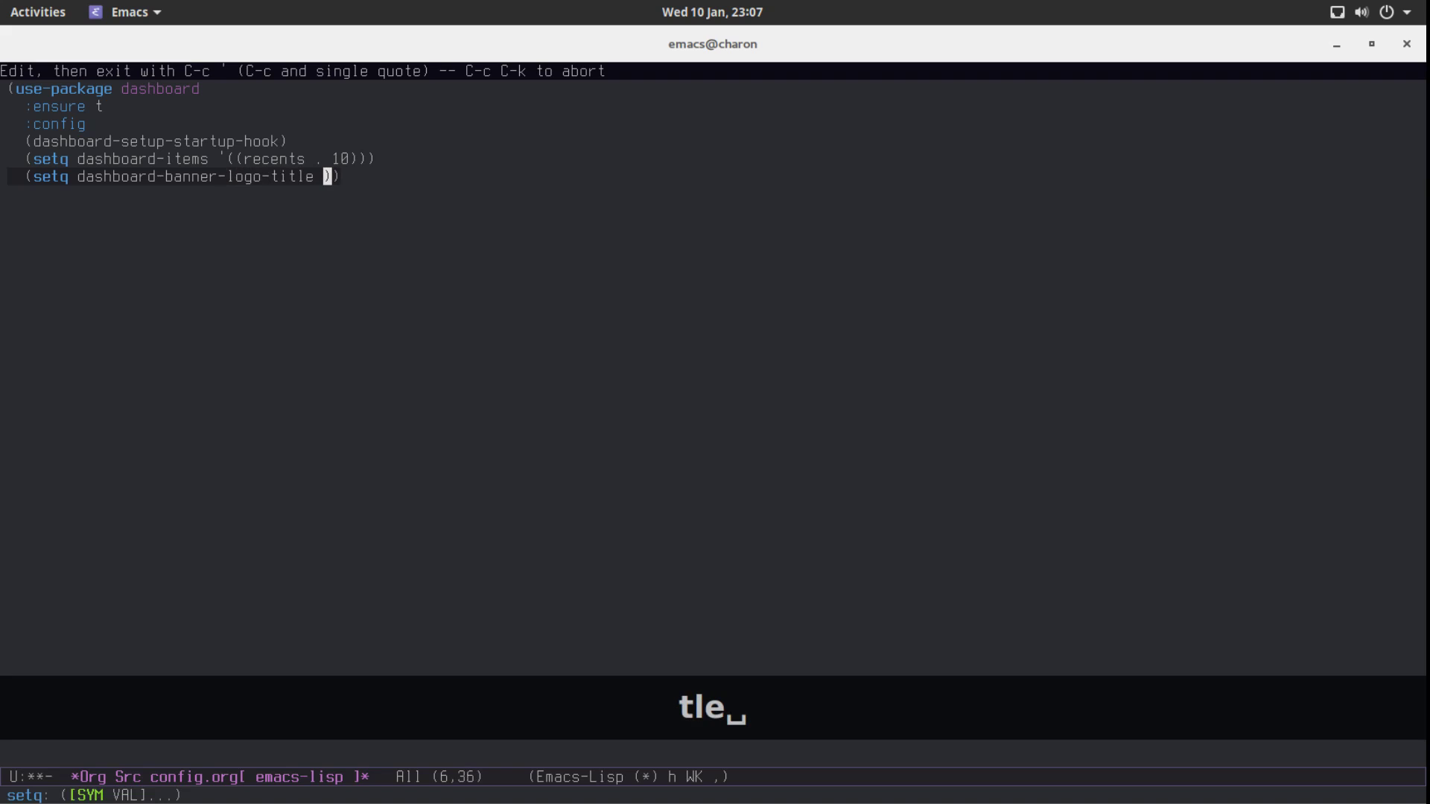
text("")
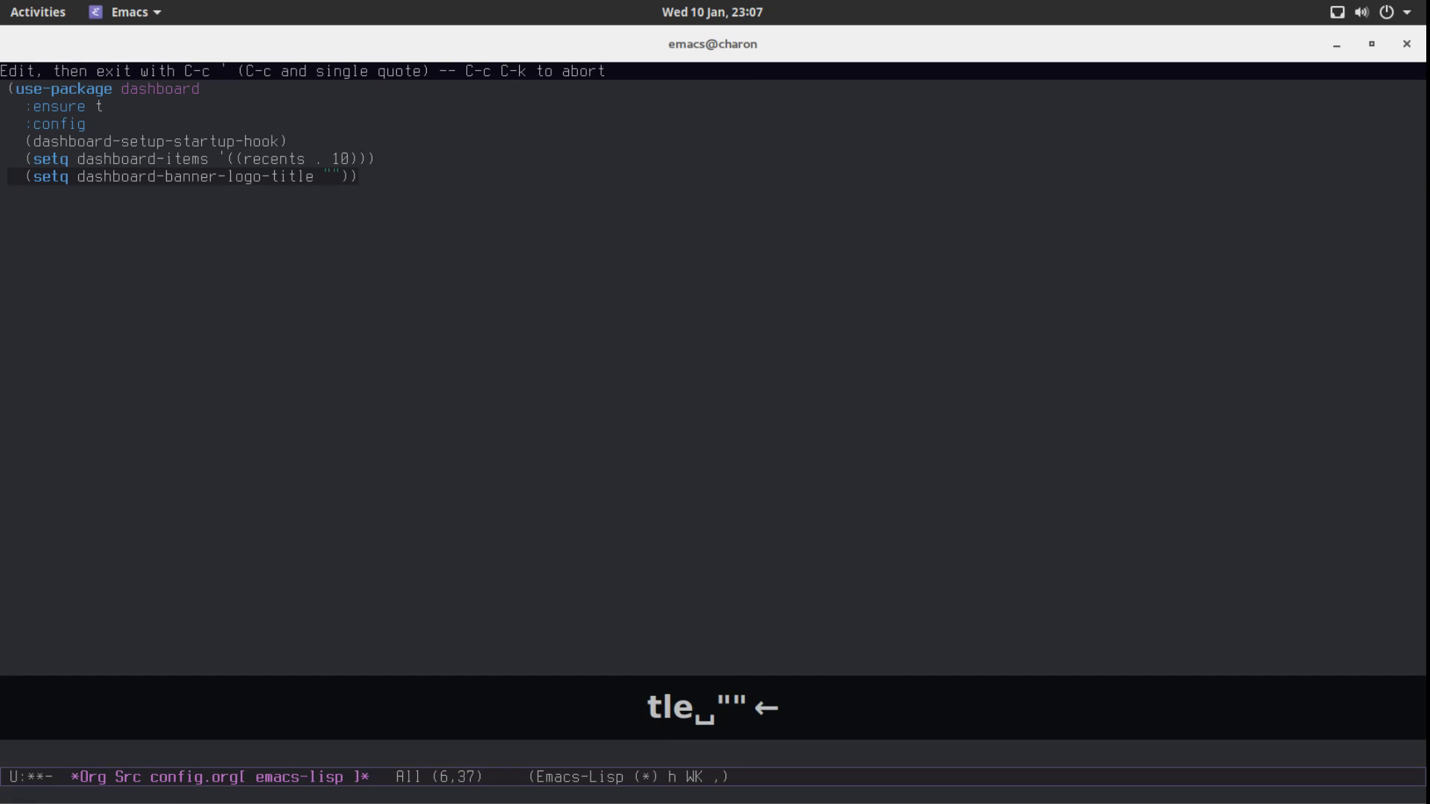
text(Hello You)
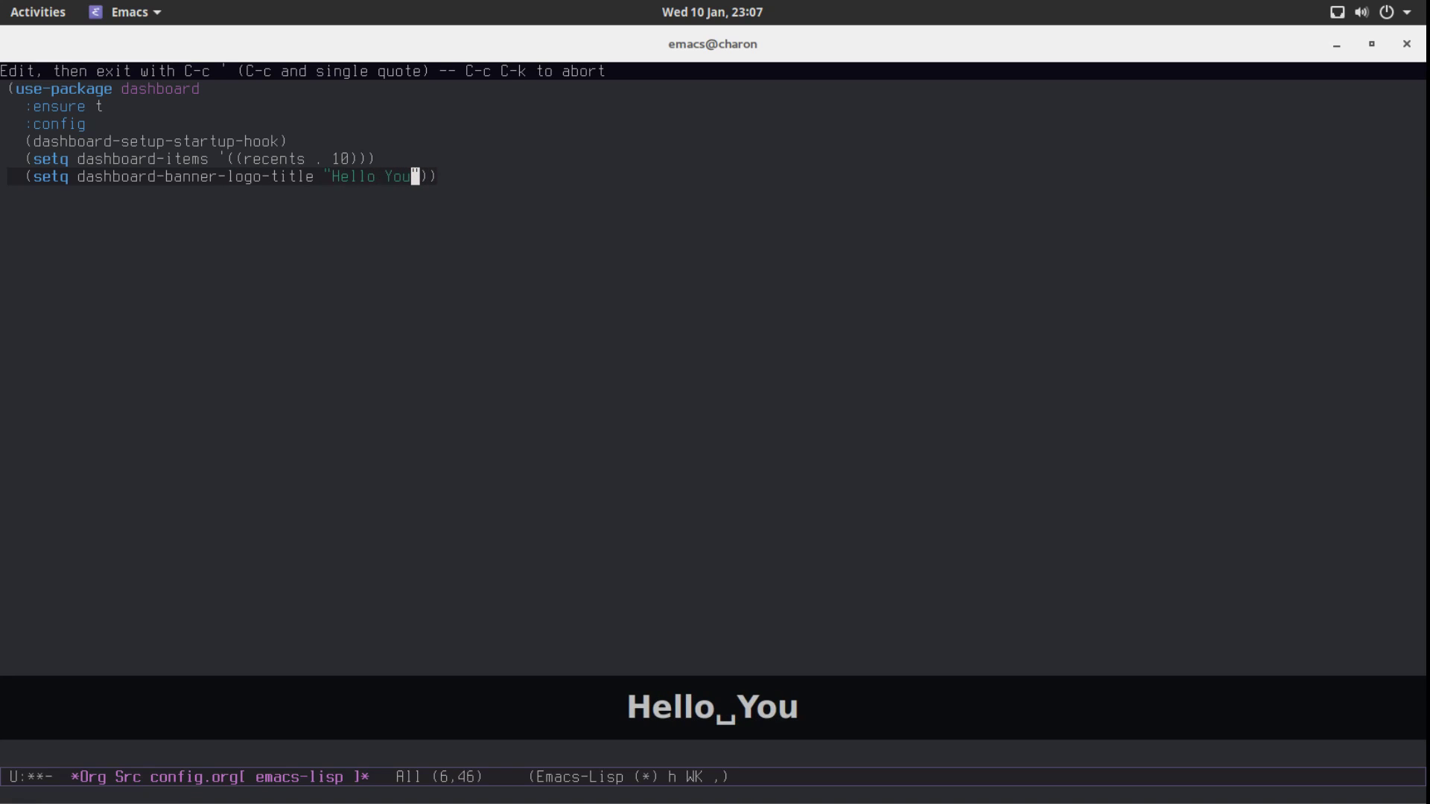
text(Tube!)
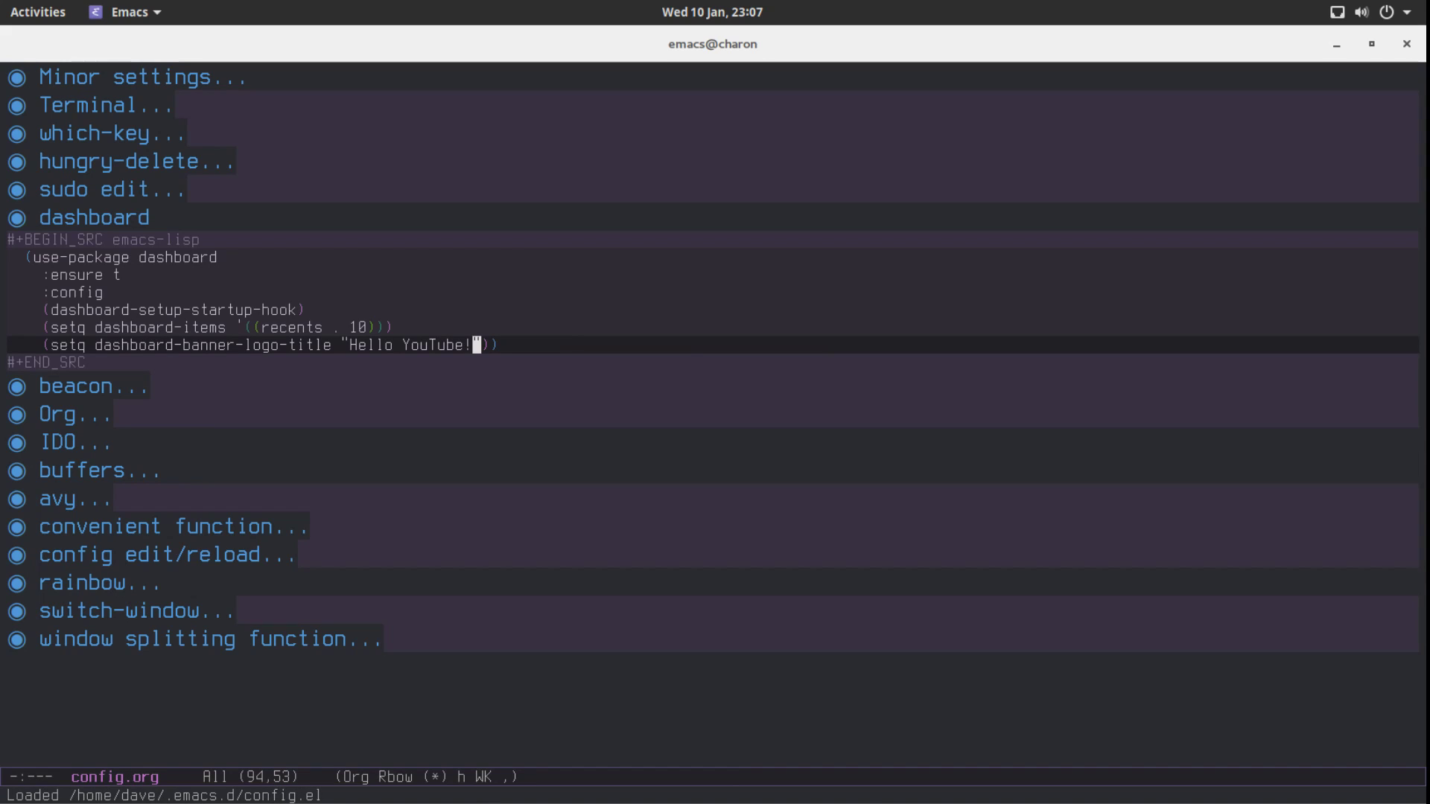
mouse_move(335, 131)
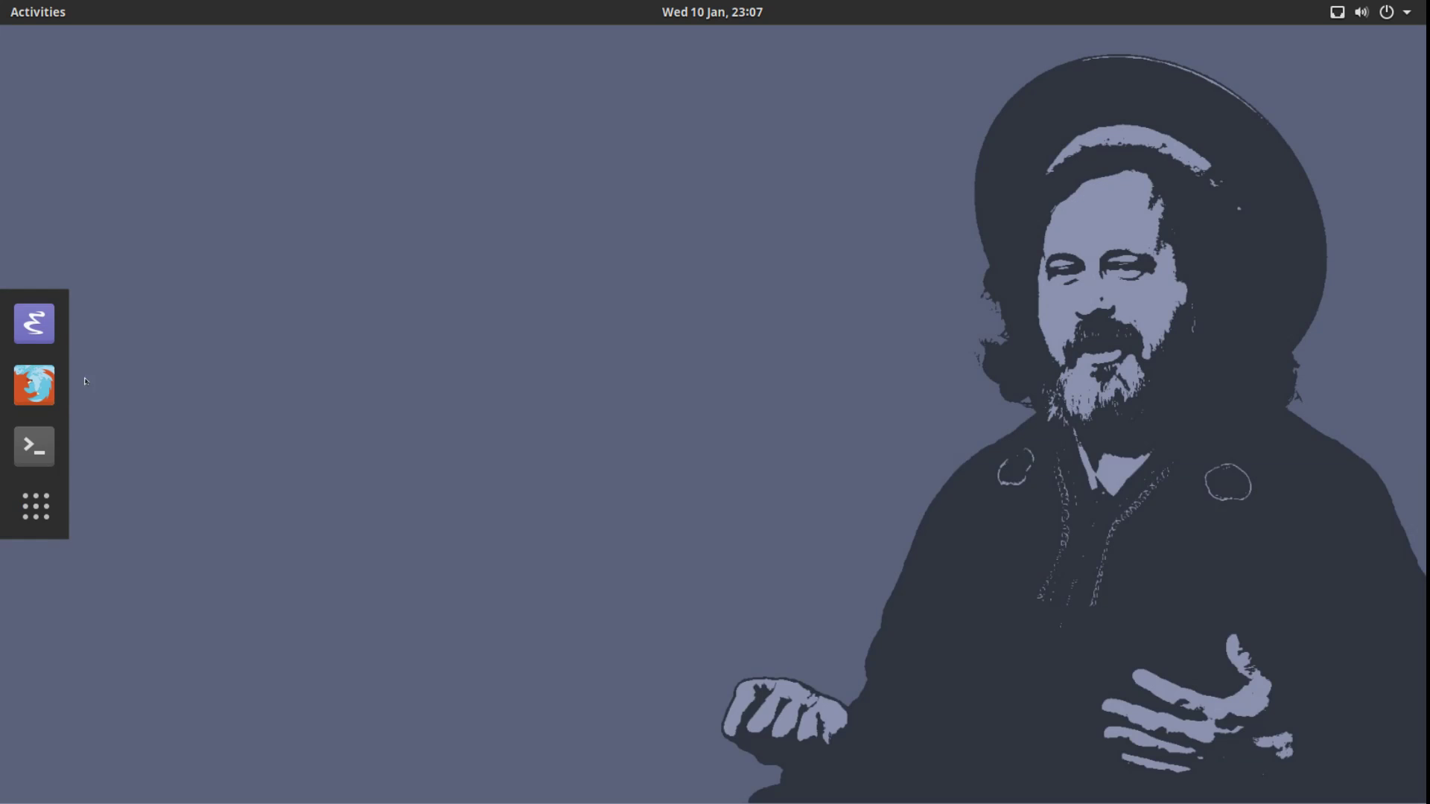
Relaunch Emacs from the dock so it opens on the new dashboard.
click(34, 324)
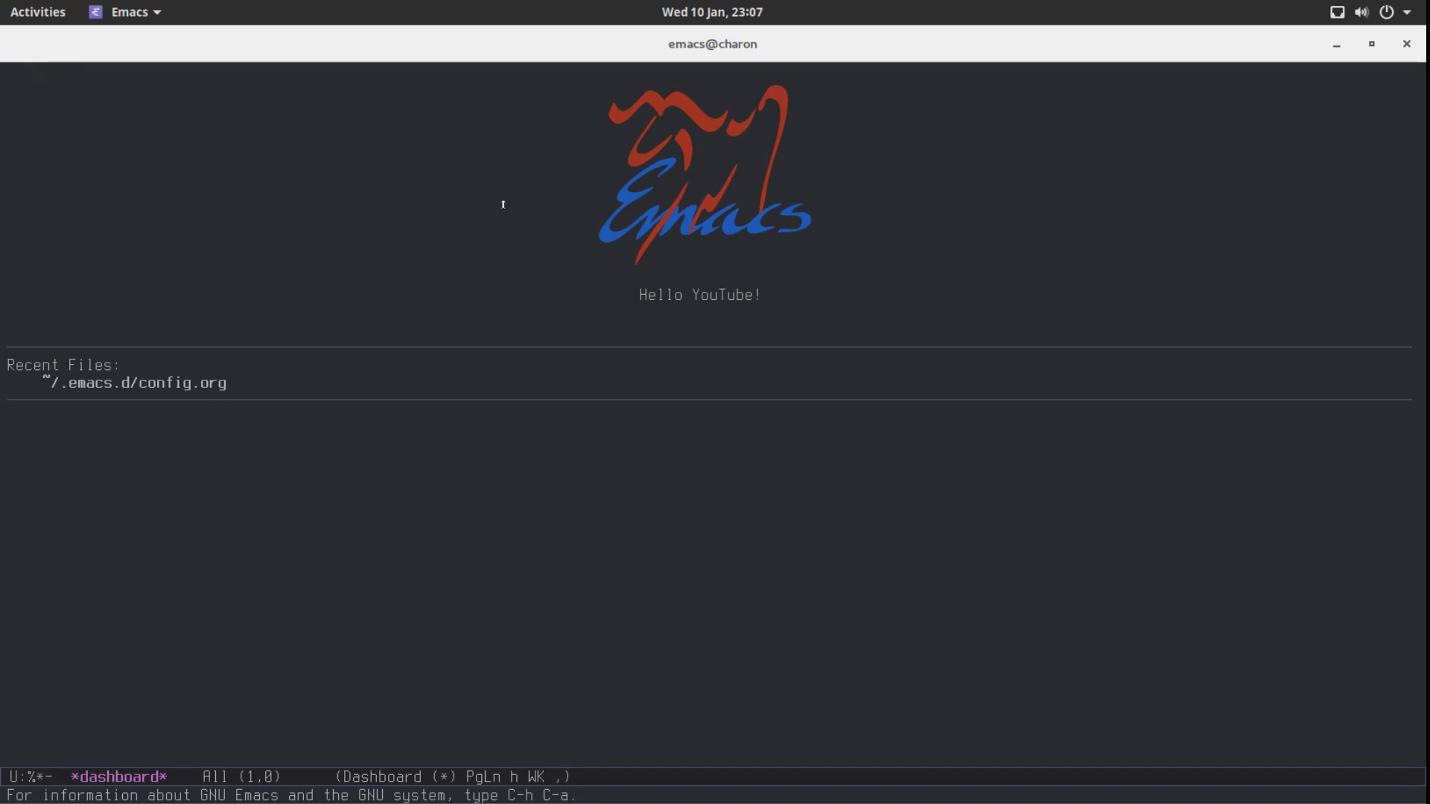
mouse_move(976, 281)
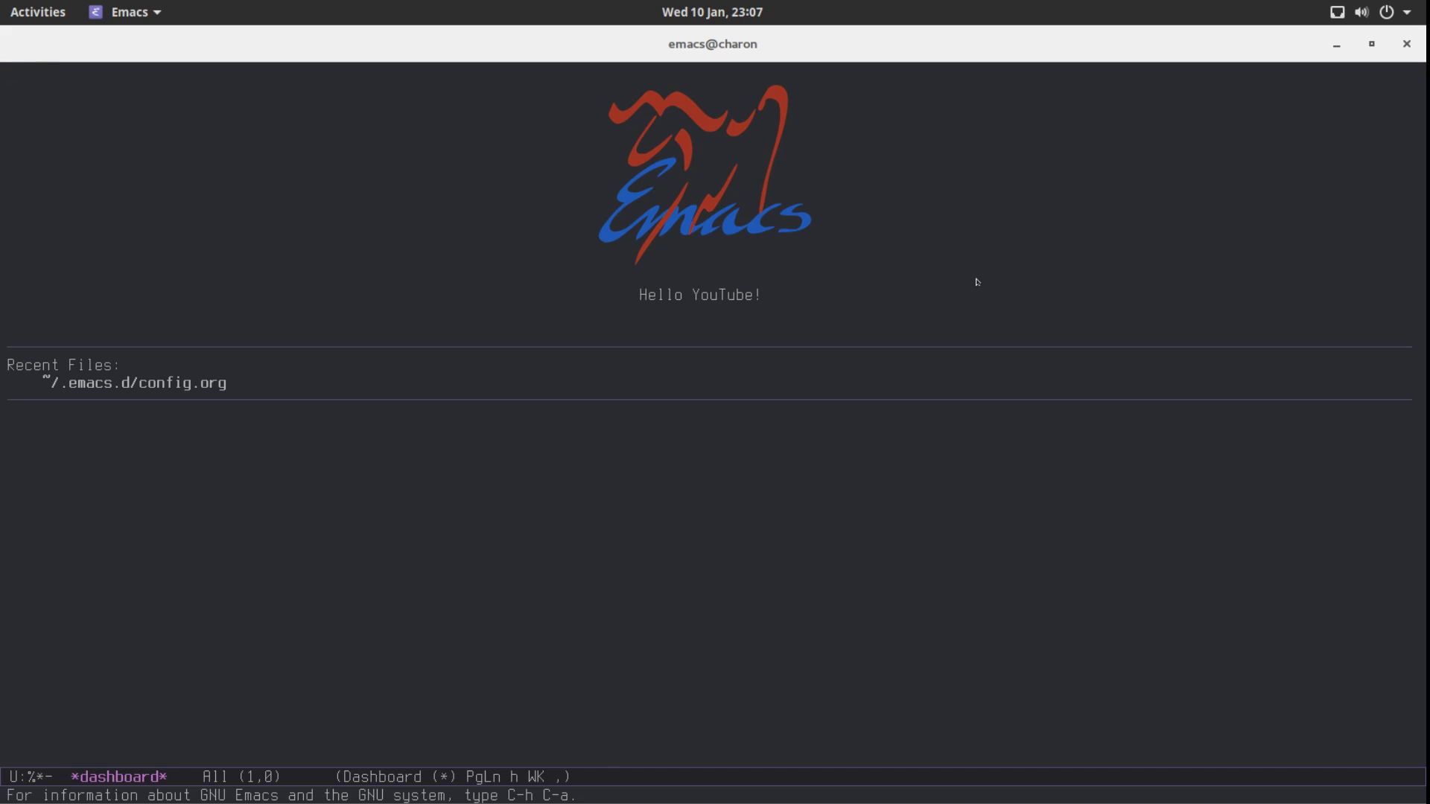
Move the cursor onto the config.org entry under Recent Files.
key(ctrl+n)
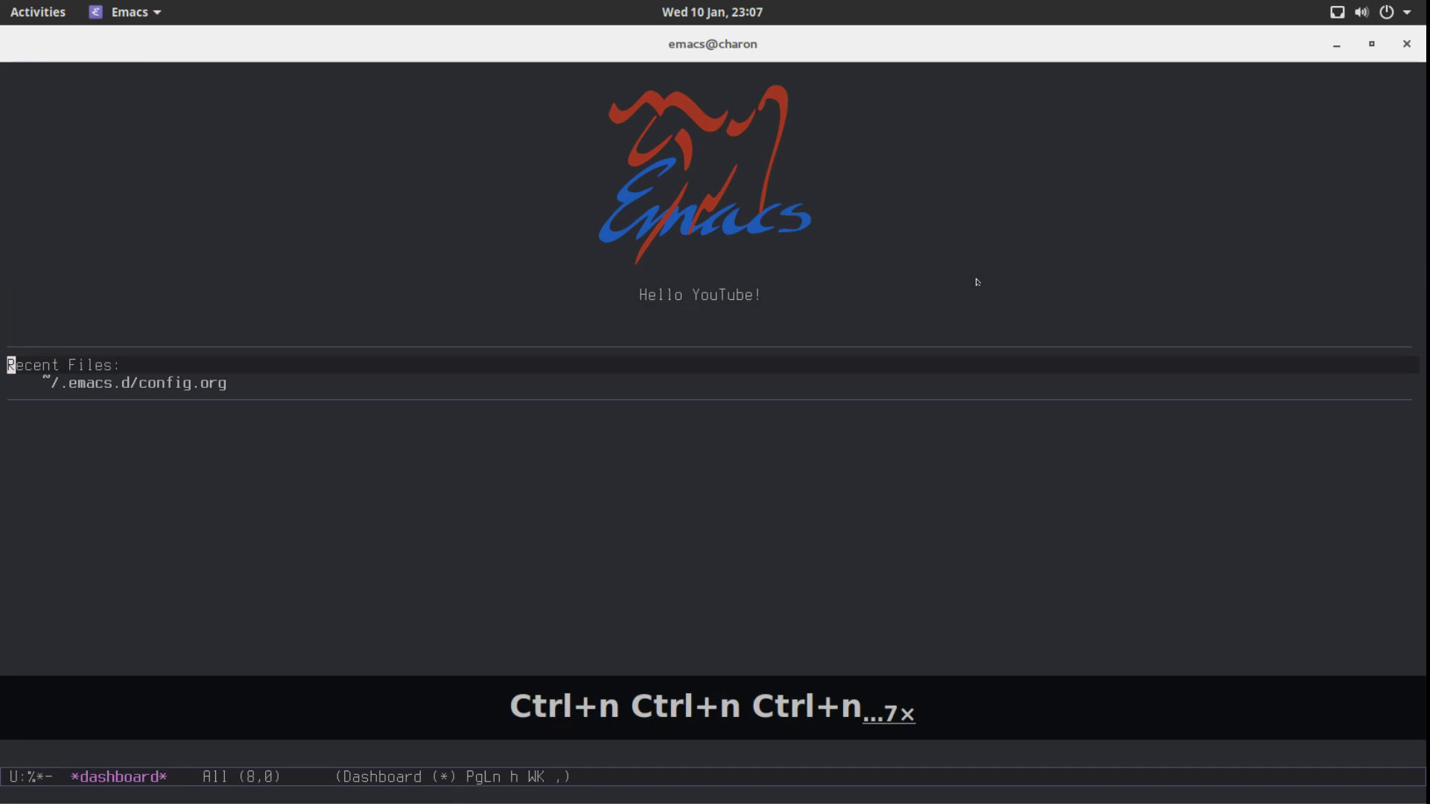
key(ctrl+p)
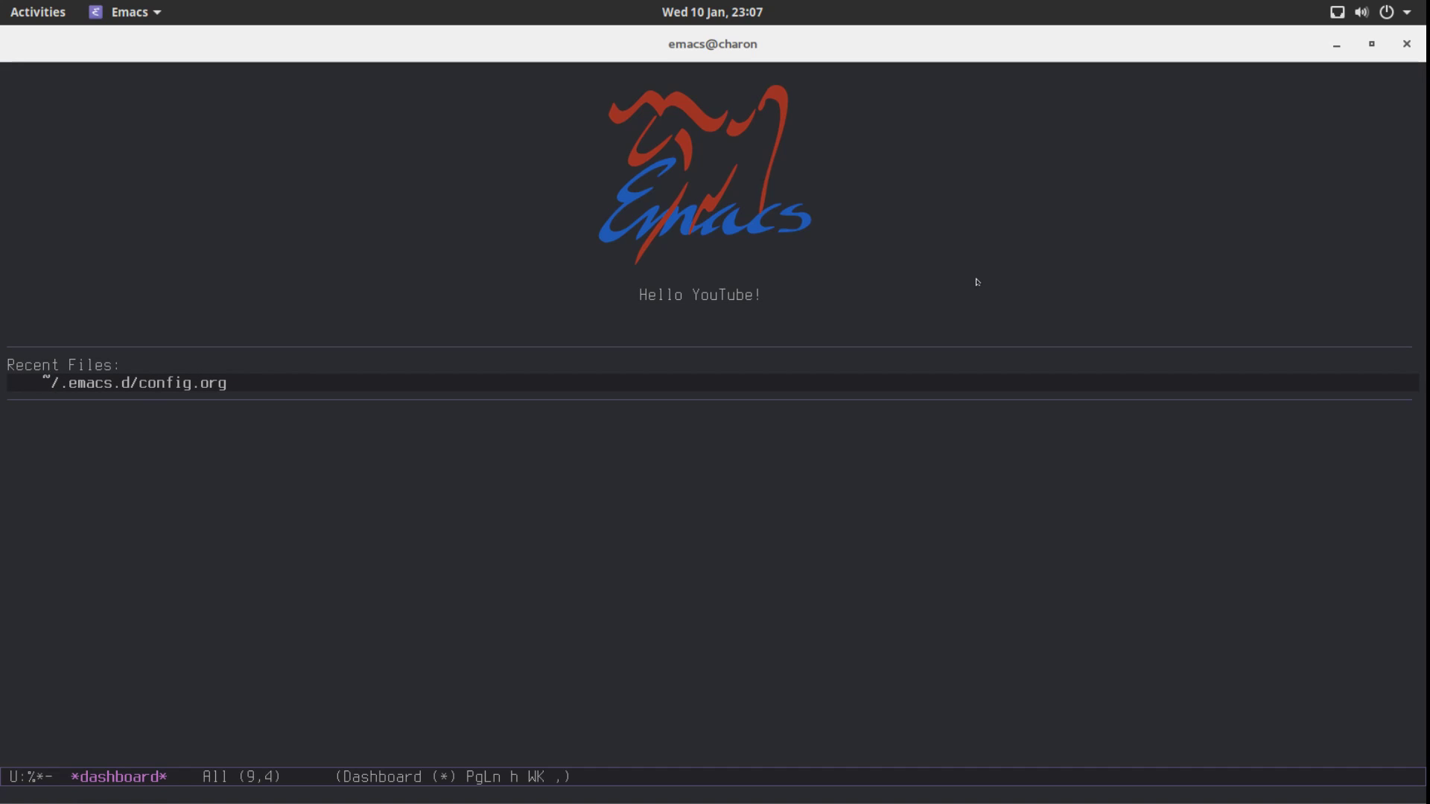
mouse_move(244, 340)
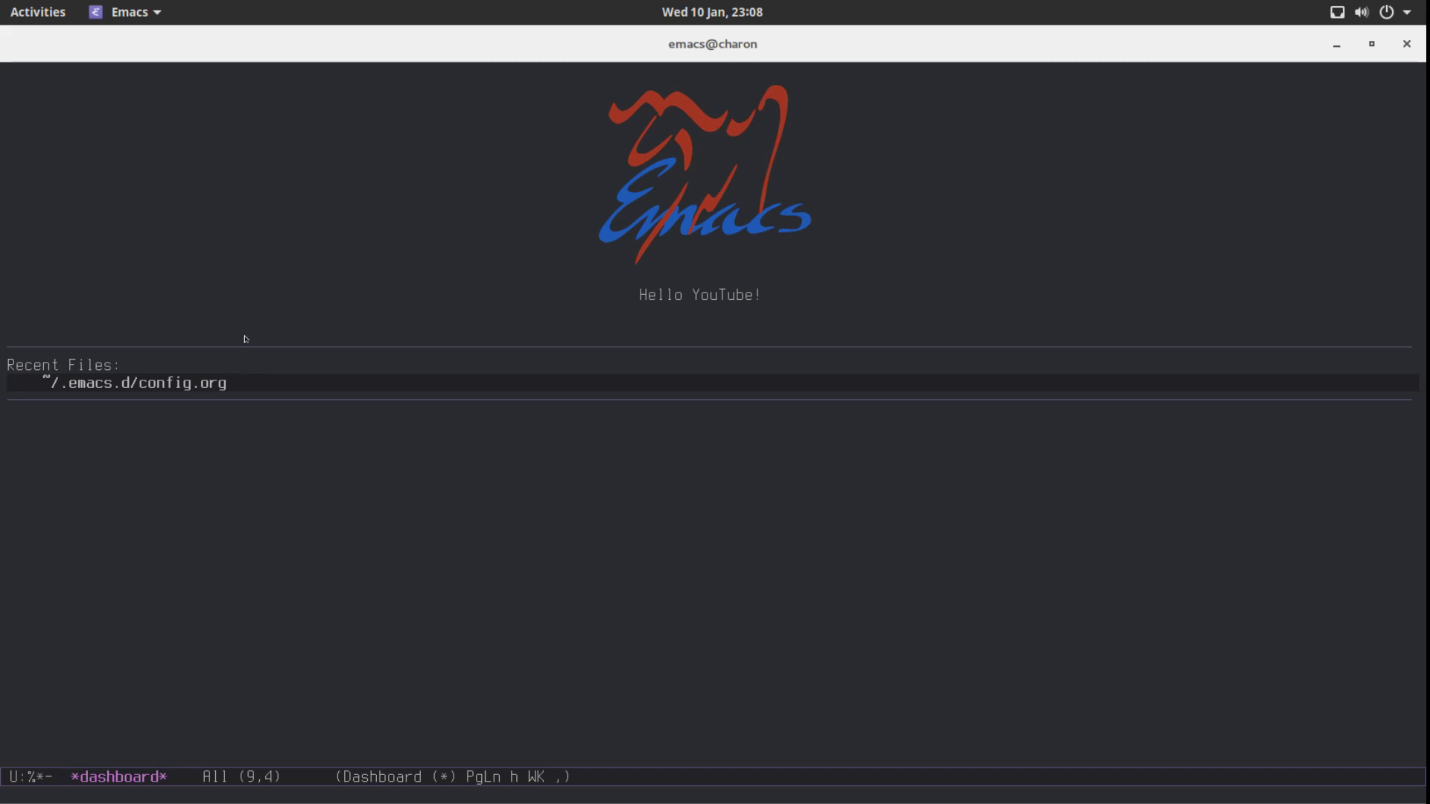
mouse_move(313, 531)
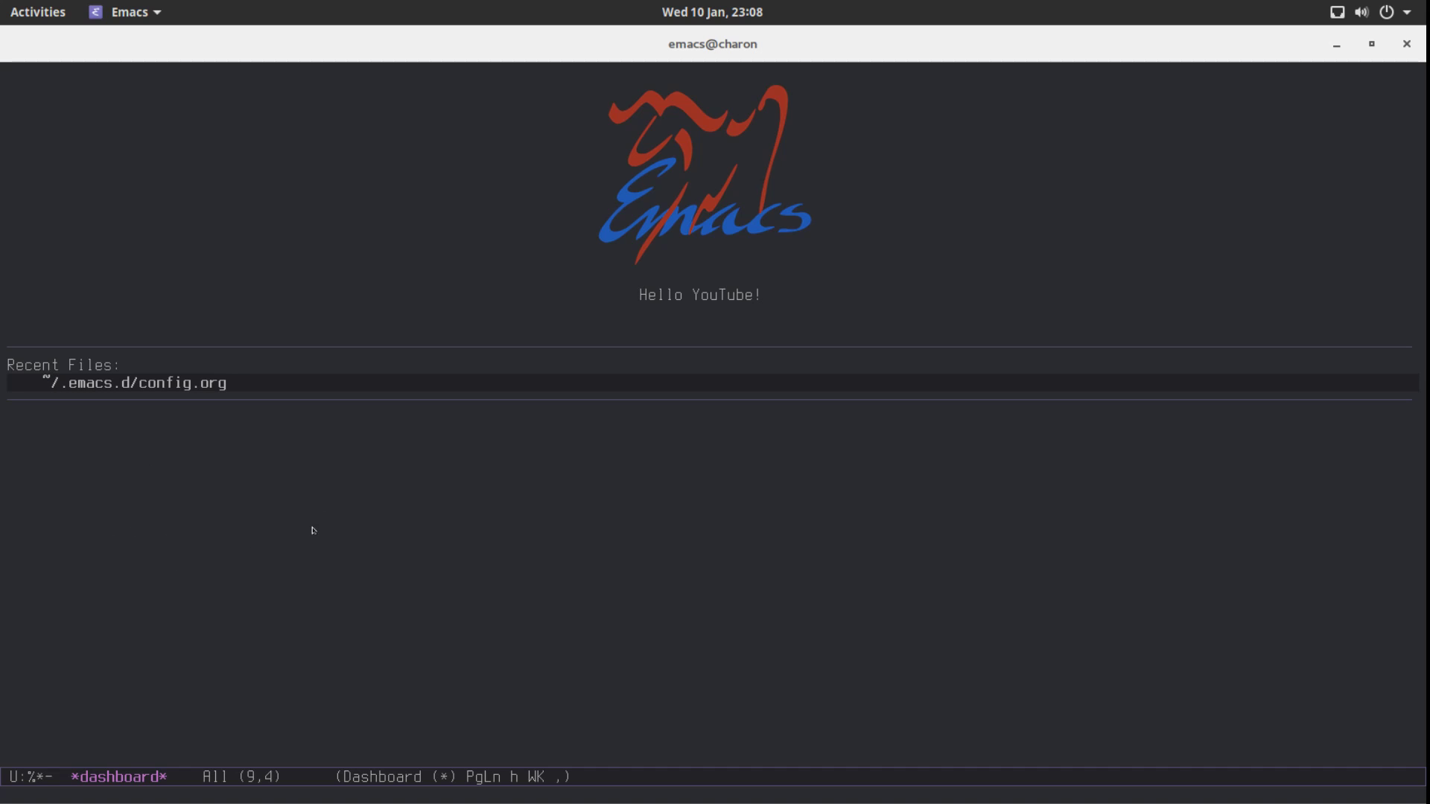
mouse_move(134, 337)
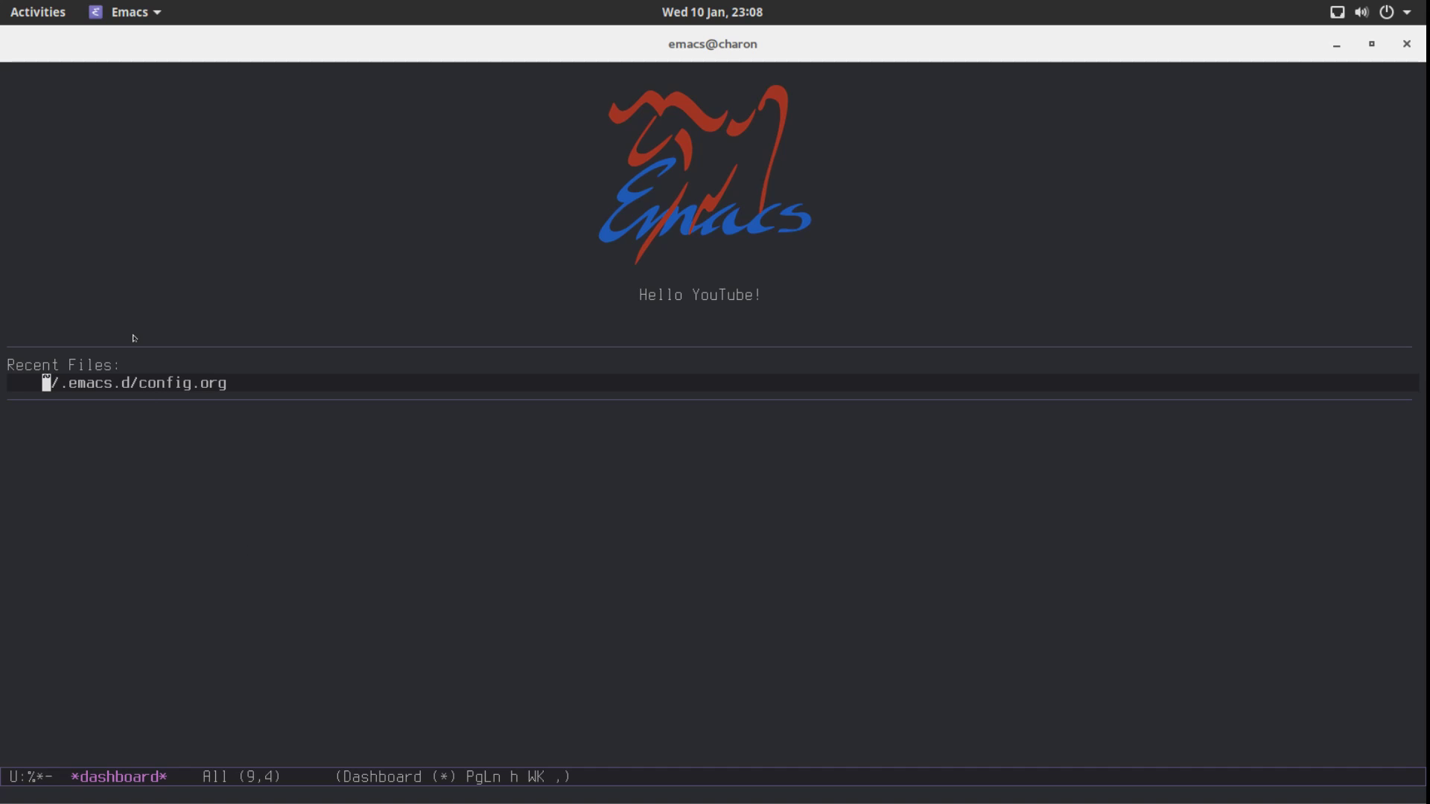
mouse_move(164, 385)
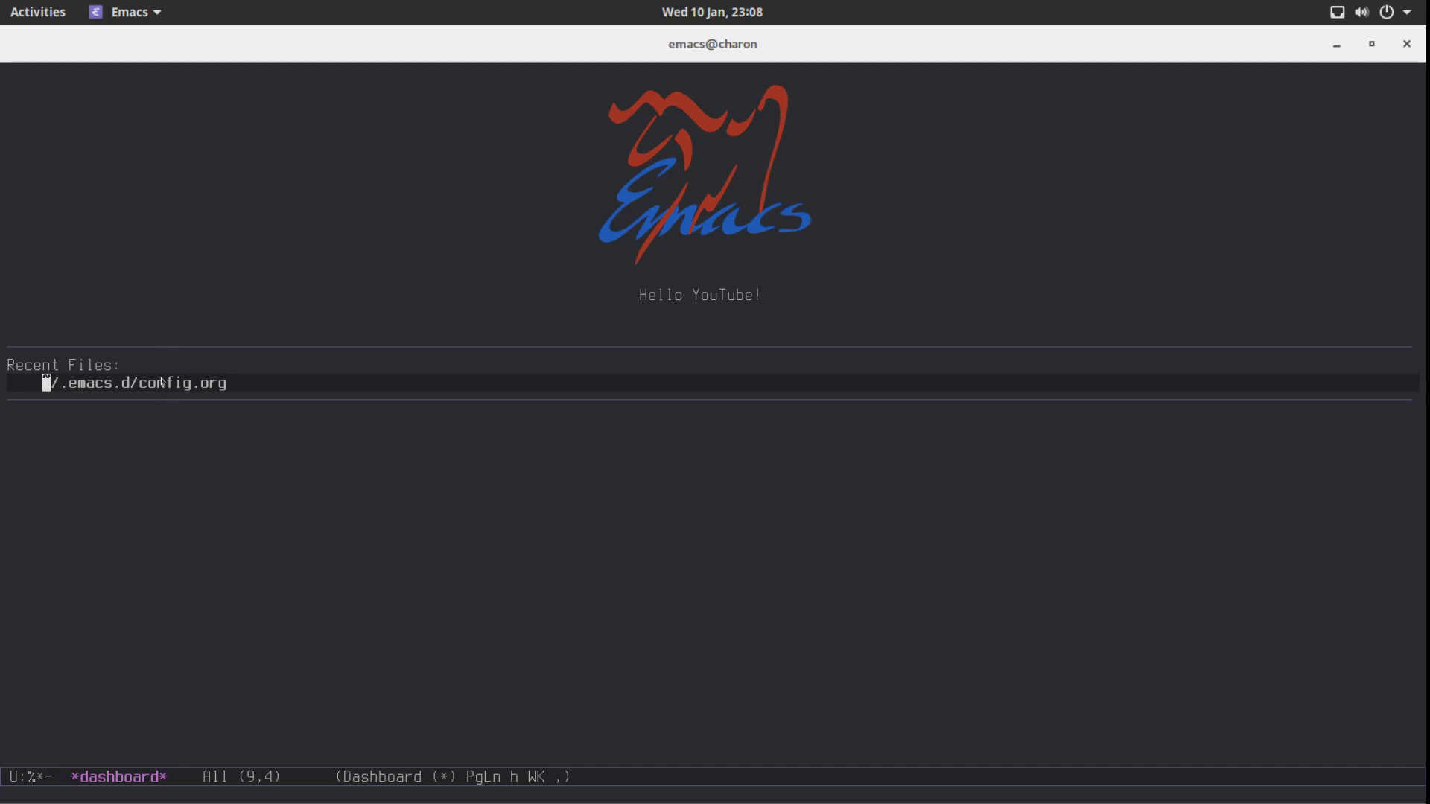
mouse_move(310, 391)
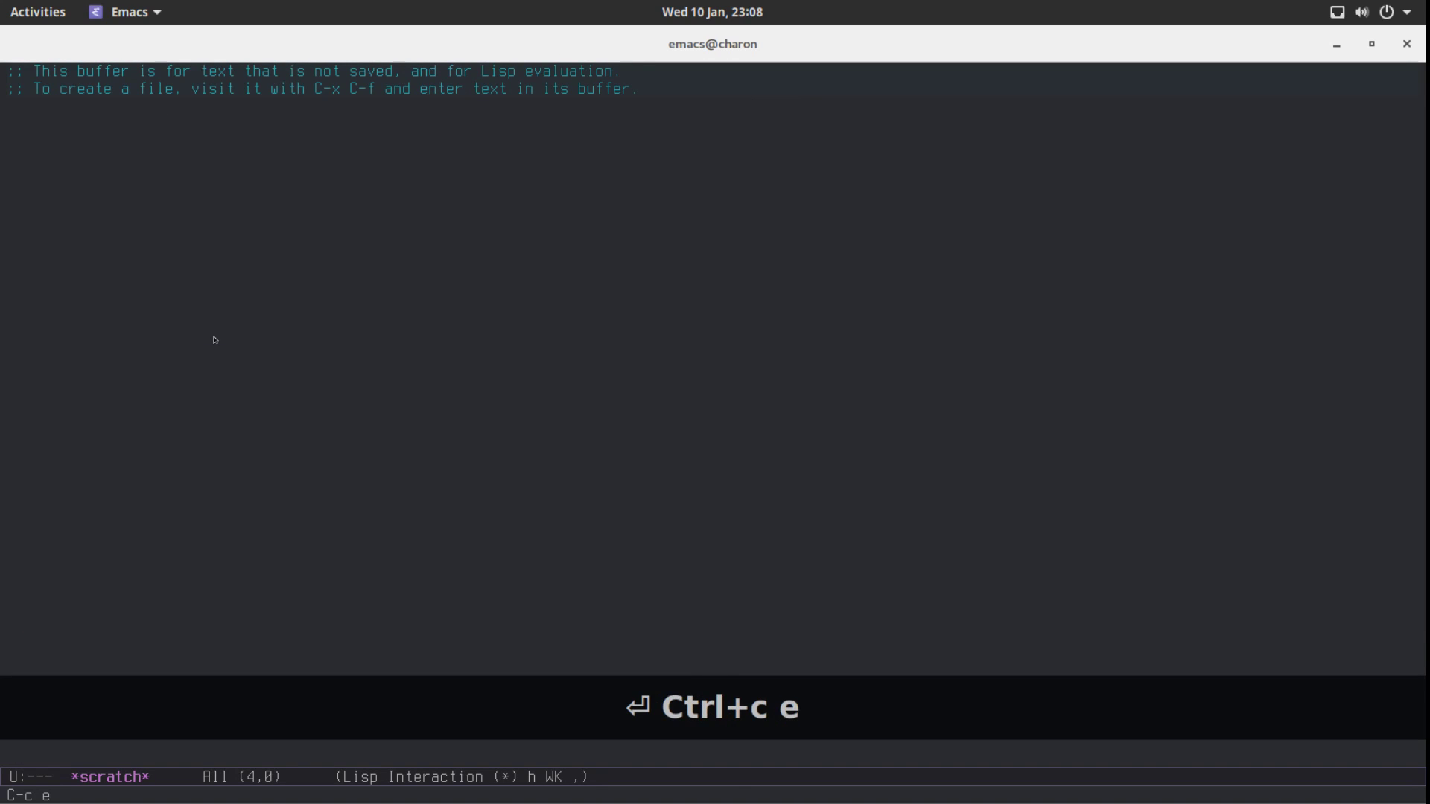
Add a 'clock' entry under Minor settings with an emacs-lisp src block and edit it.
key(ctrl+c e)
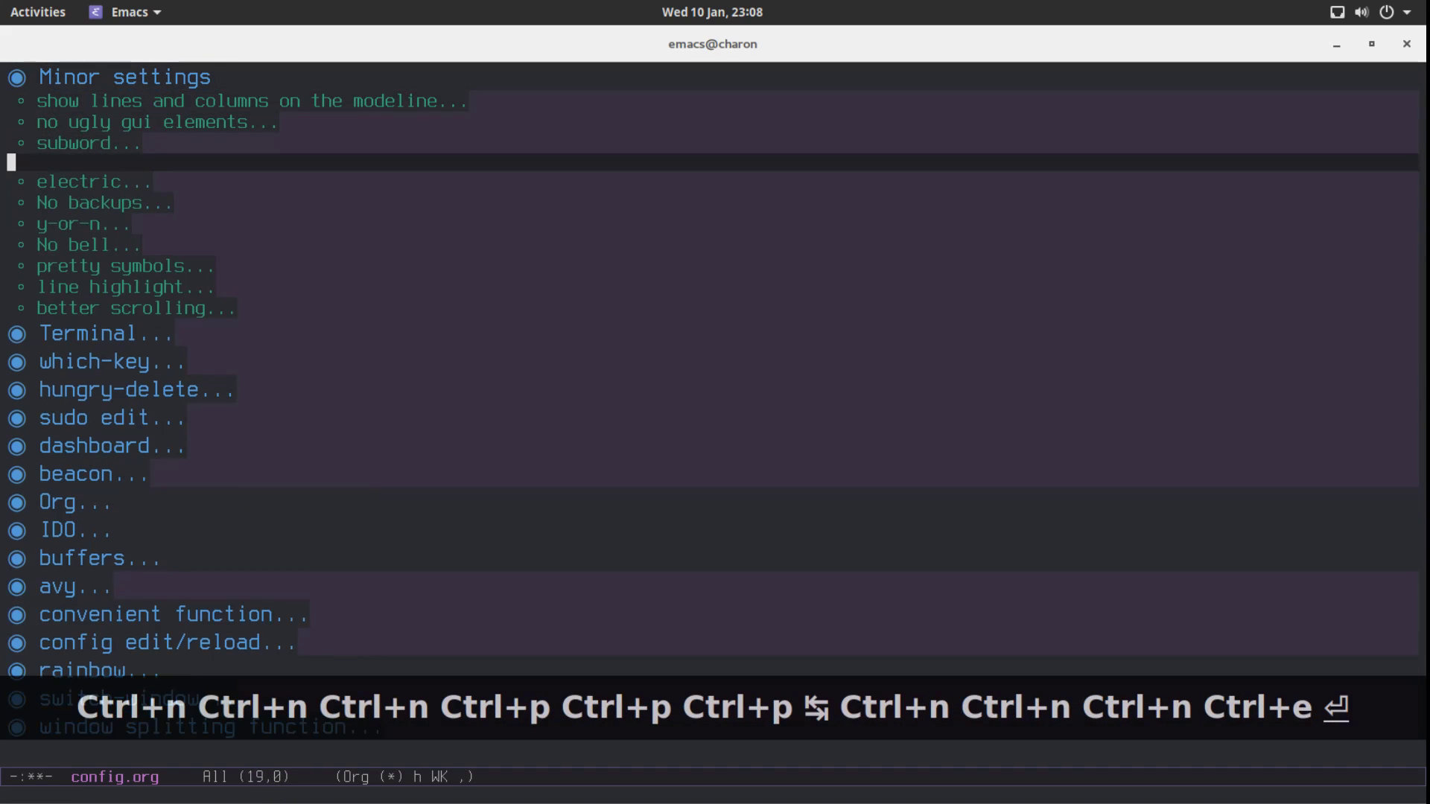
text(clock)
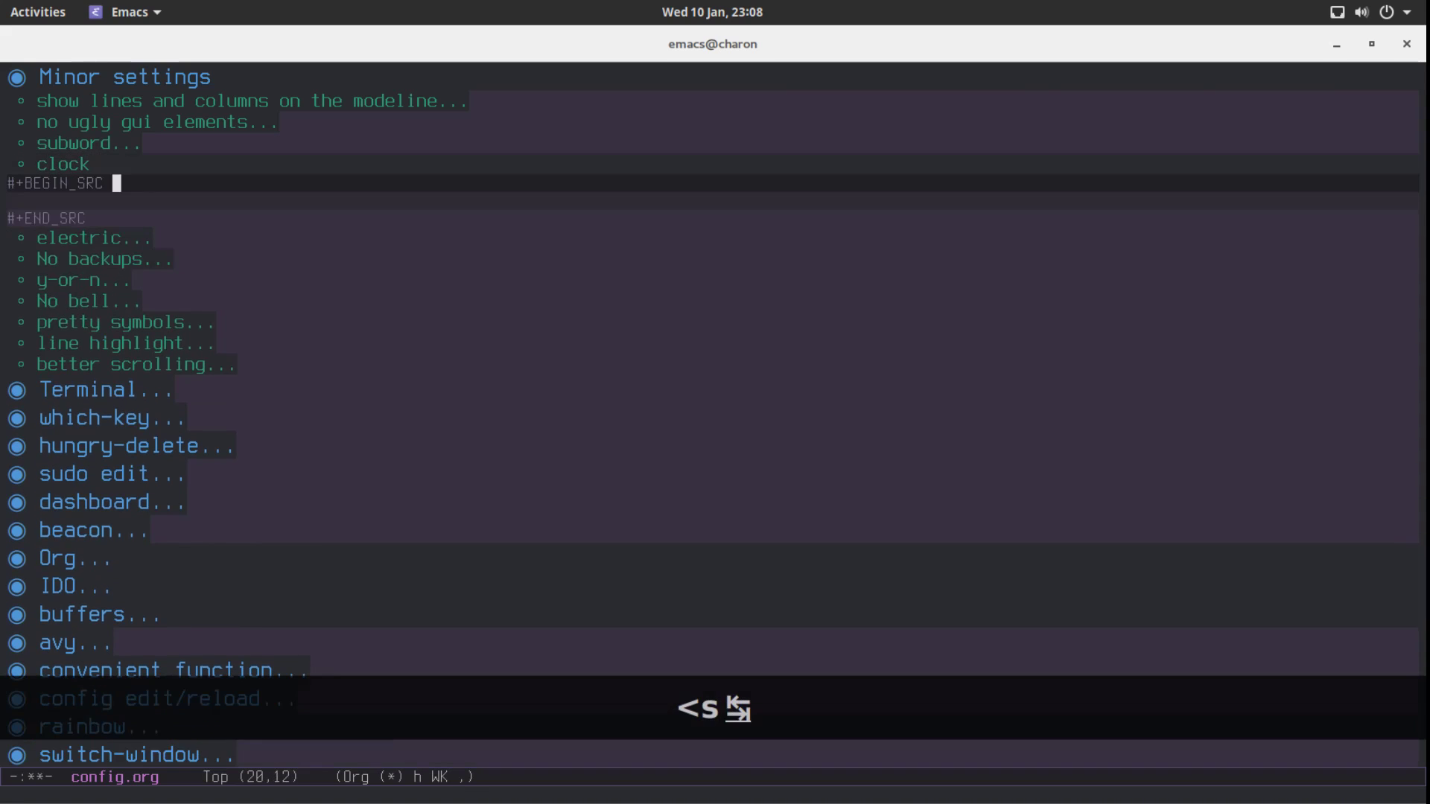
text(ena)
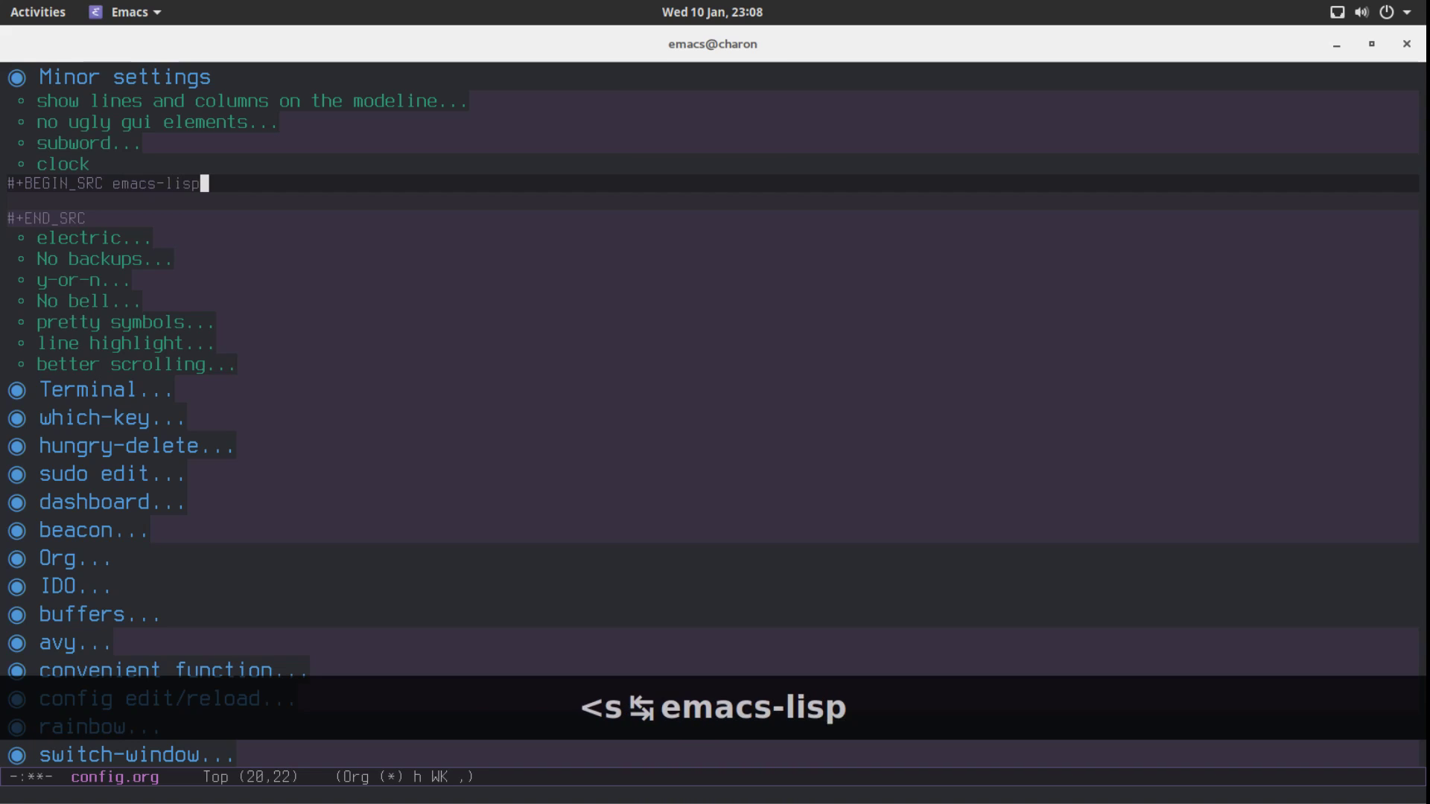
key(C-c ')
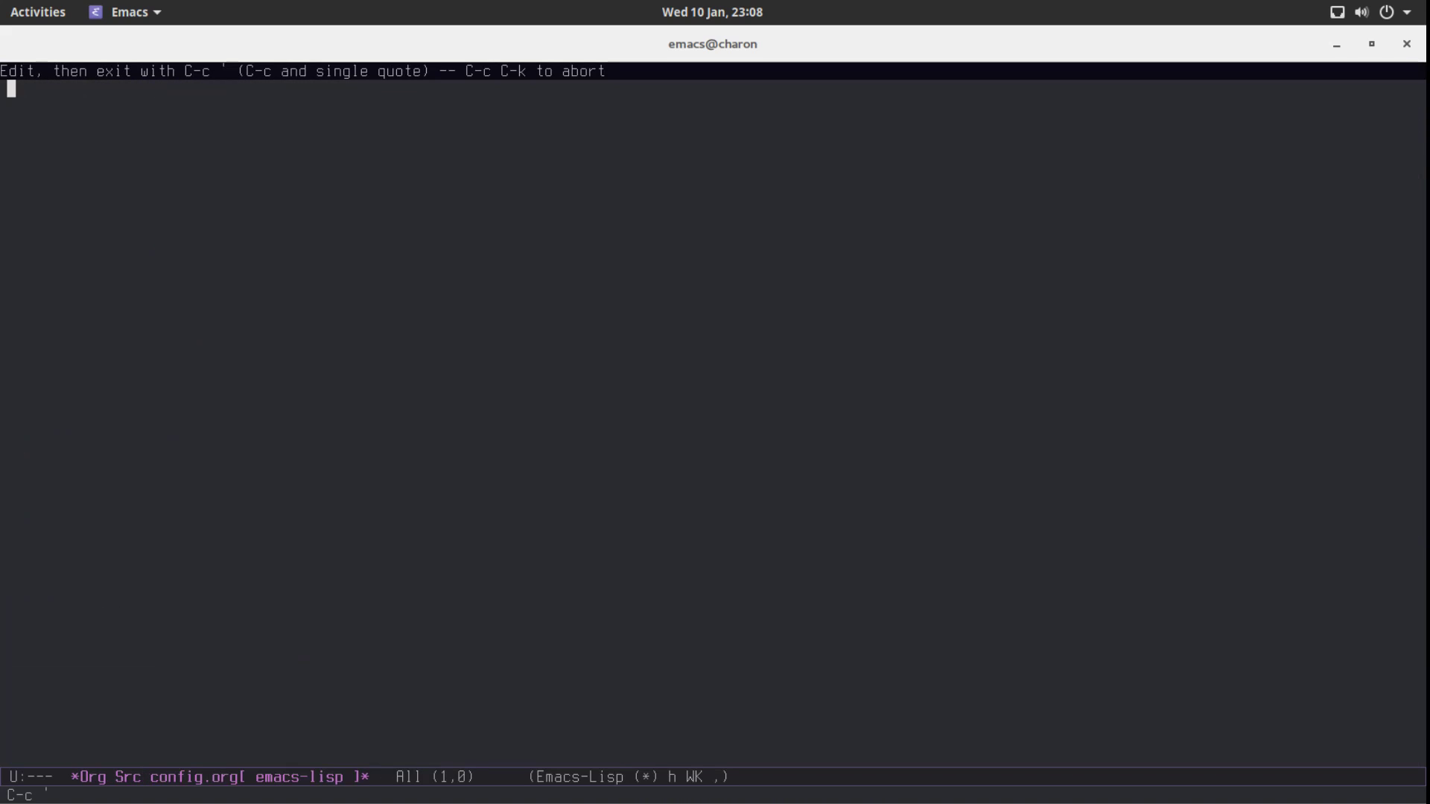
Write (setq display-time-24hr-format t) and (display-time-mode 1) in the clock block.
text((setq)
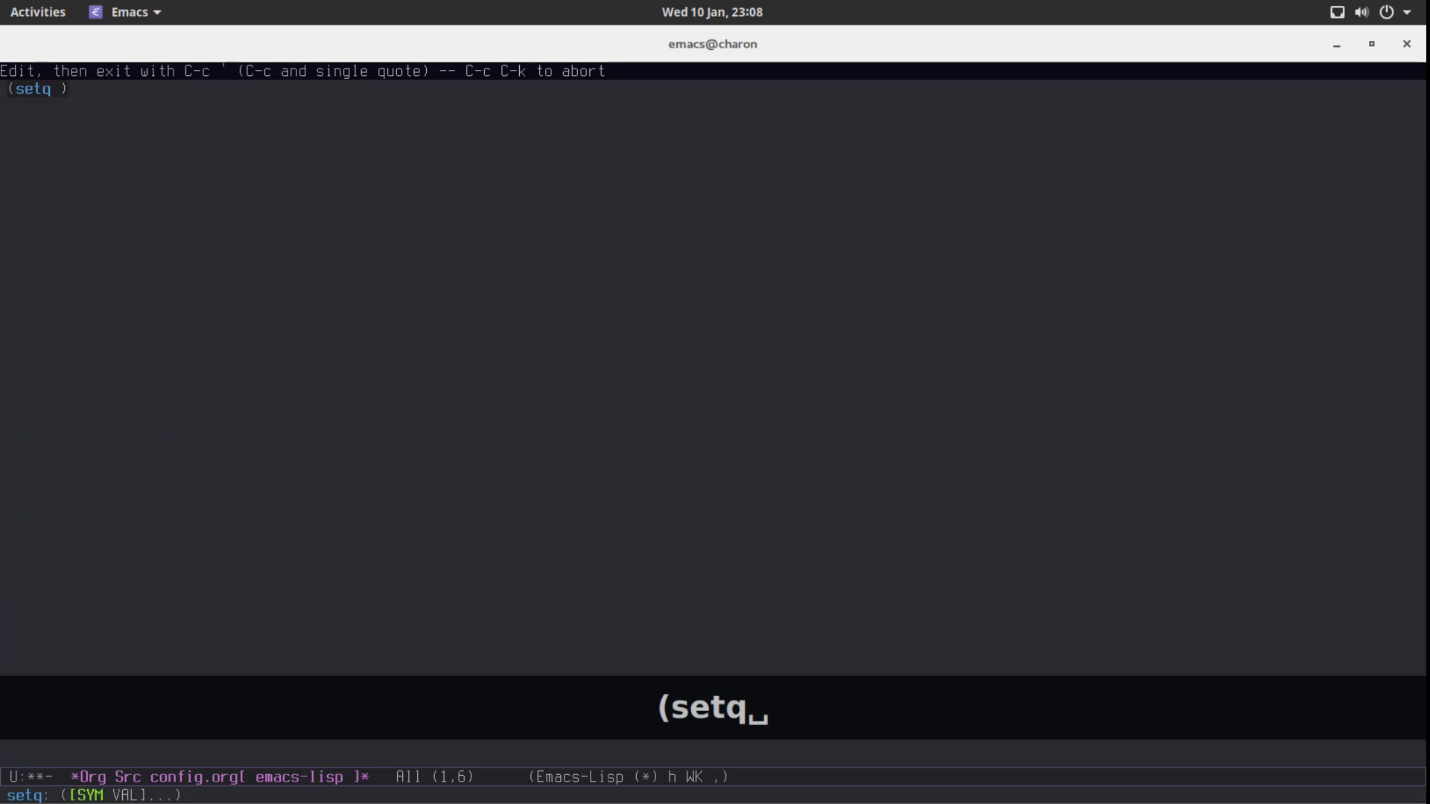
text(dis)
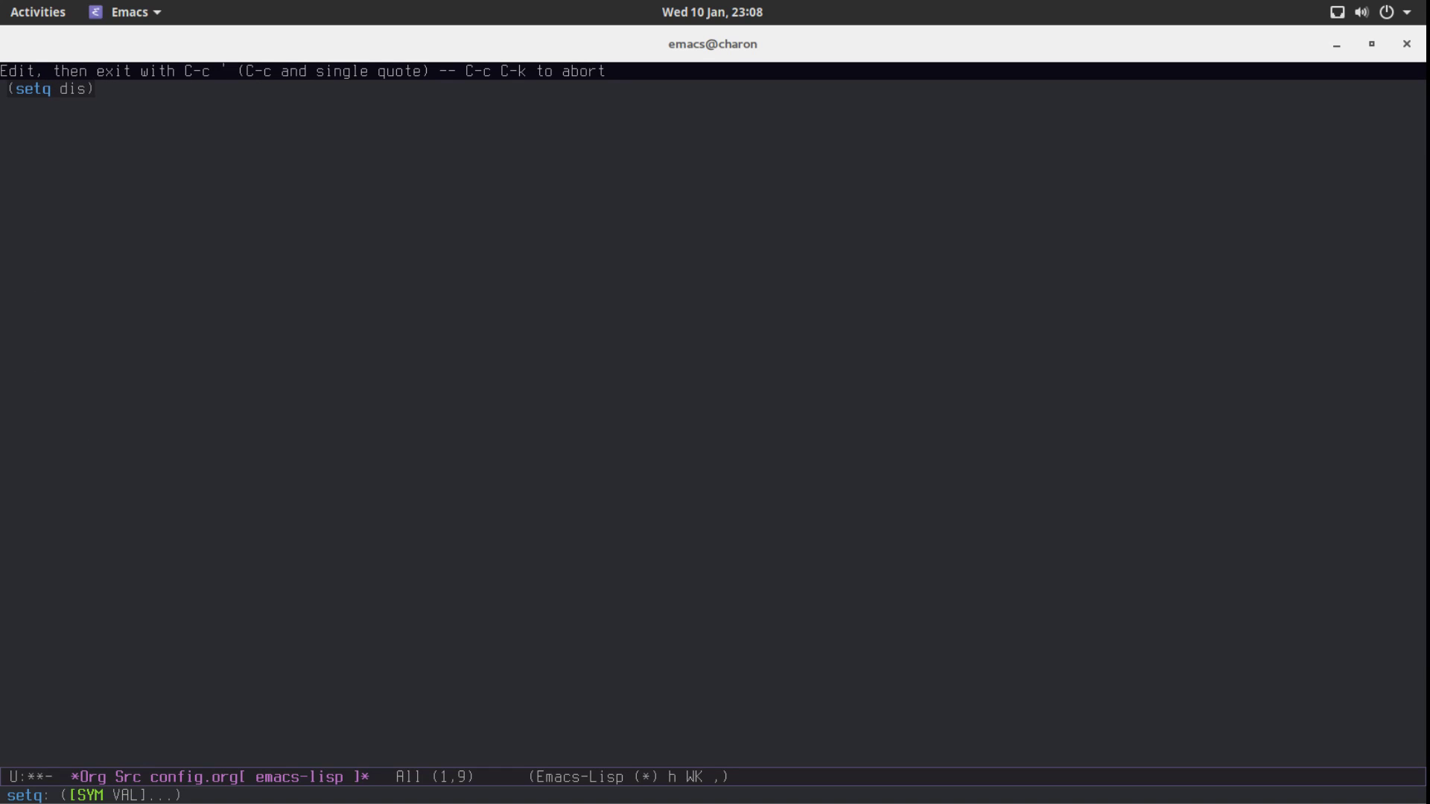
text(play)
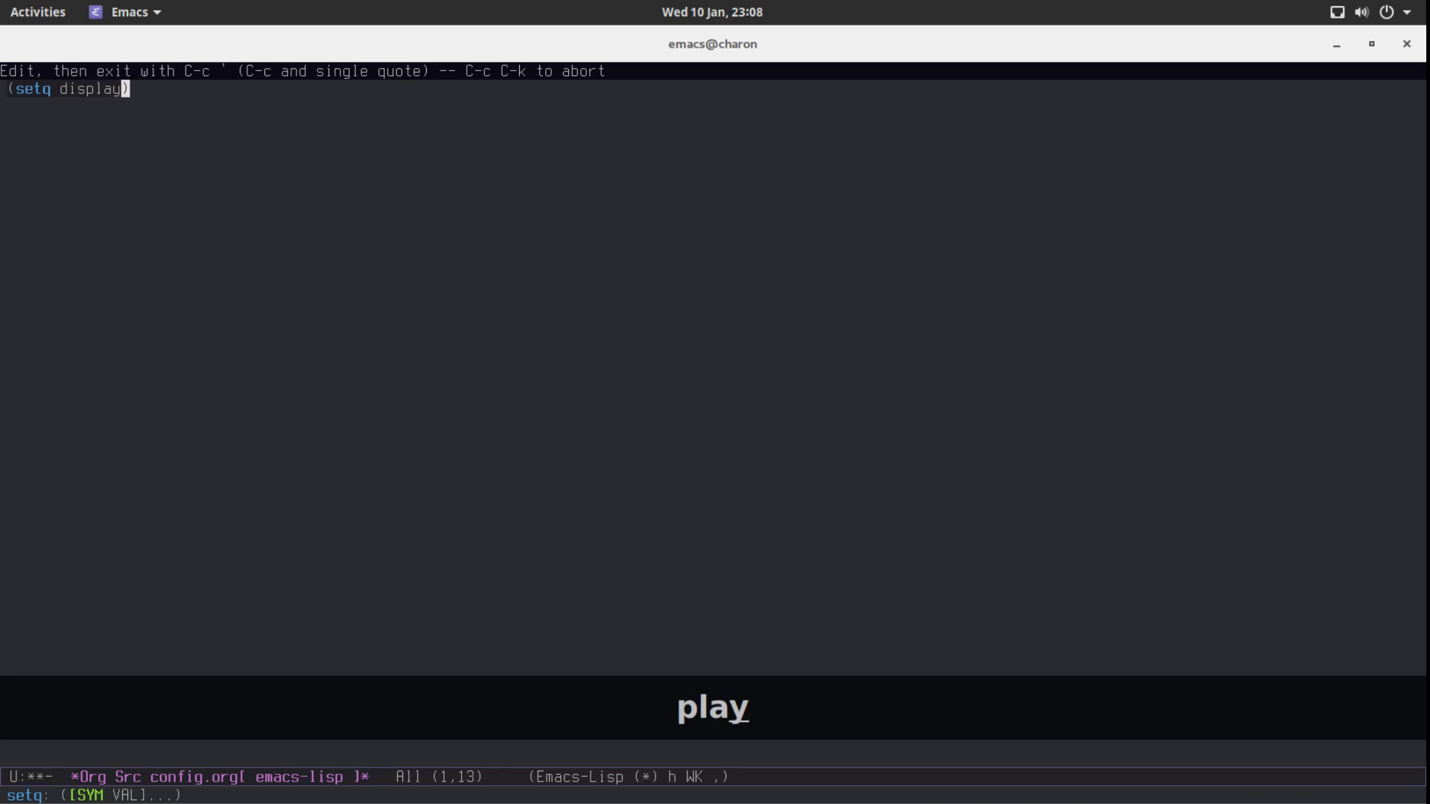
text(-time-24)
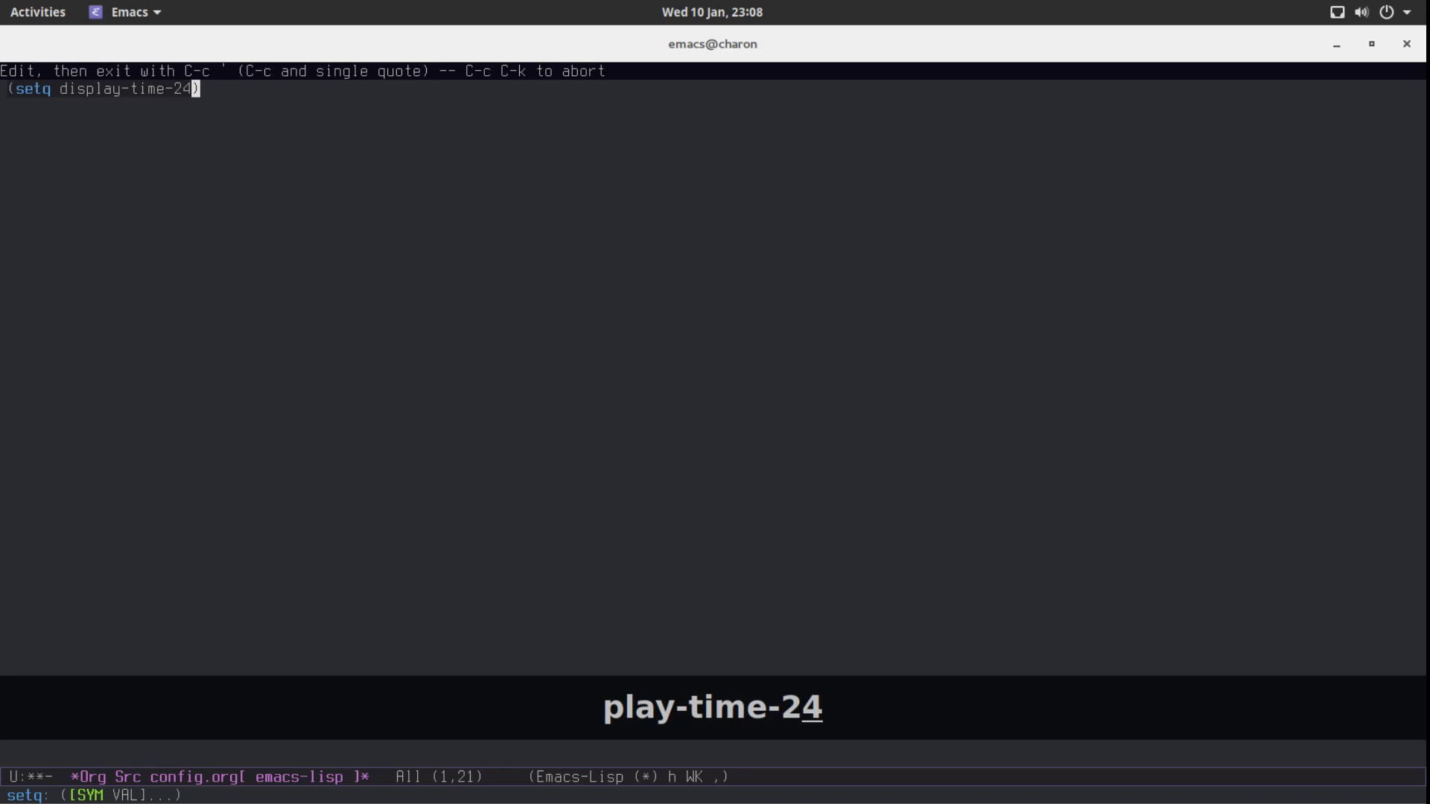
text(hr-for)
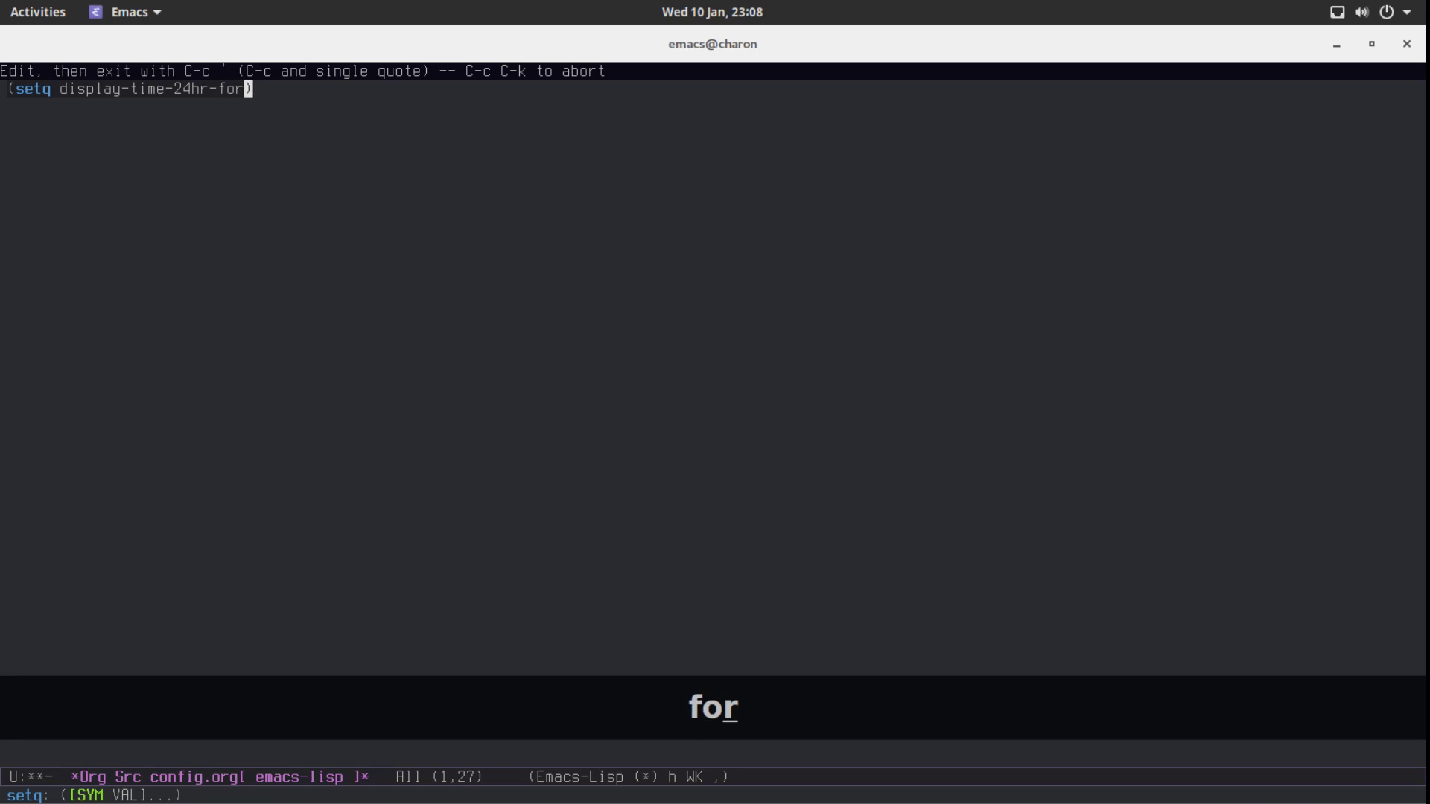
text(mat t)
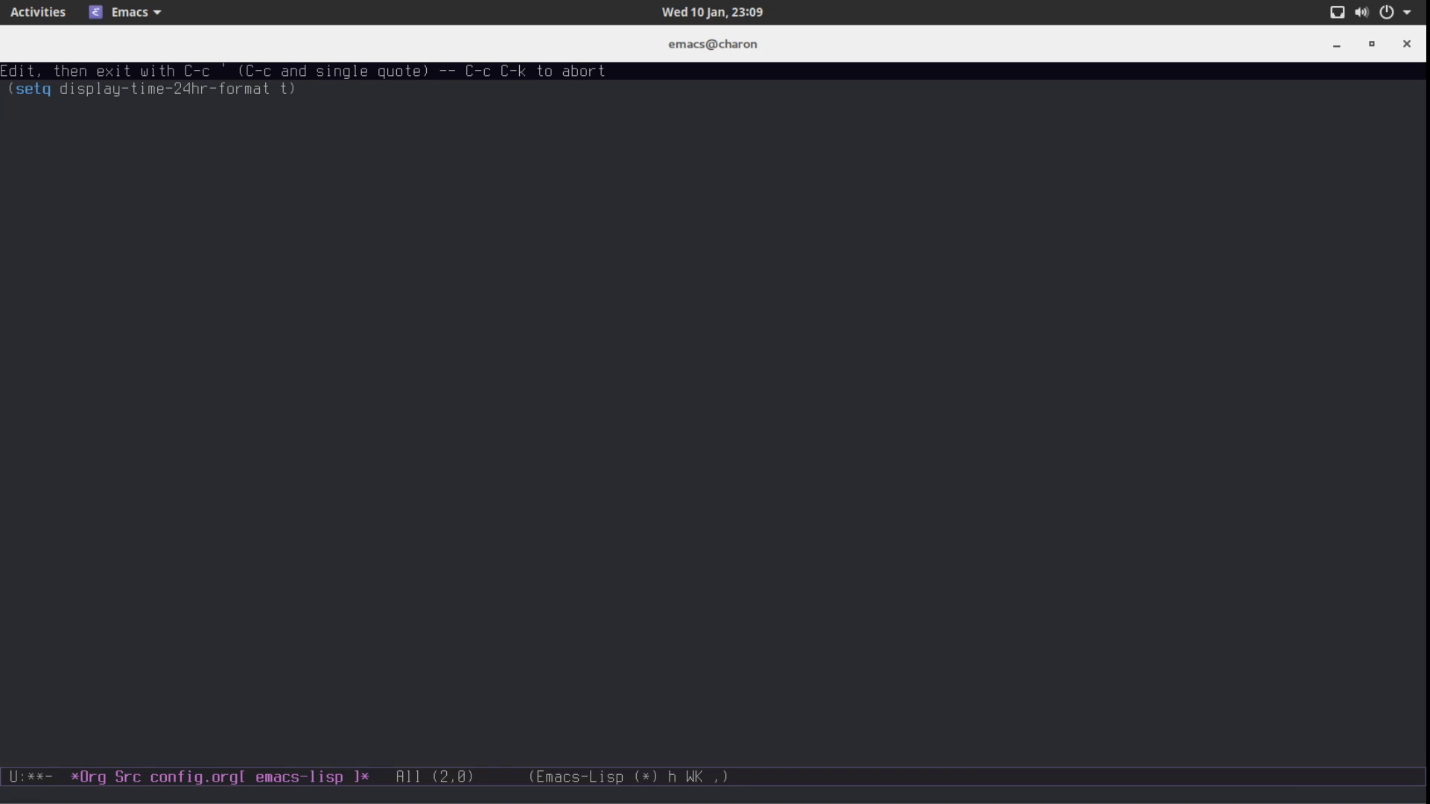
text((disp)
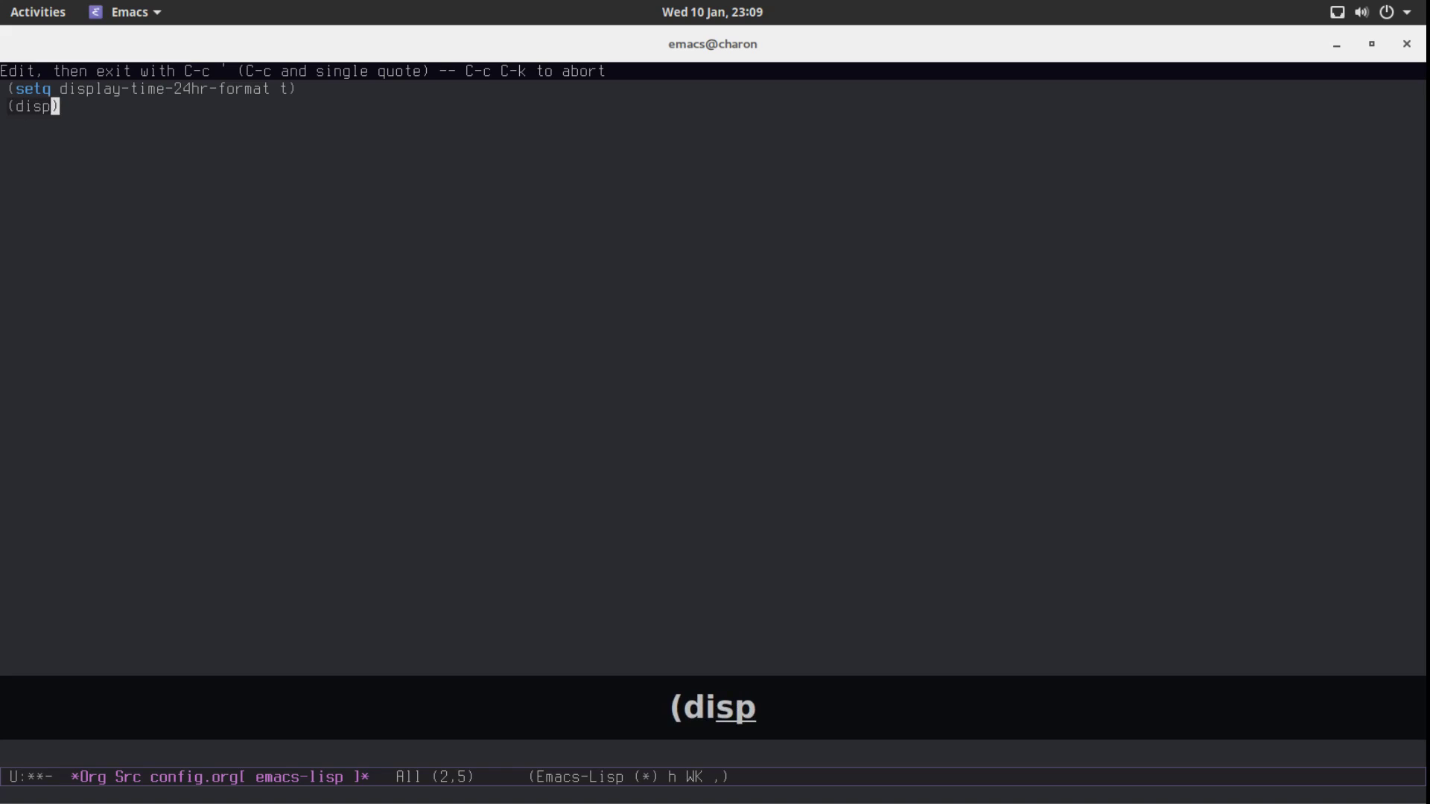
text(lay-time-mode 1)
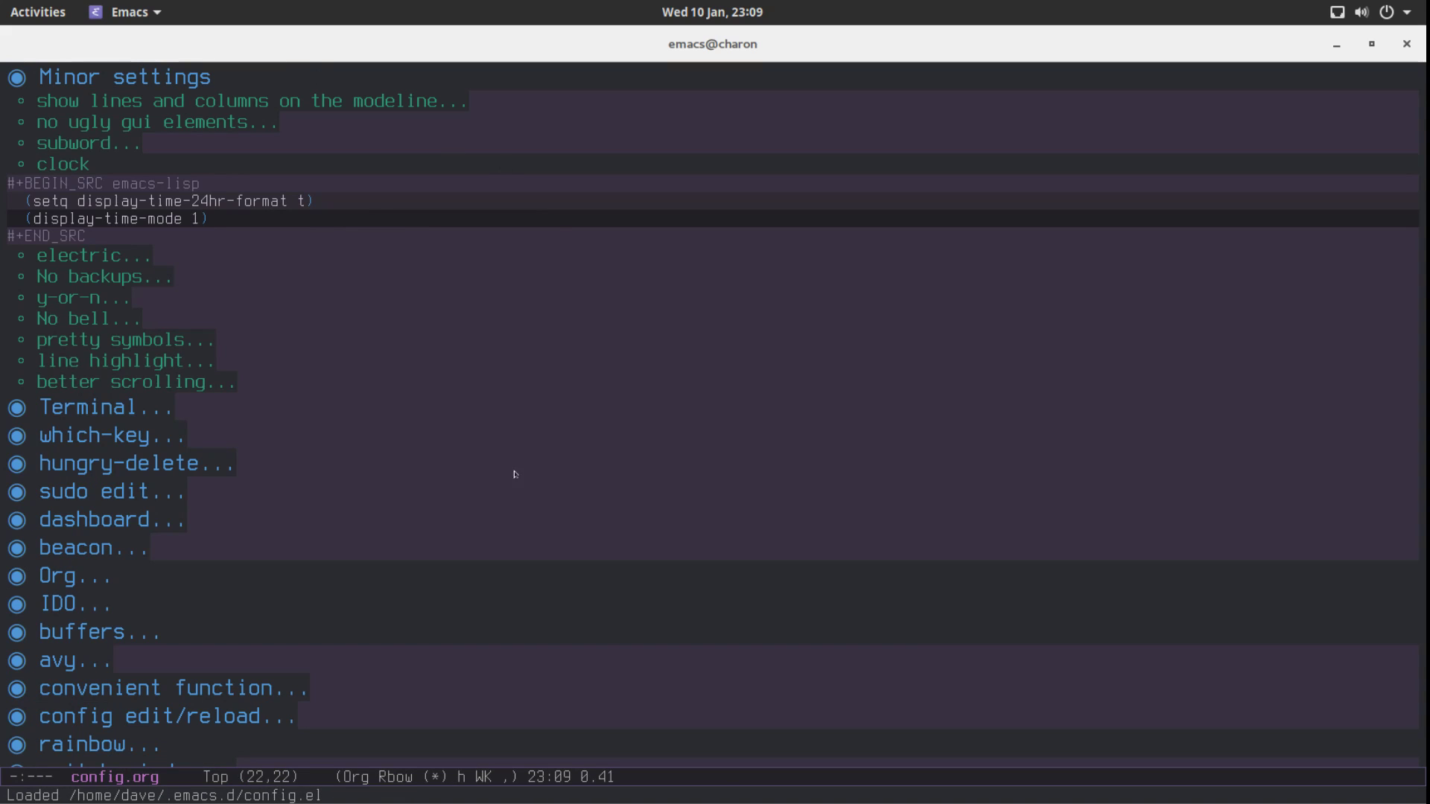
mouse_move(298, 7)
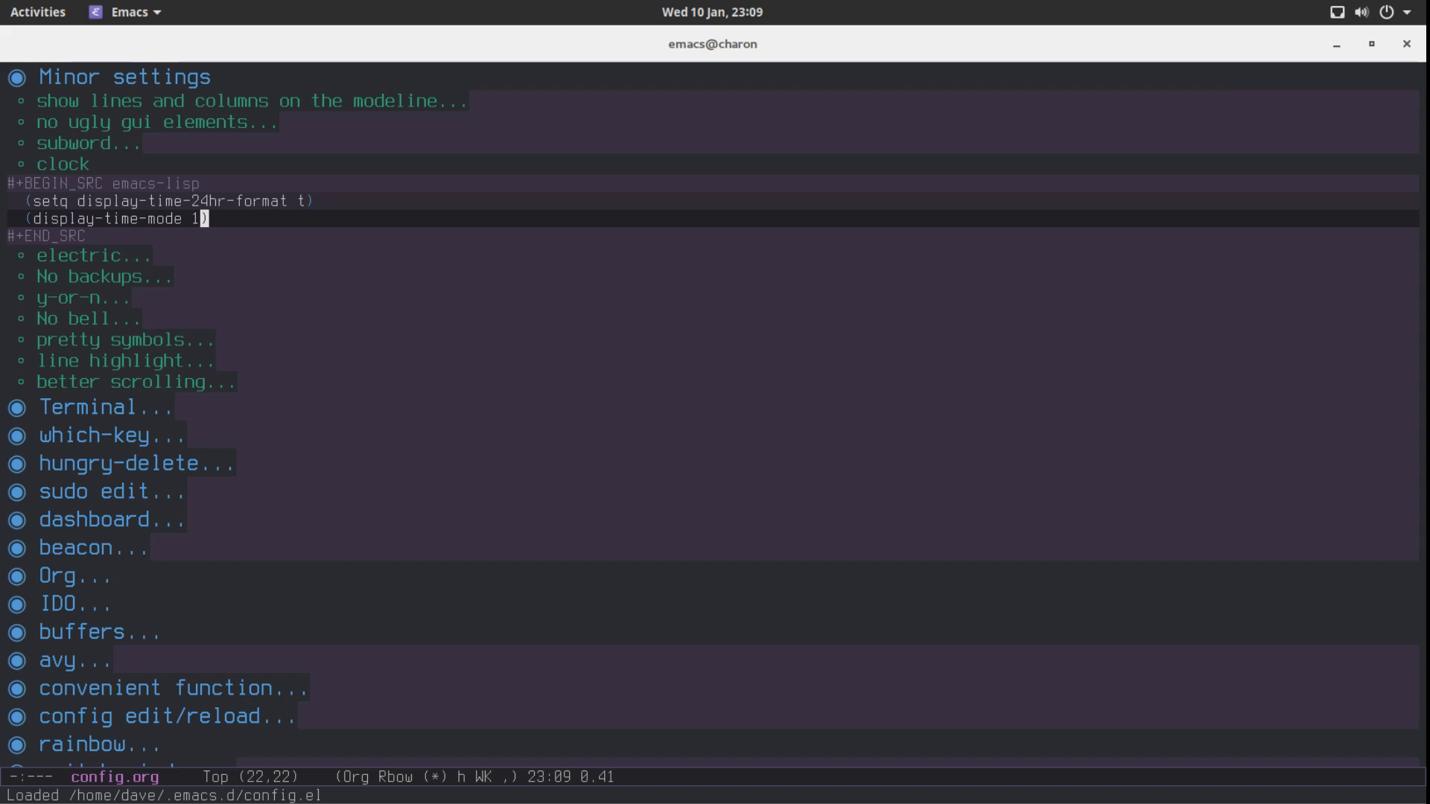
Move up to the org-src-window-setup setq line in the Org basic config block.
key(ctrl+p)
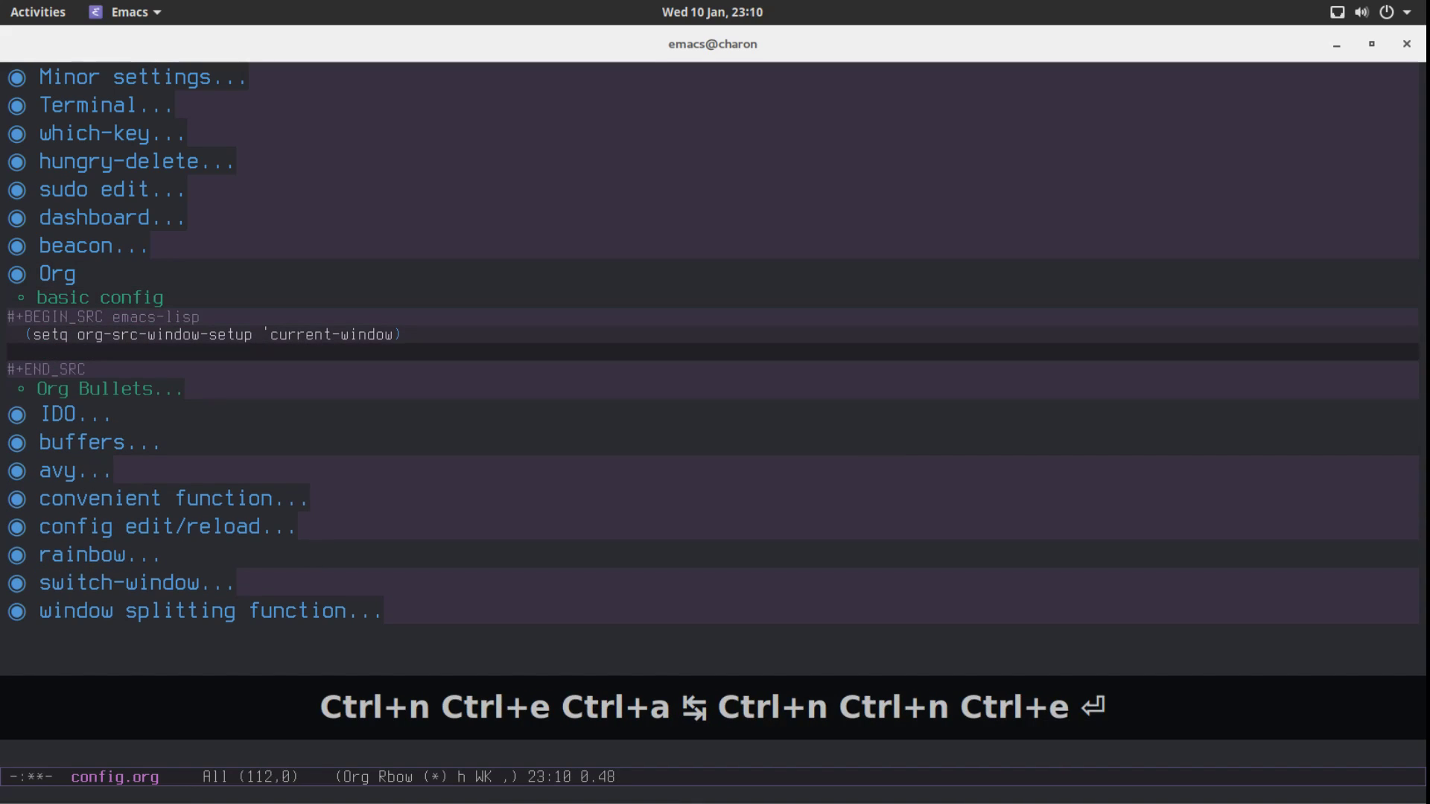
Start an add-to-list form on org-structure-template-alist with an "el" key in the block's edit buffer.
key(C-c ')
text(()
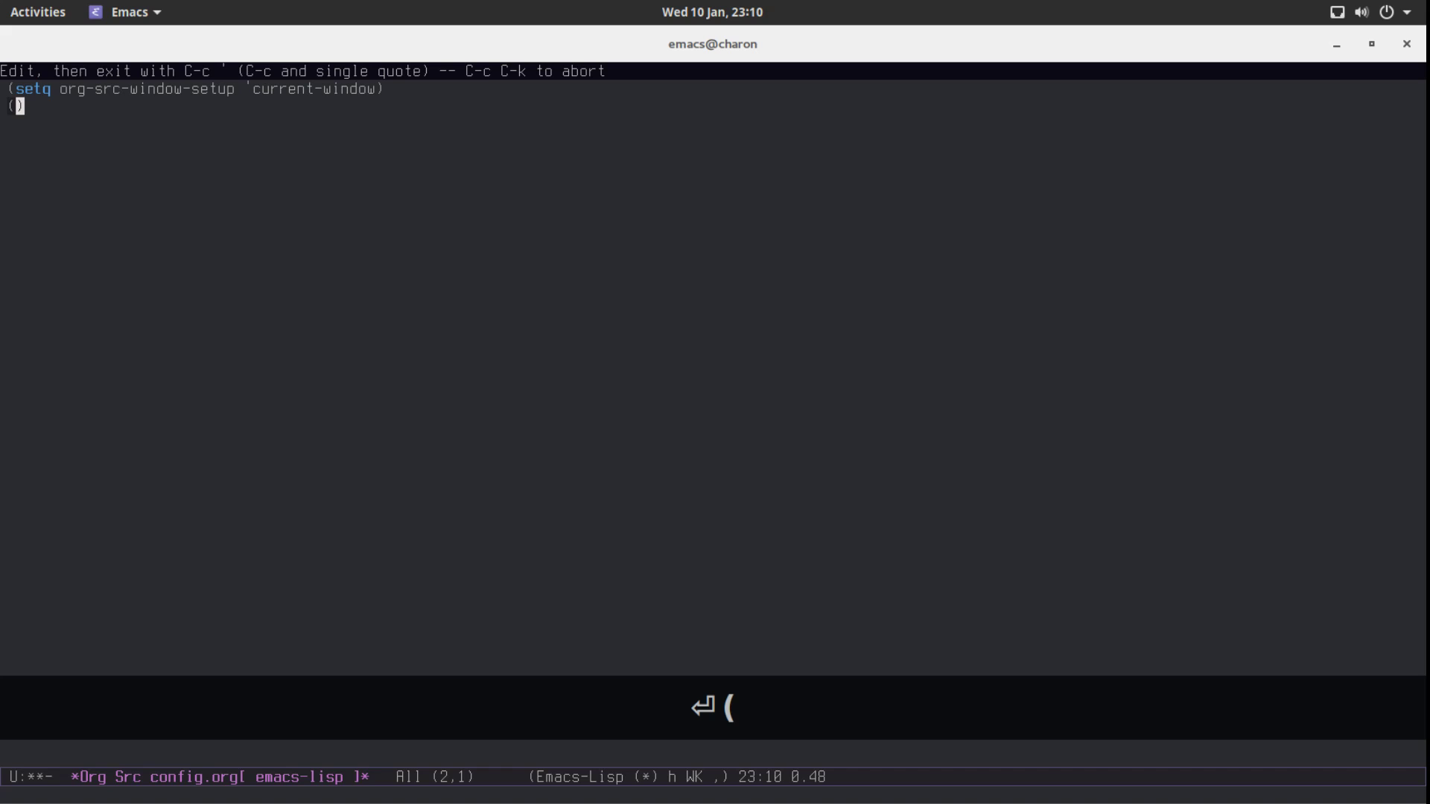
text(add-to-)
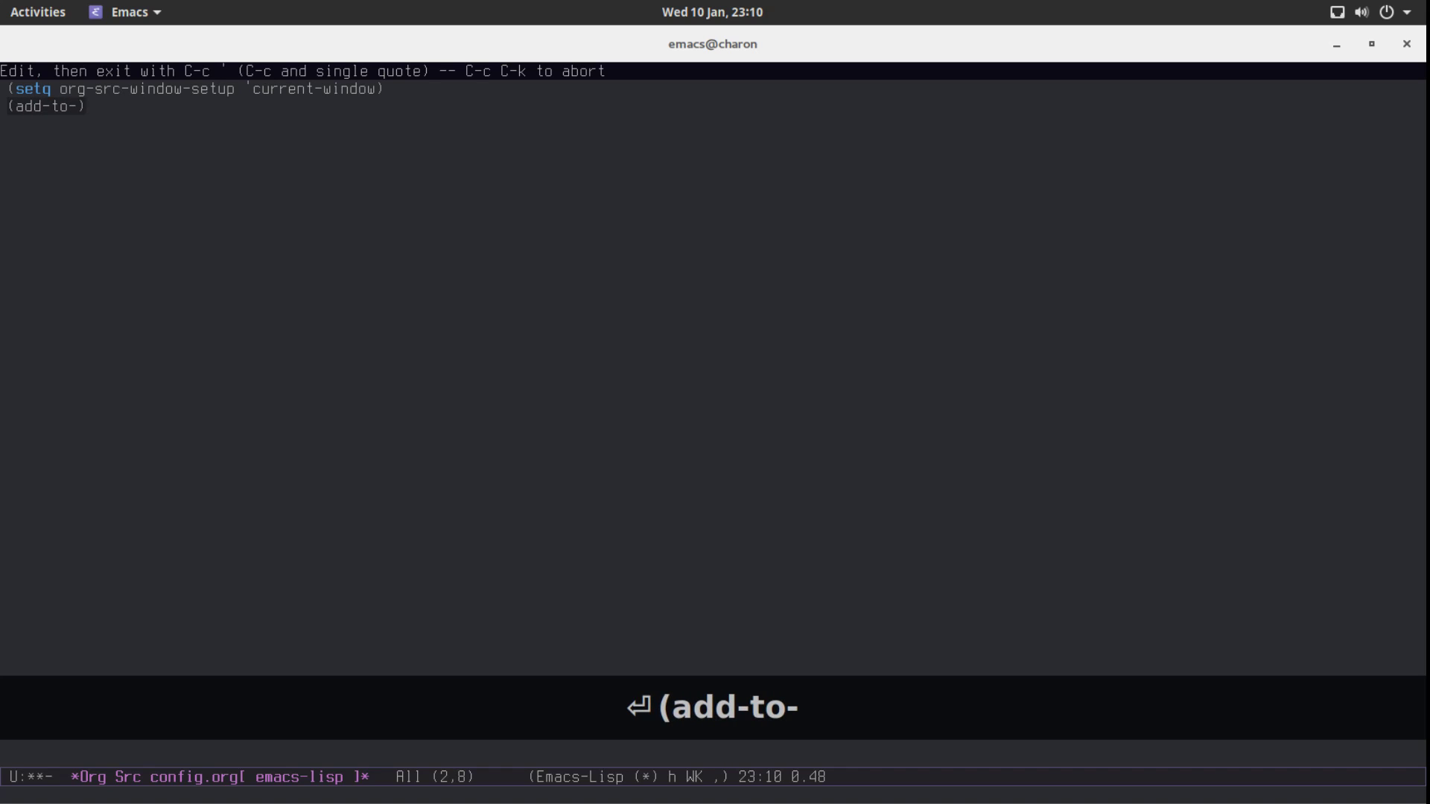
text(list ')
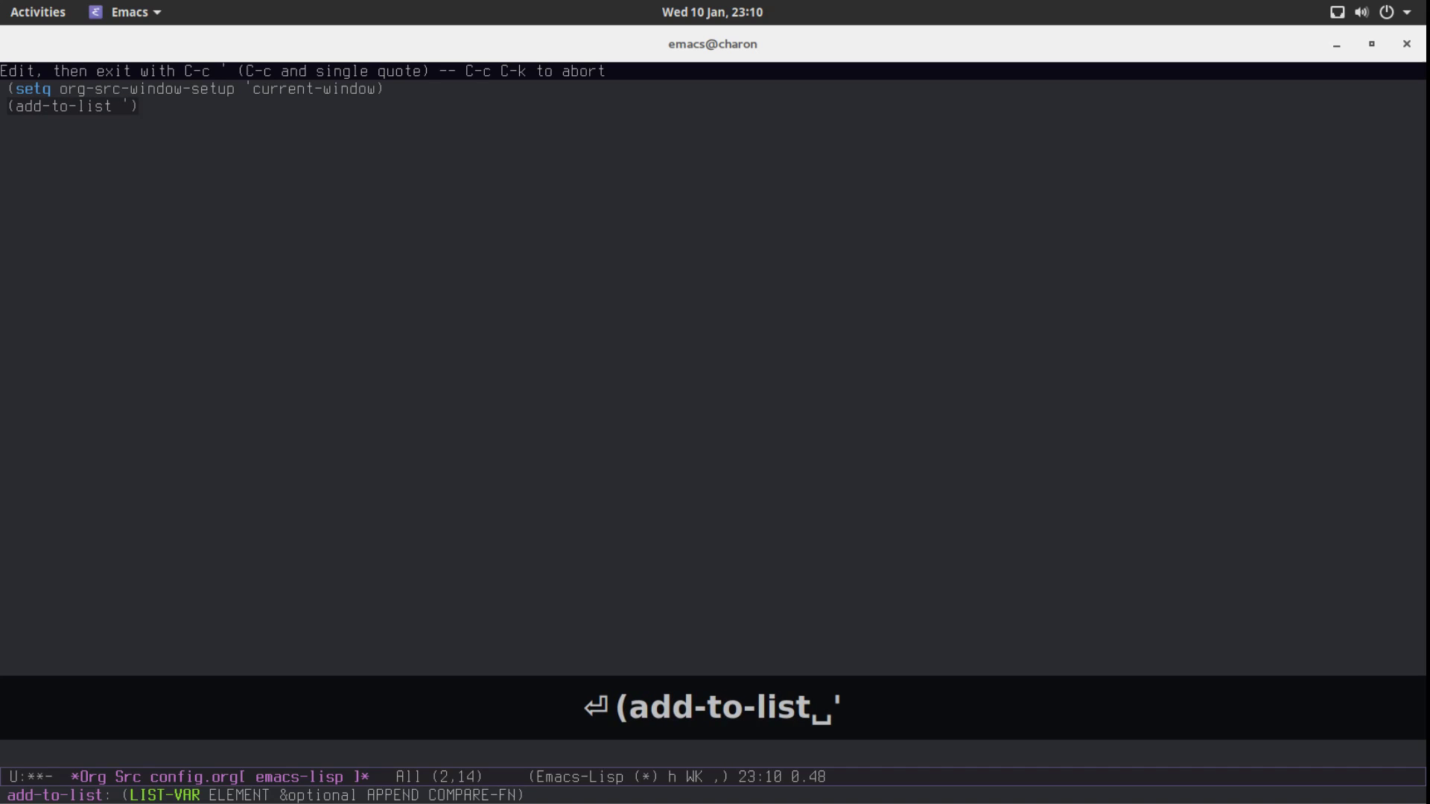
text(org-struct)
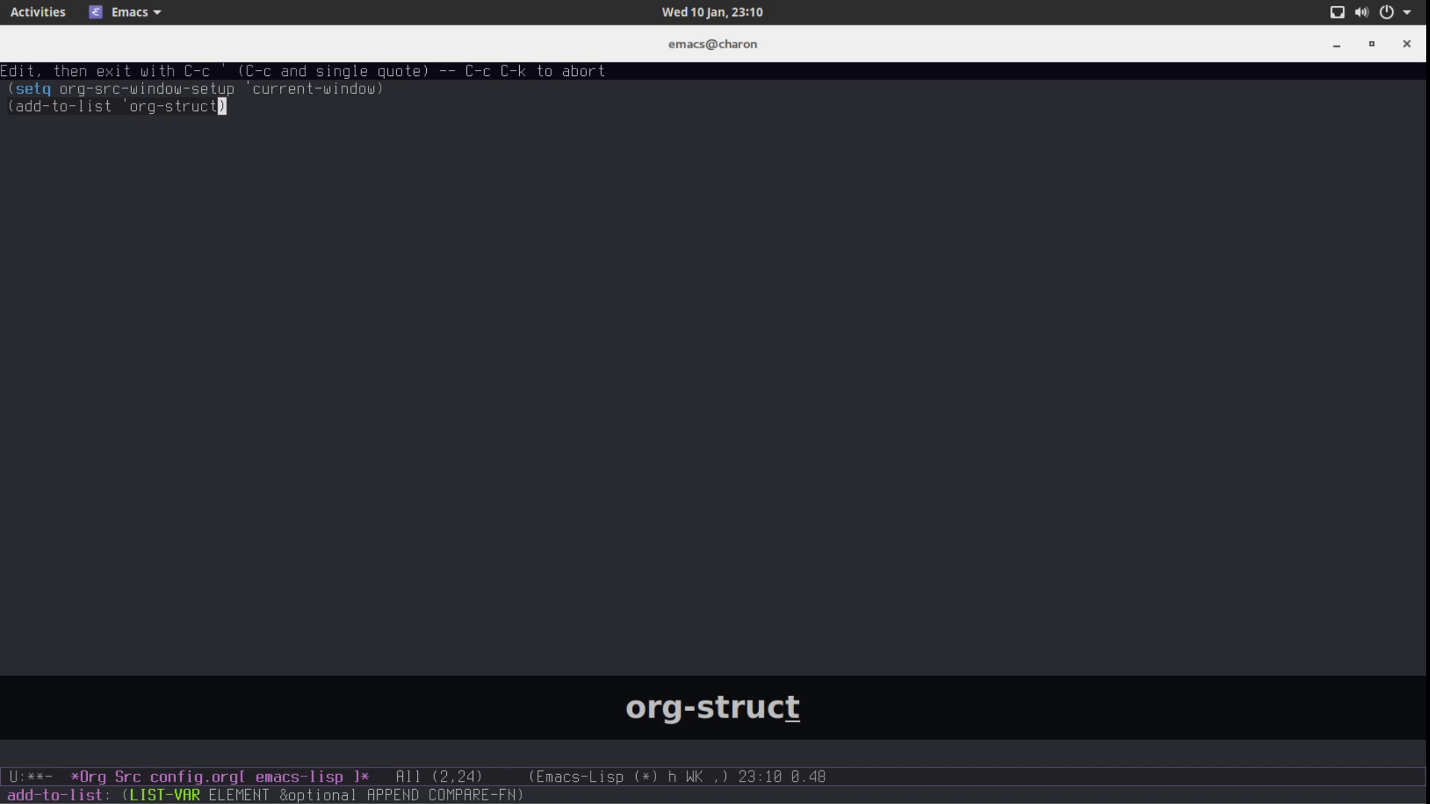
text(ure-template)
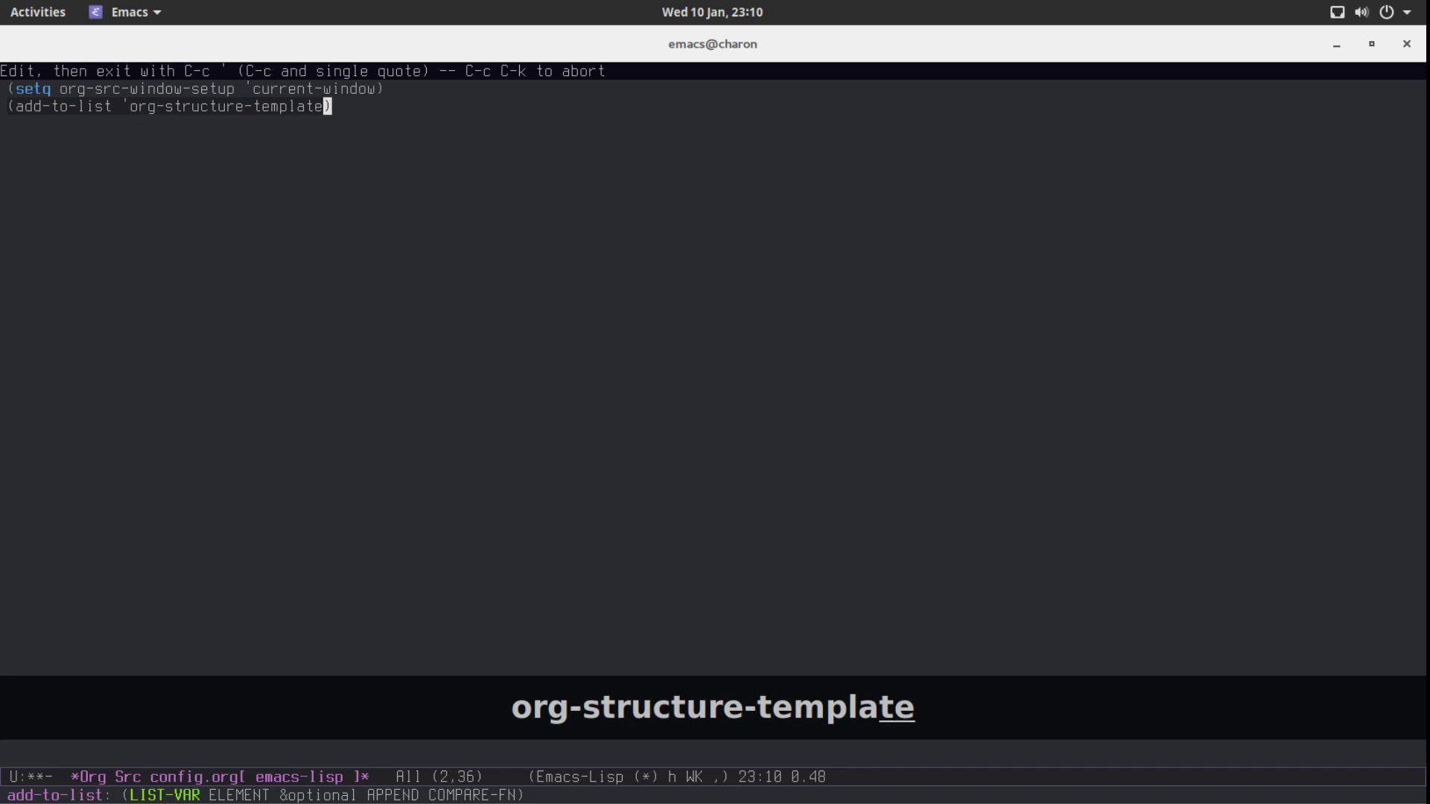
text(-alist)
text('))
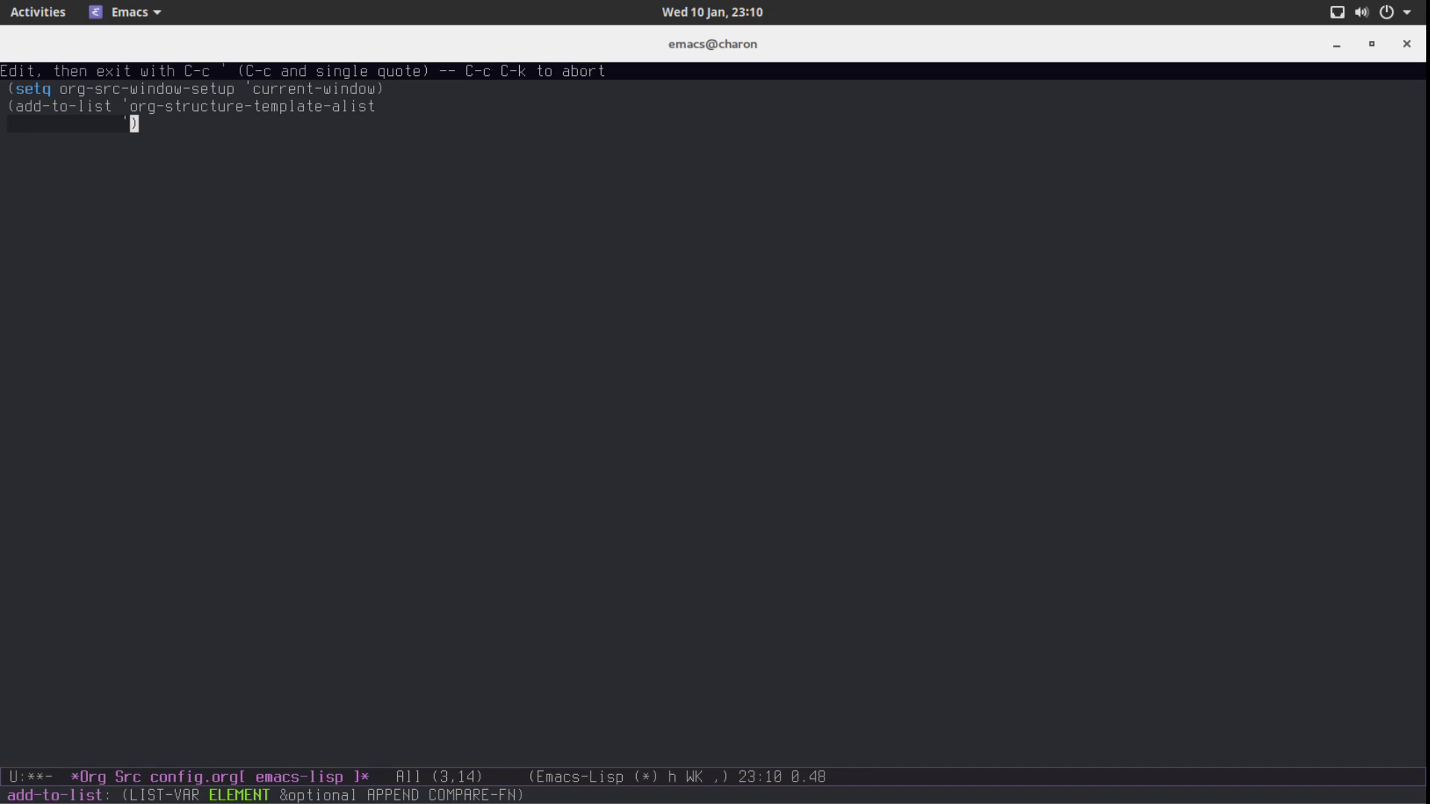
text(("el" ")
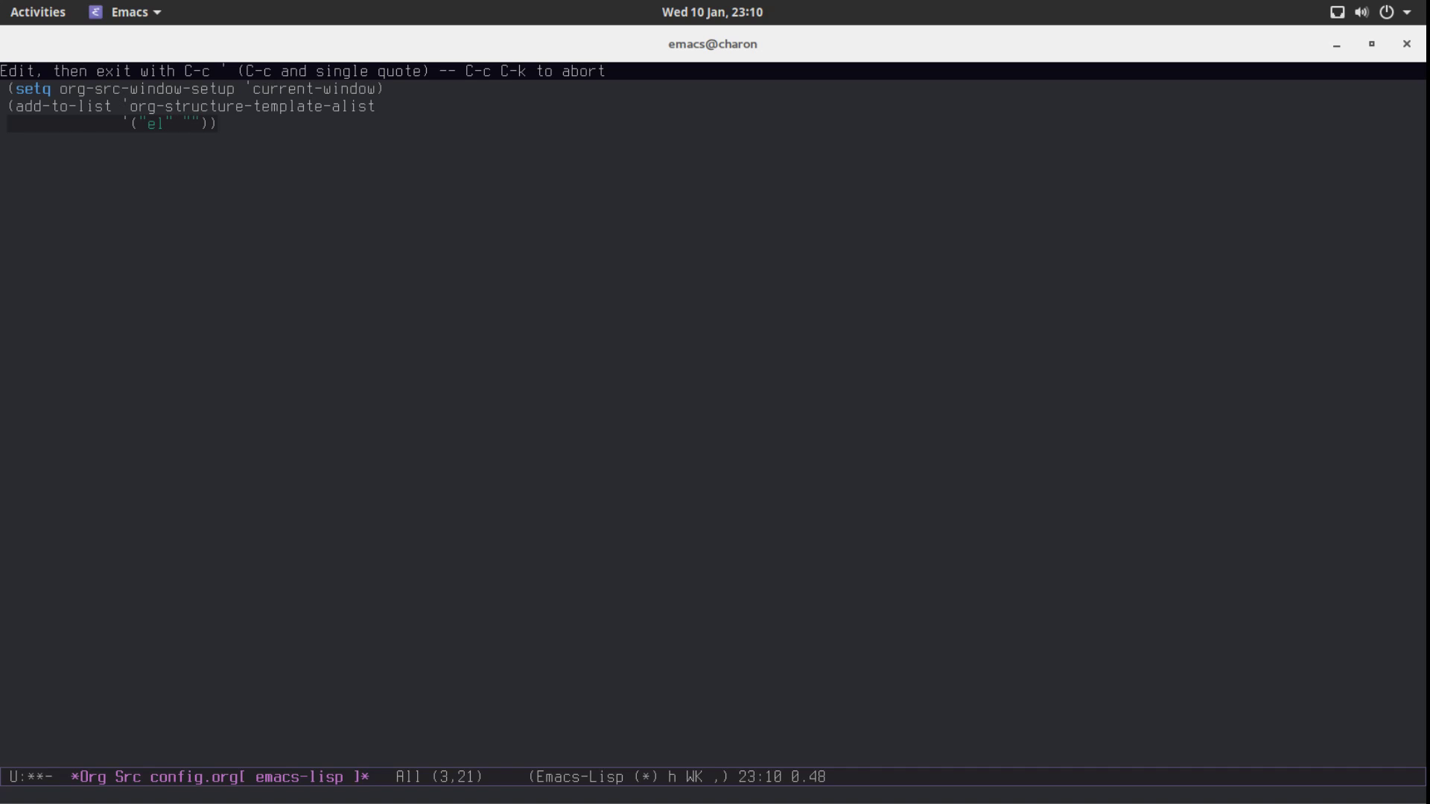
Complete the template string "#+BEGIN_SRC emacs-lisp\n?\n#+END_SRC" and leave the edit buffer.
text(#)
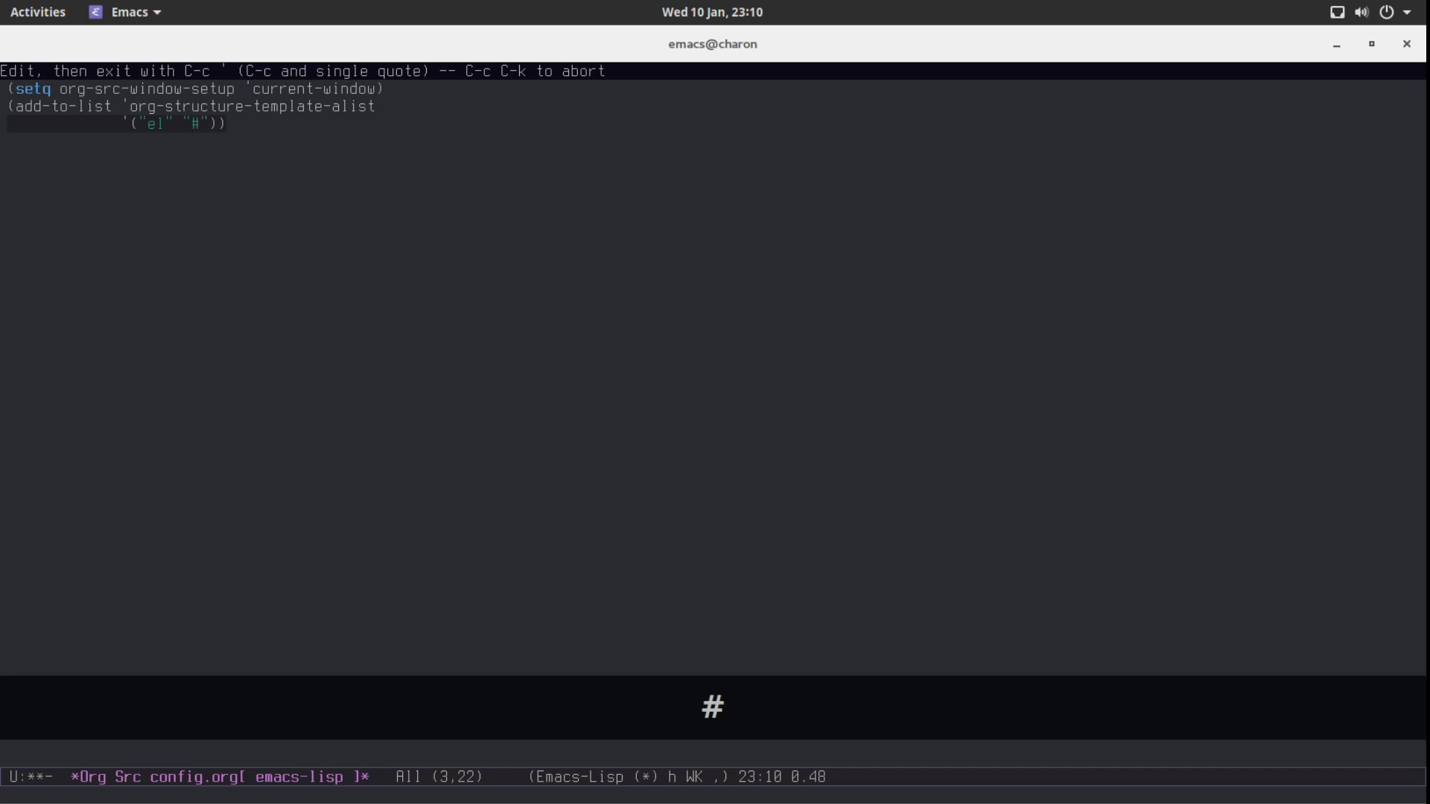
text(+)
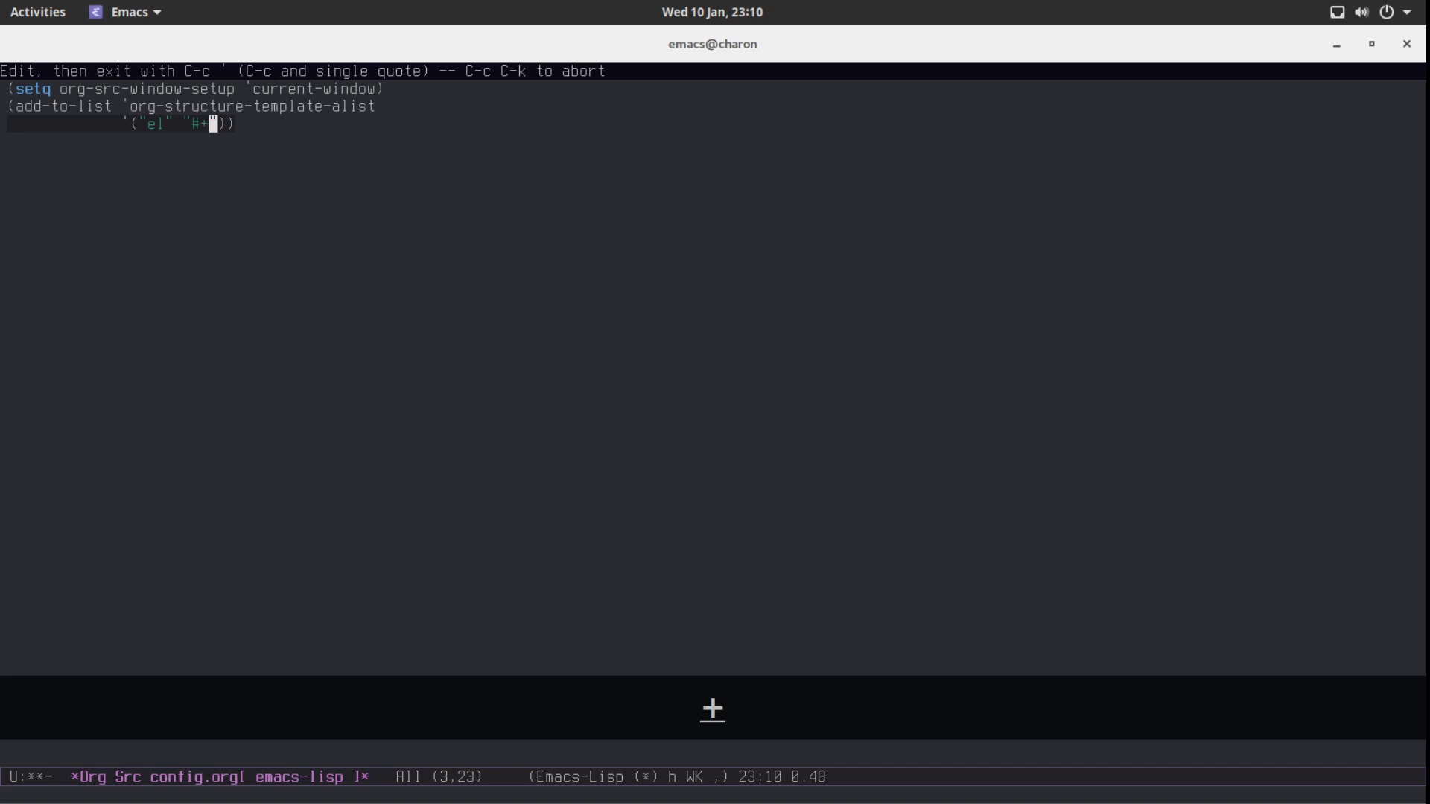
text(BEGIN)
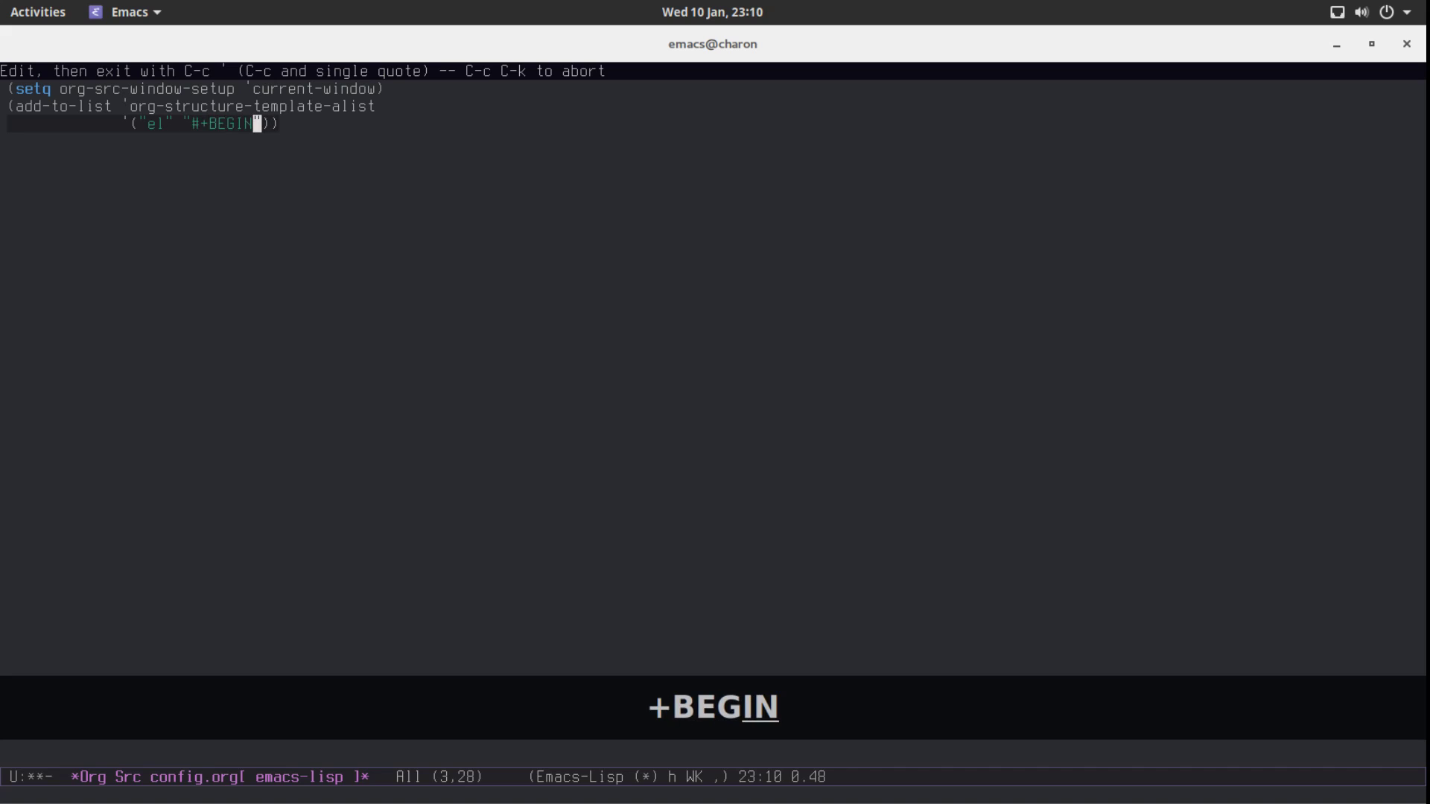
text(_SRC emacs-lisp)
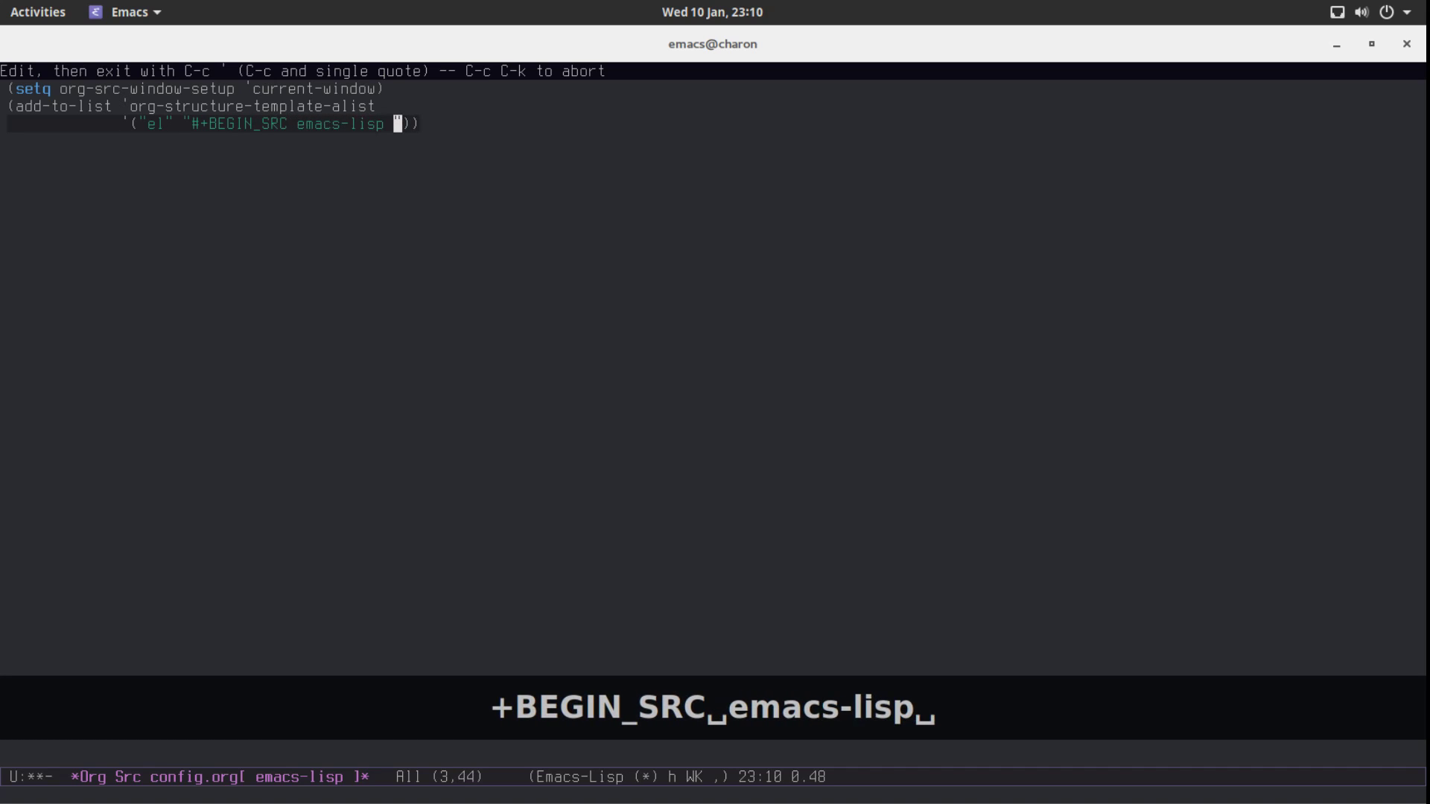
text(\n)
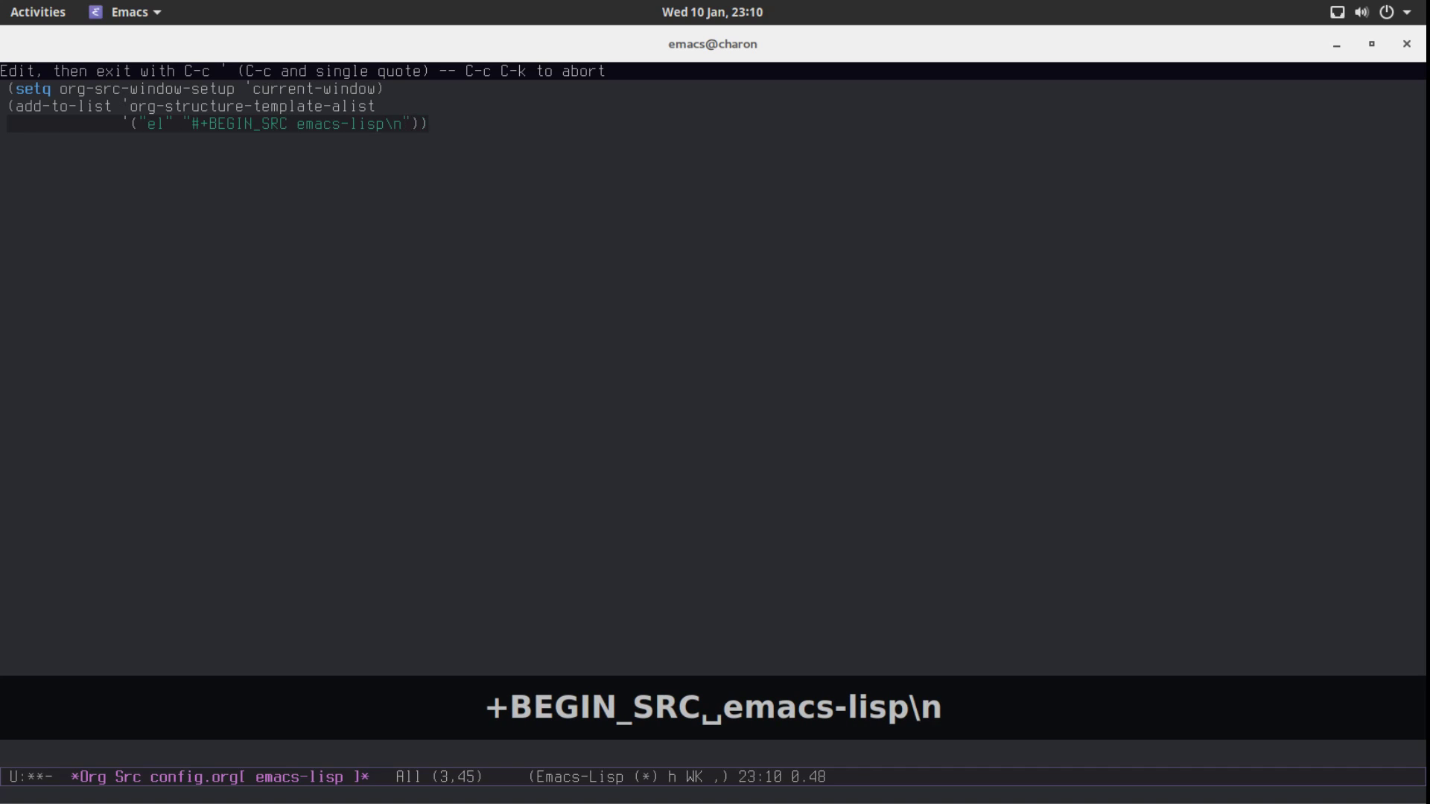
text(?\)
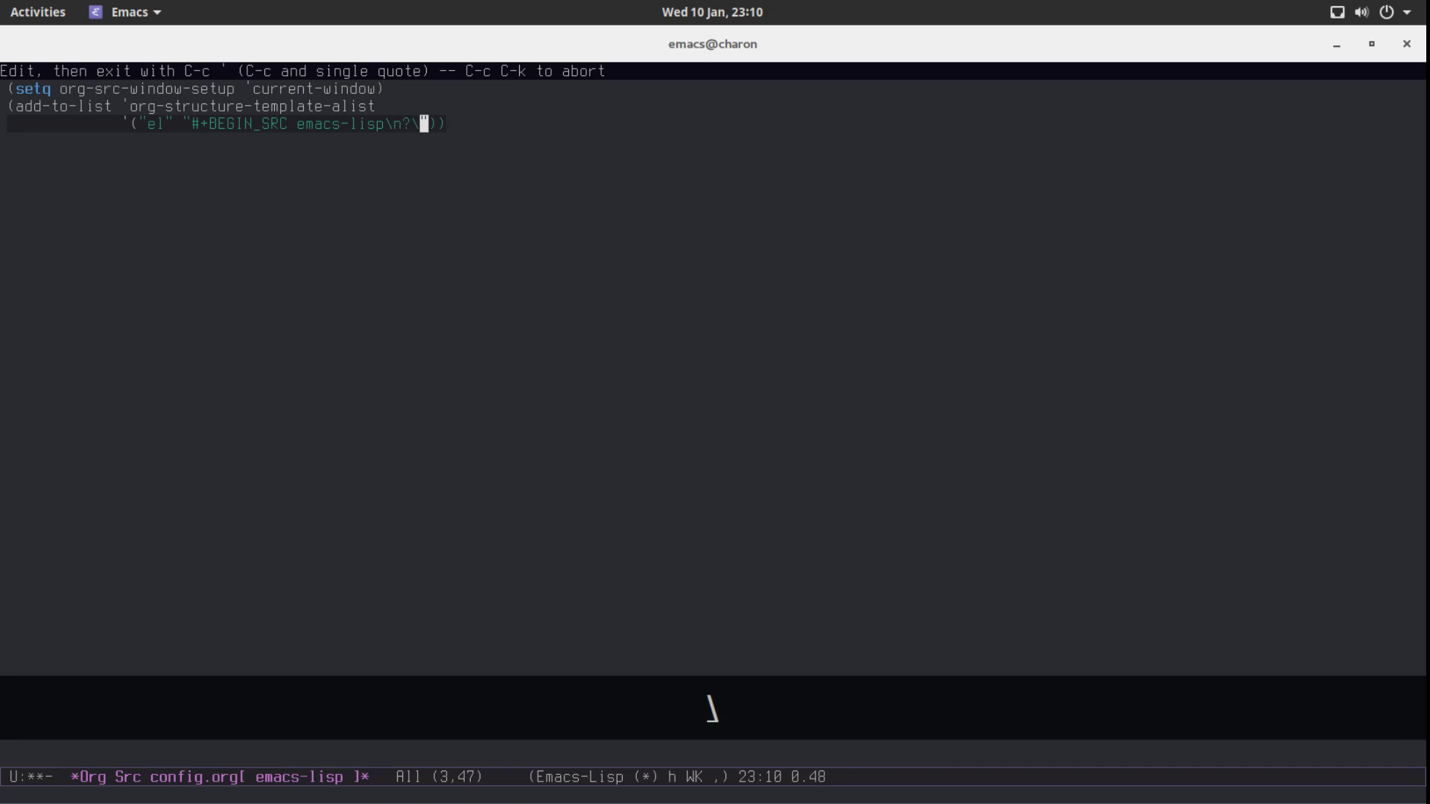
text(n#)
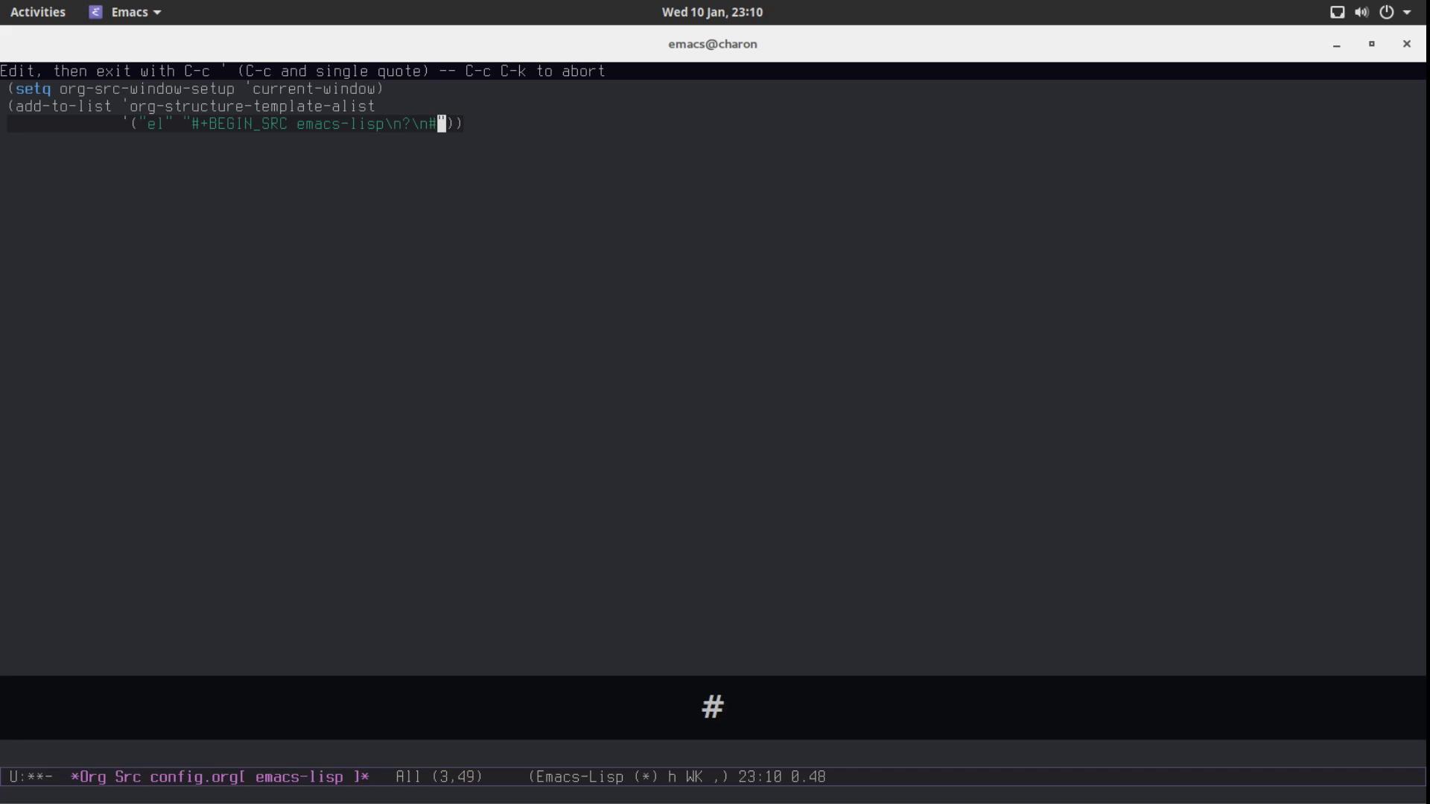
text(+END_SR)
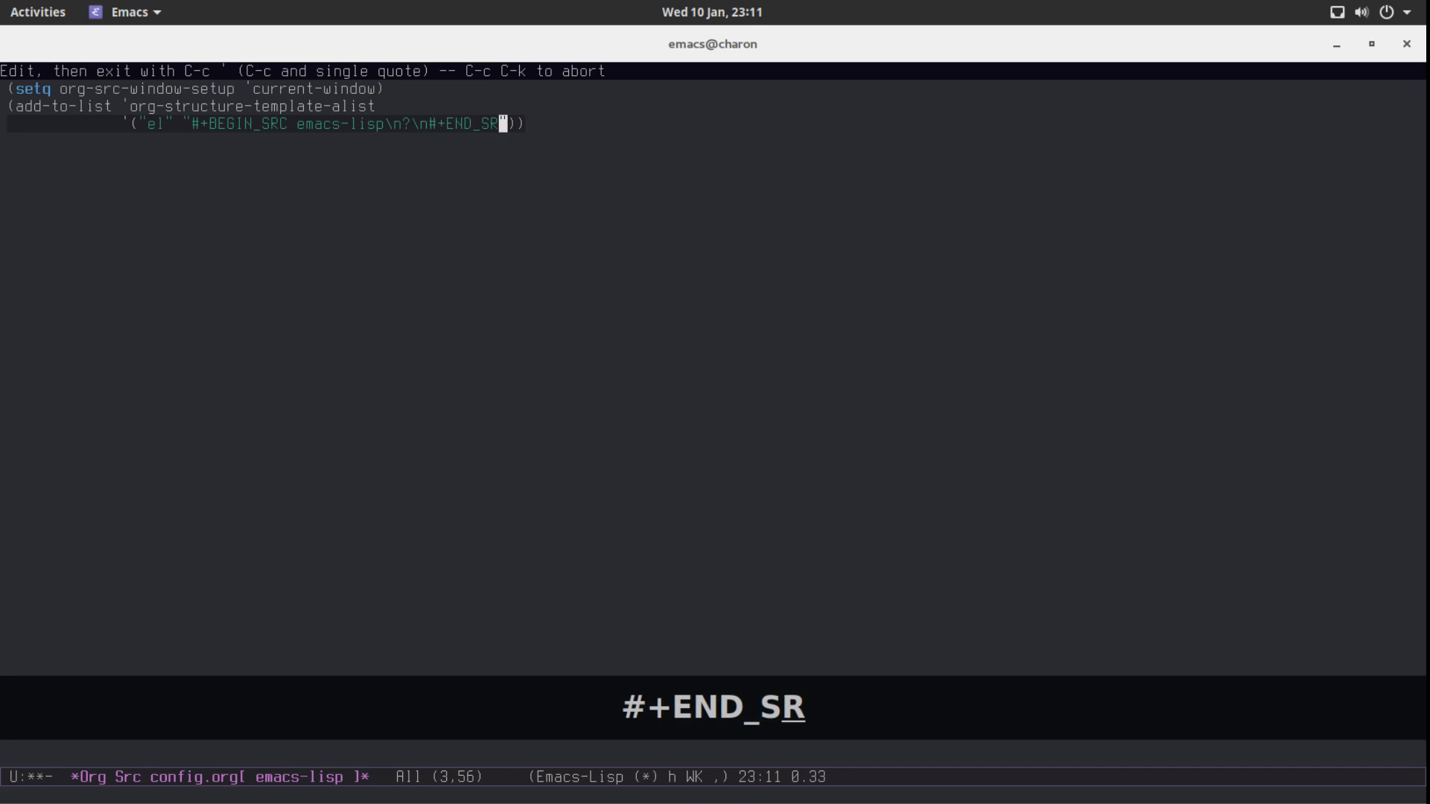
text(C)
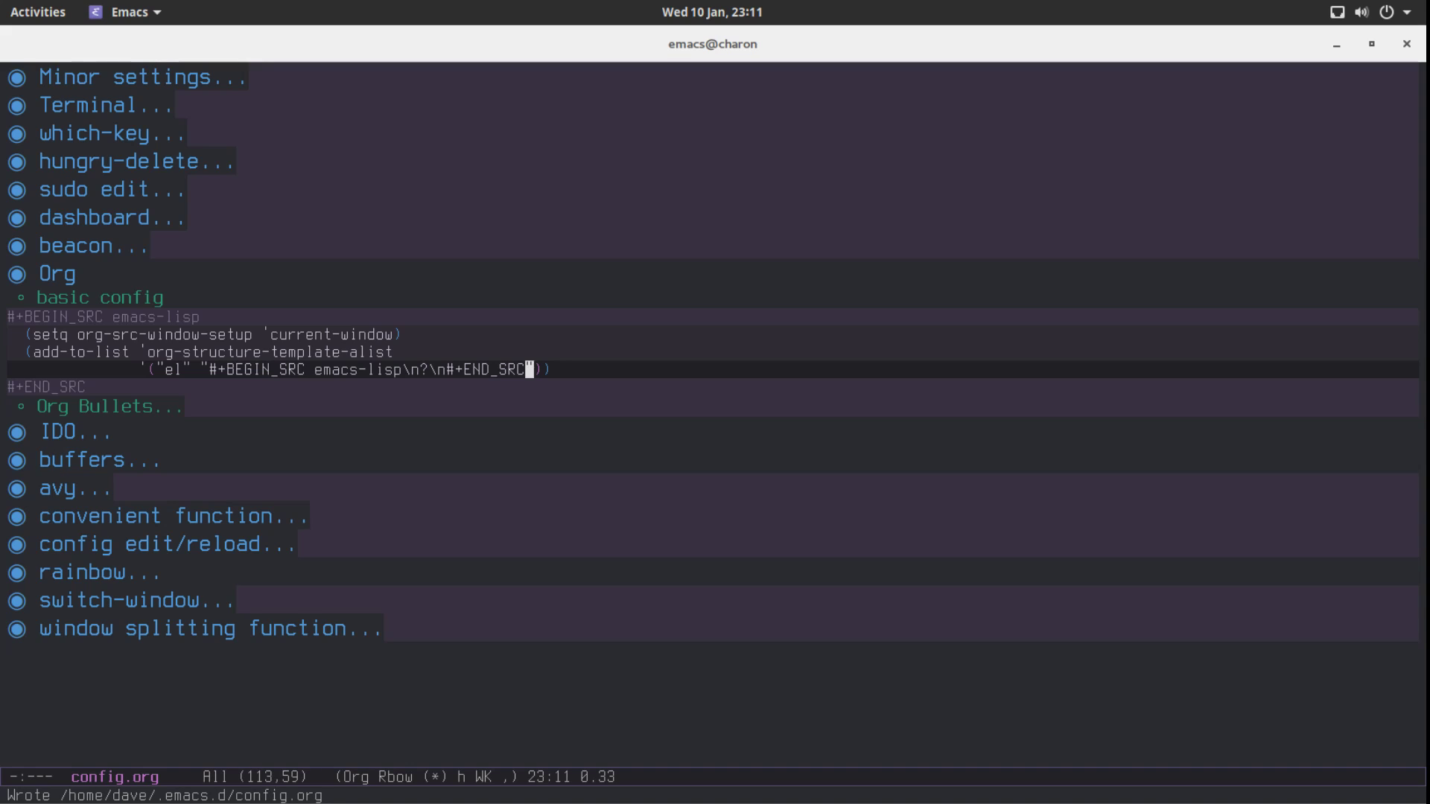
key(ctrl+c)
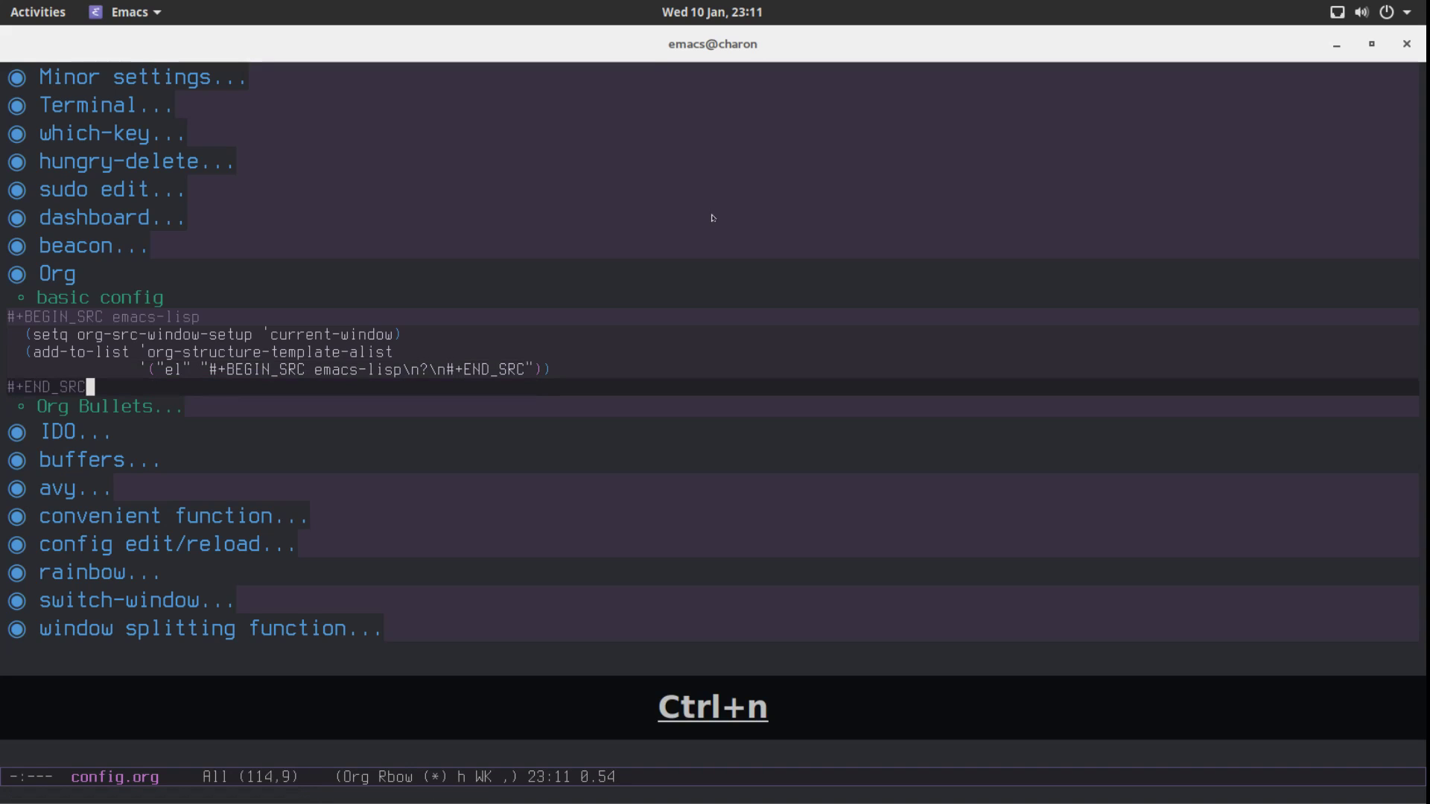
key(ctrl+n)
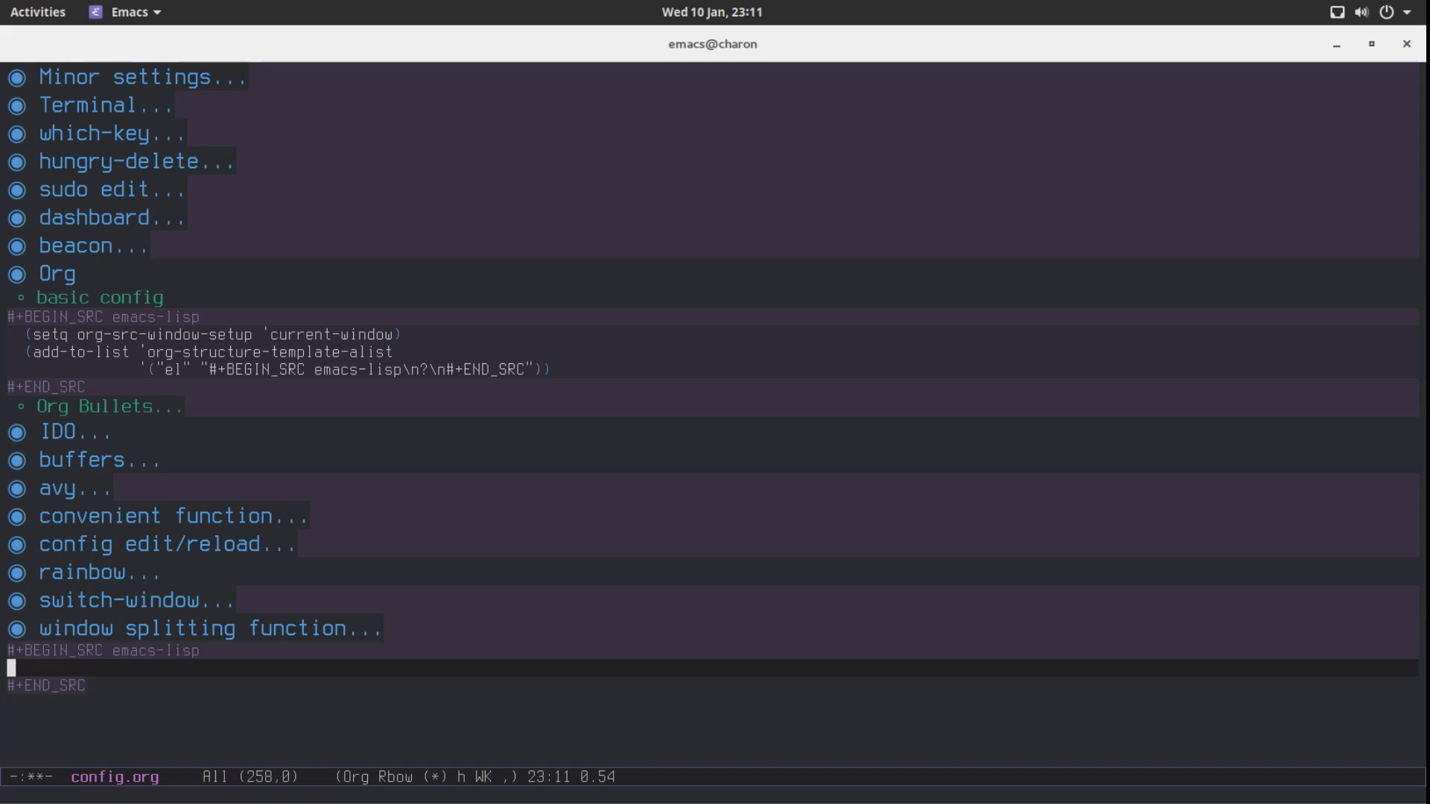
key(Ctrl+x u)
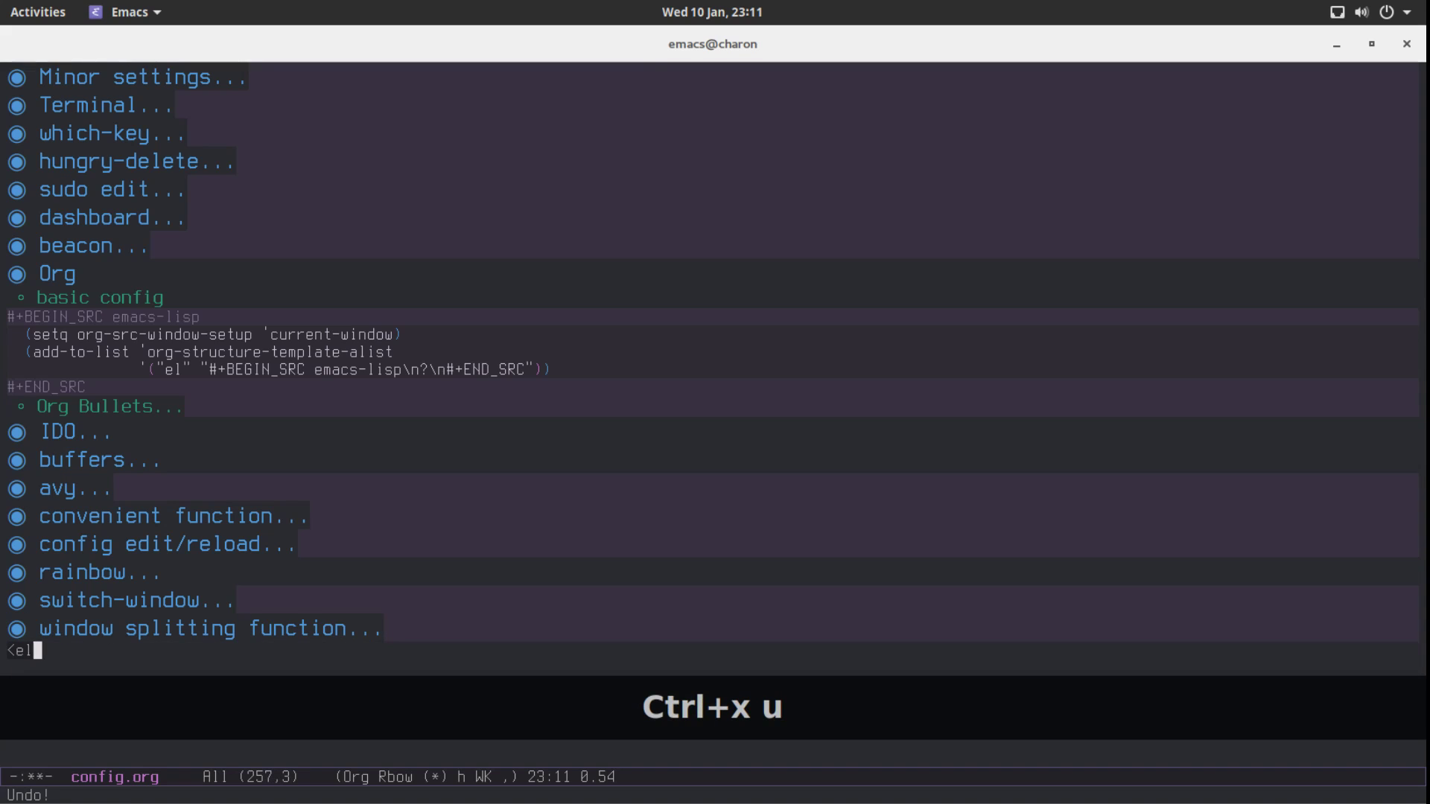
key(ctrl+x u)
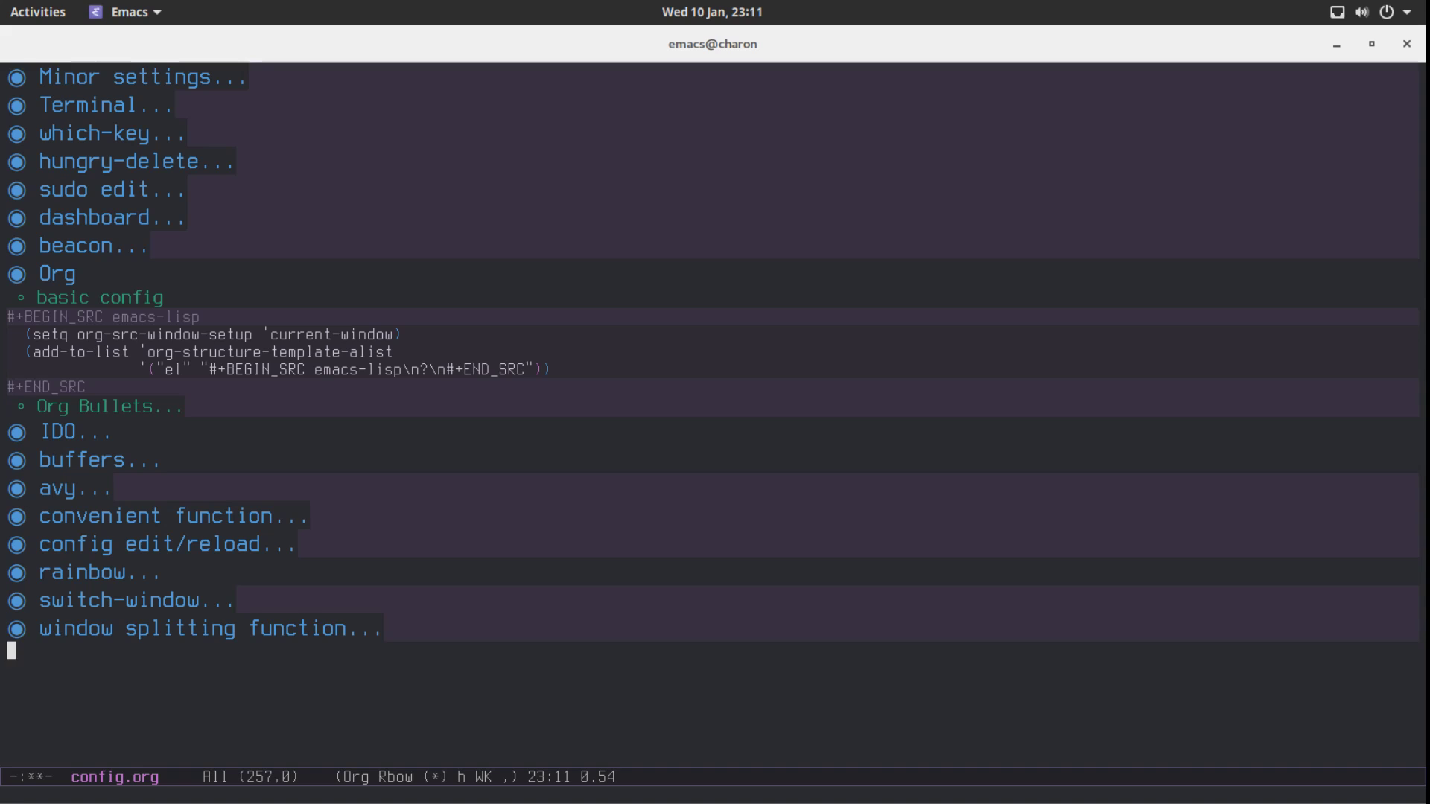
mouse_move(119, 742)
text(* auto comple)
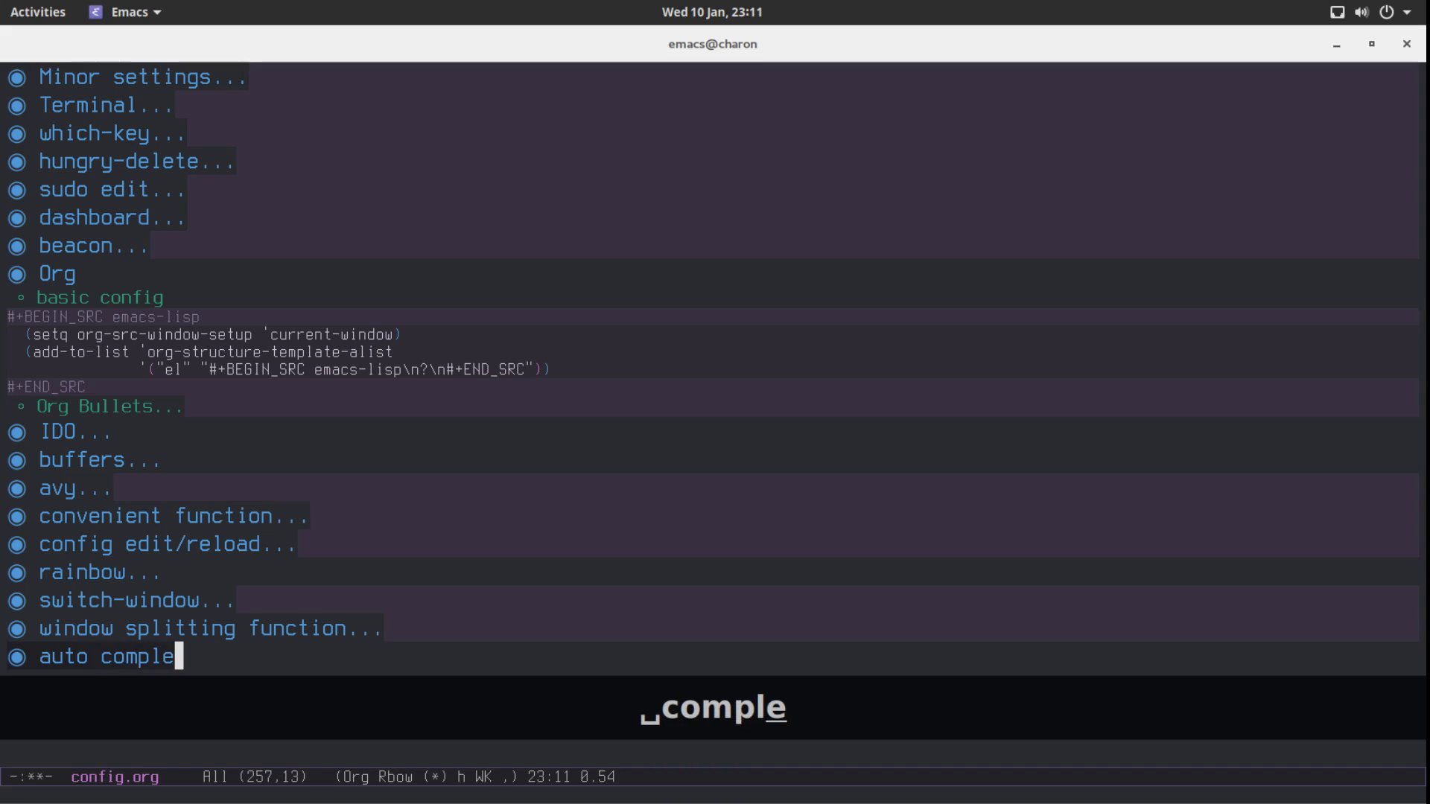
Finish the new top-level "auto completion" heading at the end of config.org.
text(tion)
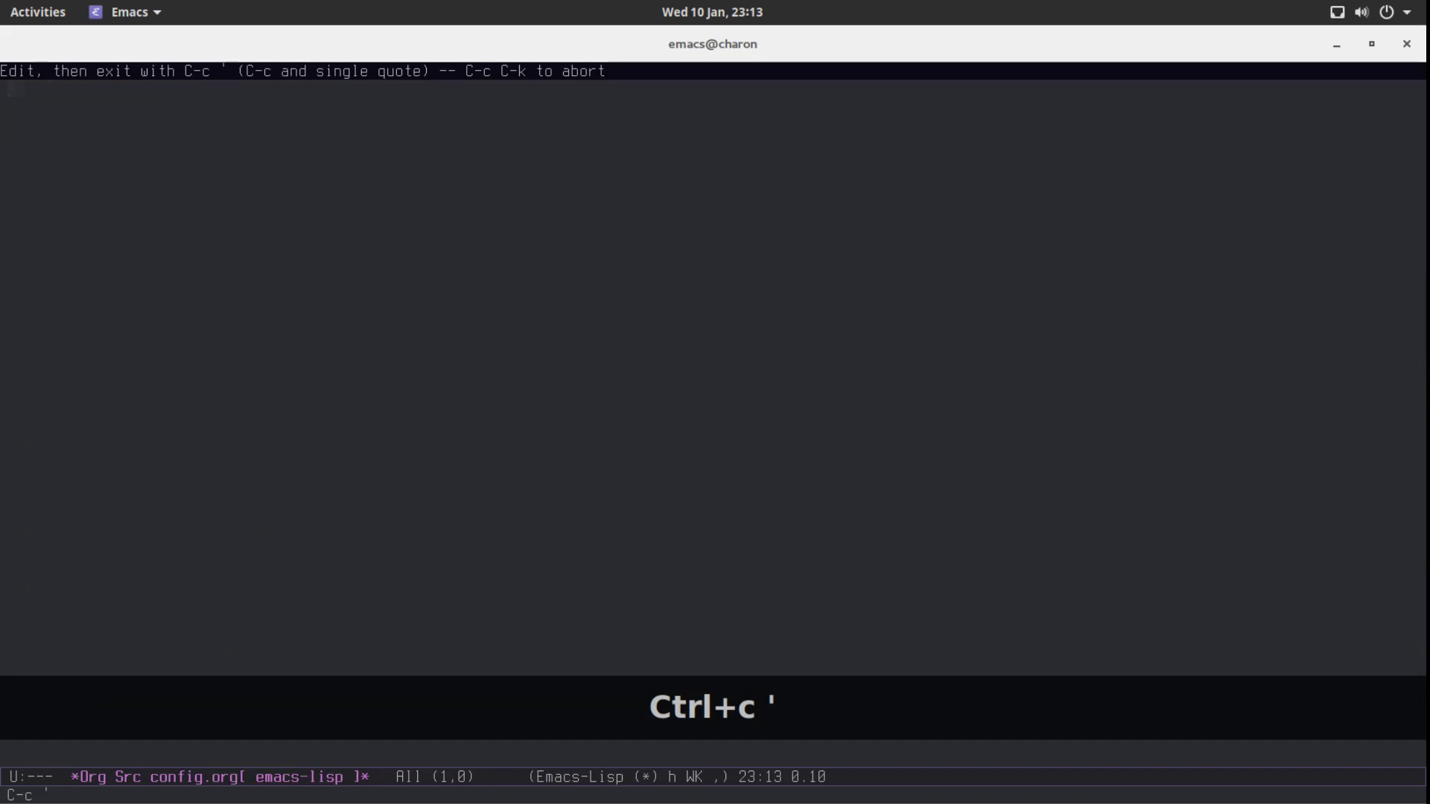
Write (use-package company :ensure t with an :init add-hook form started.
text((use))
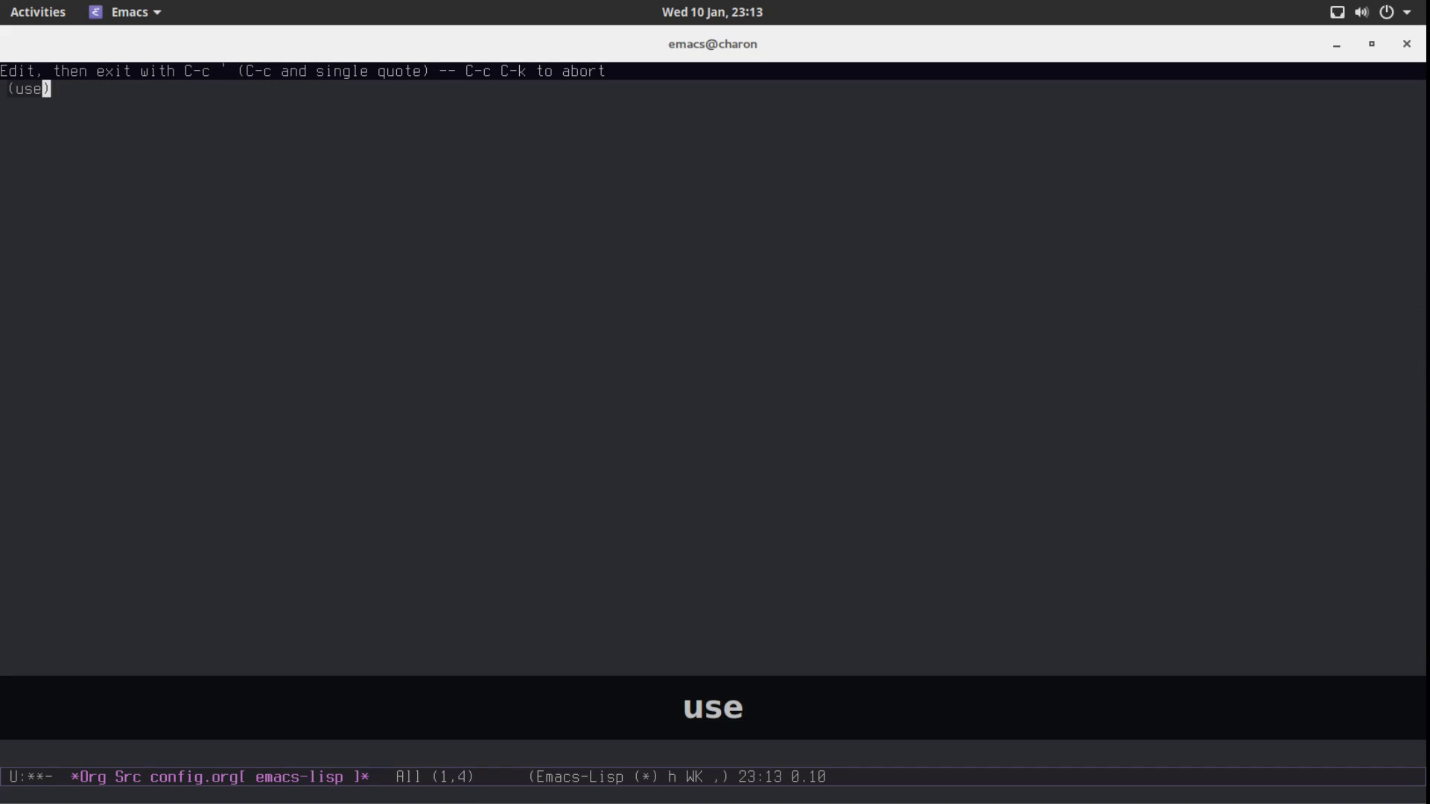
text(-package)
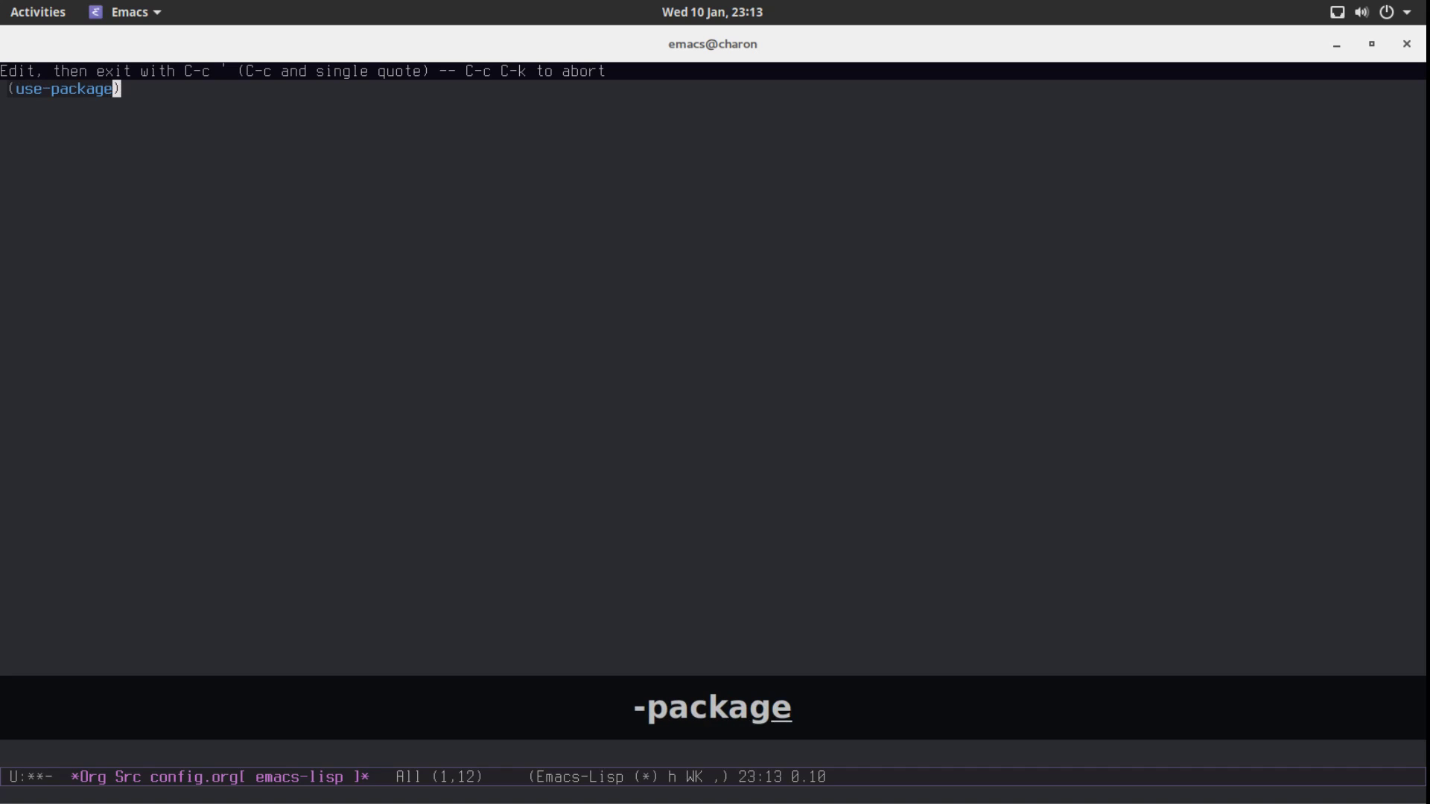
text(company)
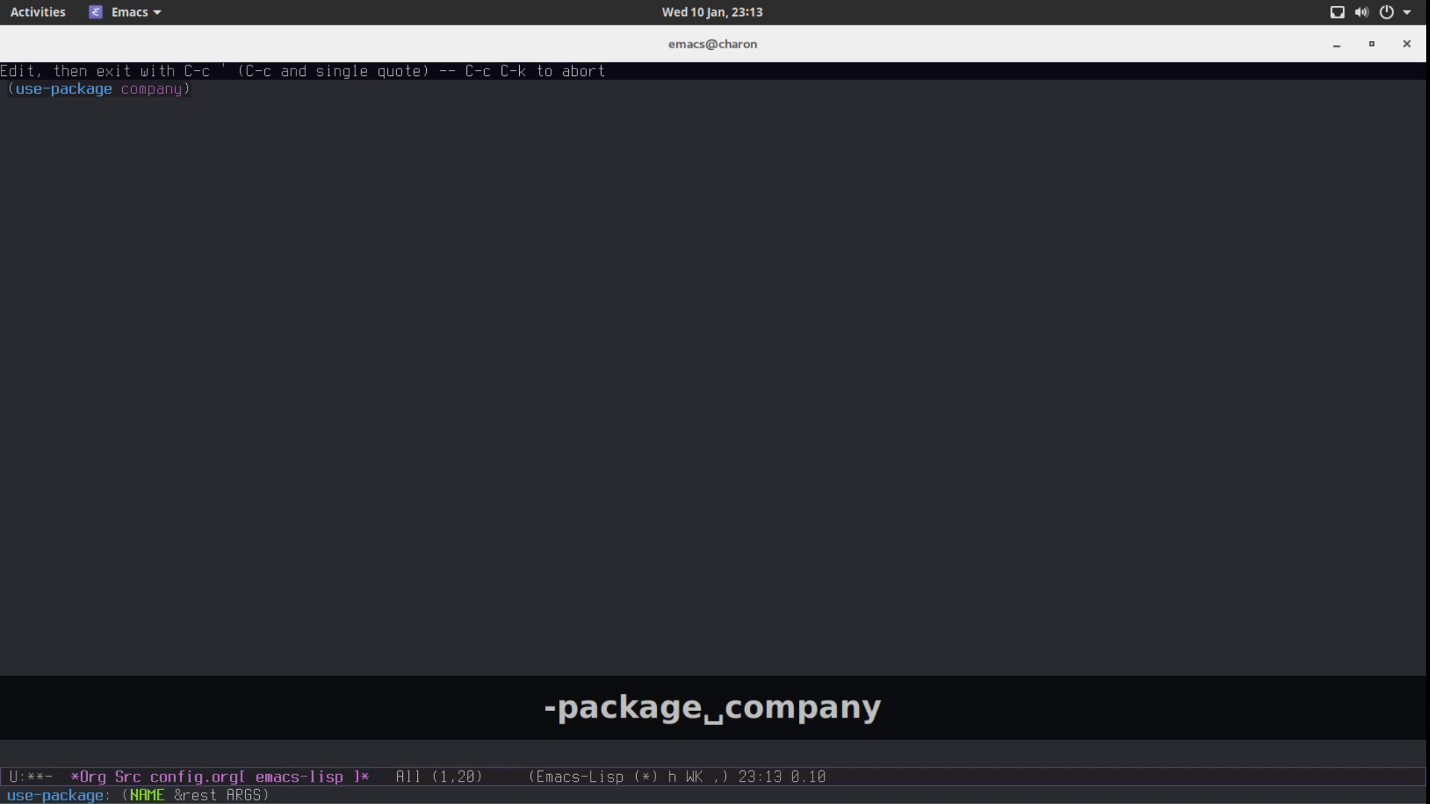
text(:ensure t)
text(:init)
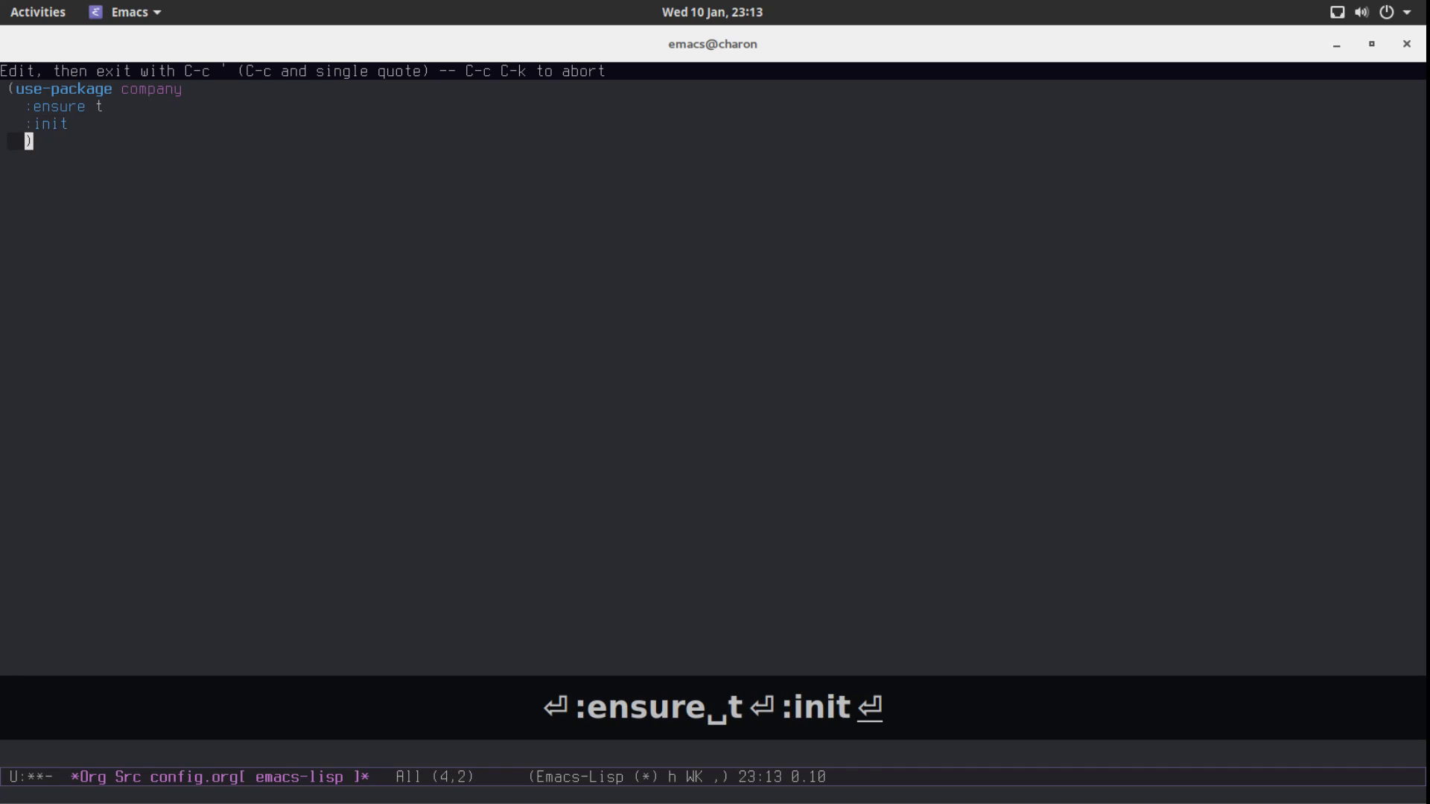
text(()
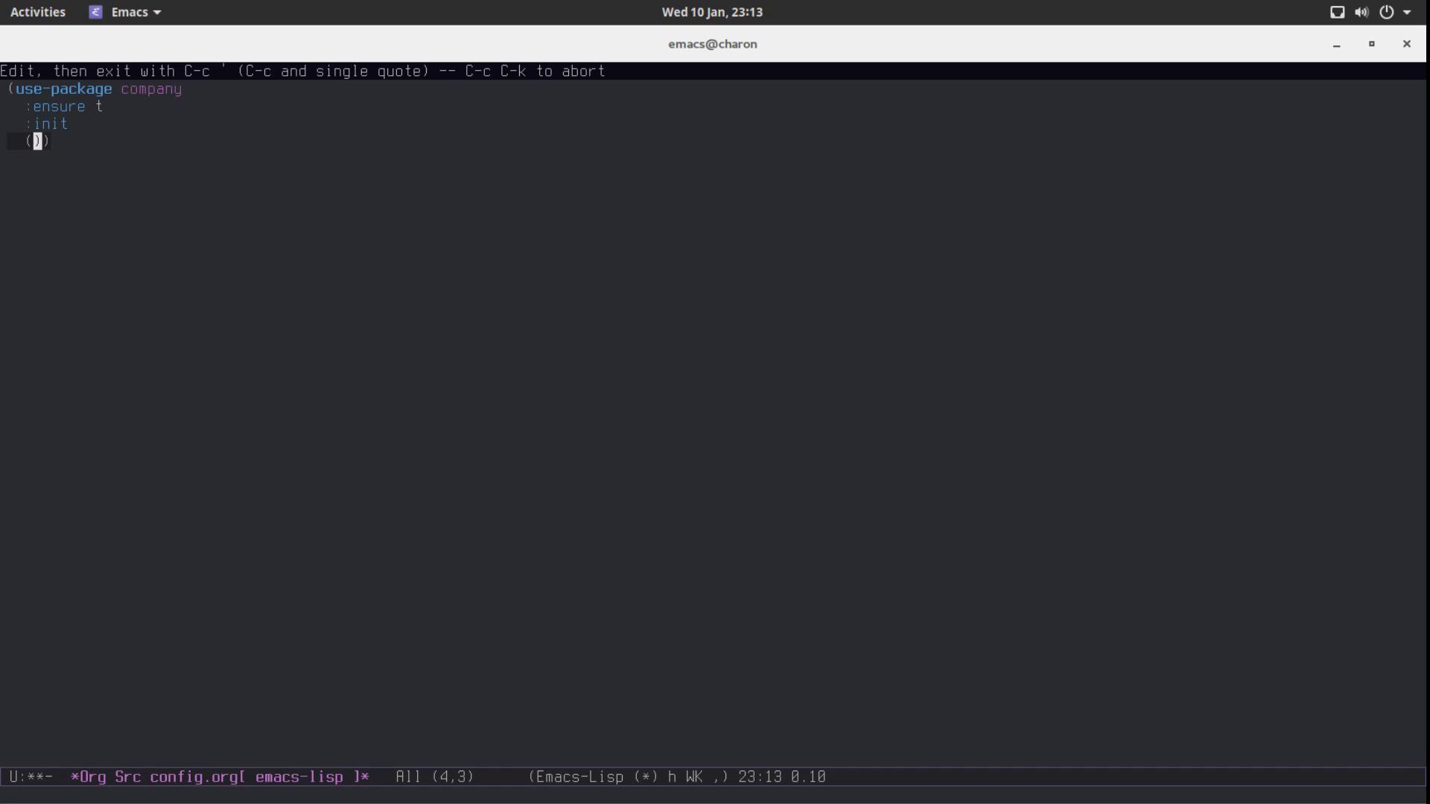
text(add-hook)
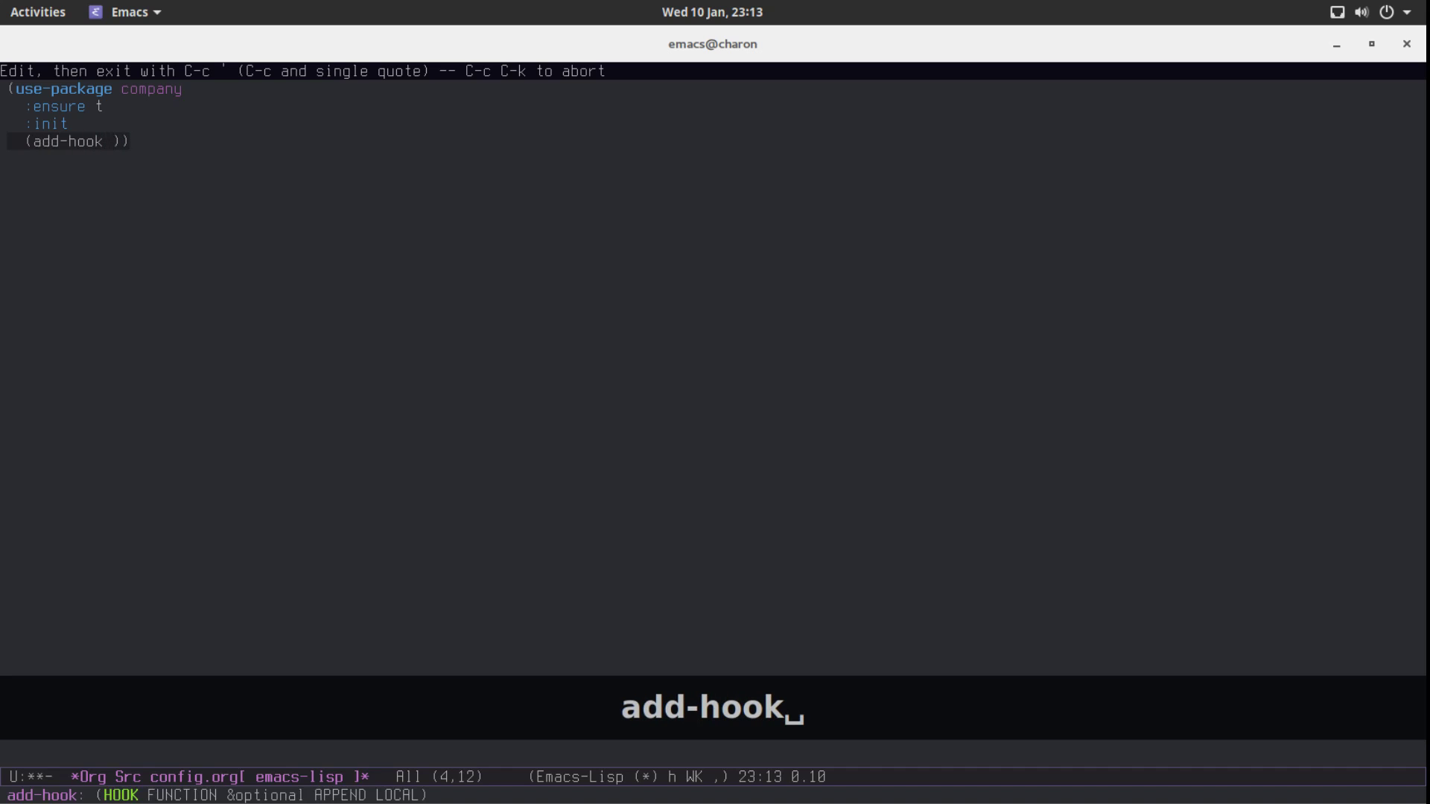
Hook 'global-company-mode onto 'after-init-hook and return to config.org.
text('after-)
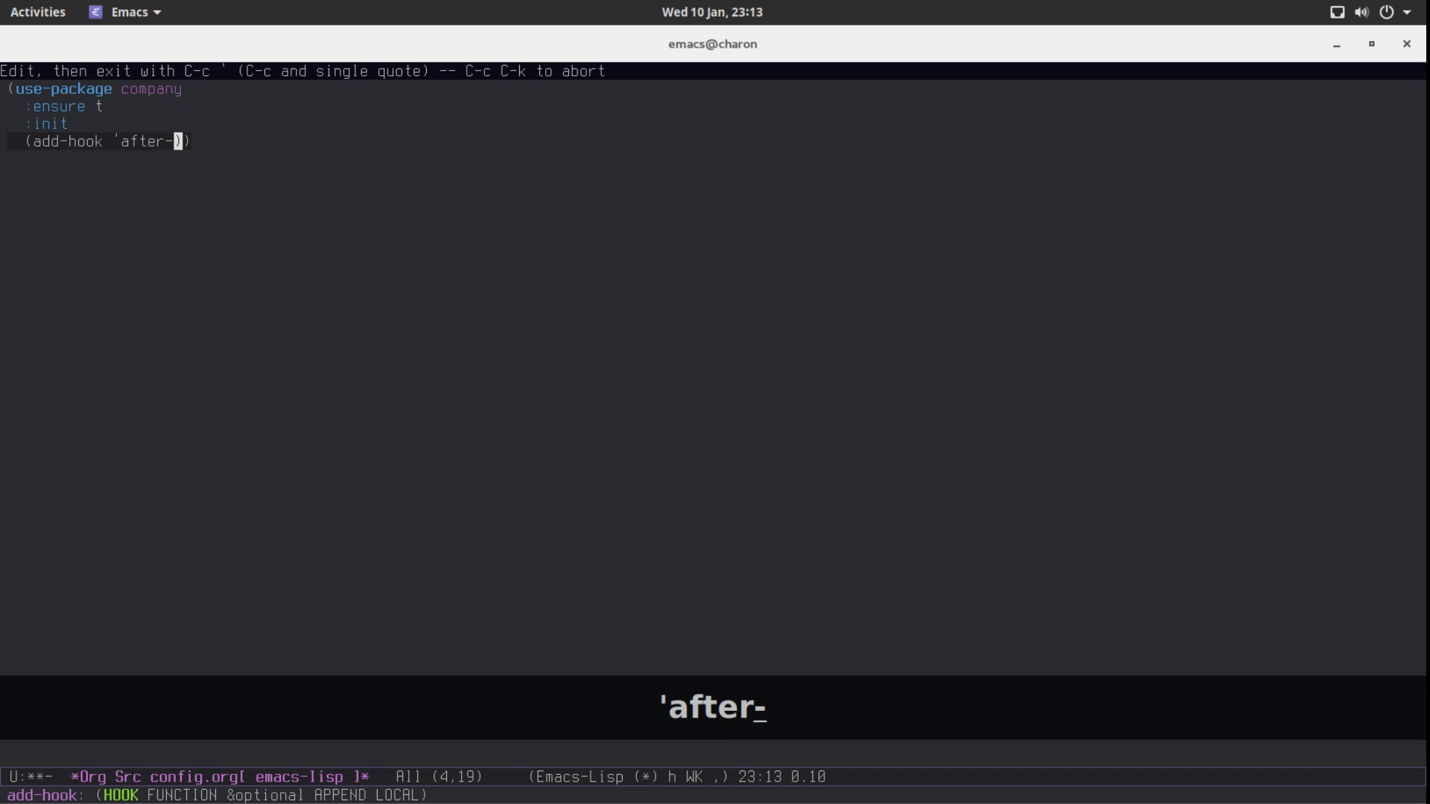
text(init-hook)
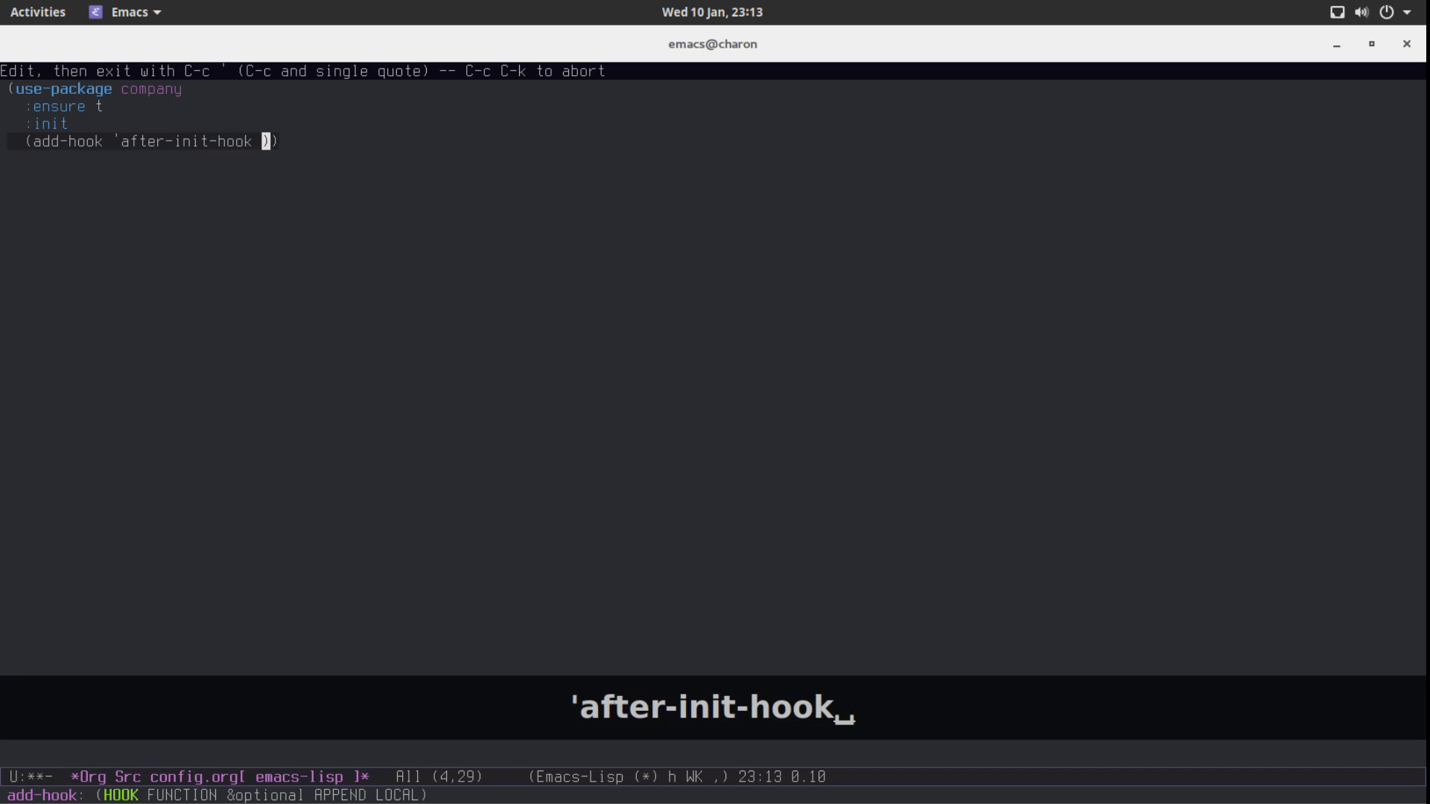
text('global-co)
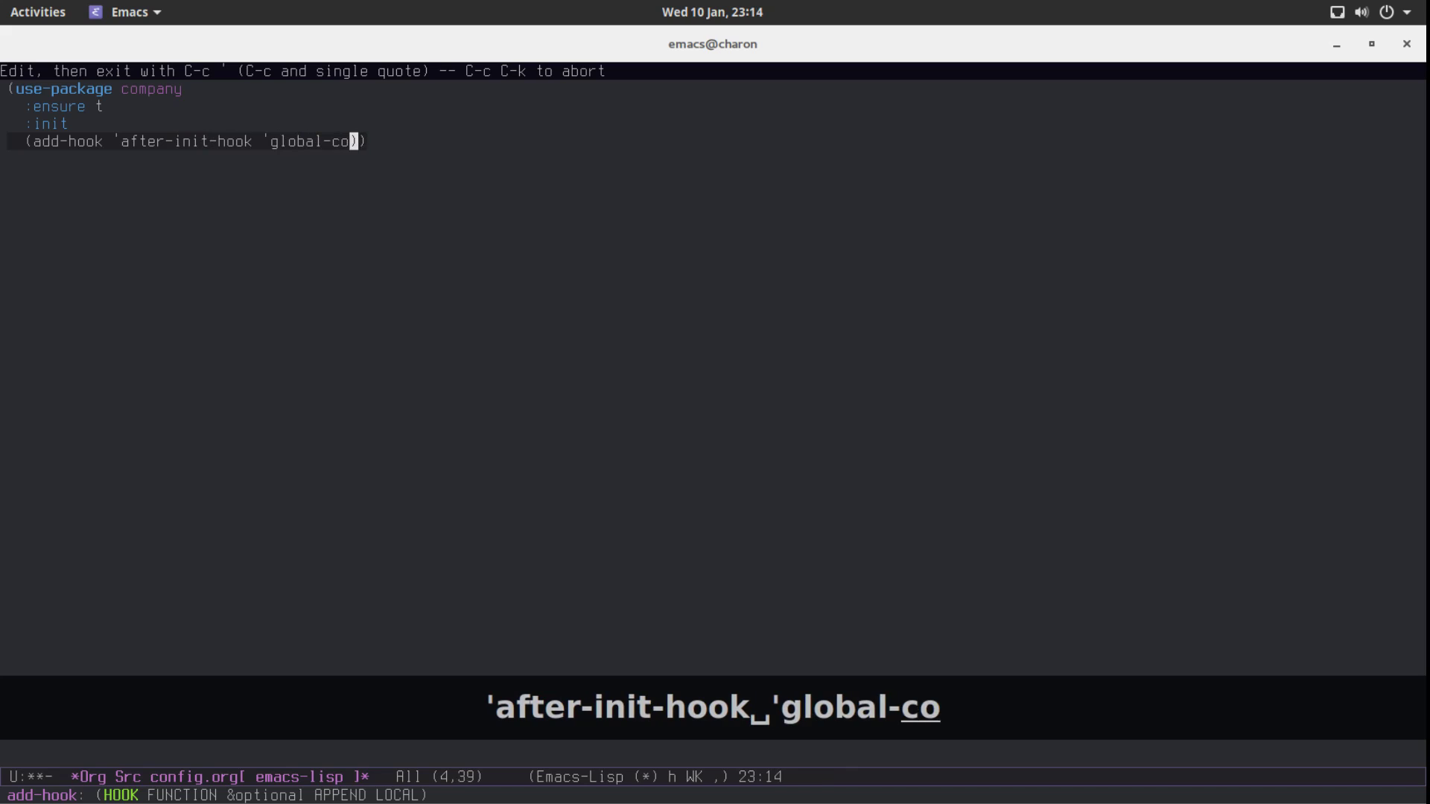
text(mpany-mode)
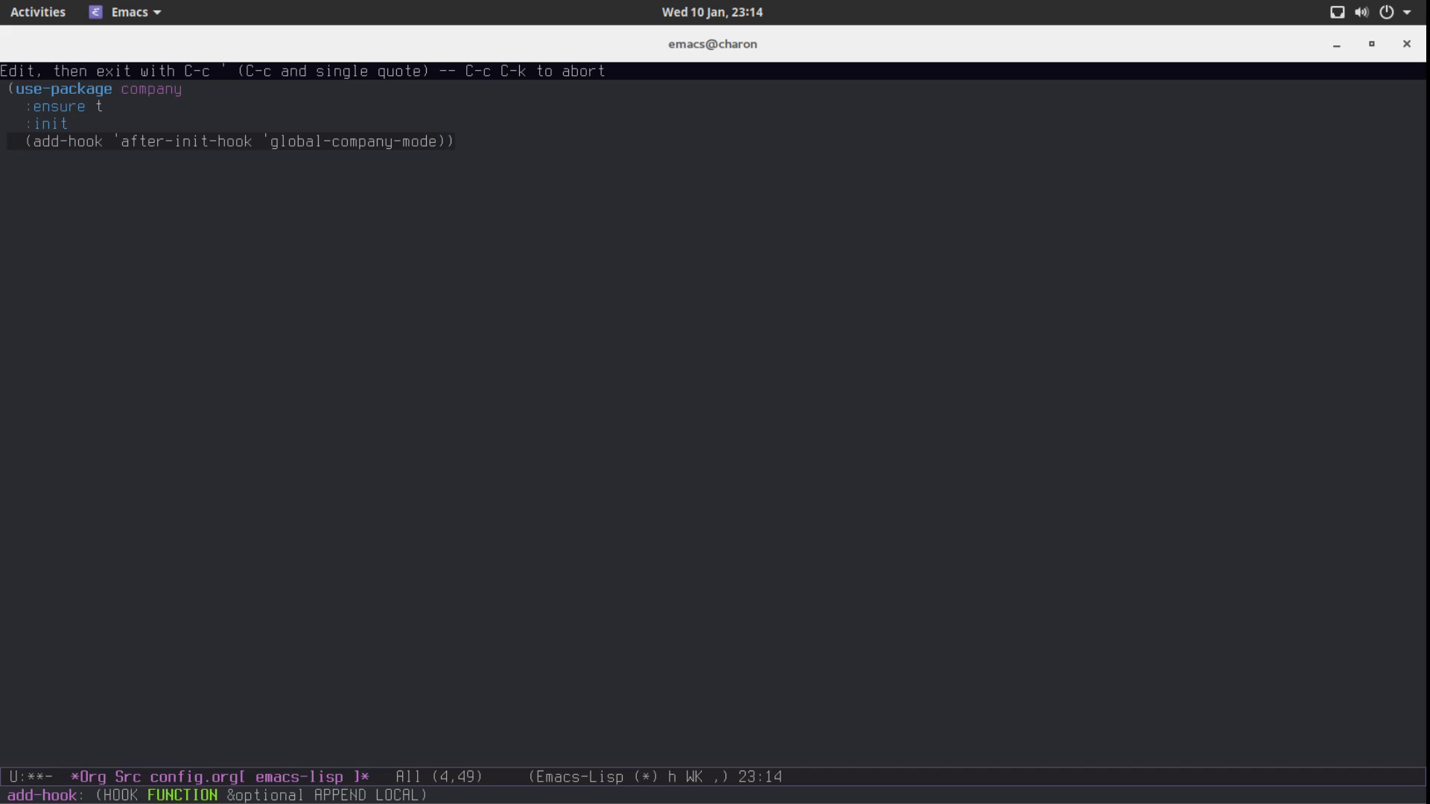
key(C-c ')
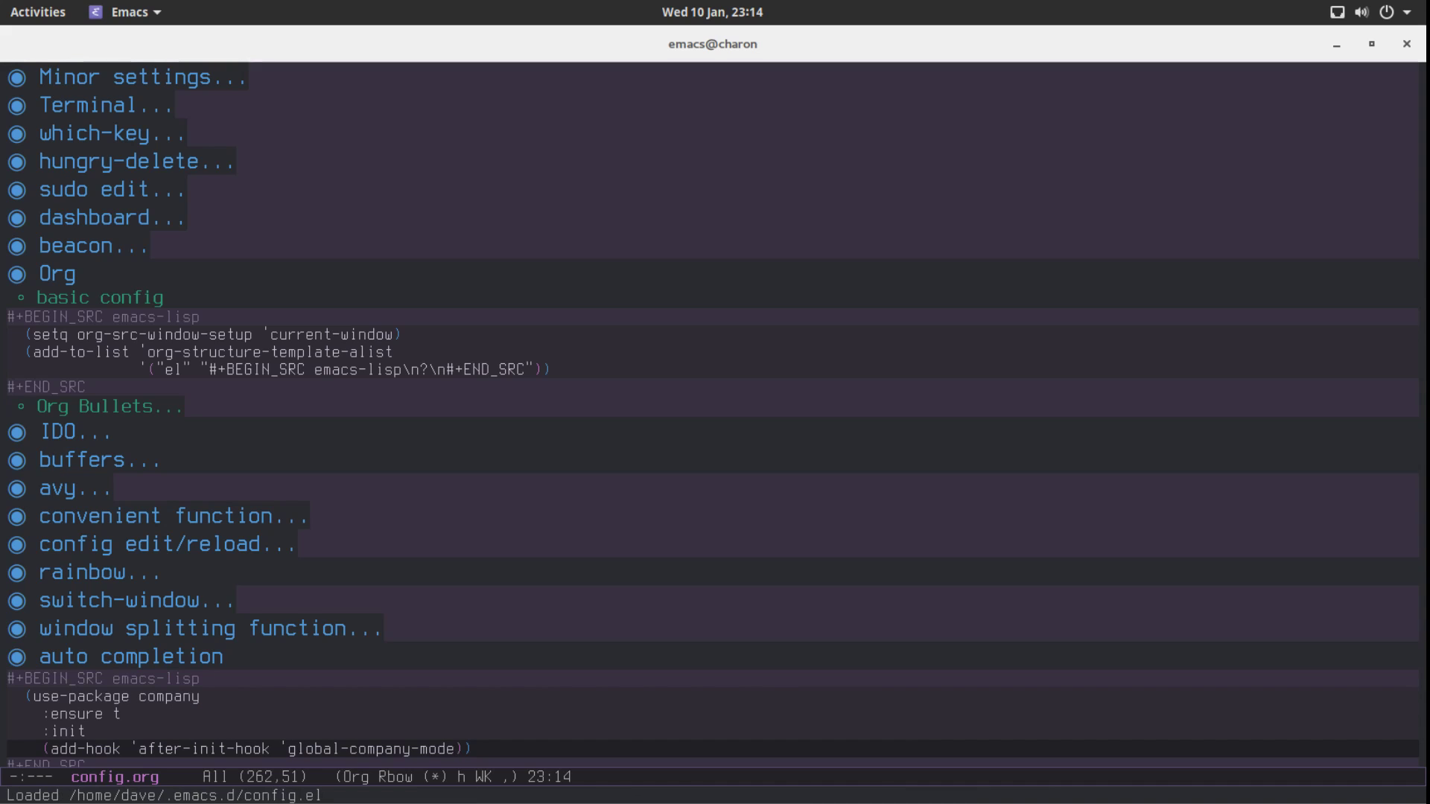
mouse_move(445, 31)
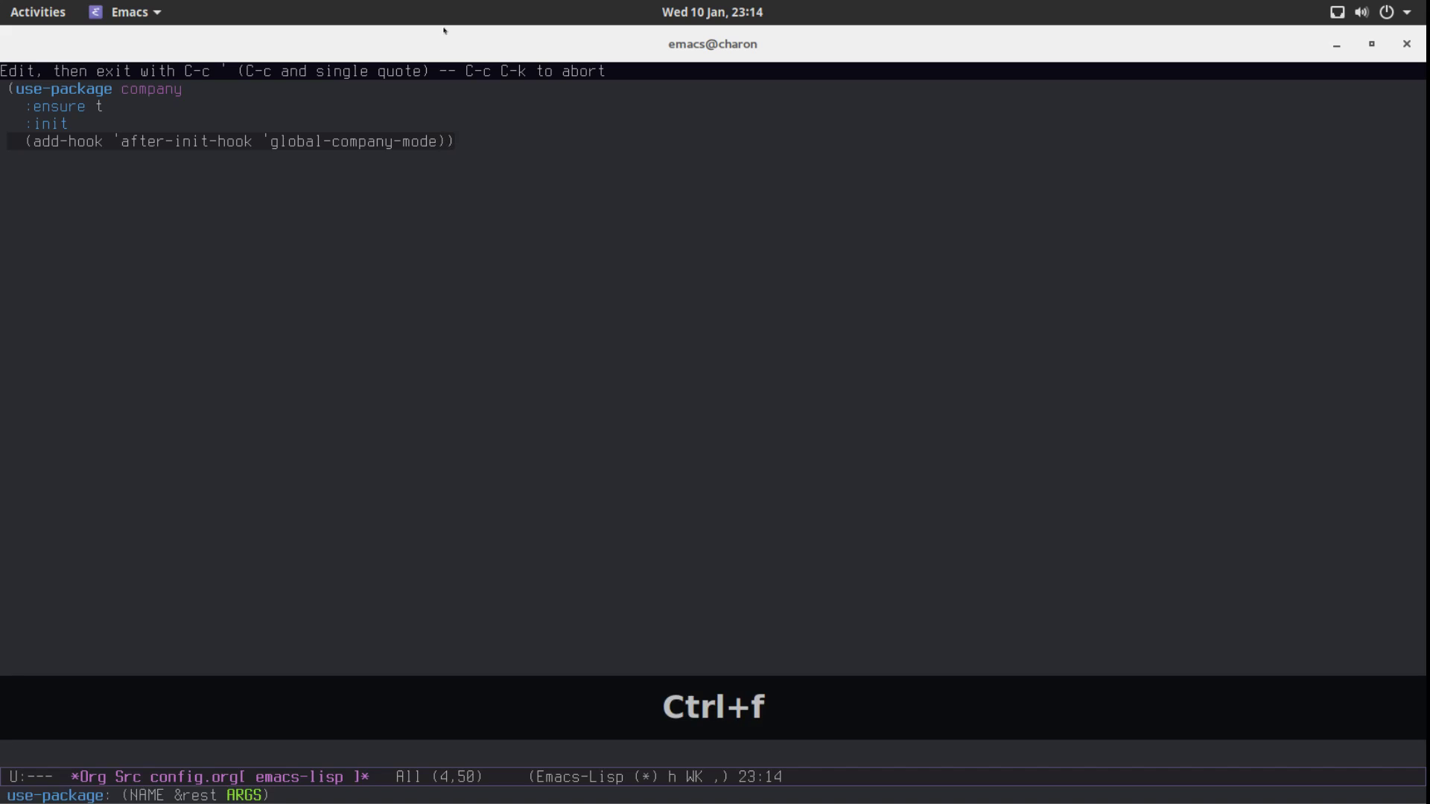
Begin a trial "(use-" form below the company code to test completion.
text((ui)
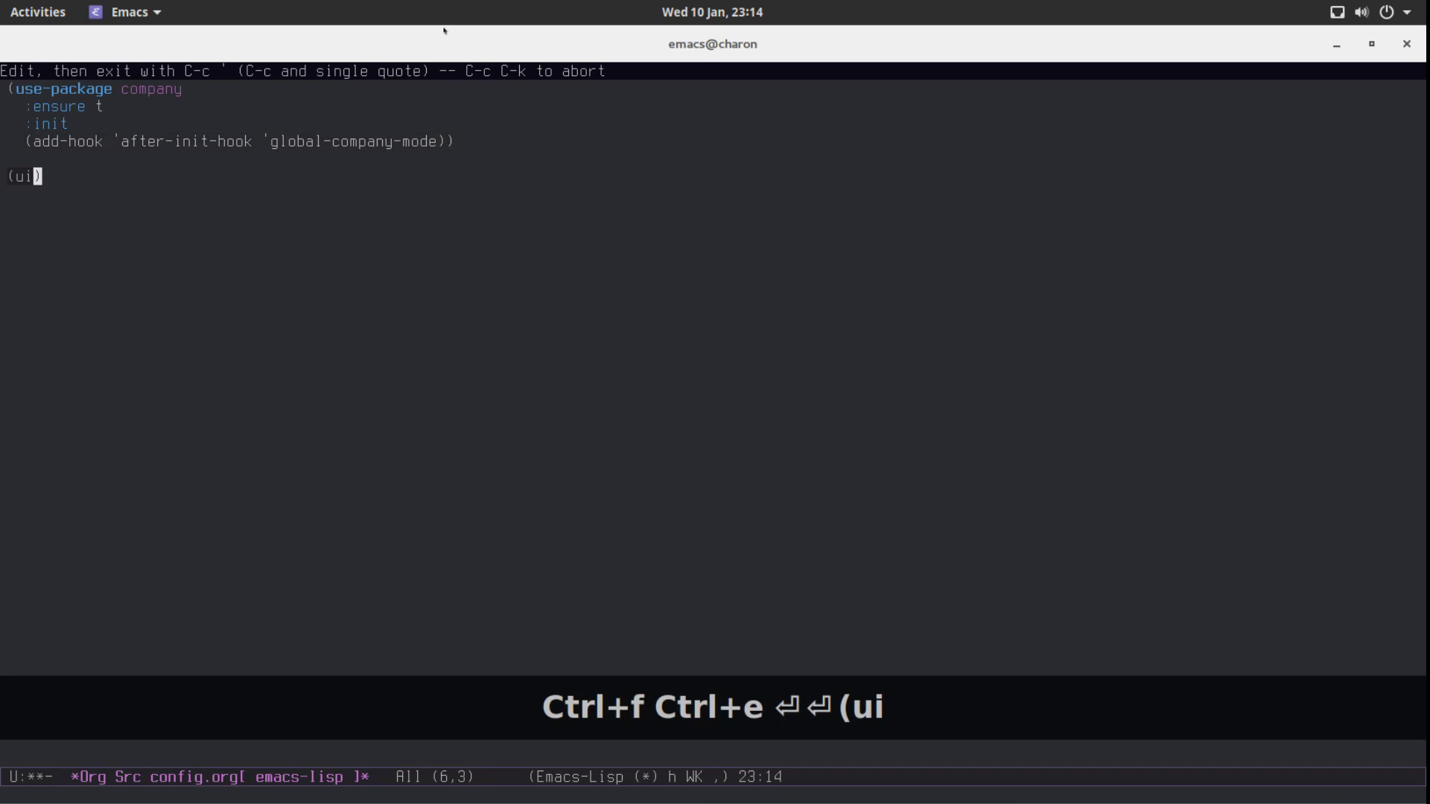
text(se)
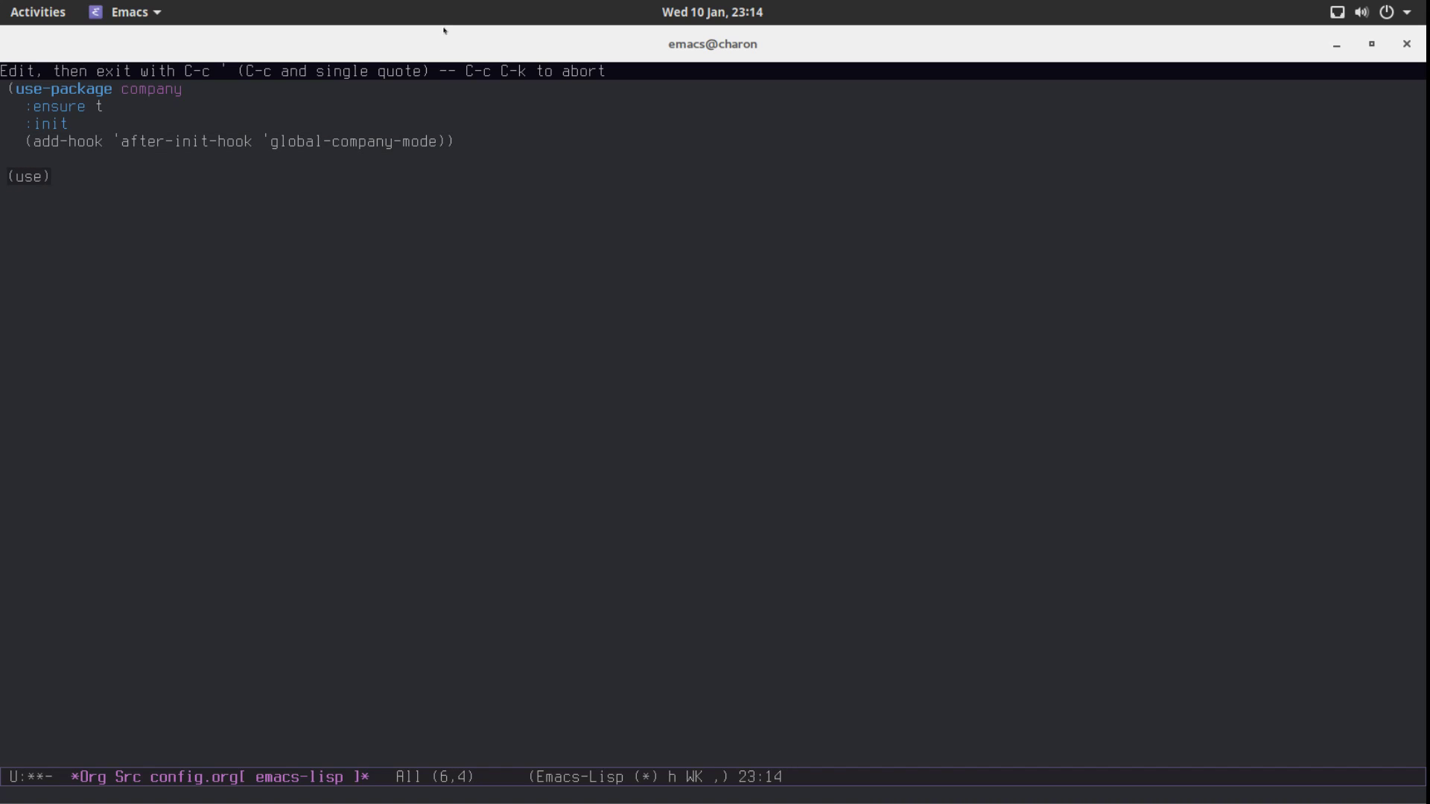
text(-)
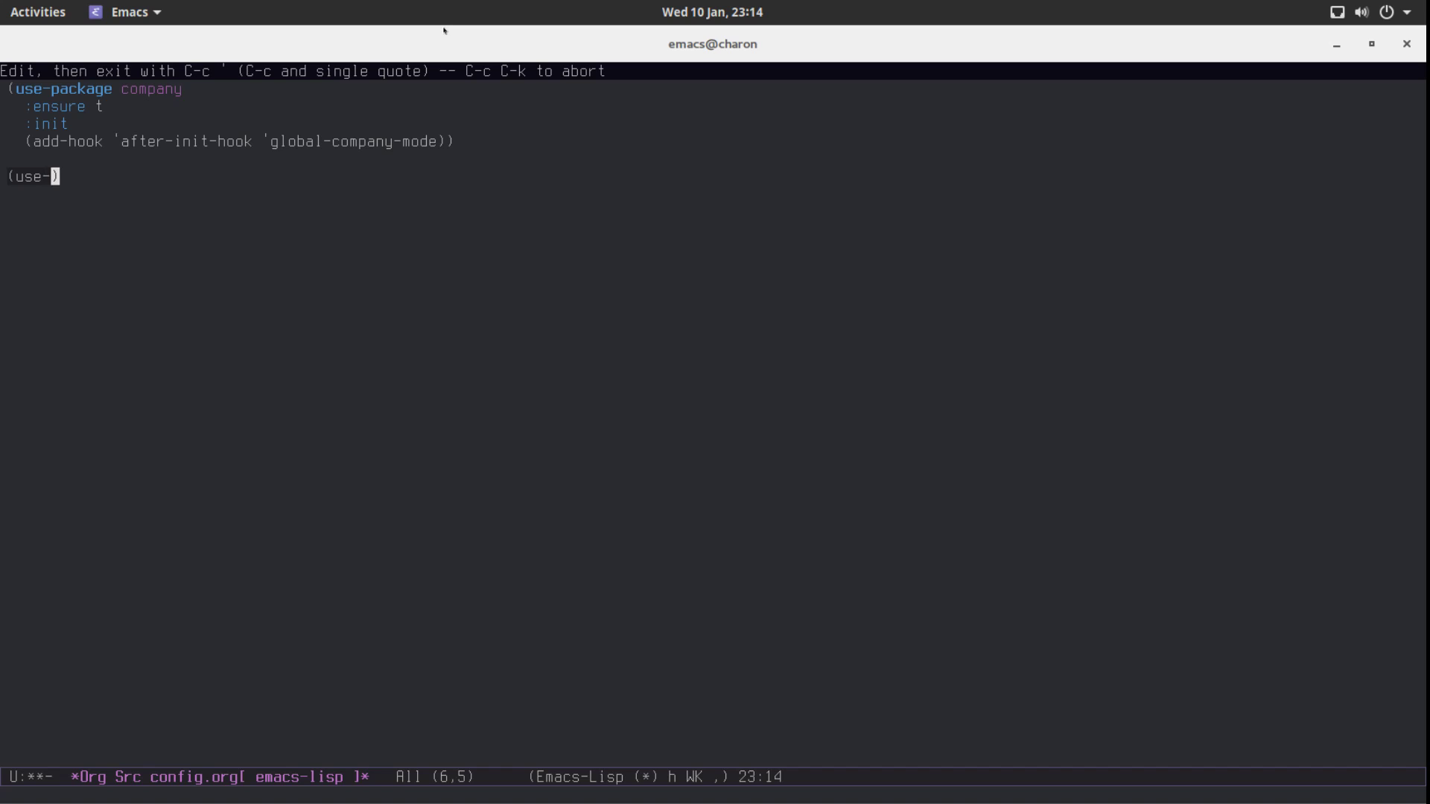
mouse_move(1114, 67)
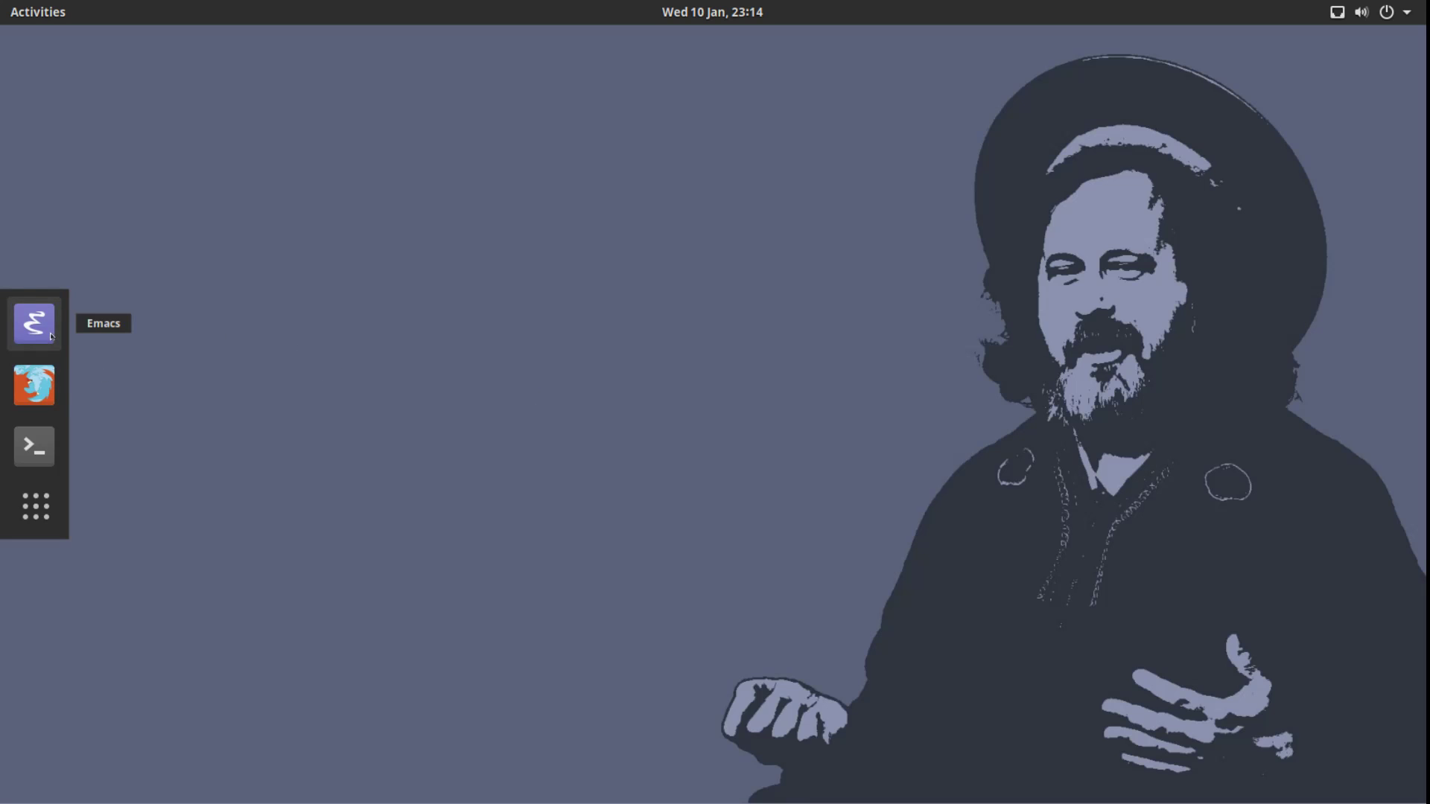
Relaunch Emacs, reopen config.org from Recent Files and type "(use-" to bring up the company popup.
click(34, 325)
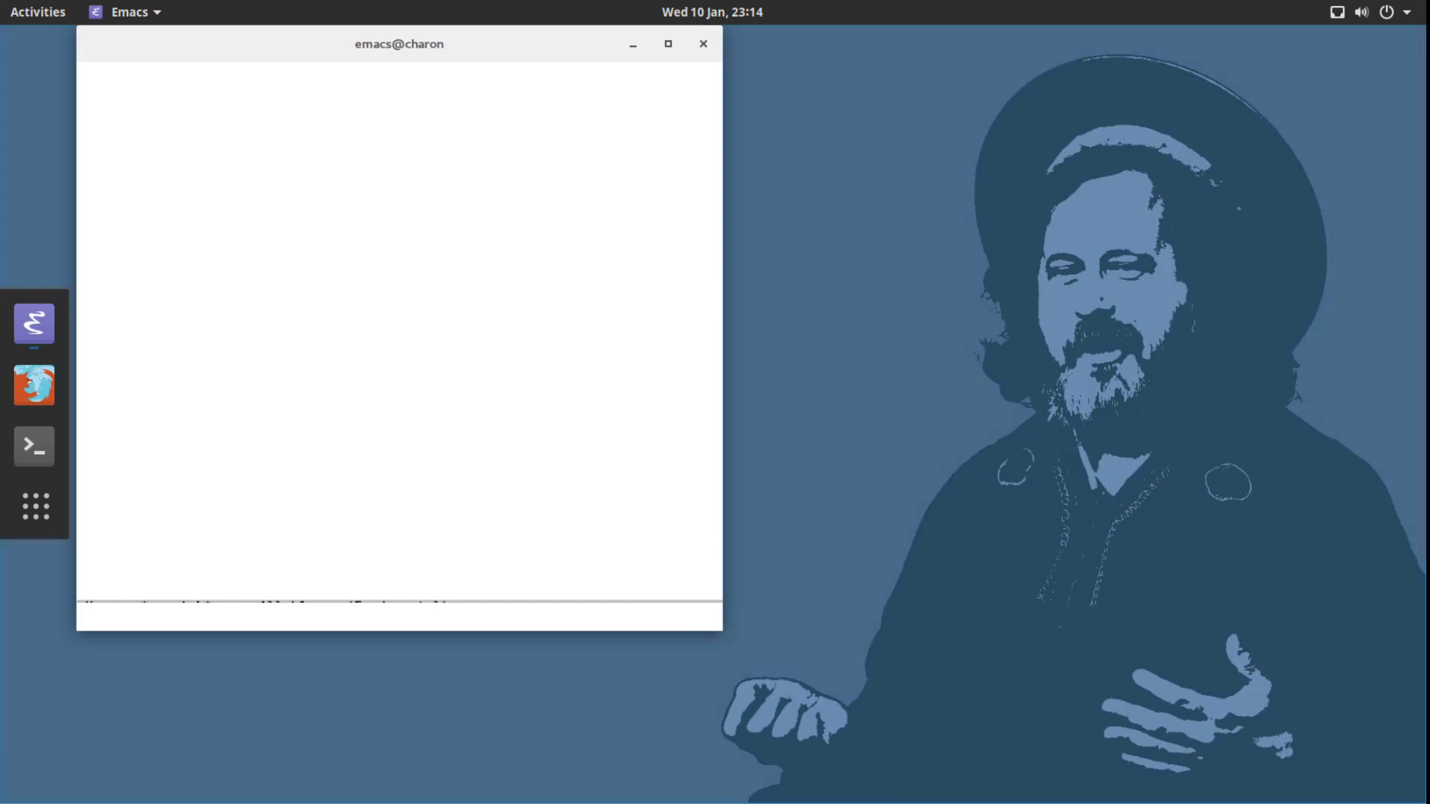
click(667, 45)
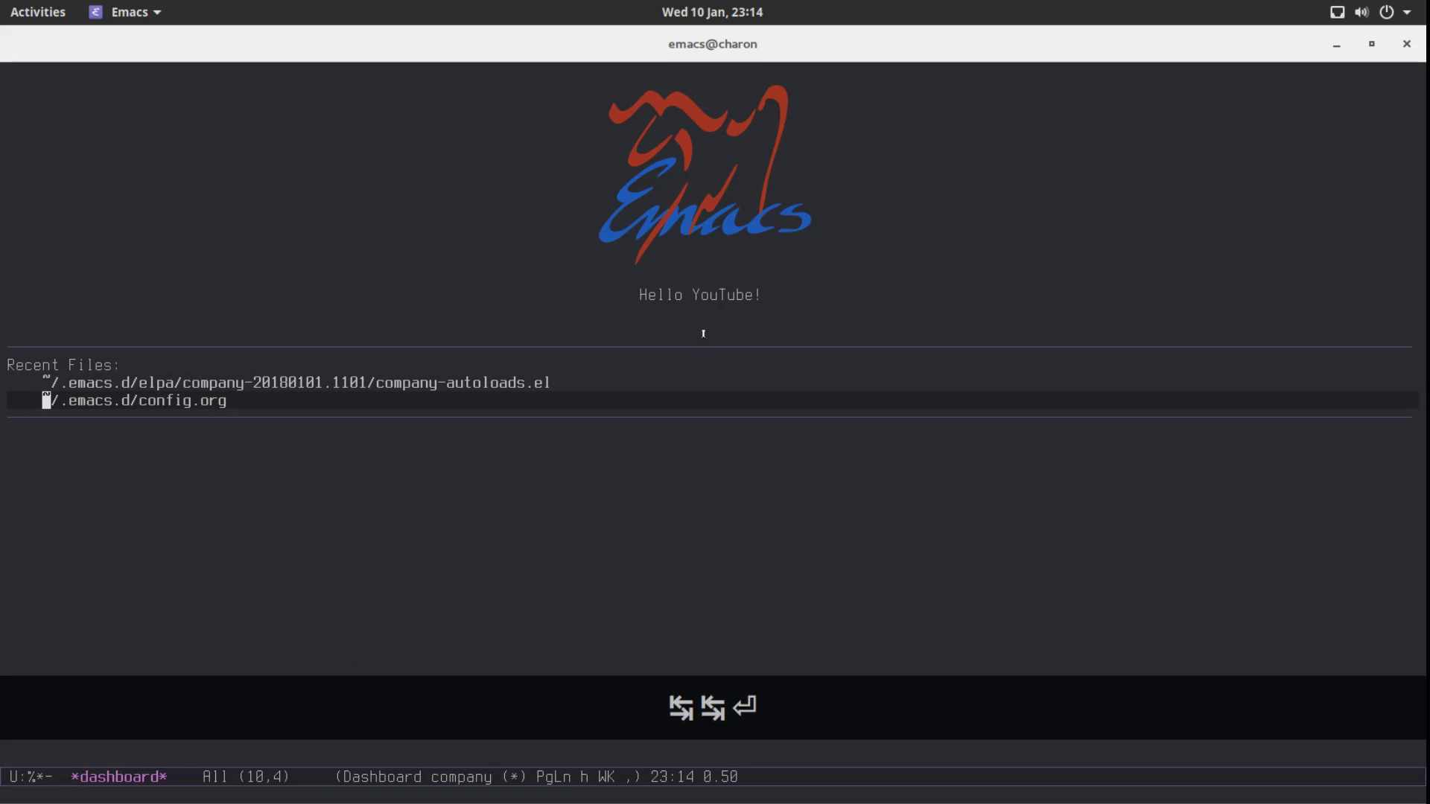
click(137, 401)
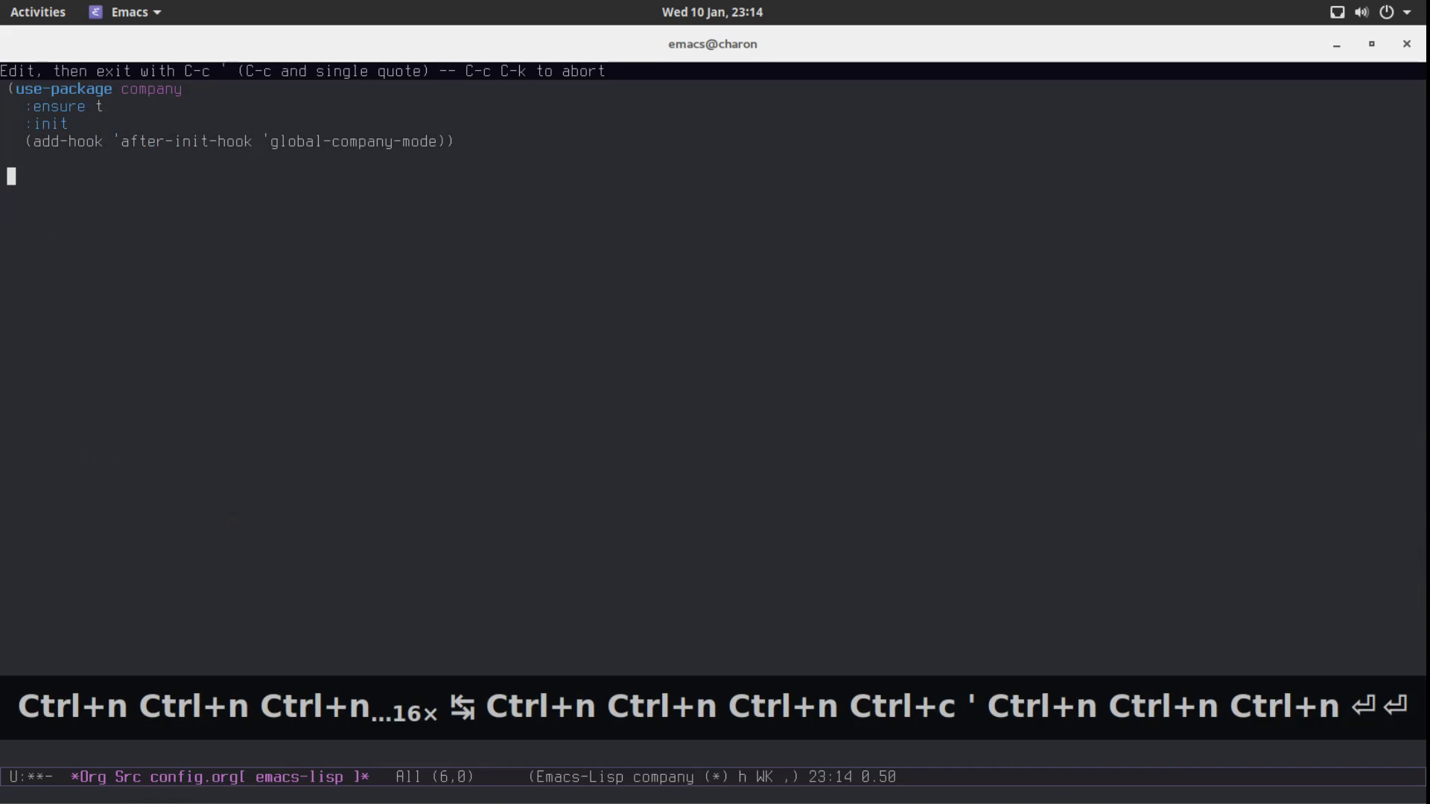
text((use-)
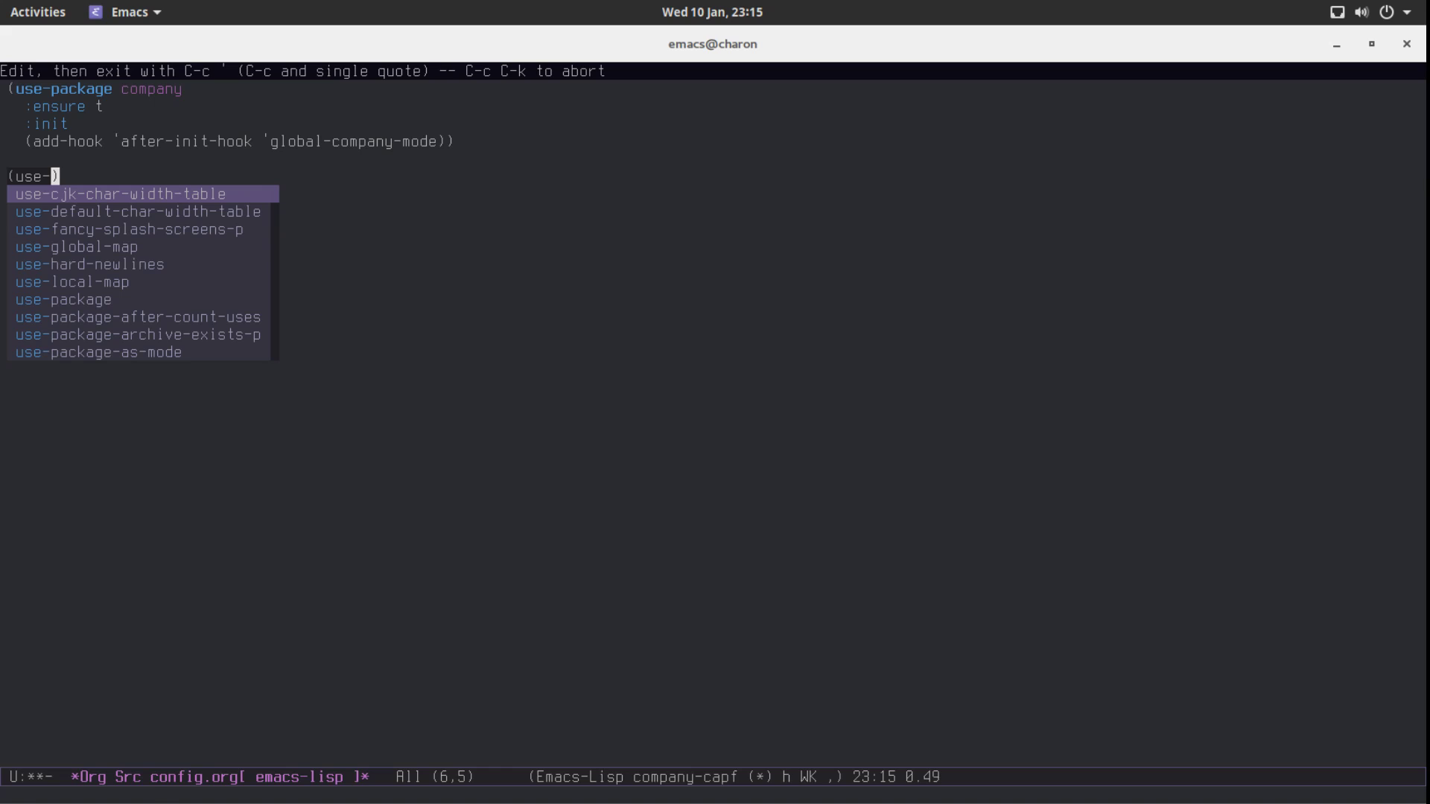
Cycle the candidates, retype use-pac and accept the use-package completion.
key(Alt+n)
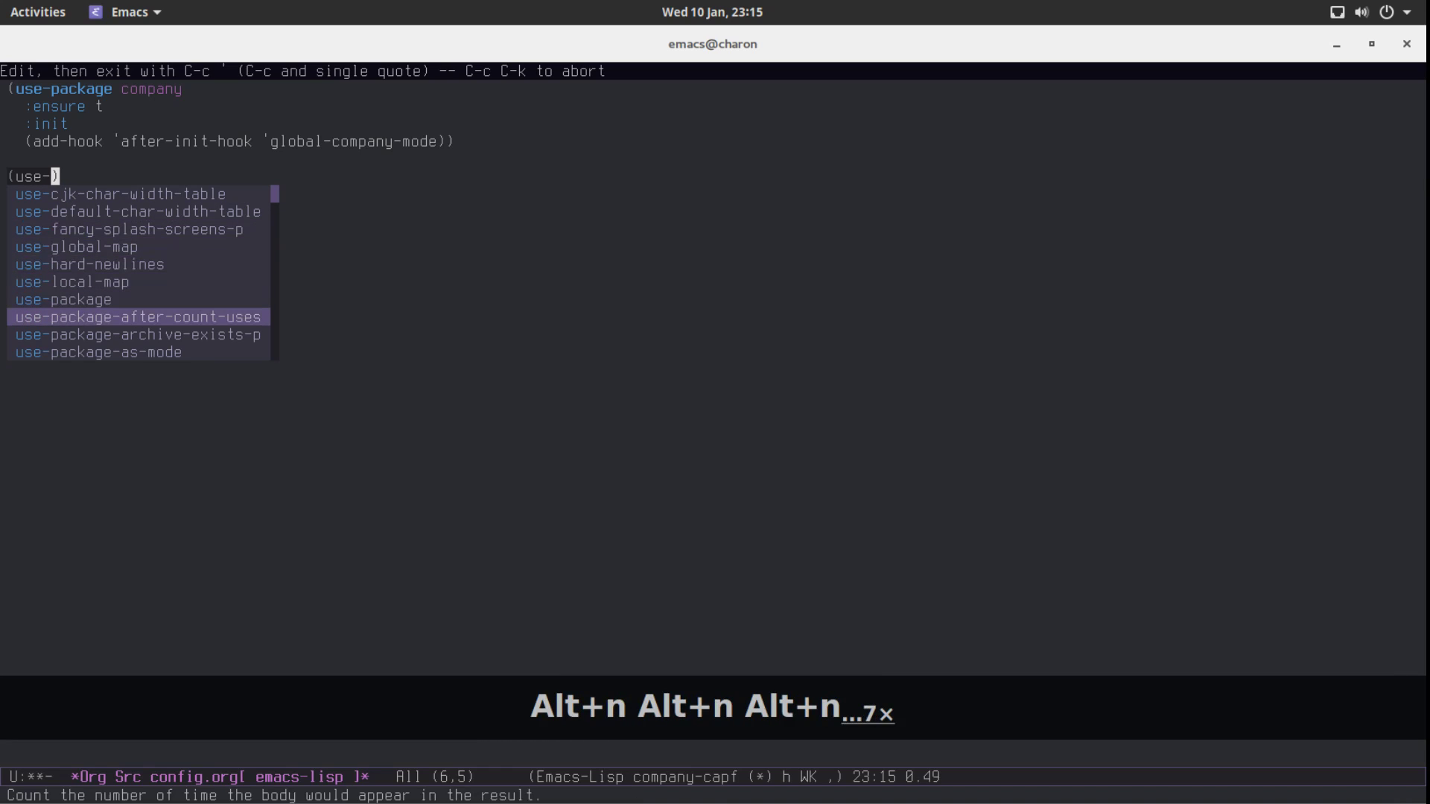
key(Return)
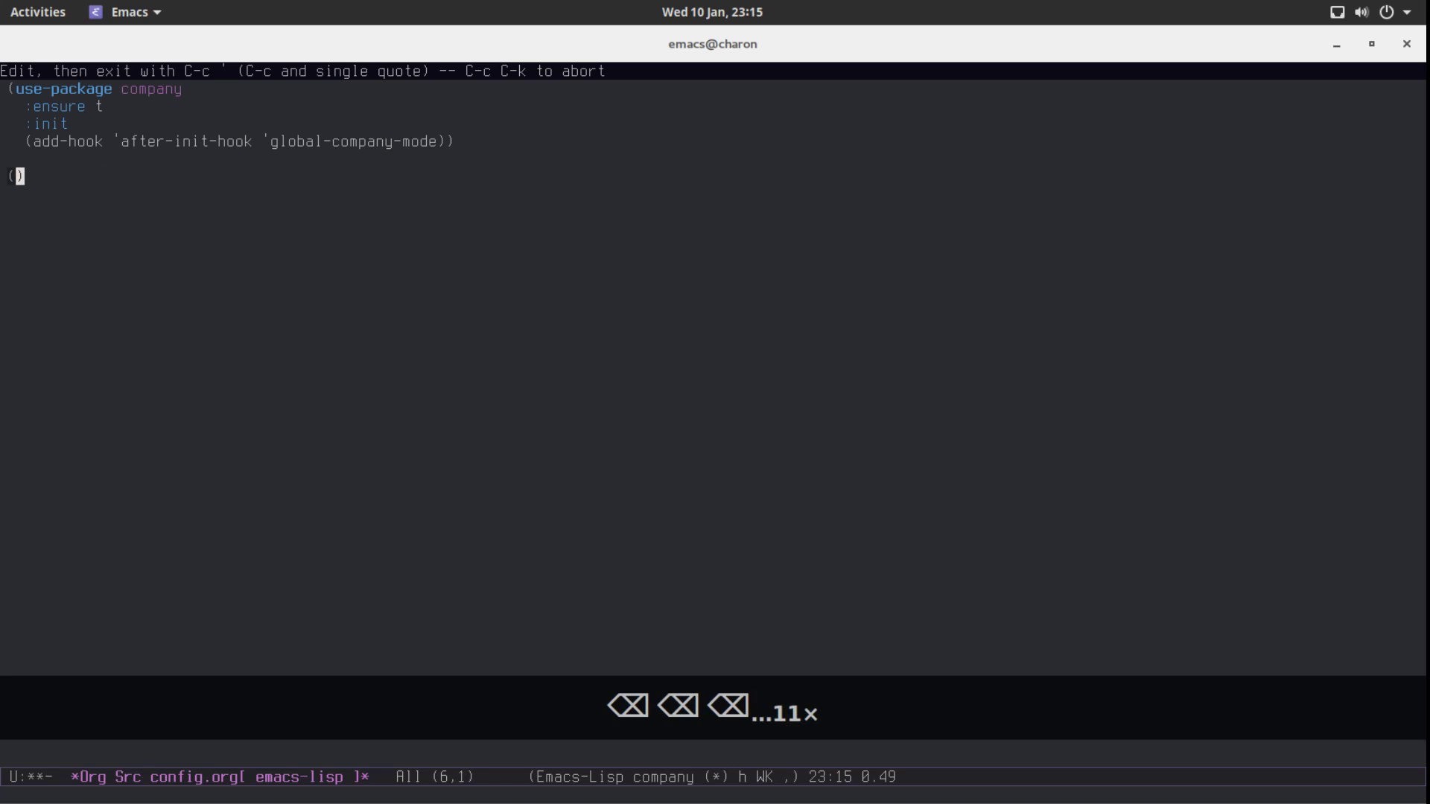
text(use-package)
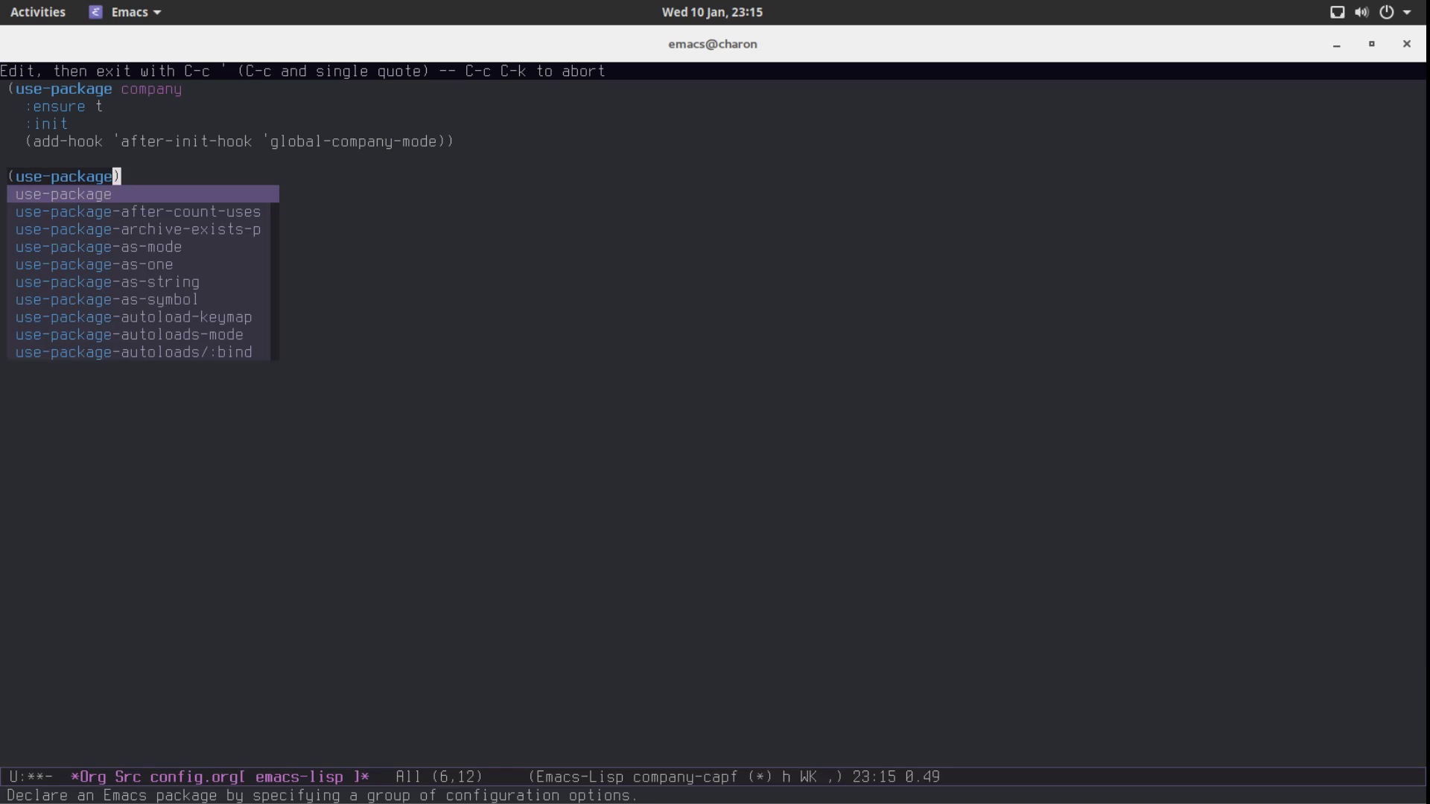
key(space)
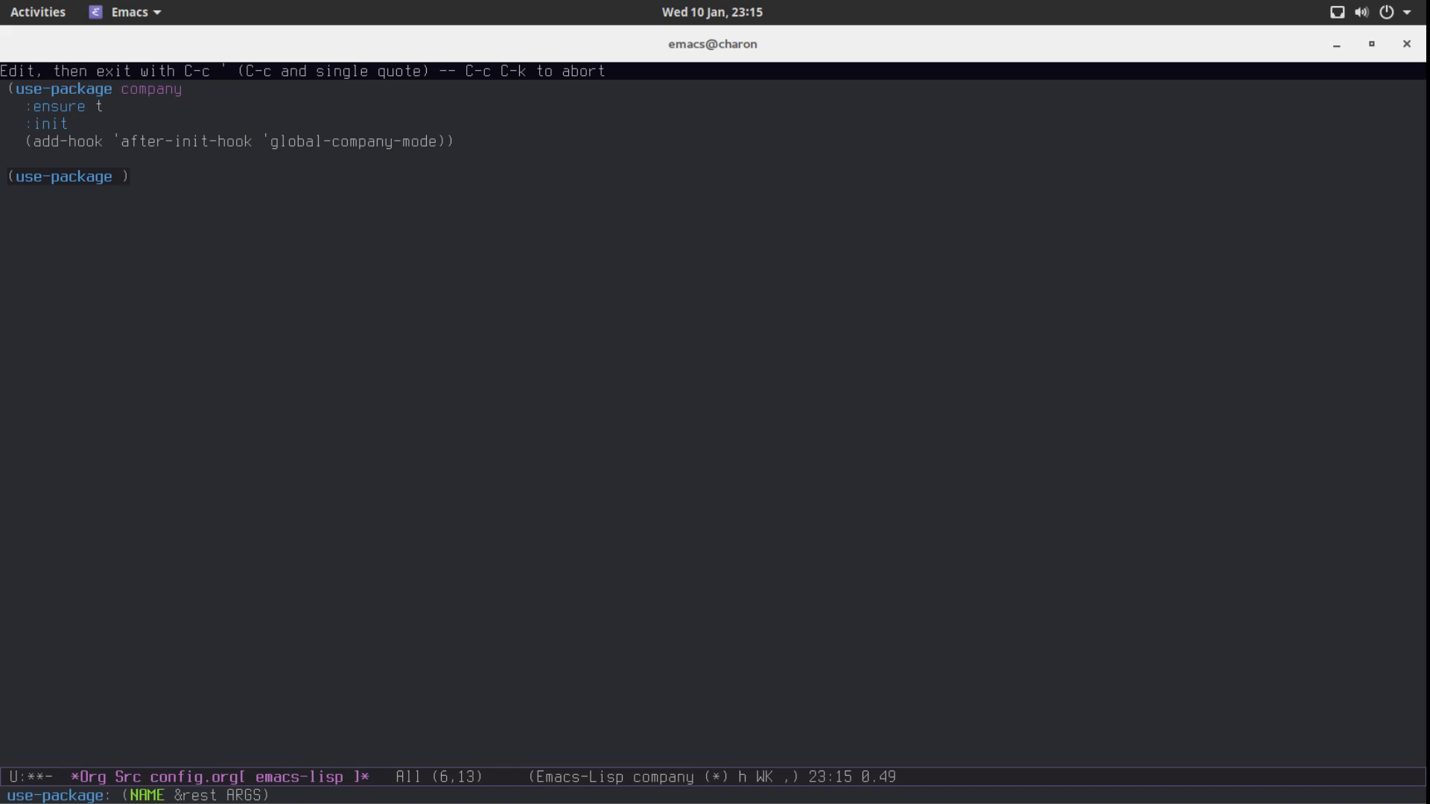
Delete the trial use-package line and return to the config.org outline.
key(Right)
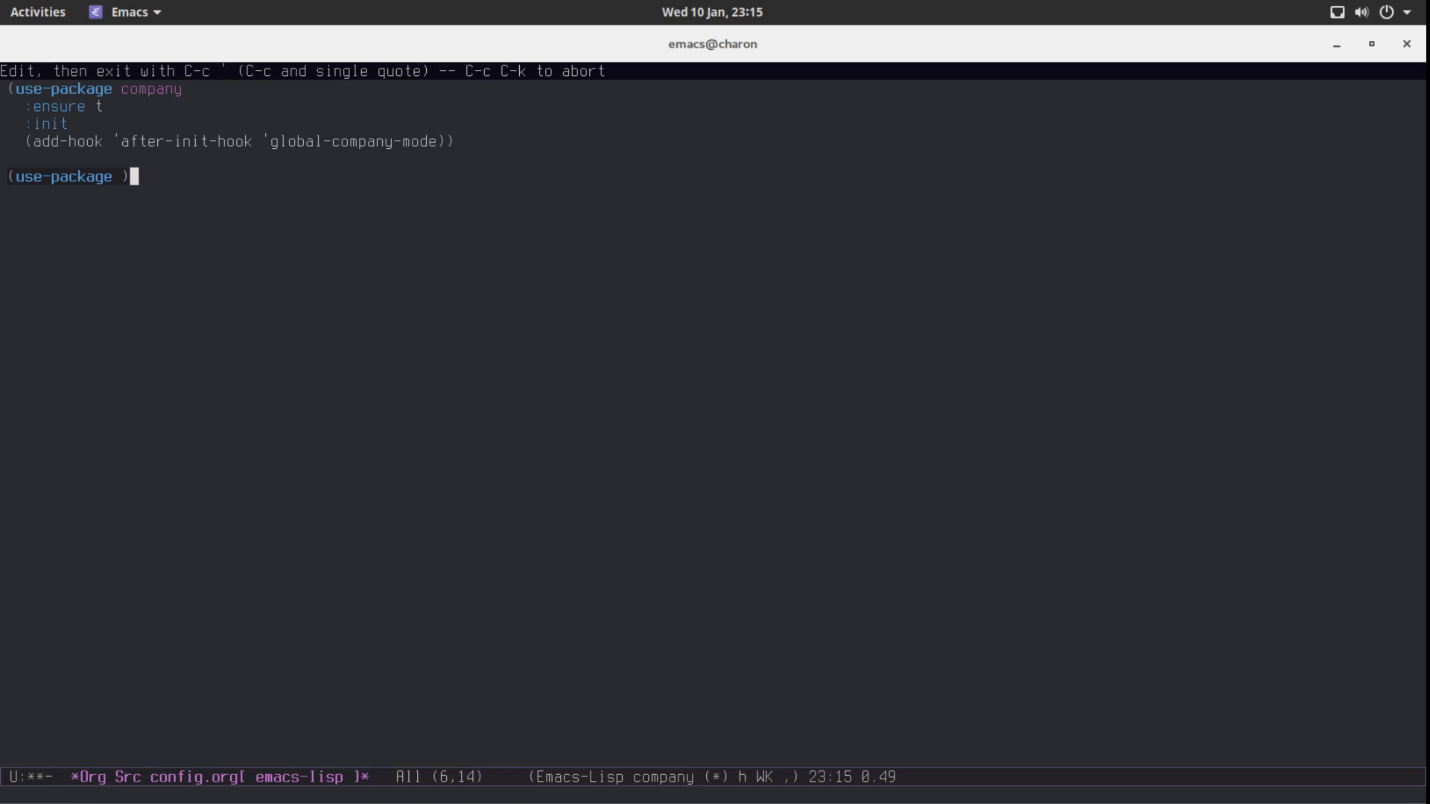
mouse_move(797, 451)
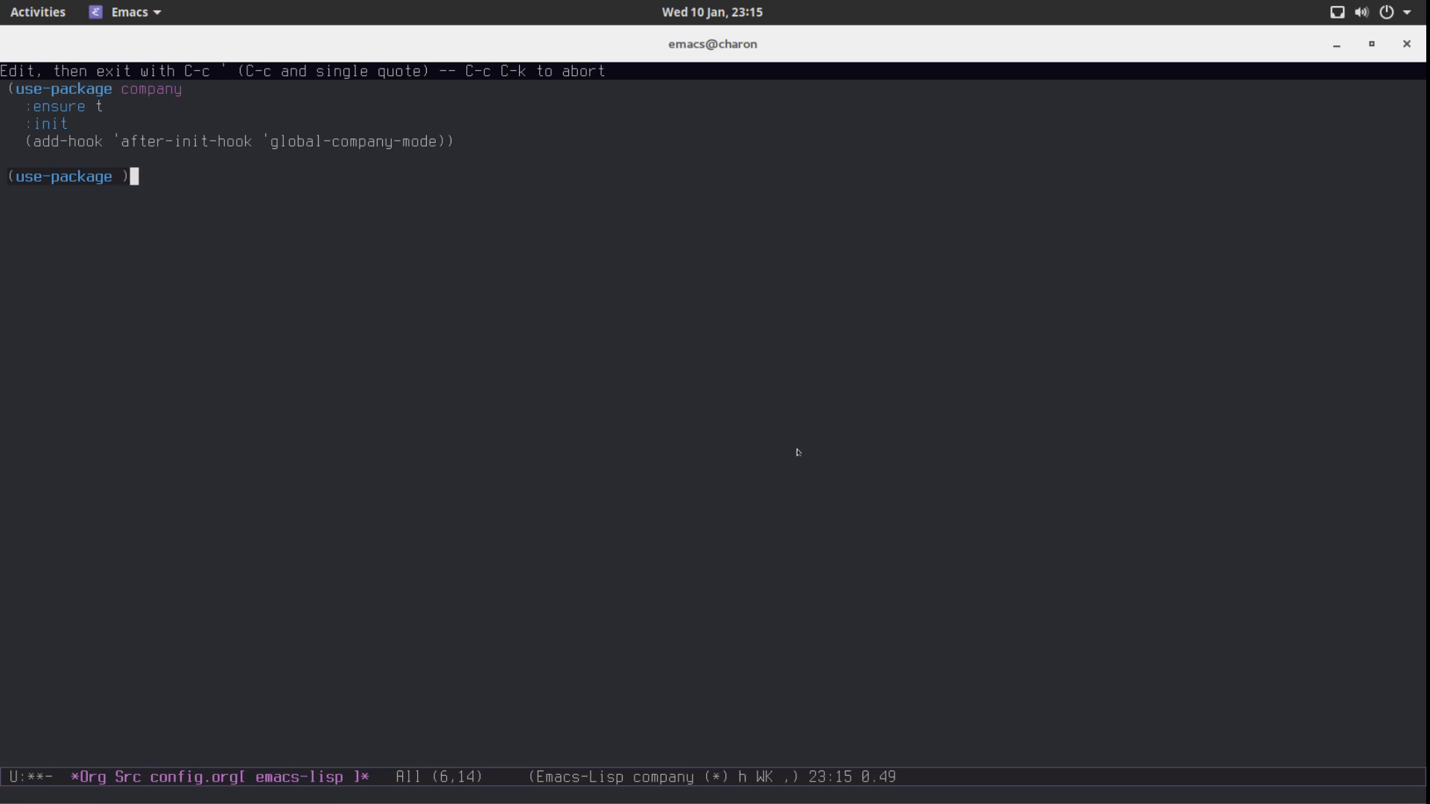
mouse_move(530, 540)
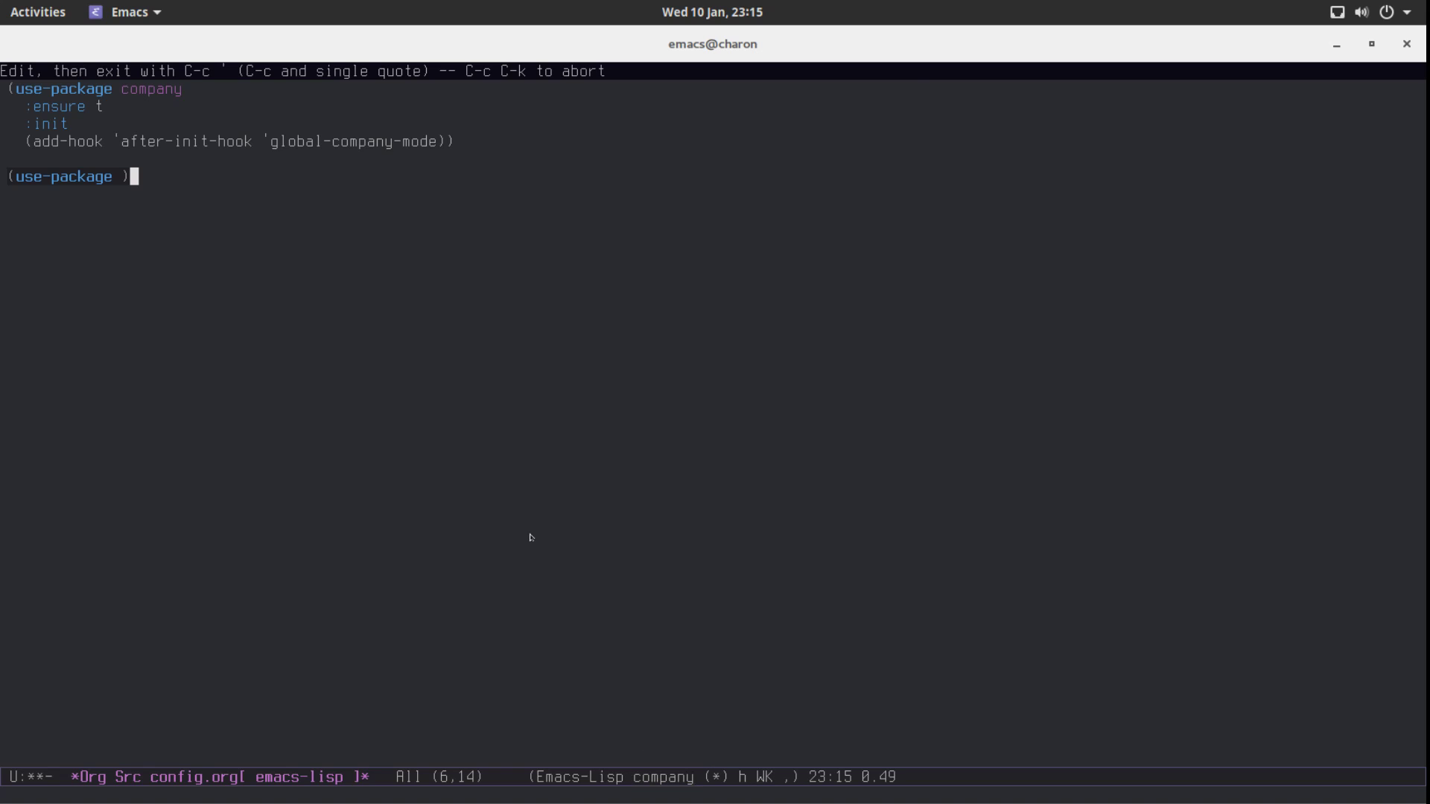
mouse_move(524, 519)
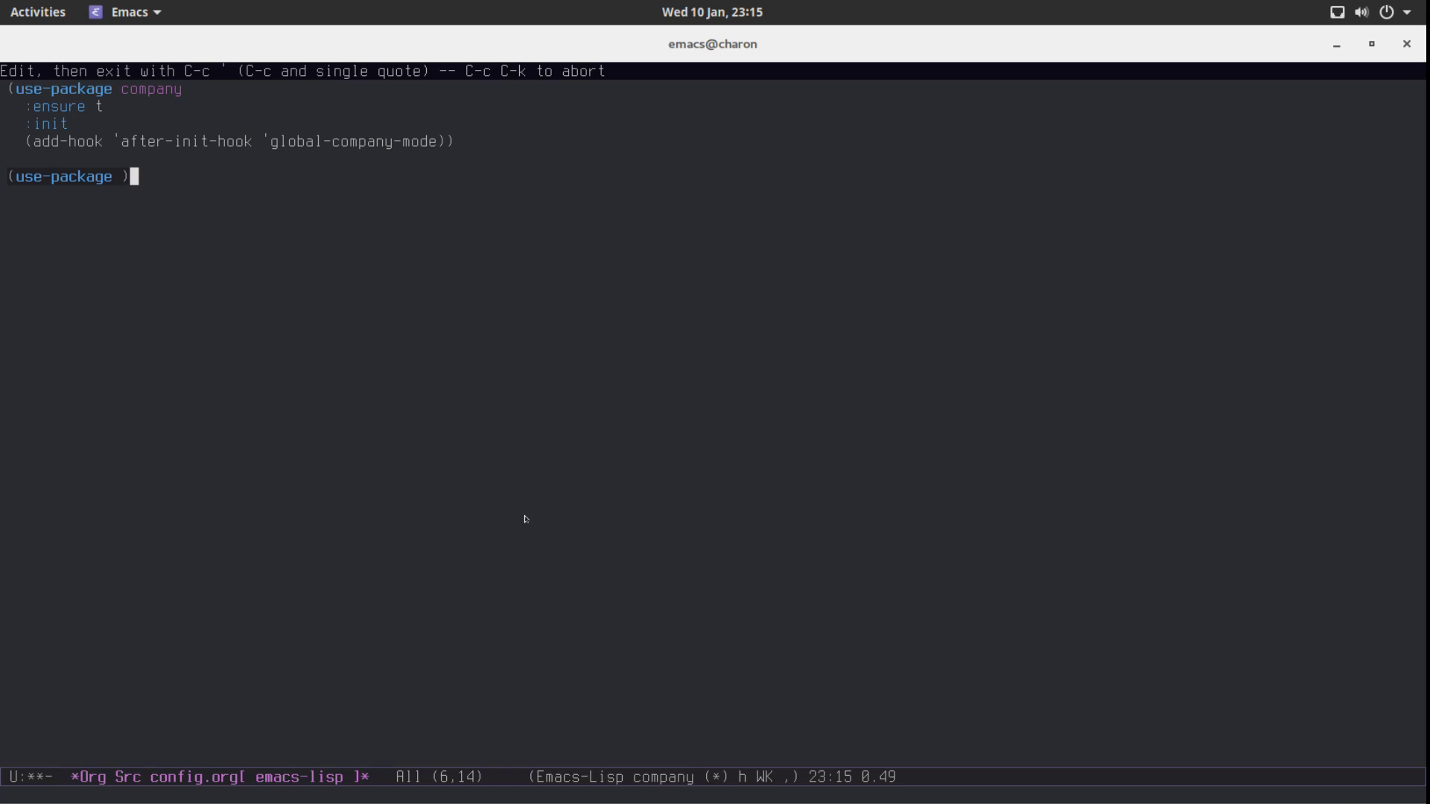
key(BackSpace)
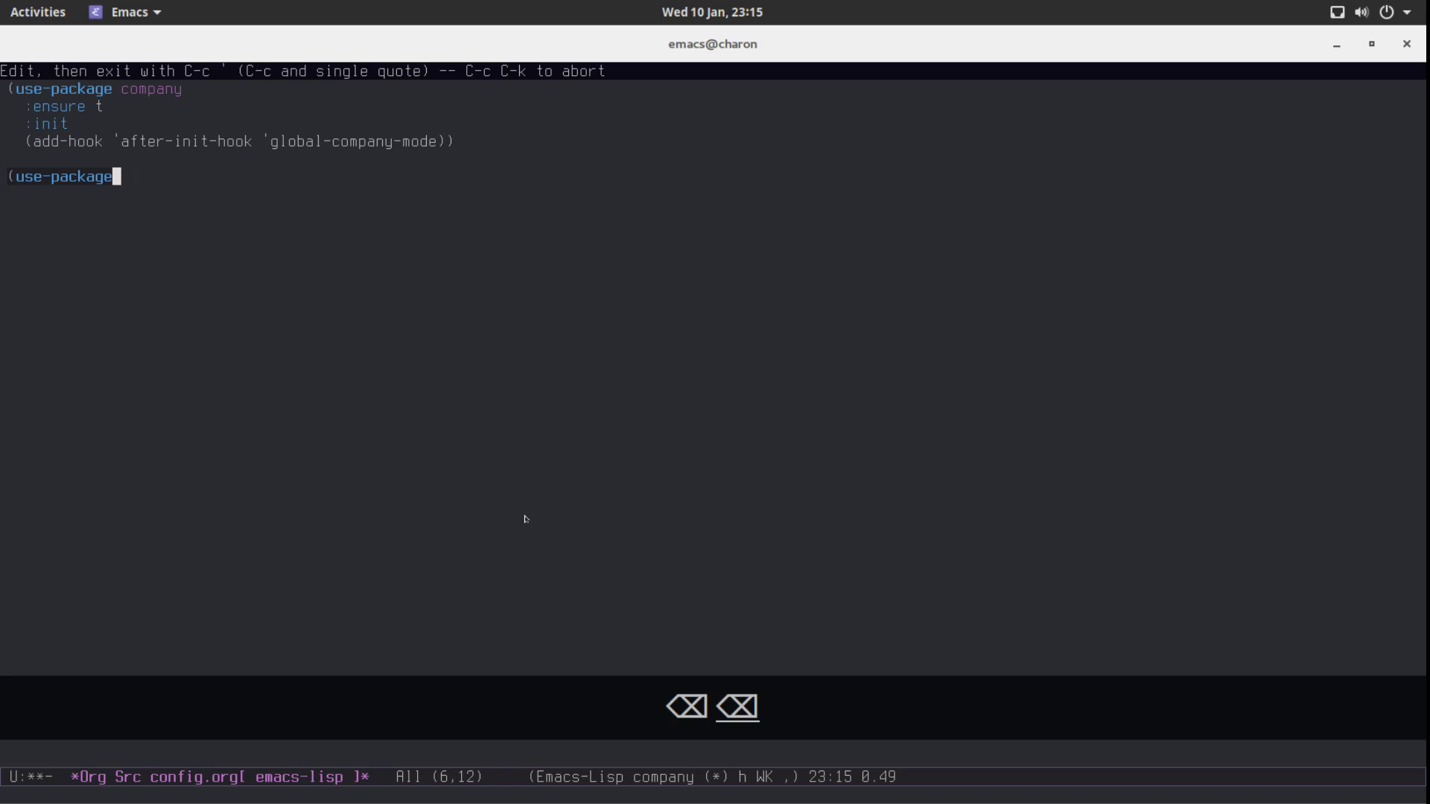
key(BackSpace)
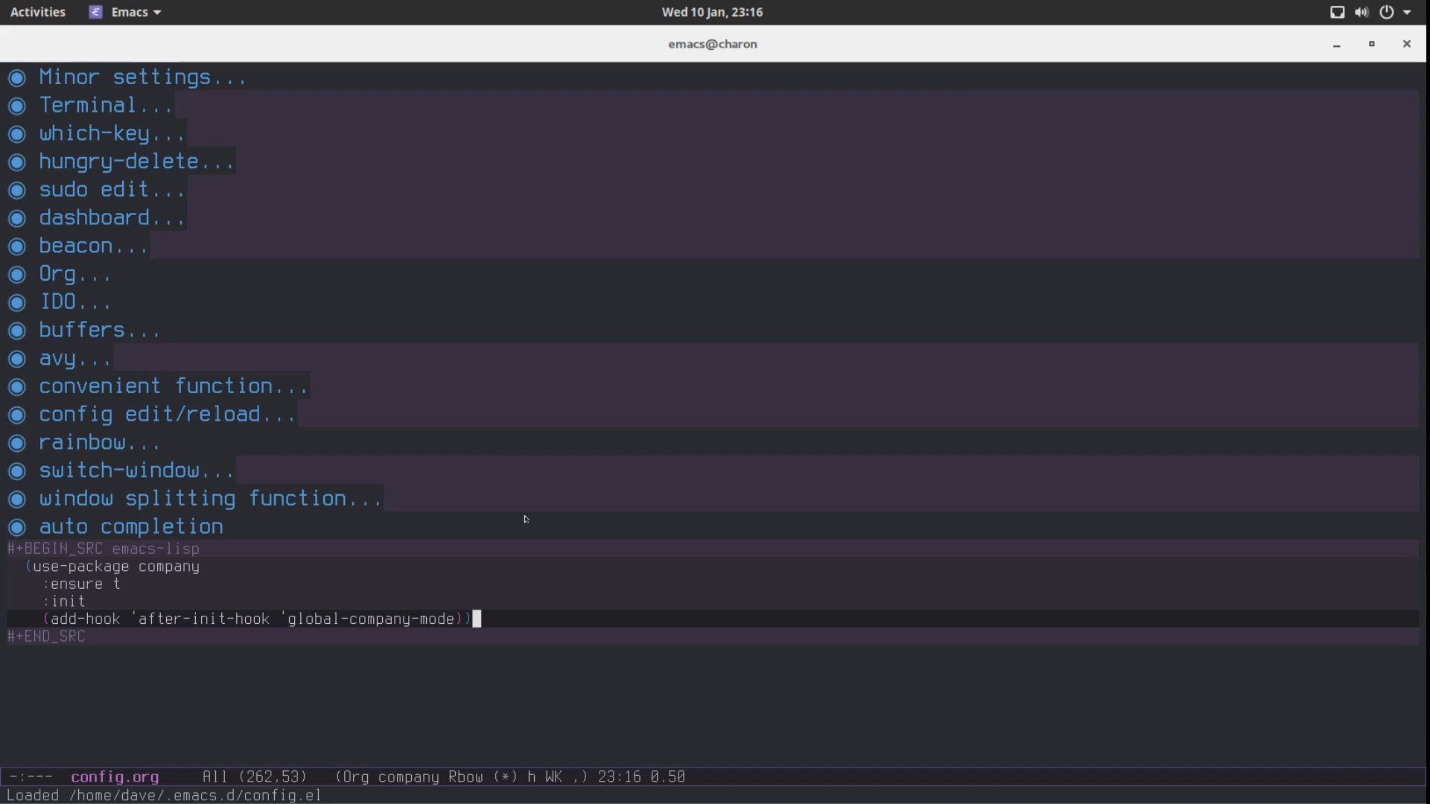
Reopen the company block and test the popup with "glob", then erase it.
key(C-c ')
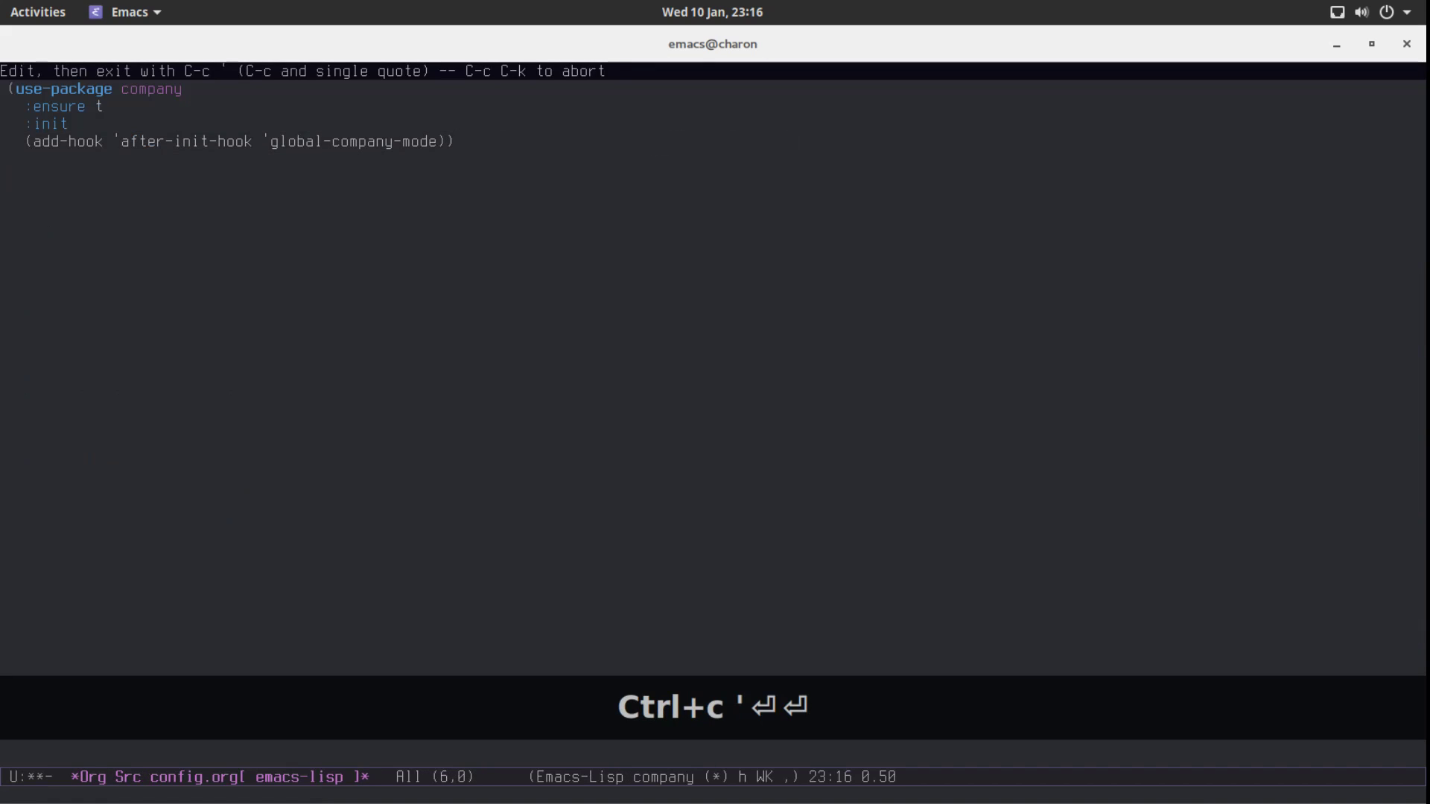
text(glob)
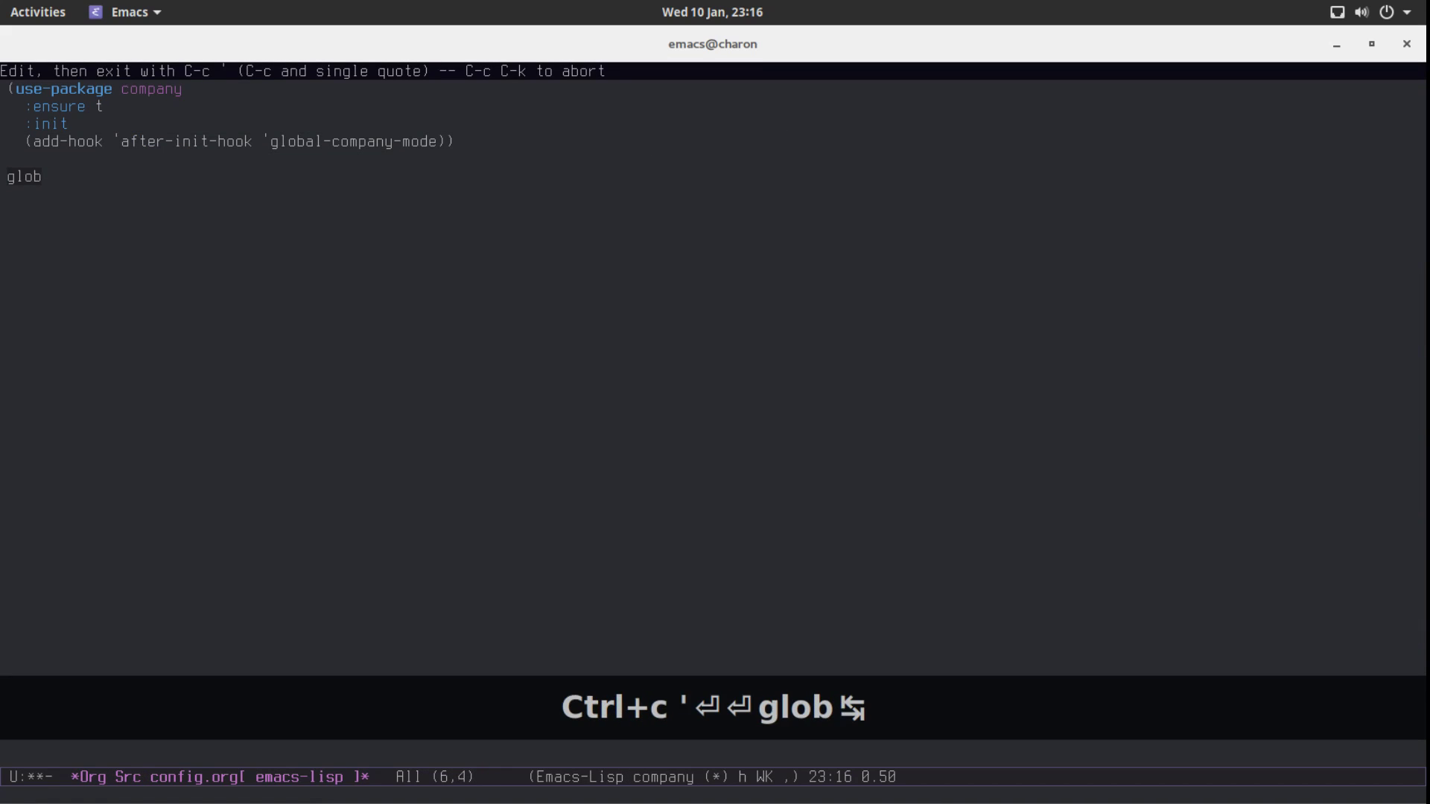
key(BackSpace)
text((a)
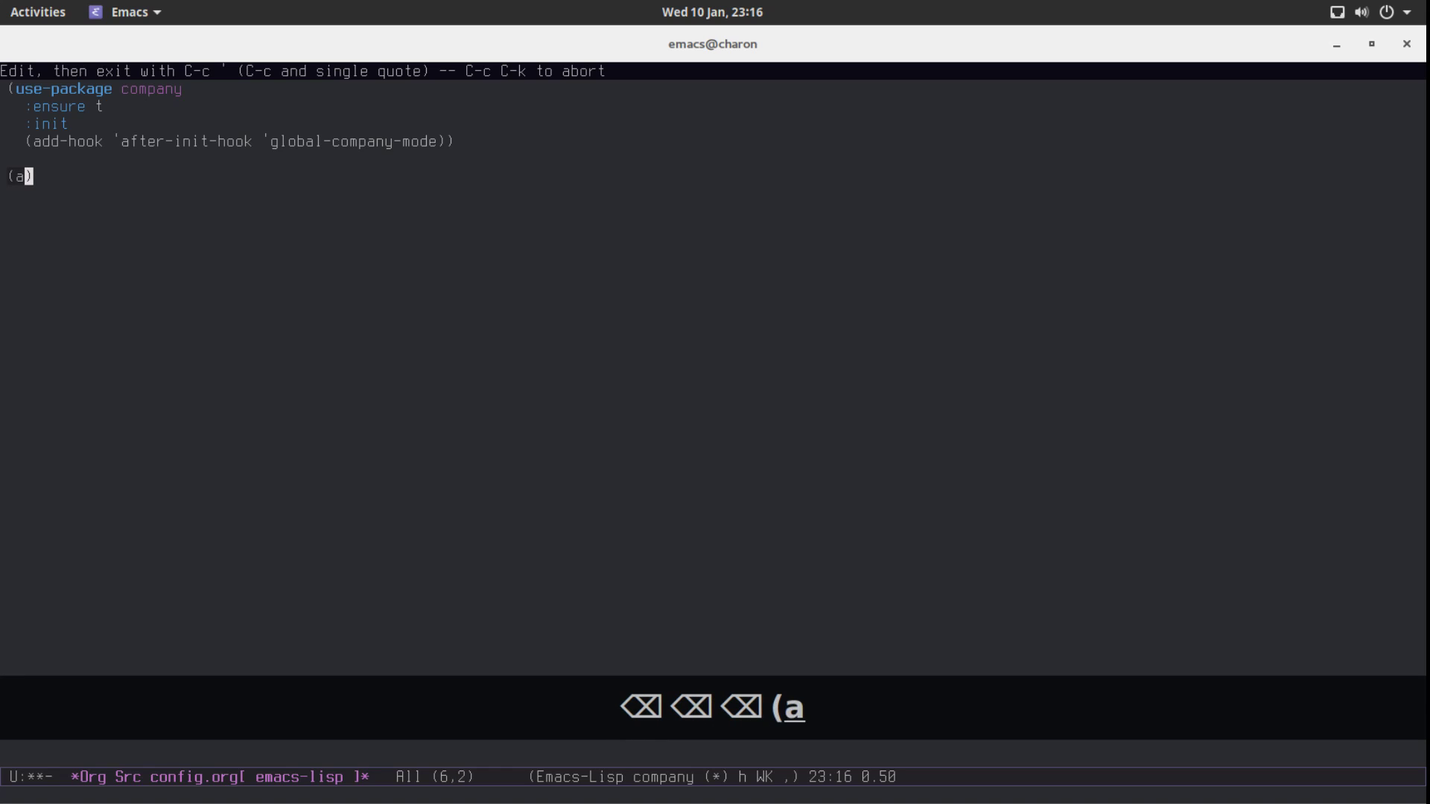
Try an add-hook 'aft line to browse hook completions, then erase it and start leaving the editor.
text(dd)
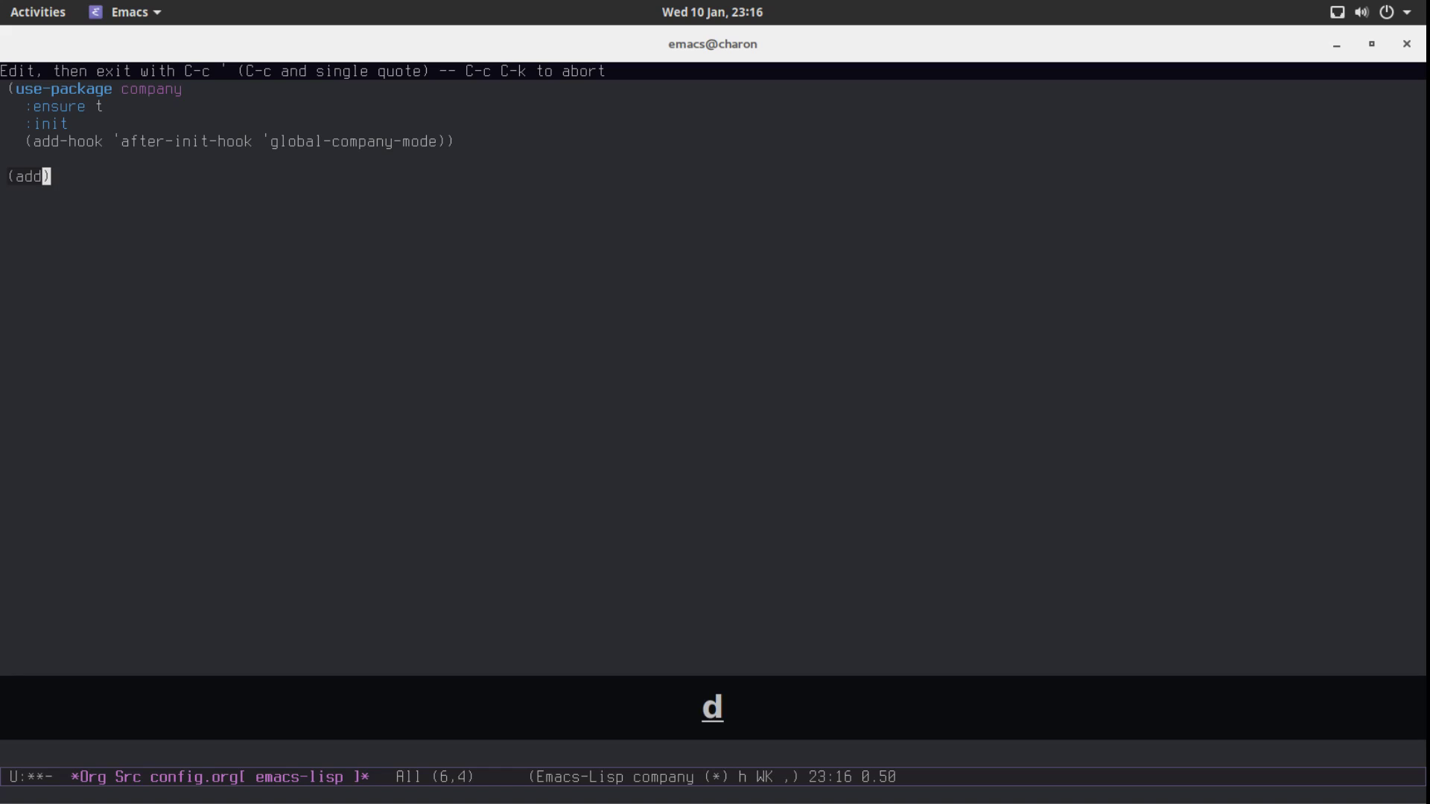
text(-hook ')
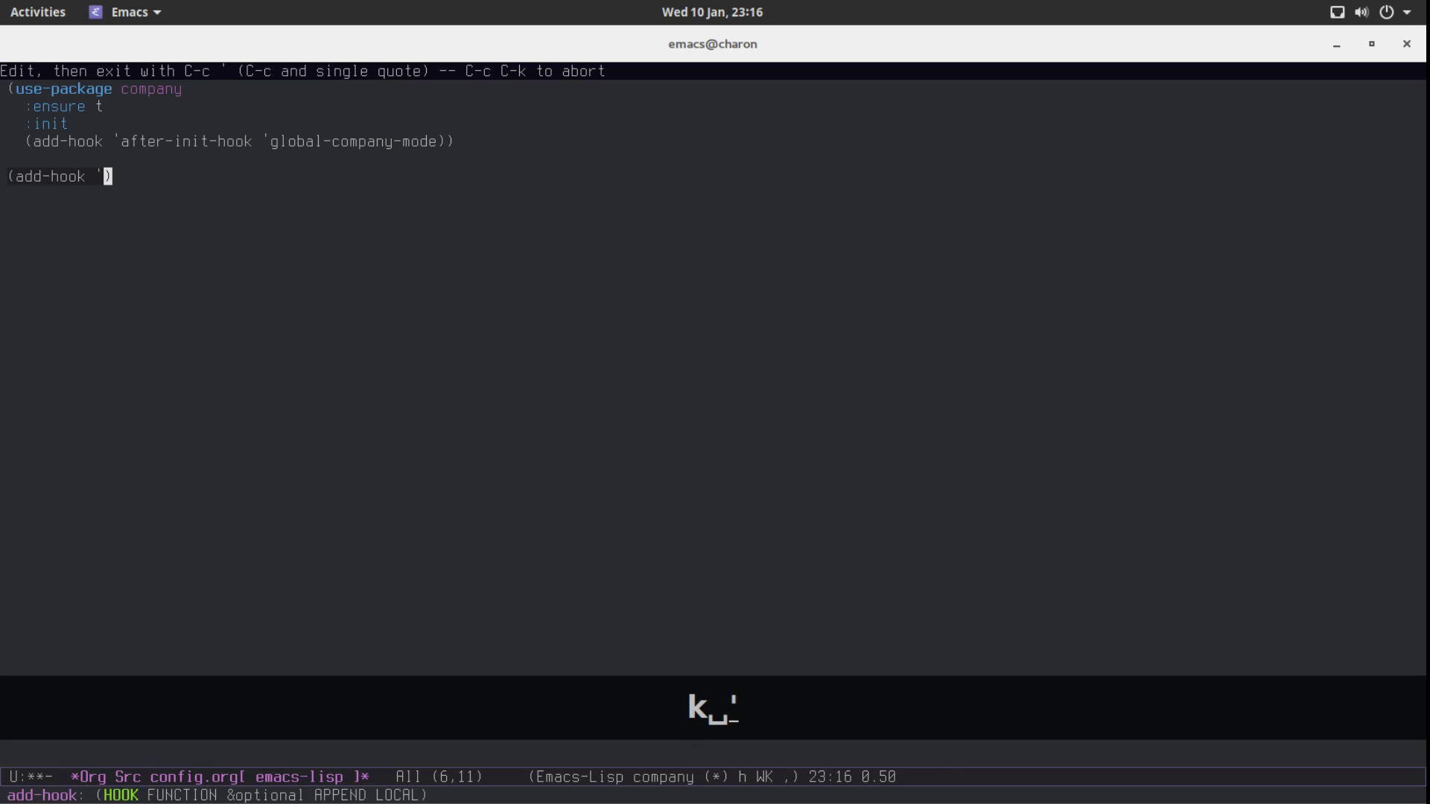
text(aft)
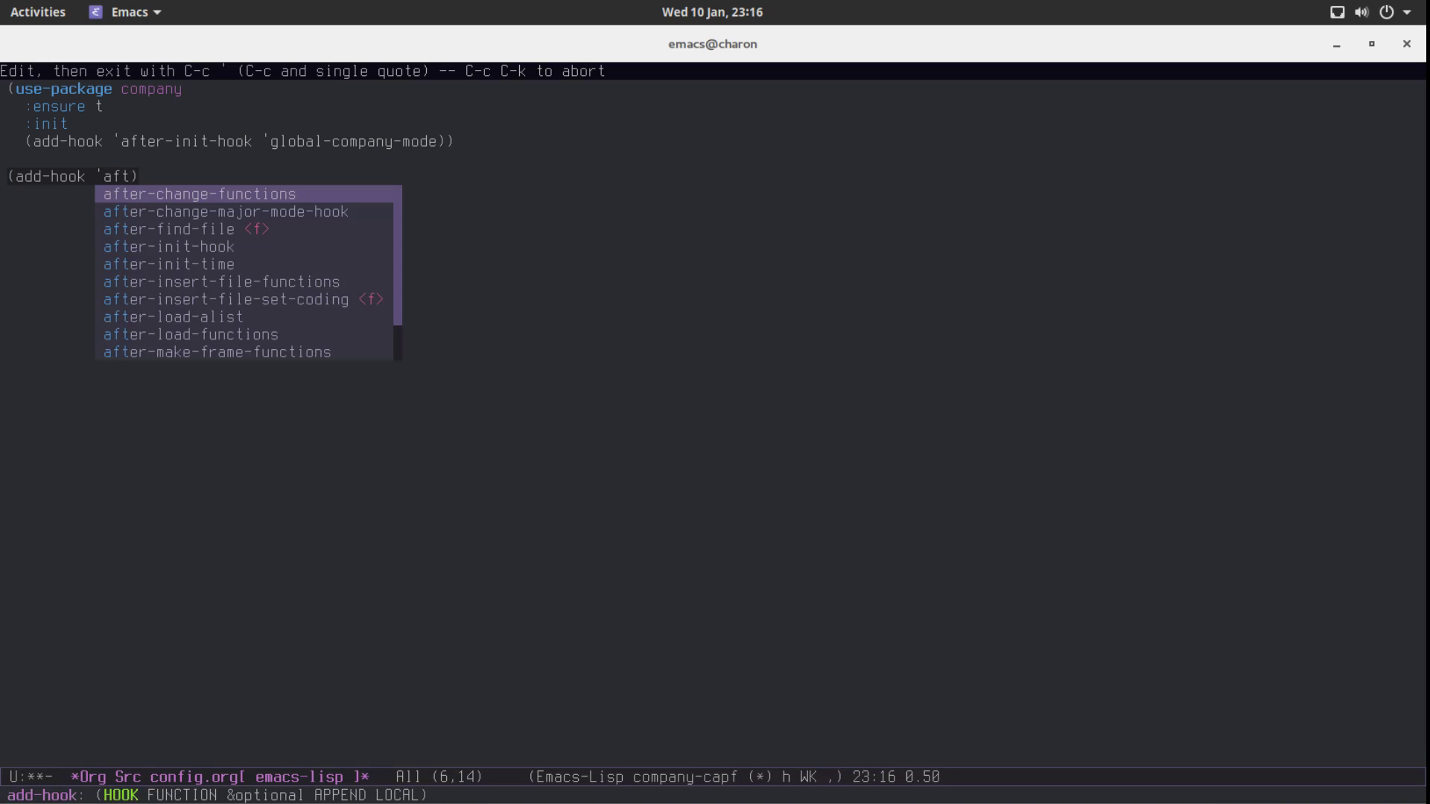
key(Alt+n)
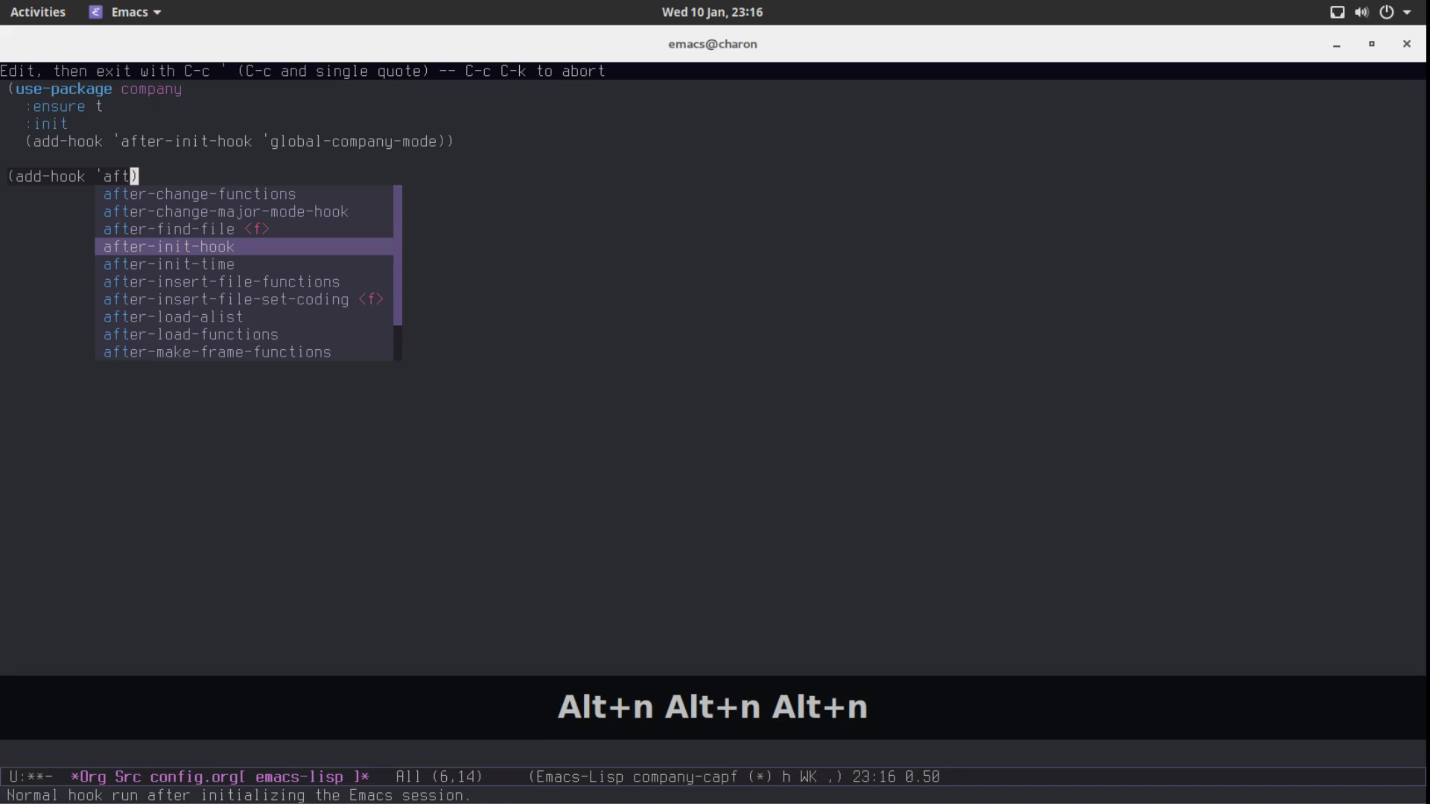
key(BackSpace)
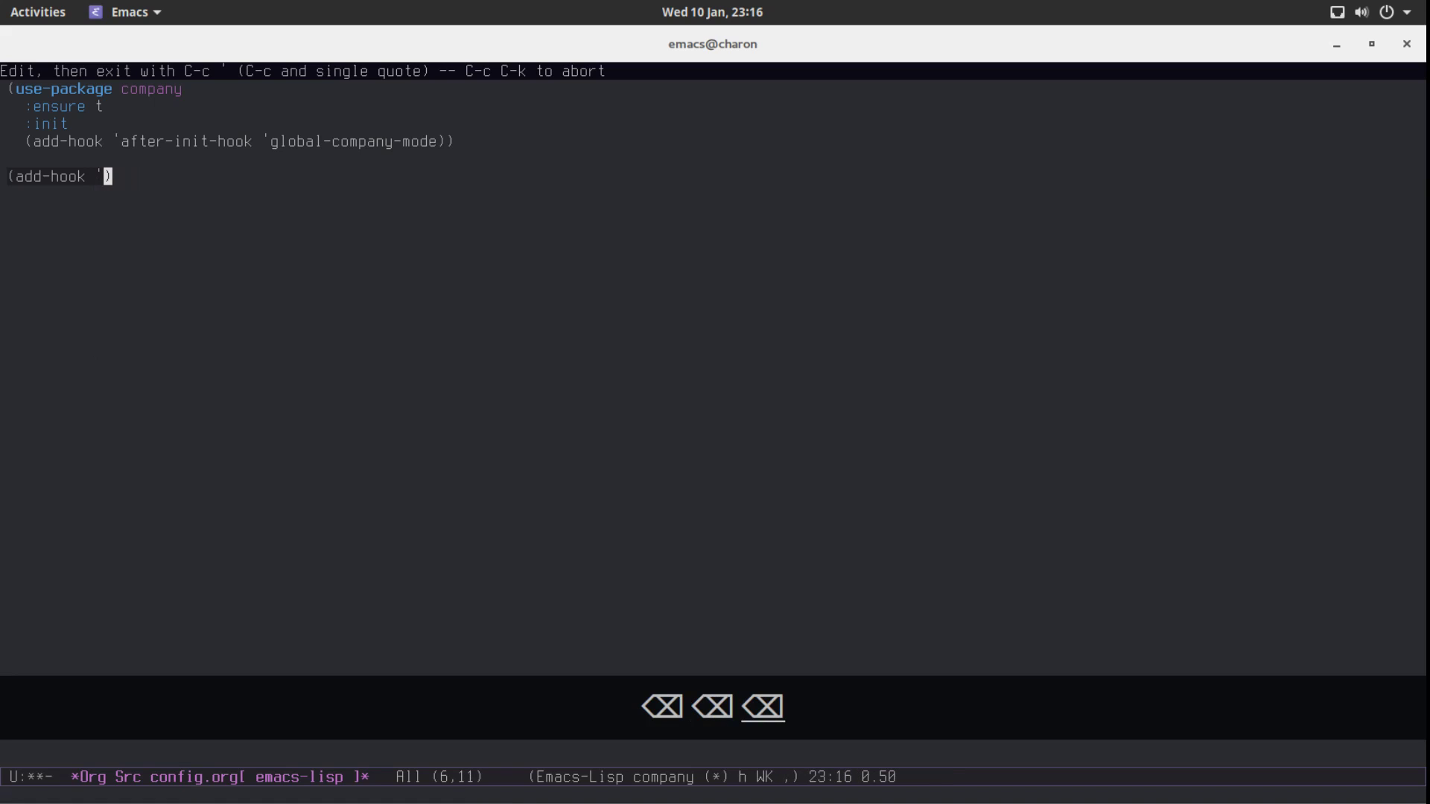
key(BackSpace)
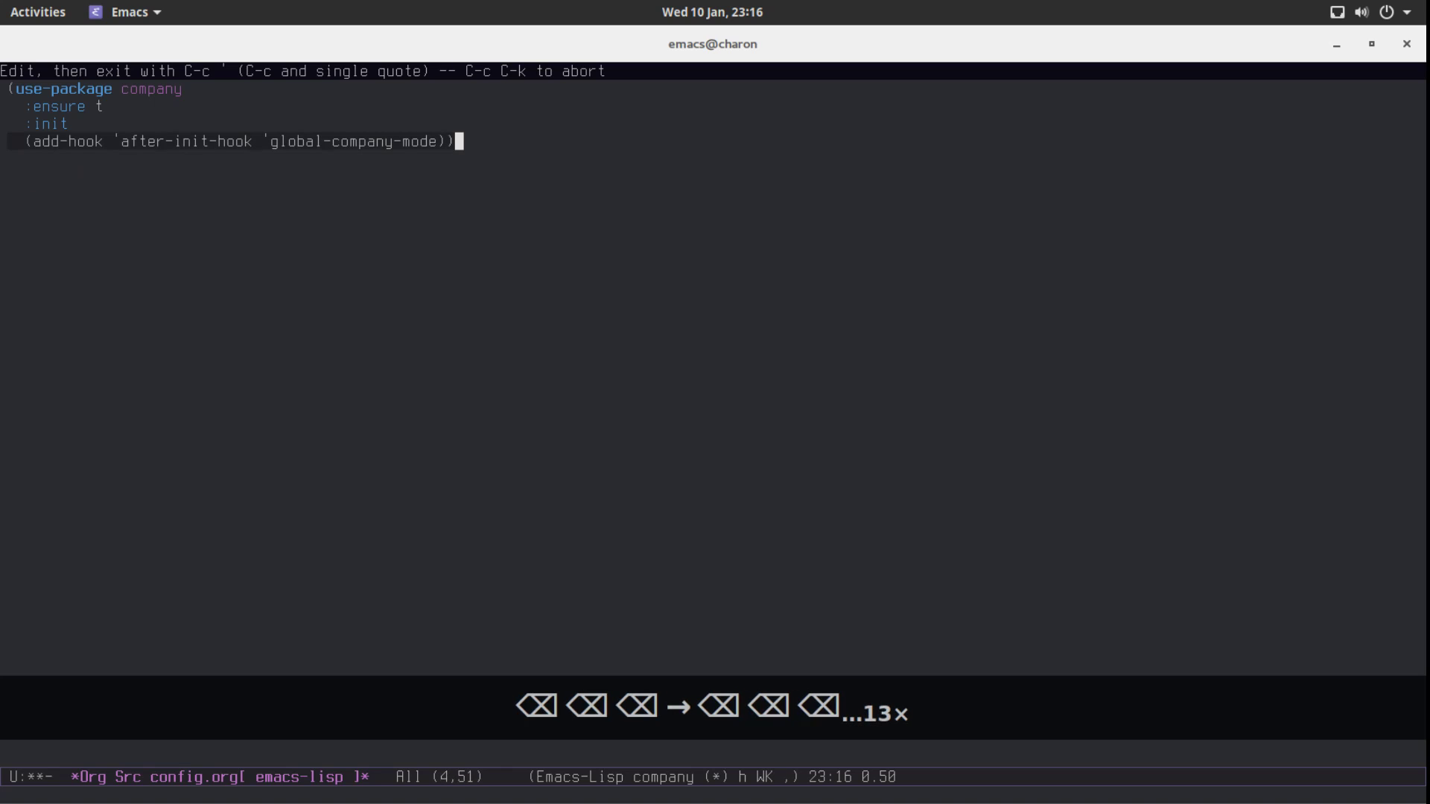
key(ctrl+c)
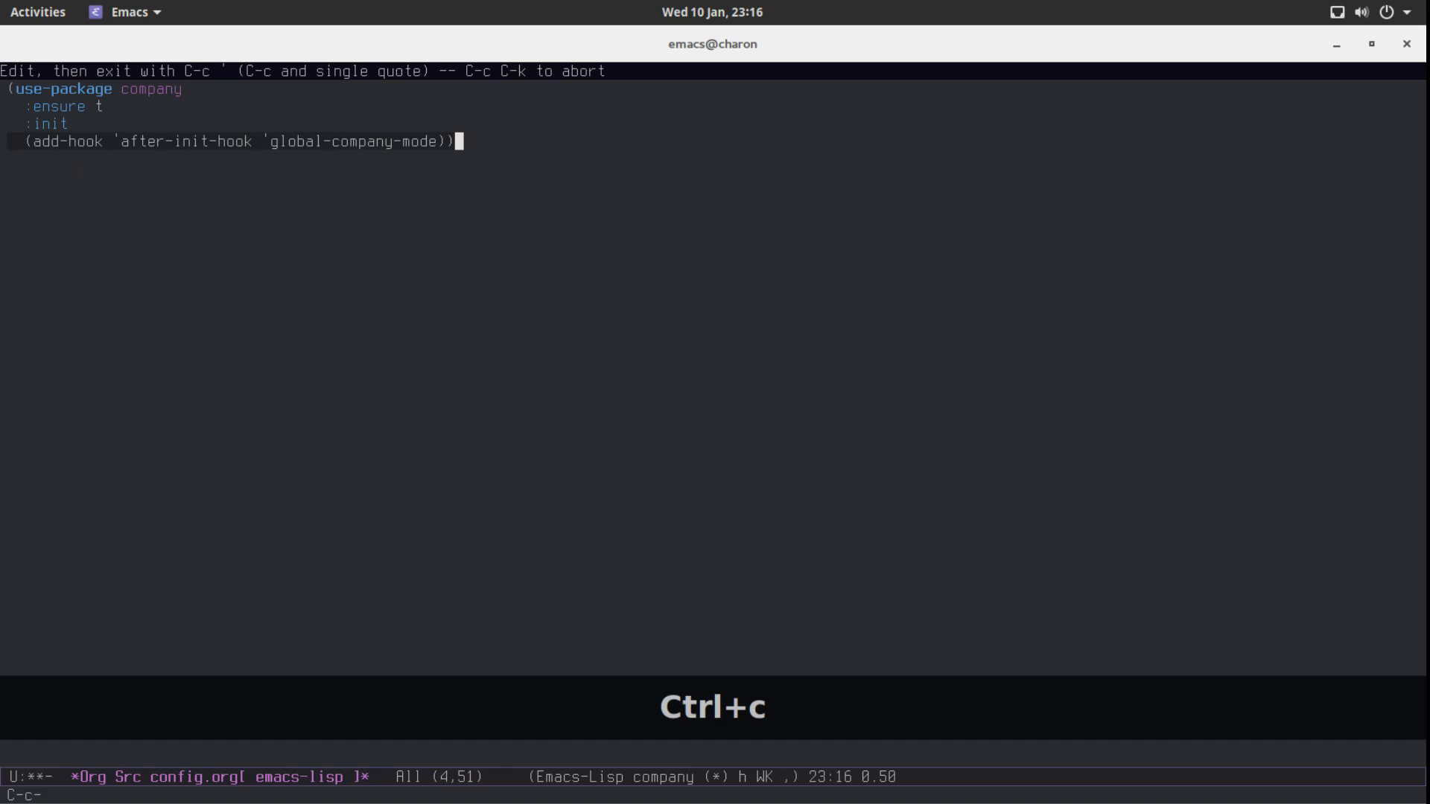